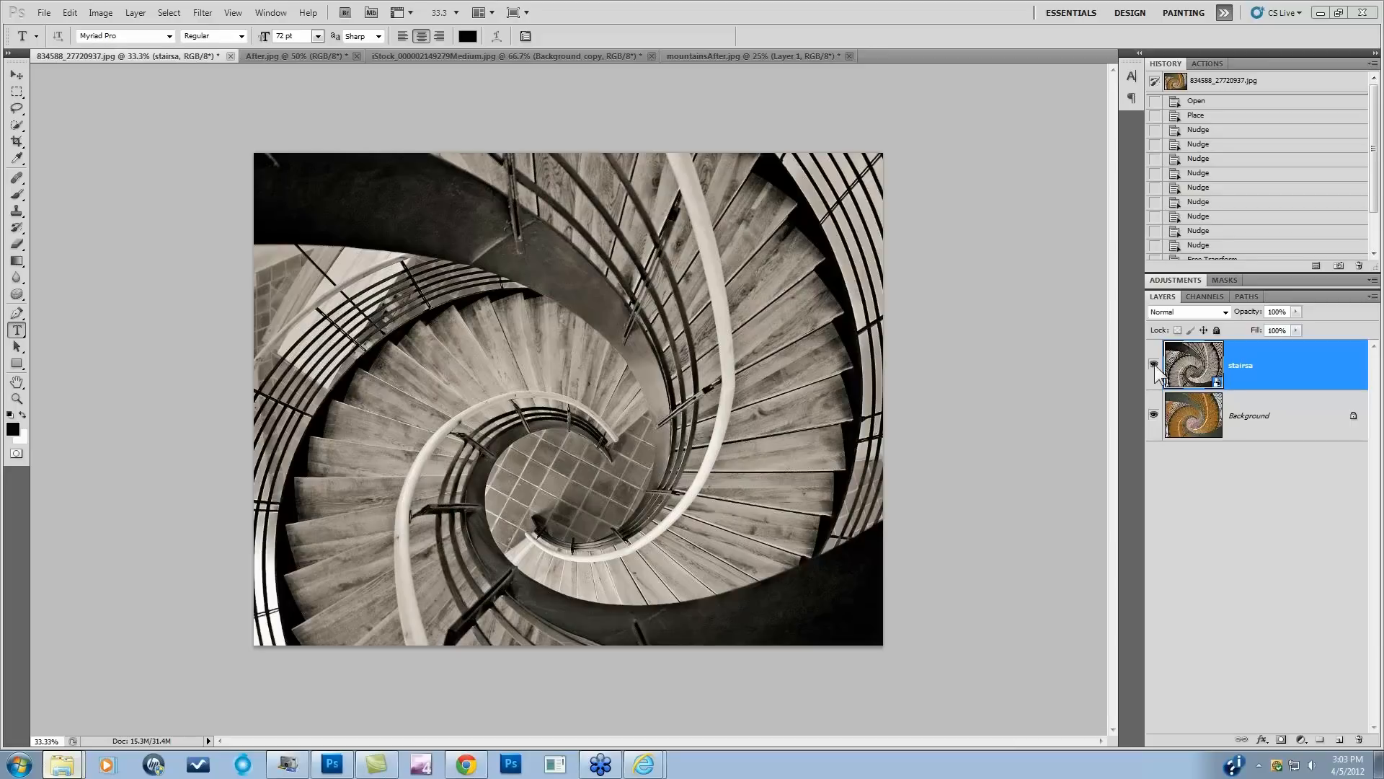
Hide the black-and-white stairs layer and launch Topaz B&W Effects on the colour staircase.
left_click(1153, 365)
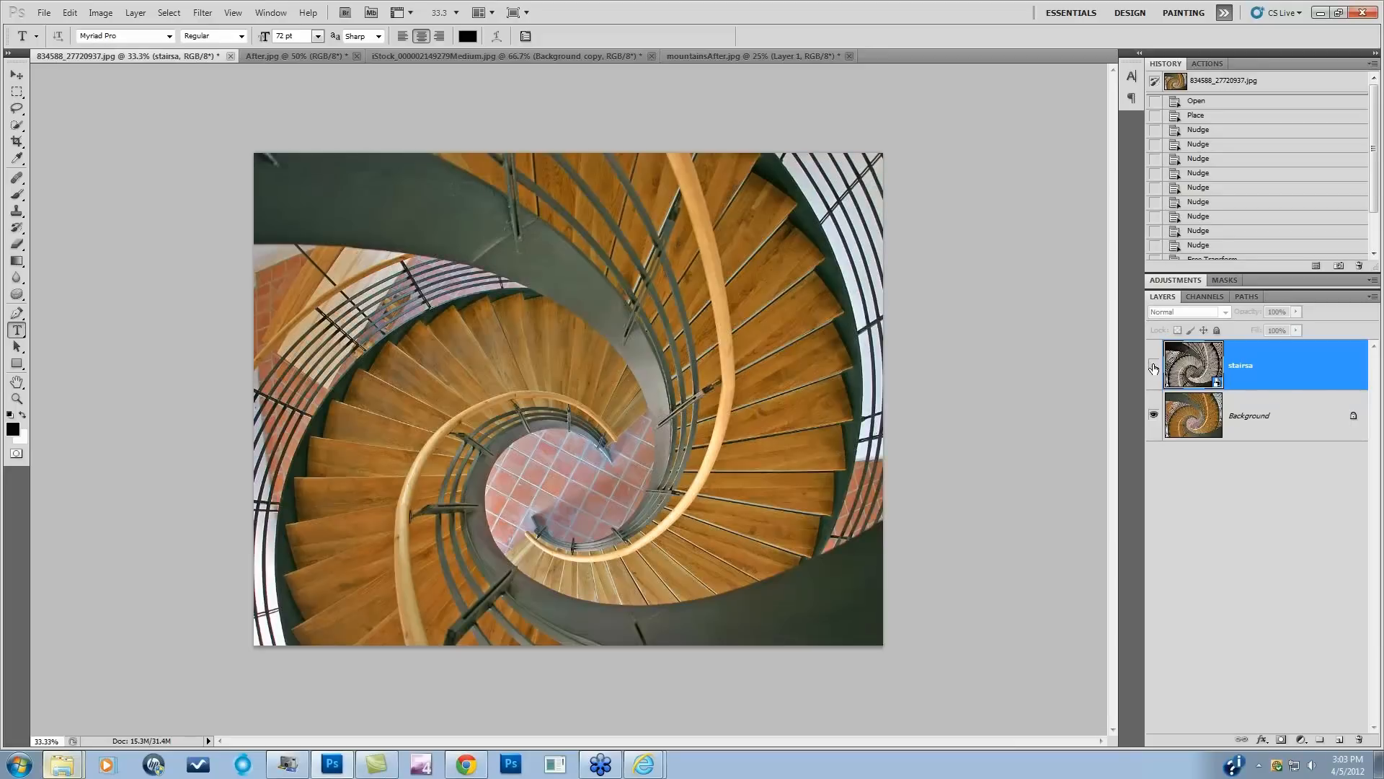
mouse_move(1152, 369)
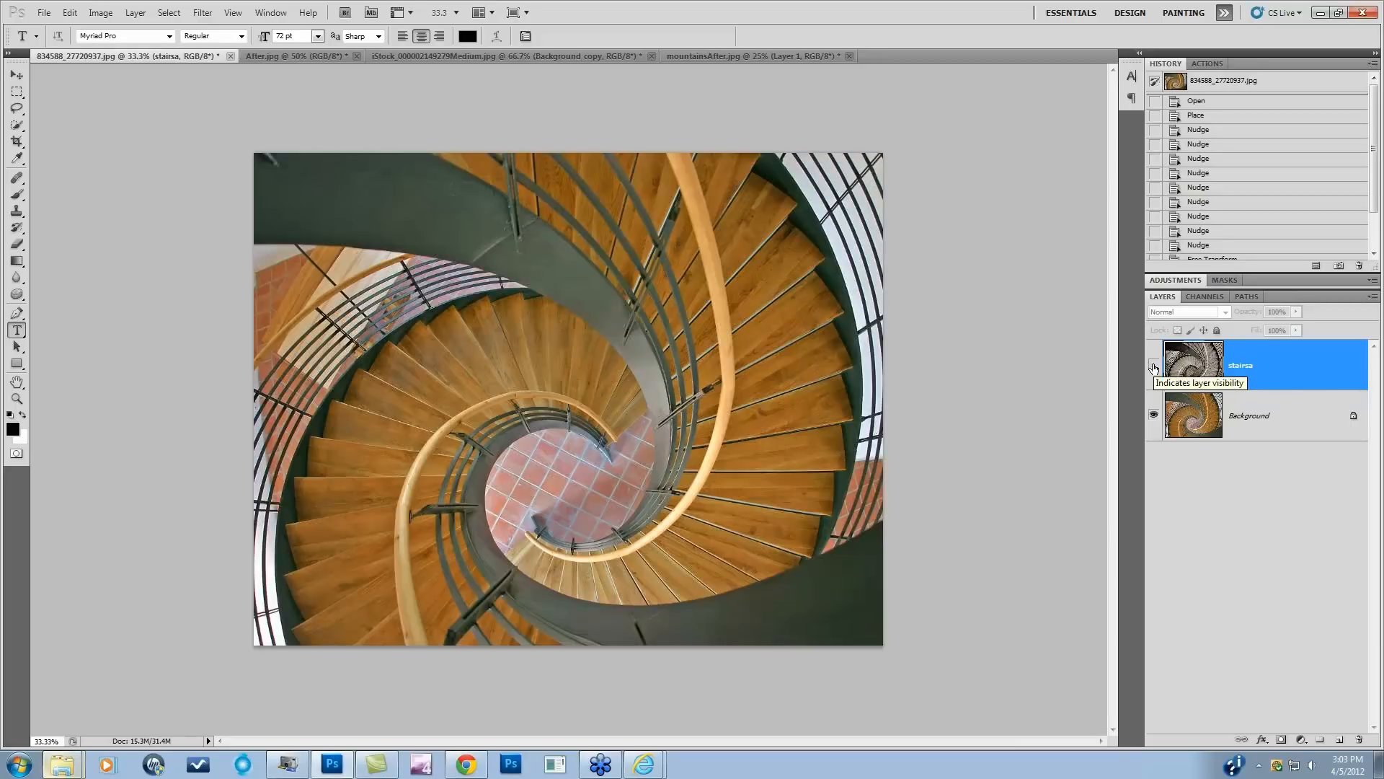
left_click(1152, 366)
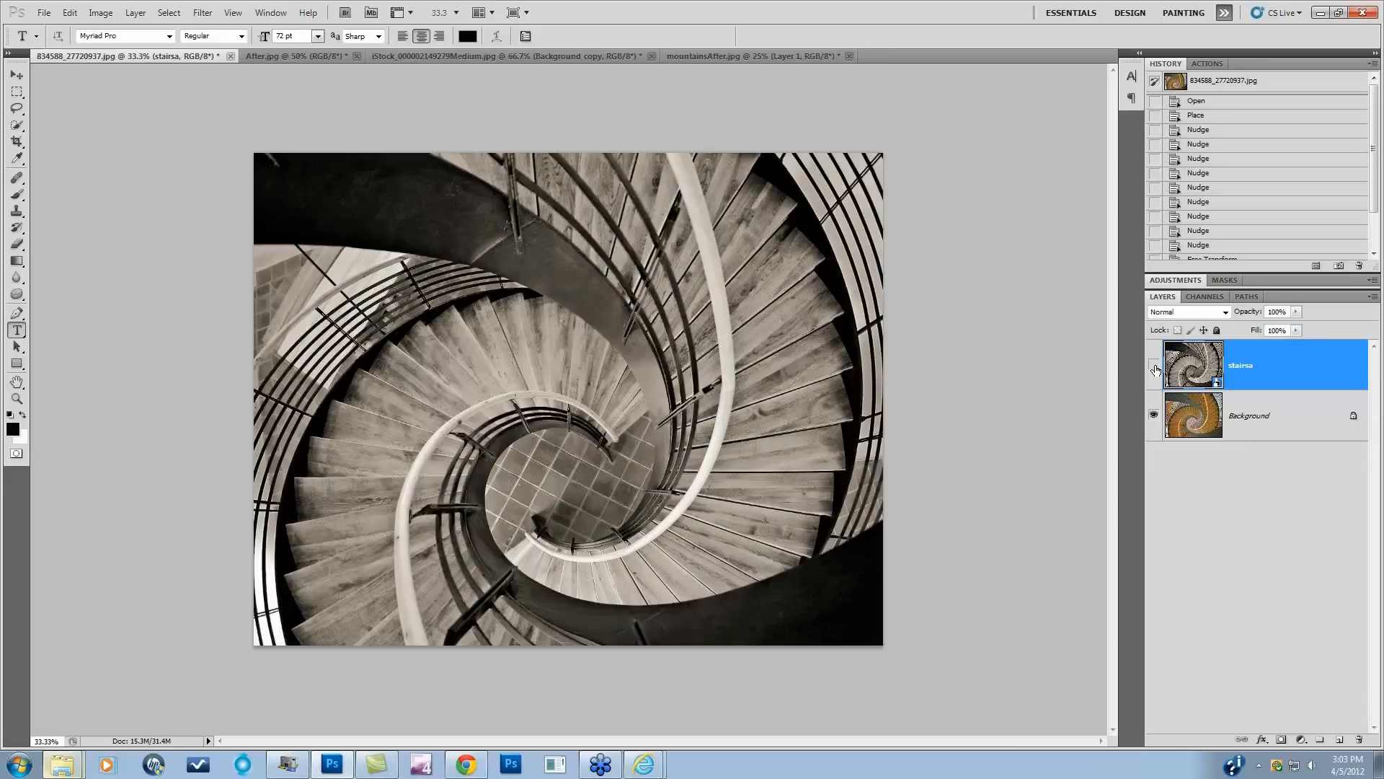
left_click(1154, 367)
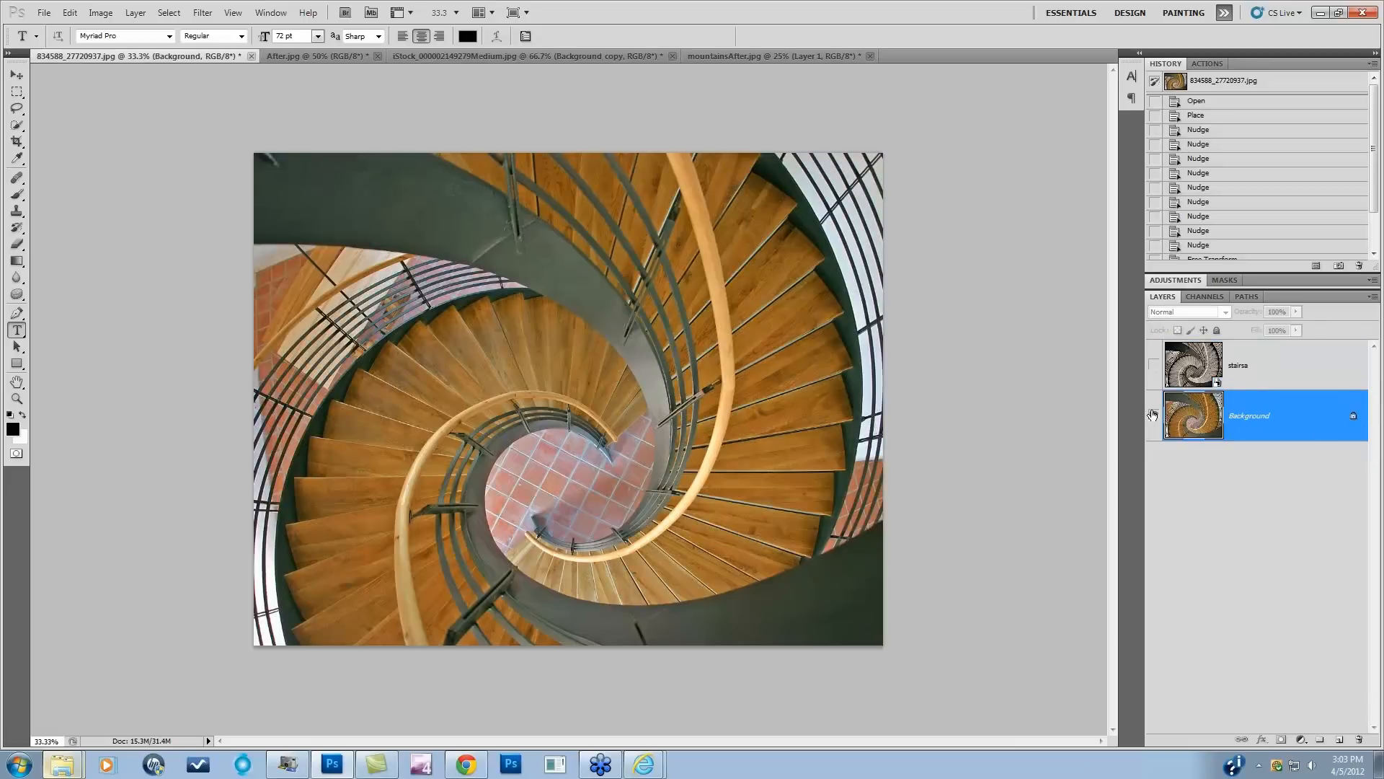
left_click(201, 12)
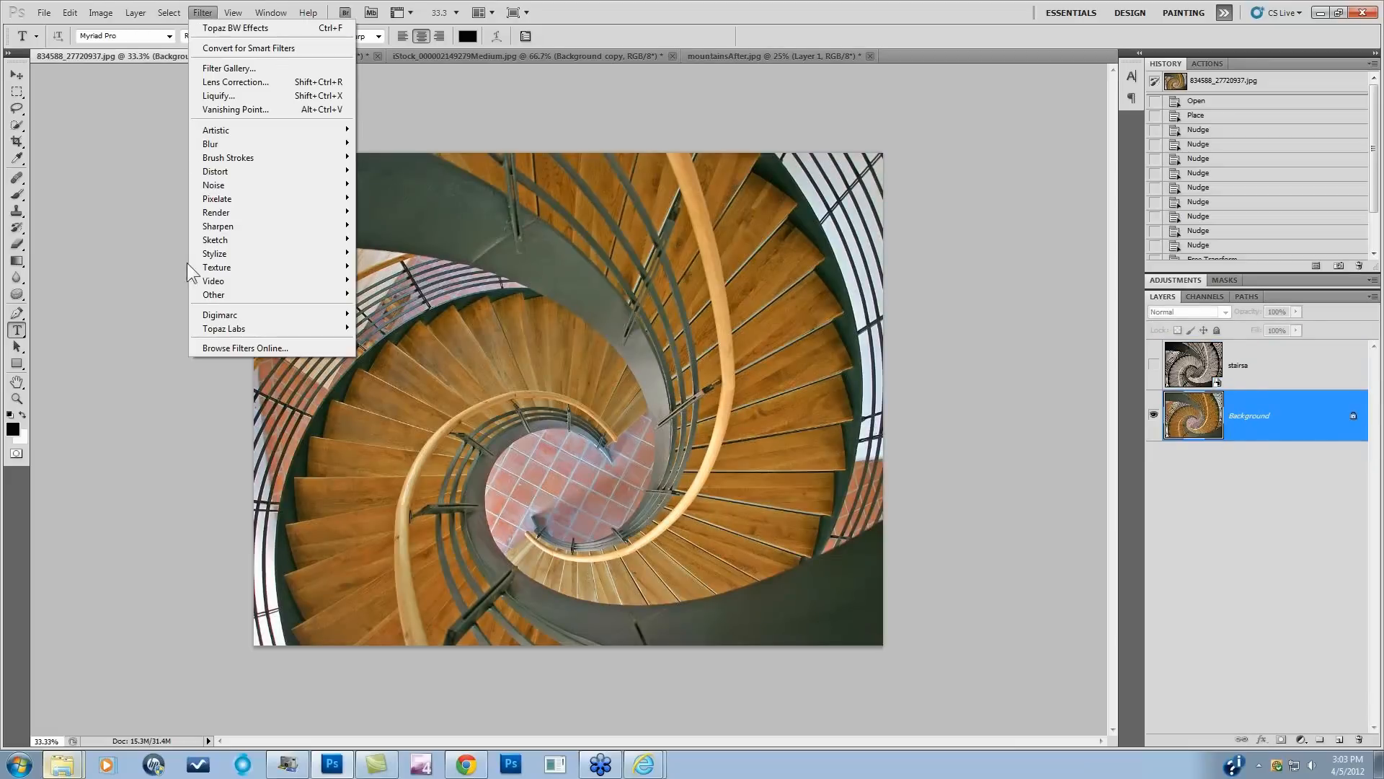
mouse_move(224, 329)
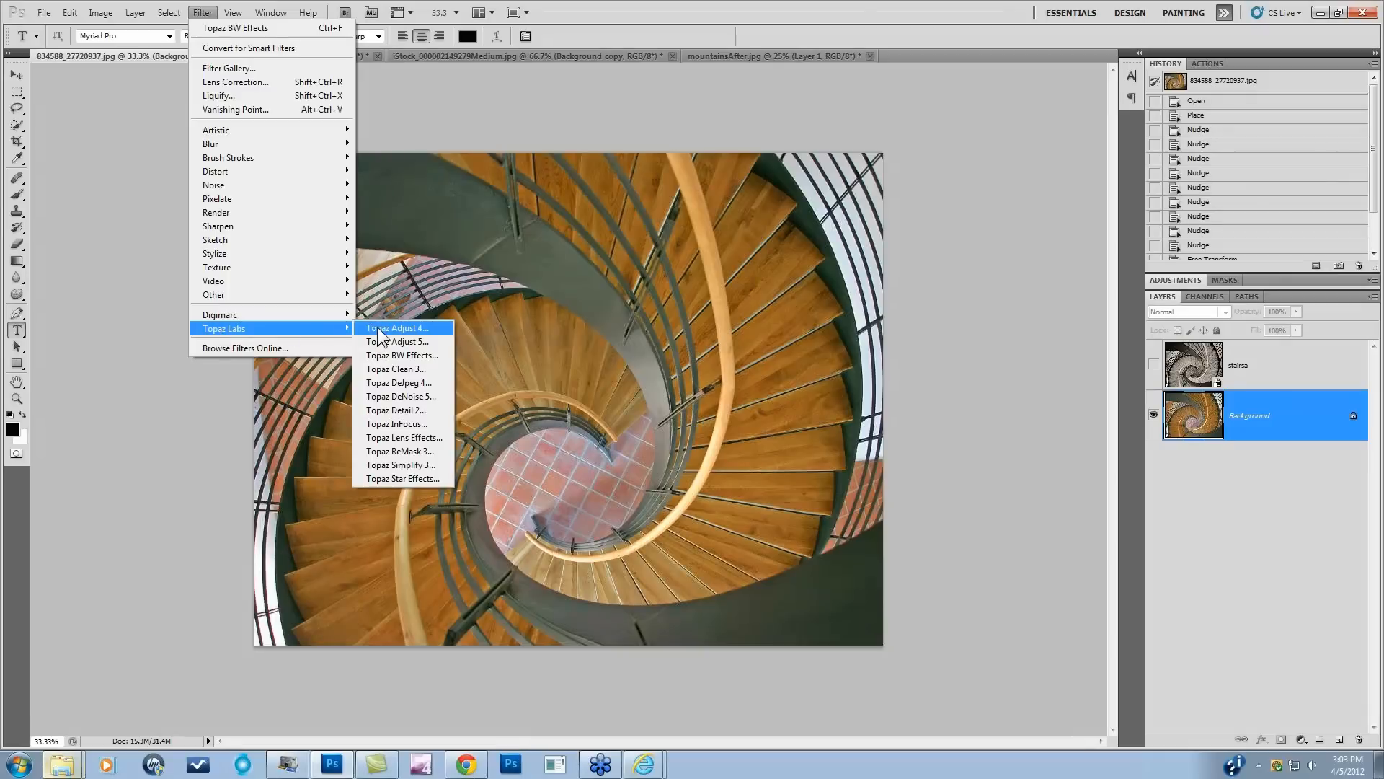
left_click(401, 355)
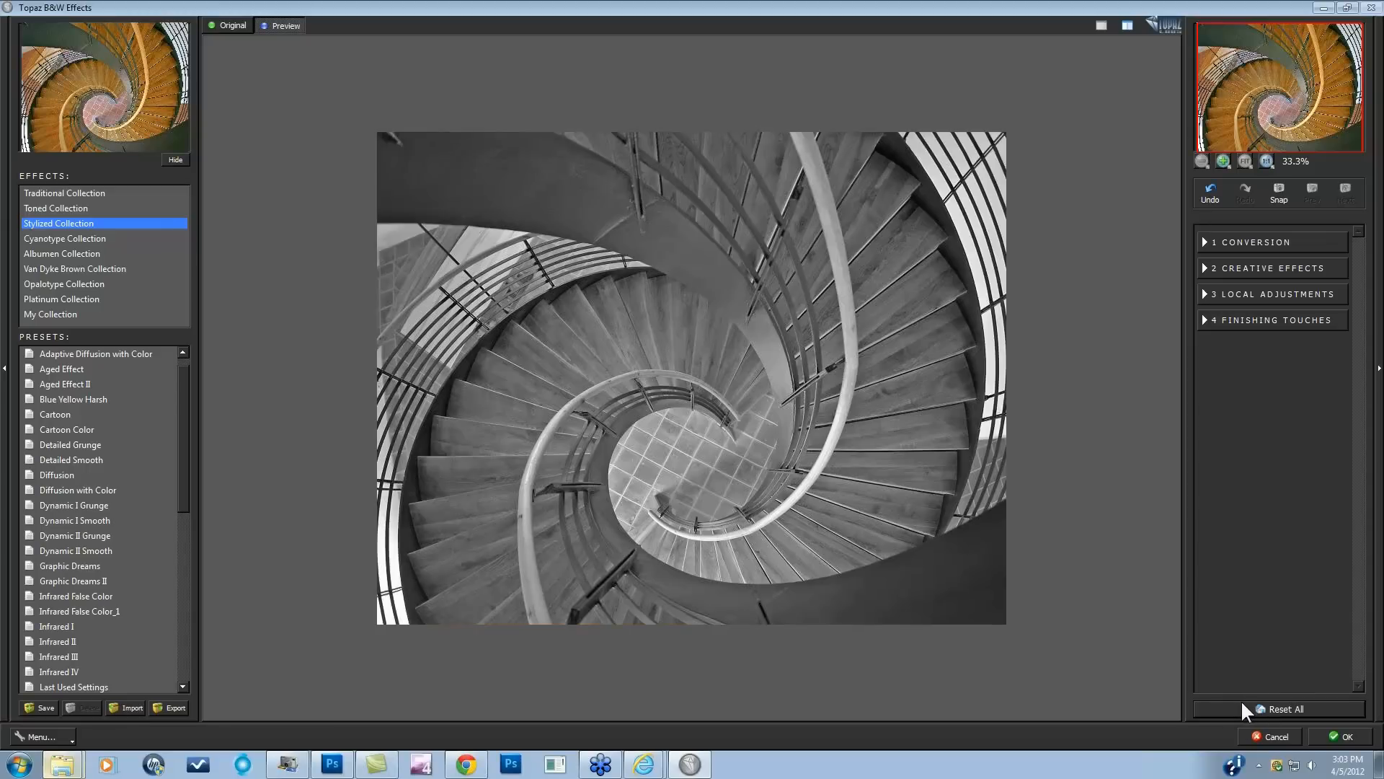
mouse_move(785, 433)
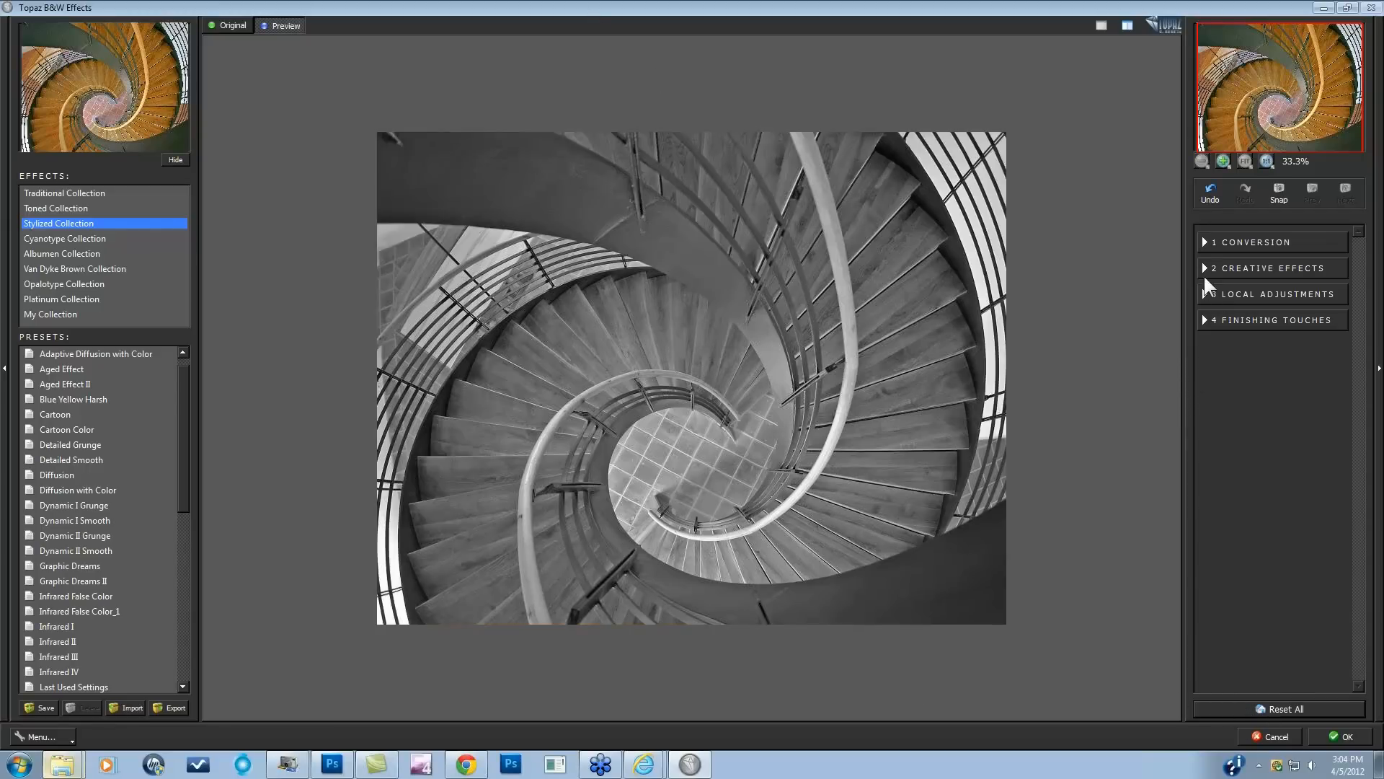
Apply the Traditional Collection's Classic preset and expand the Conversion adjustments.
left_click(1262, 242)
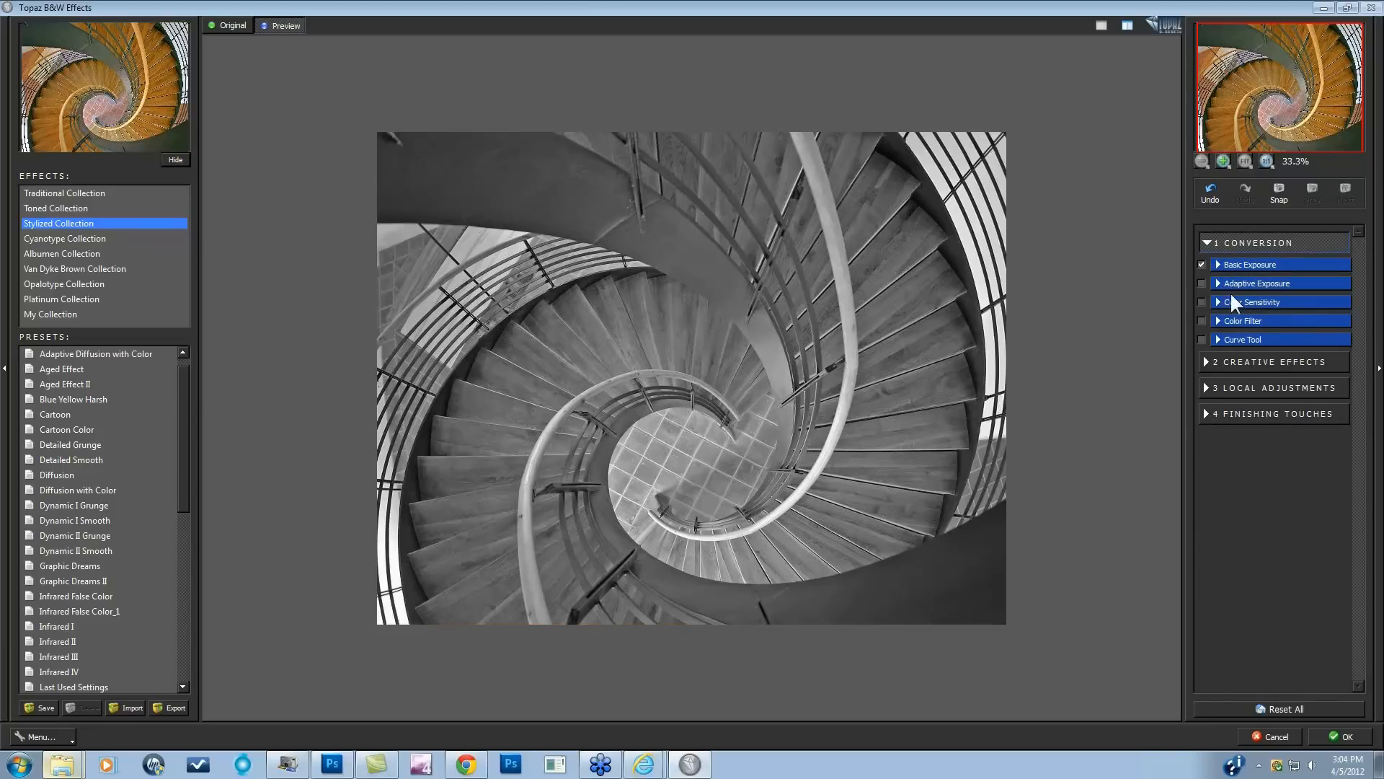
mouse_move(1235, 330)
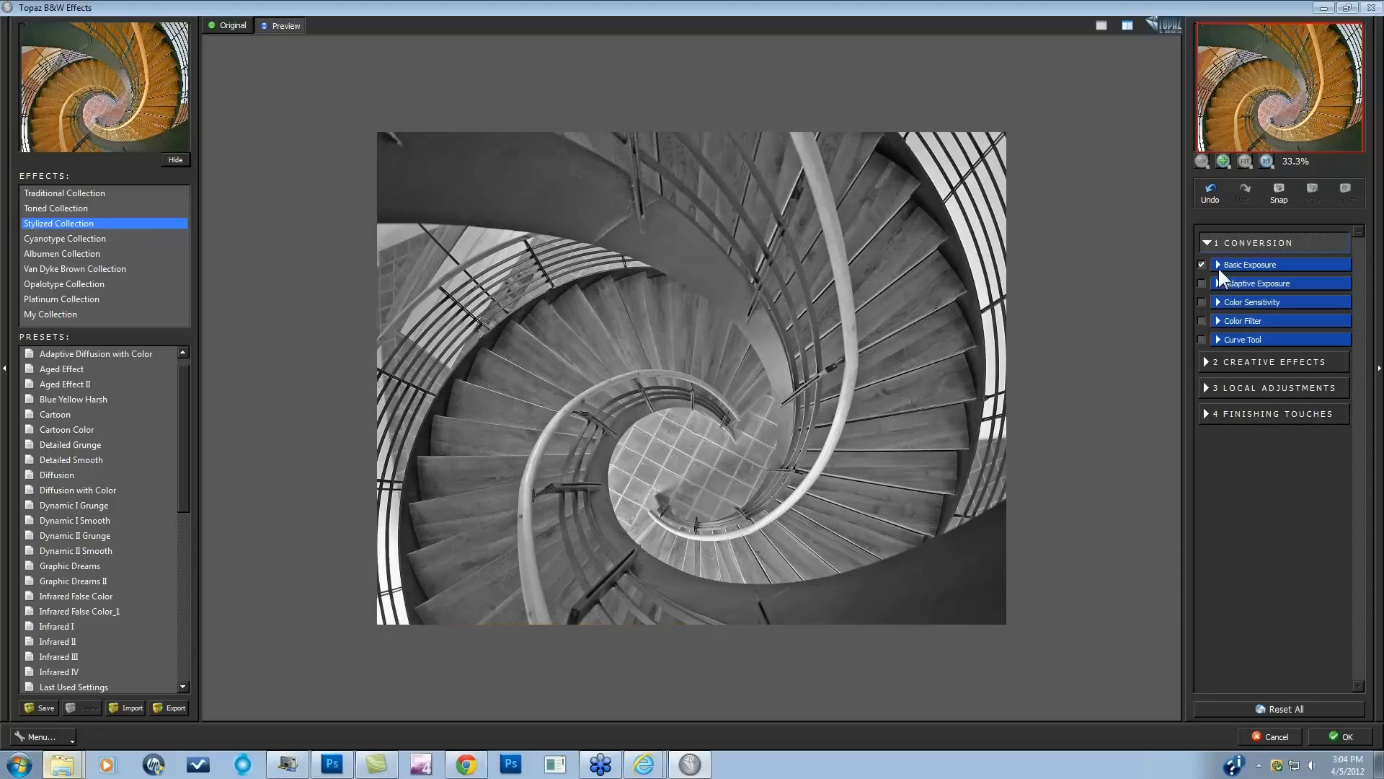
mouse_move(174, 201)
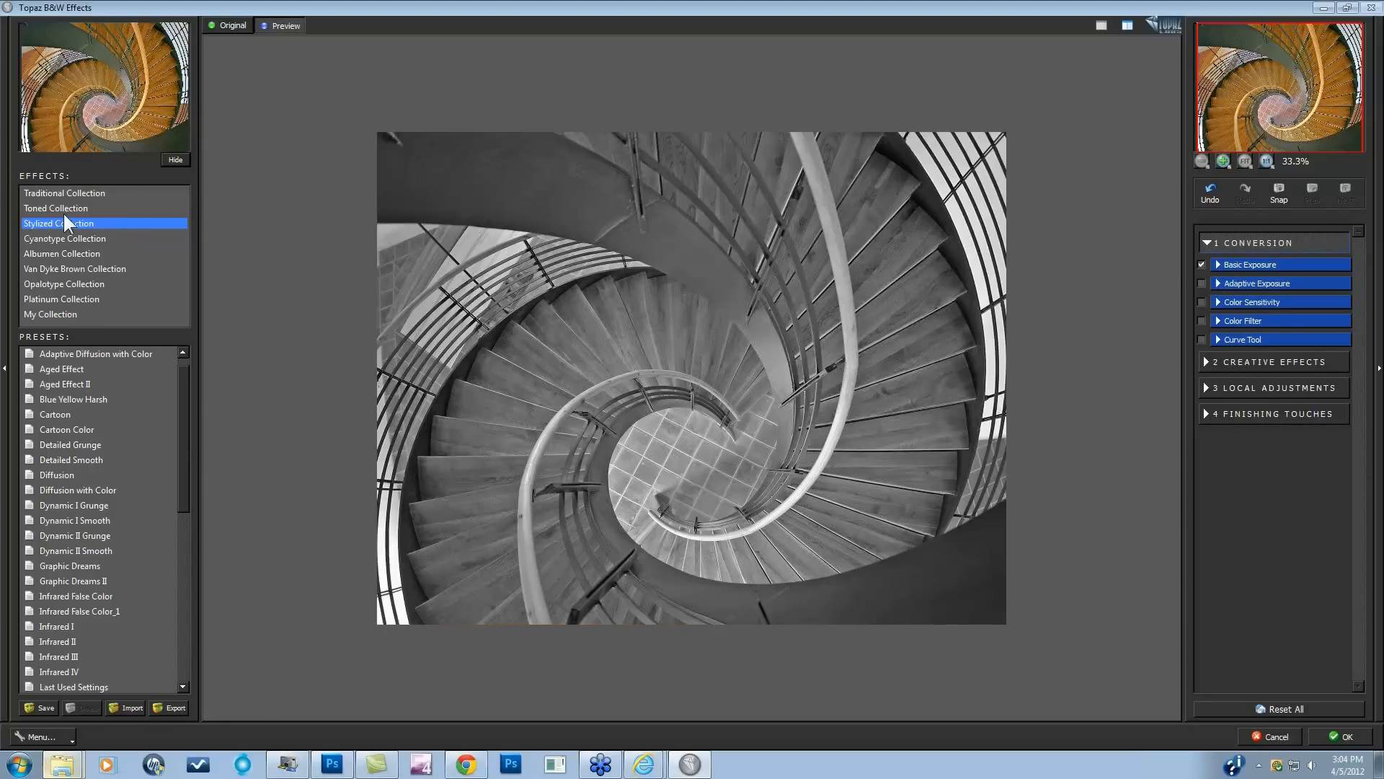
left_click(64, 193)
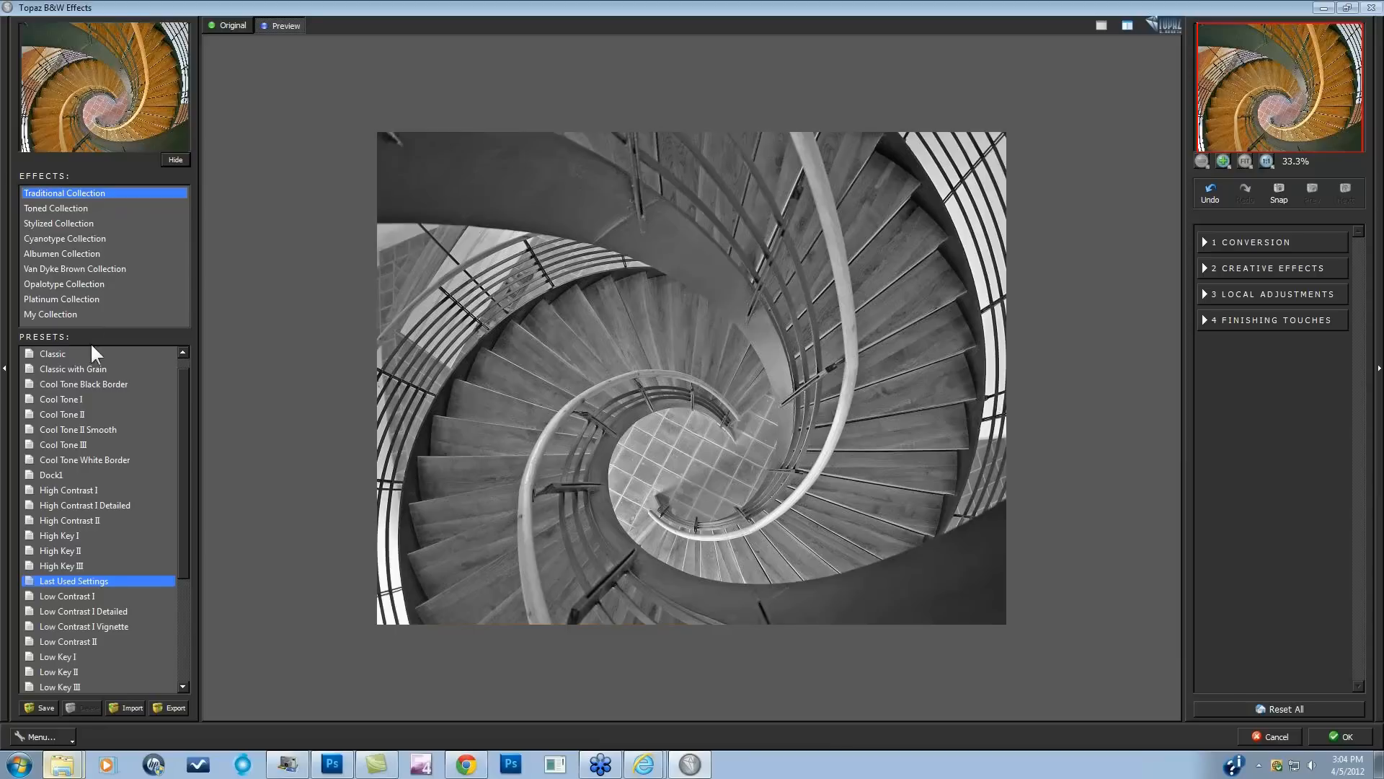
left_click(52, 354)
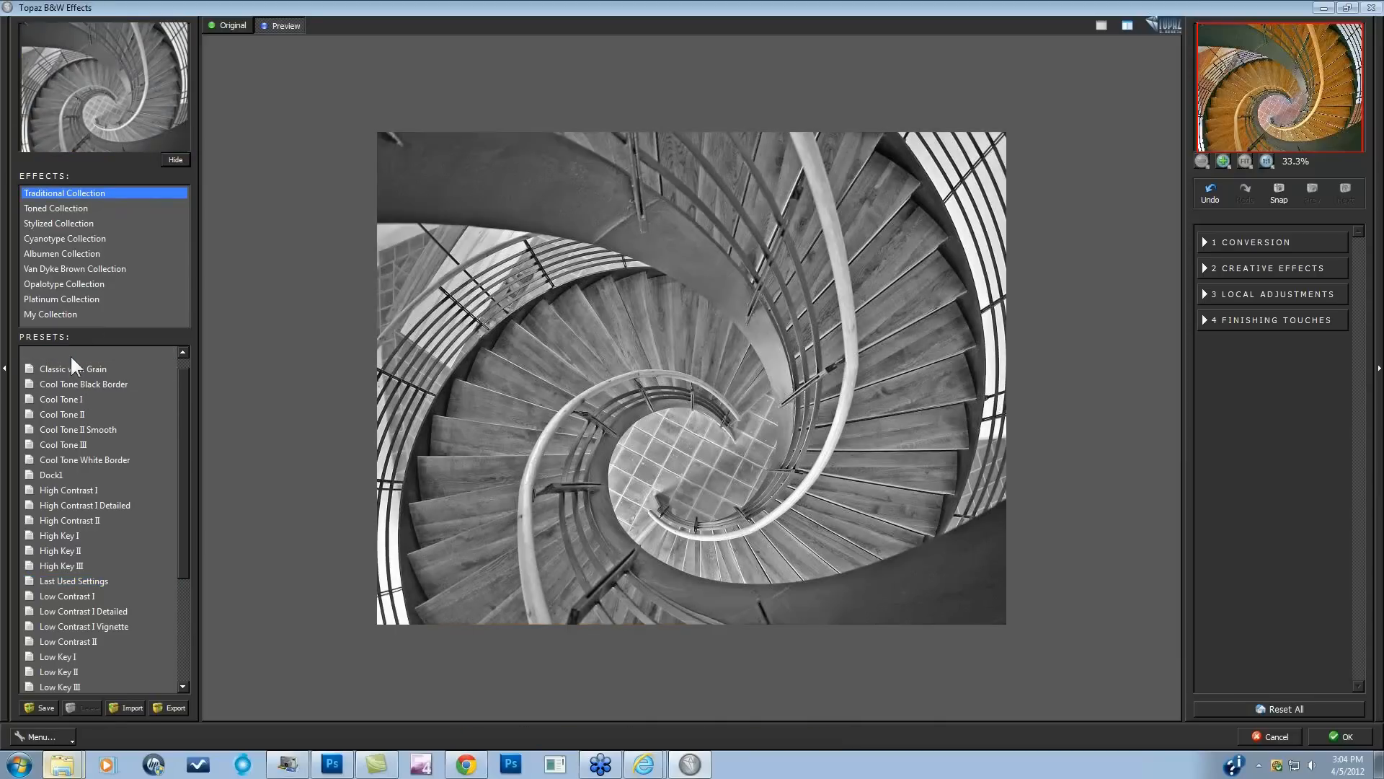
left_click(53, 354)
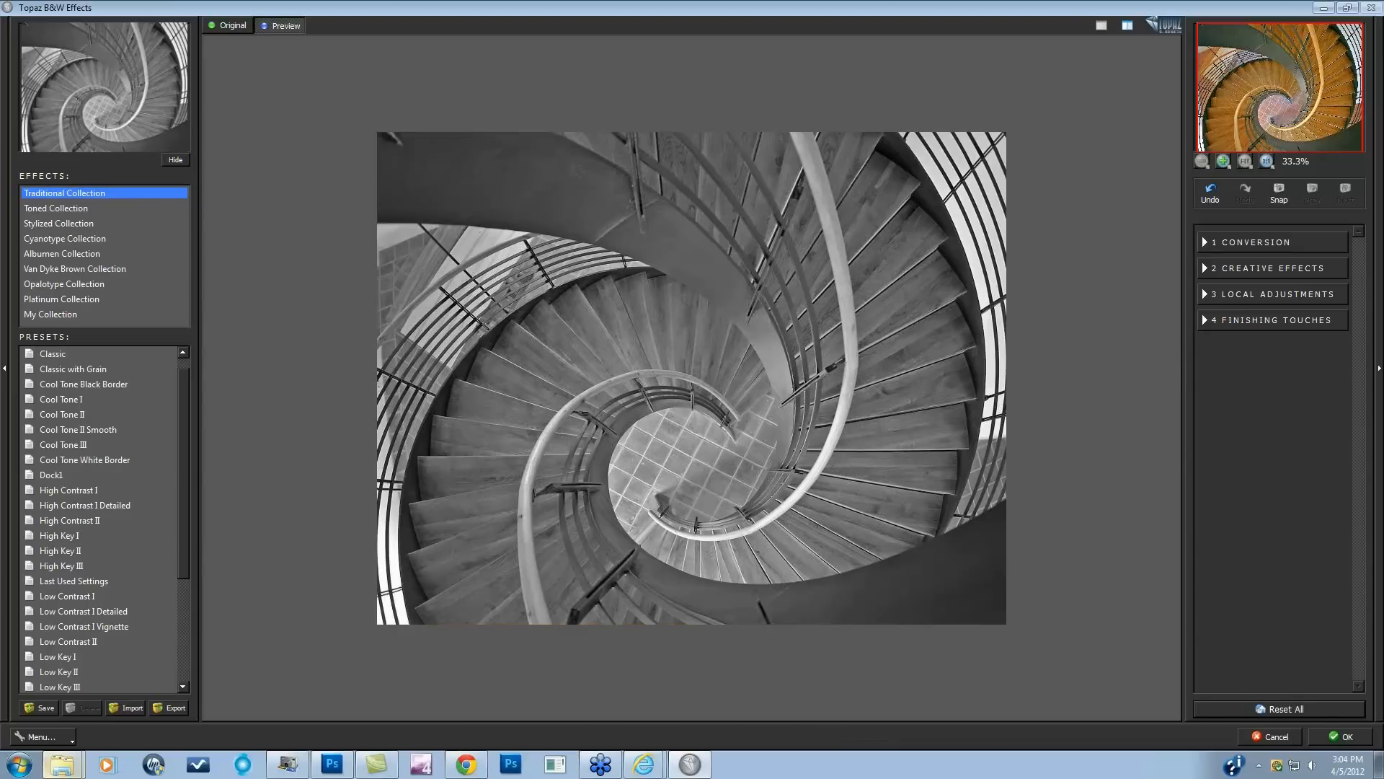
left_click(1254, 242)
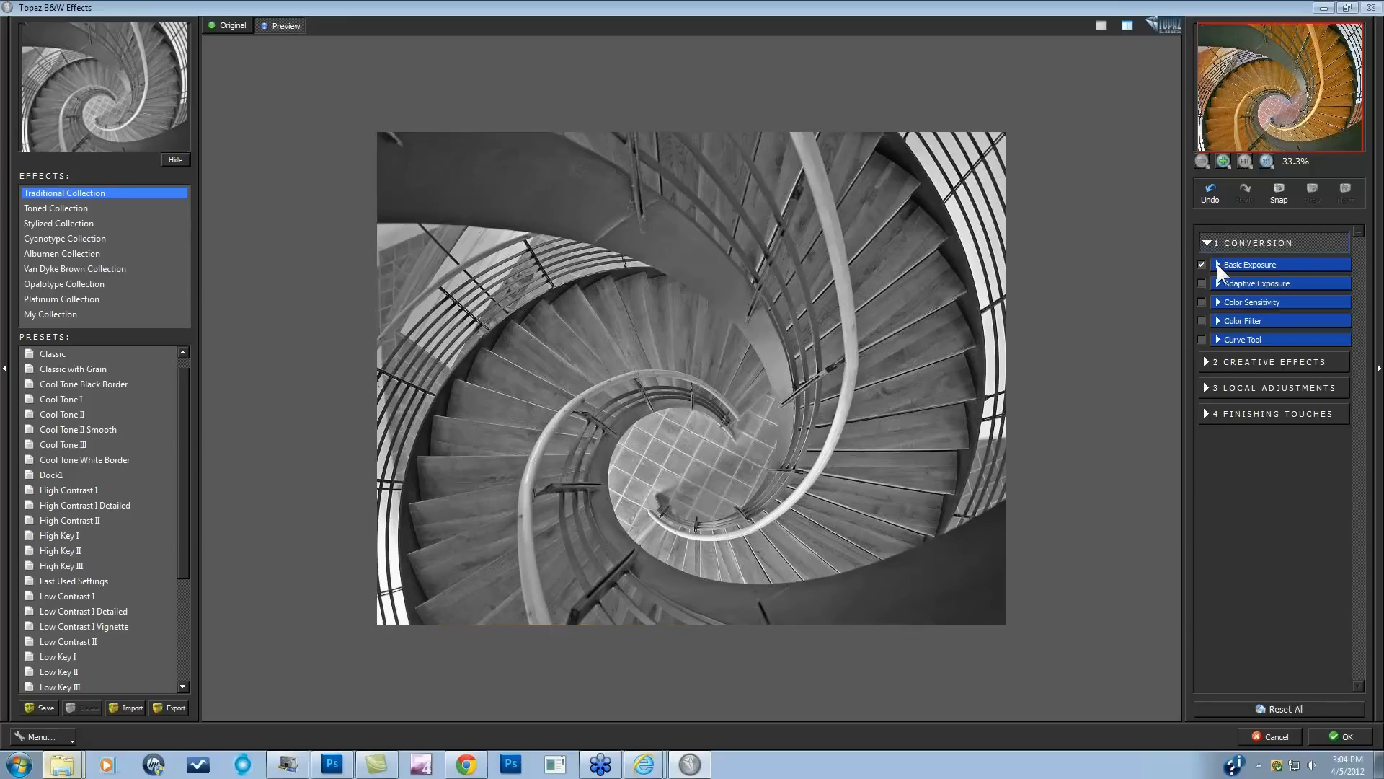
Expand Basic Exposure and raise Contrast to 0.04.
left_click(1250, 264)
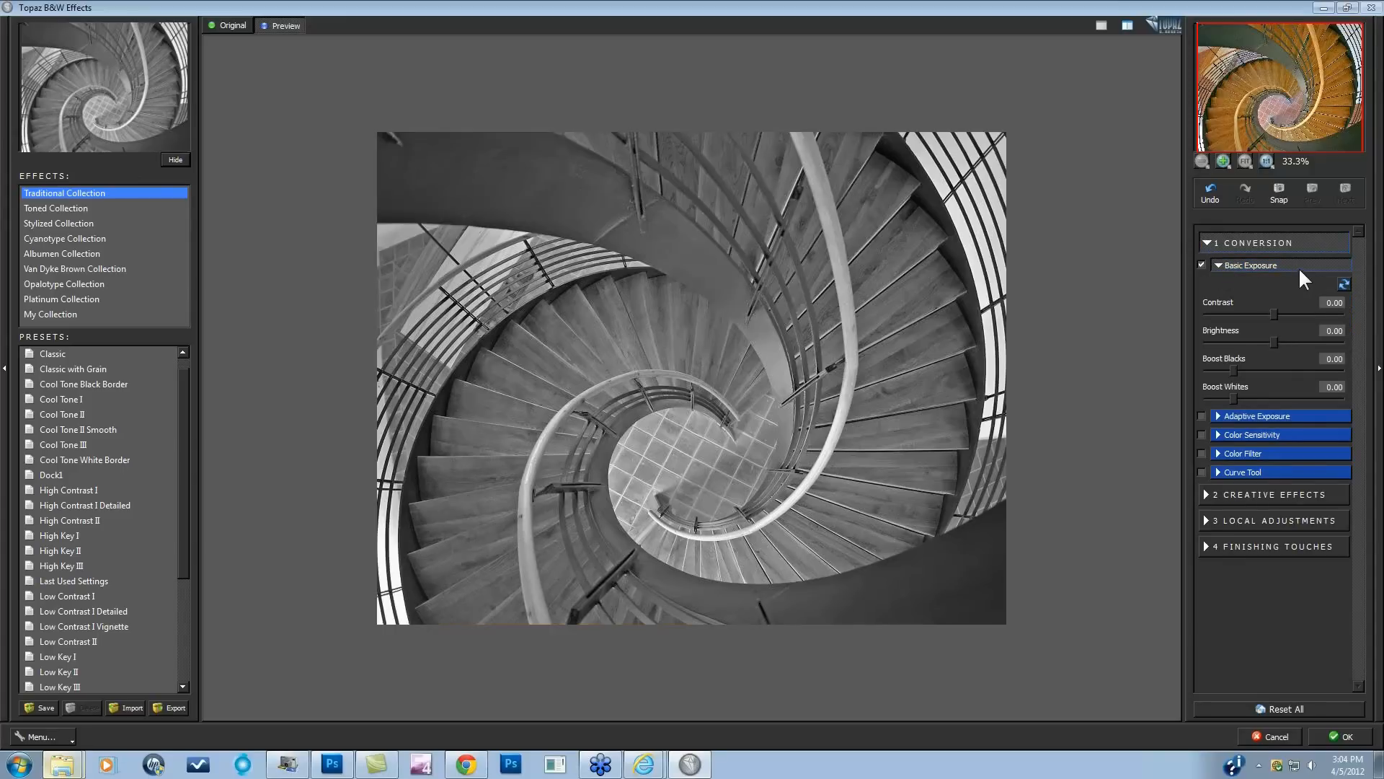
mouse_move(1282, 278)
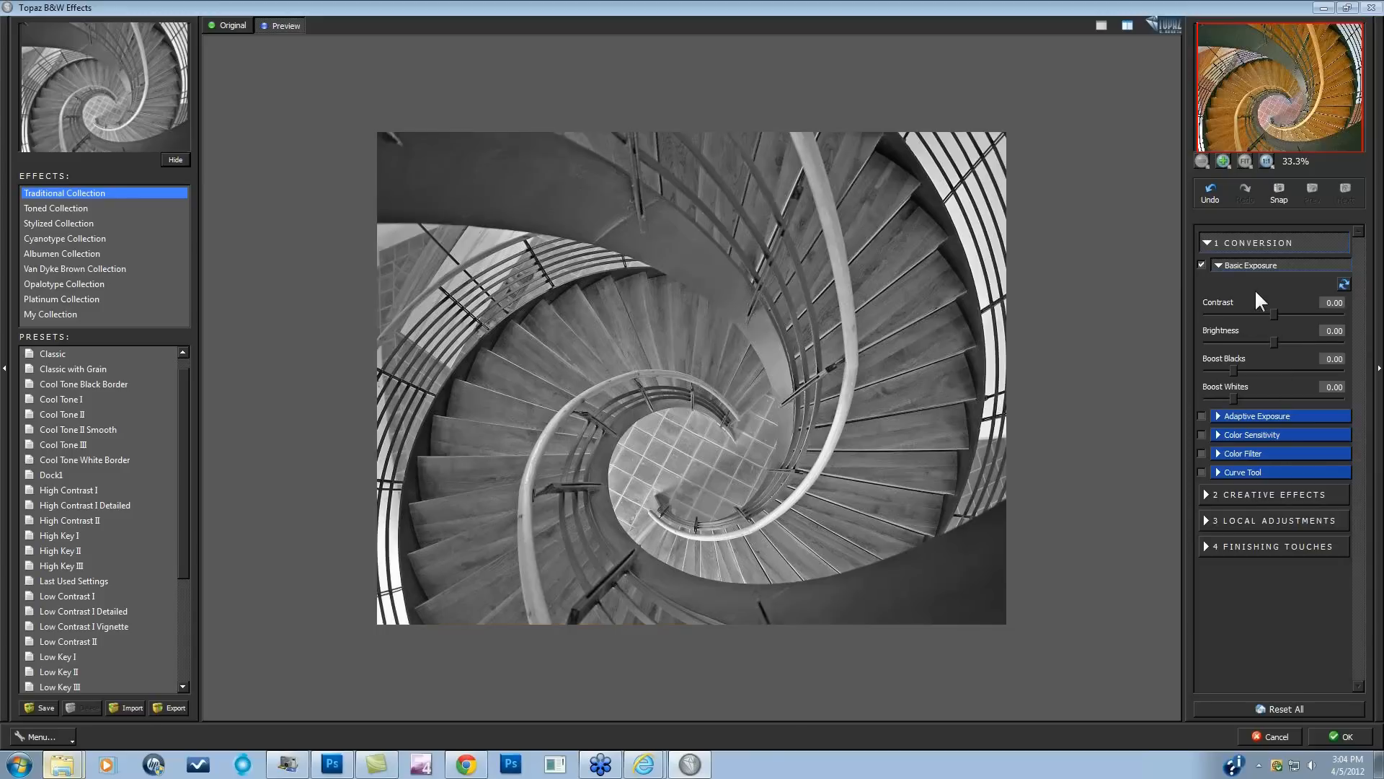
mouse_move(1281, 338)
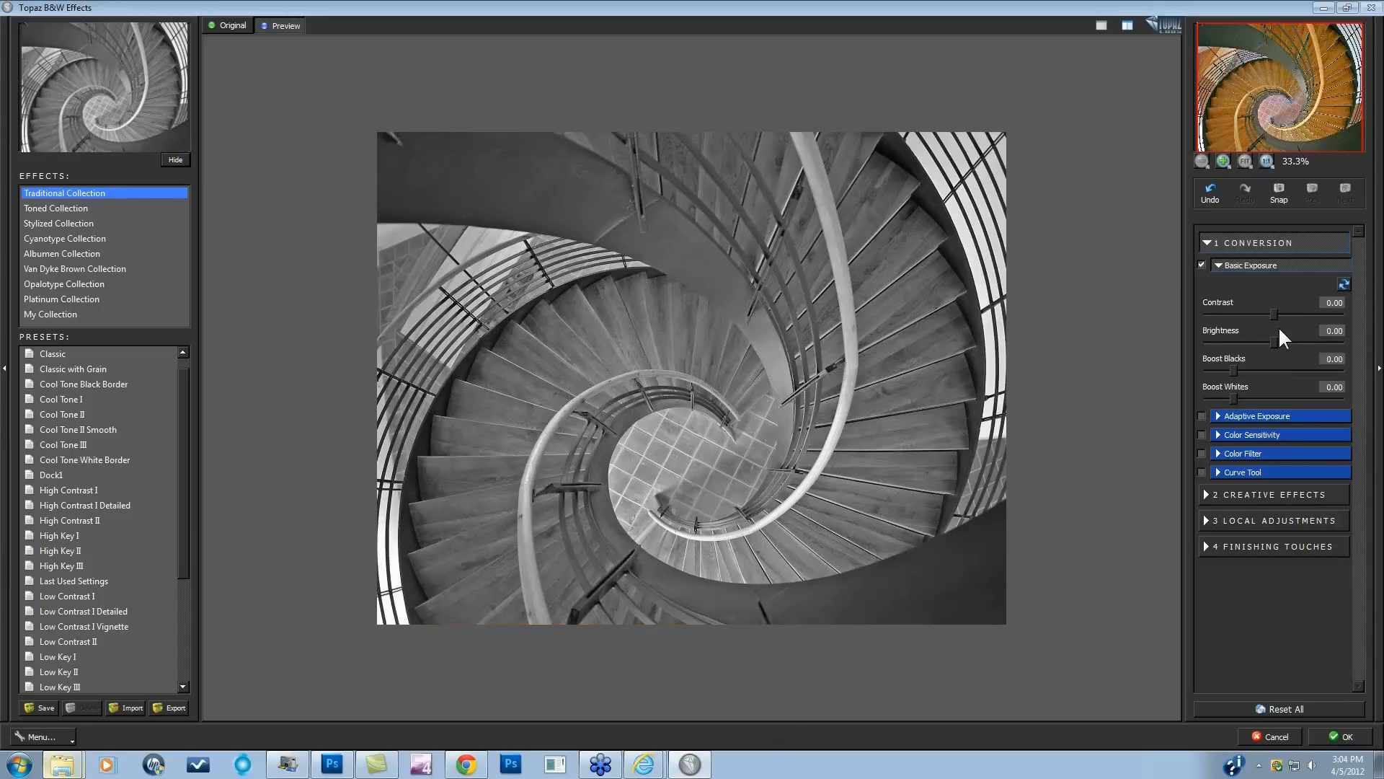
mouse_move(1276, 325)
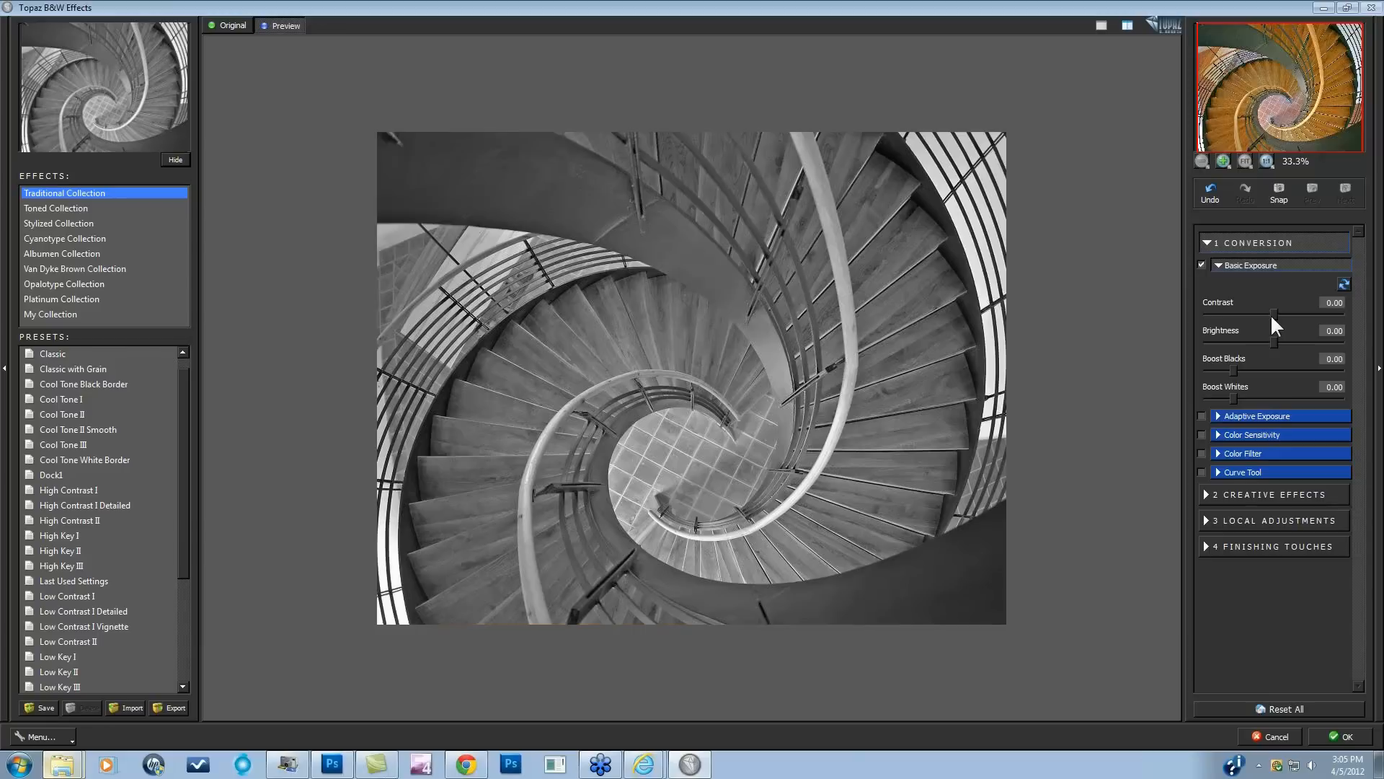
left_click_drag(1284, 318, 1289, 318)
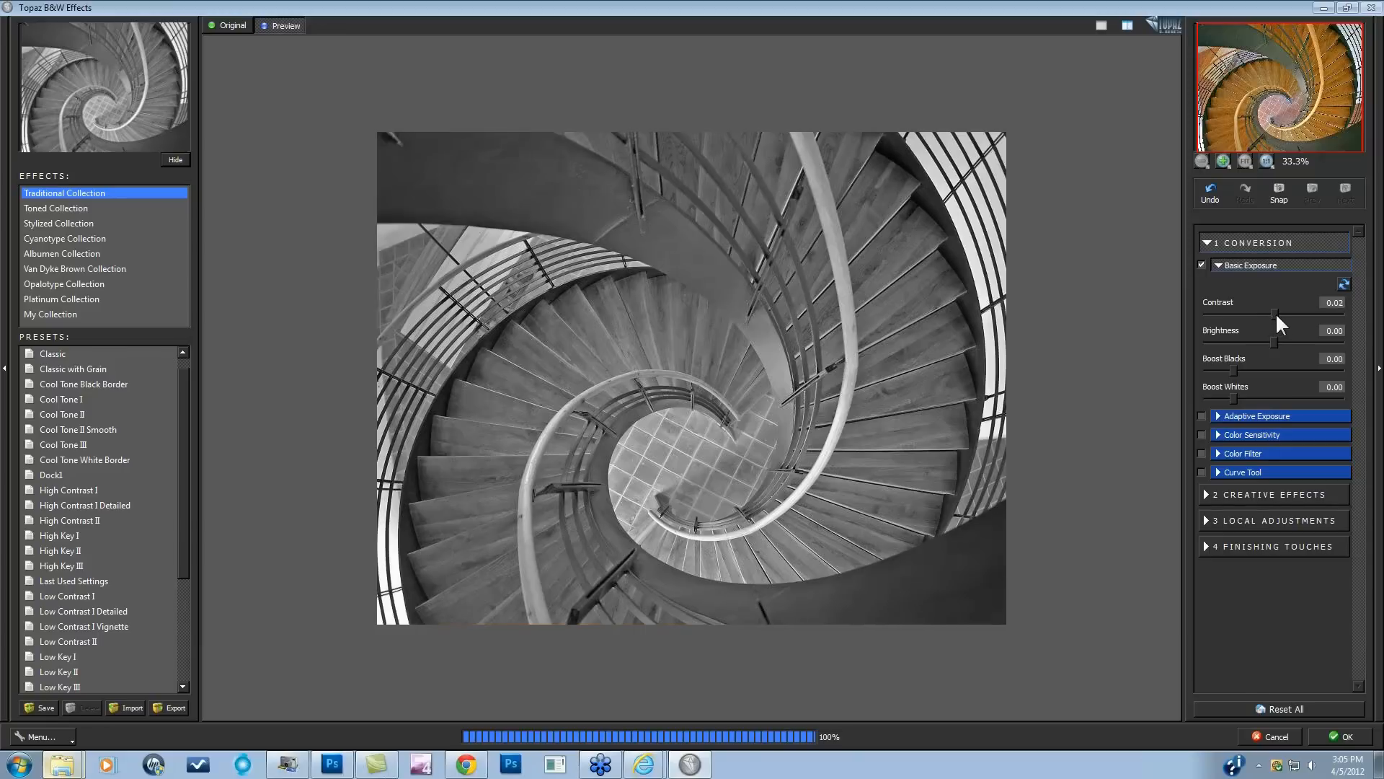
left_click_drag(1275, 317, 1280, 318)
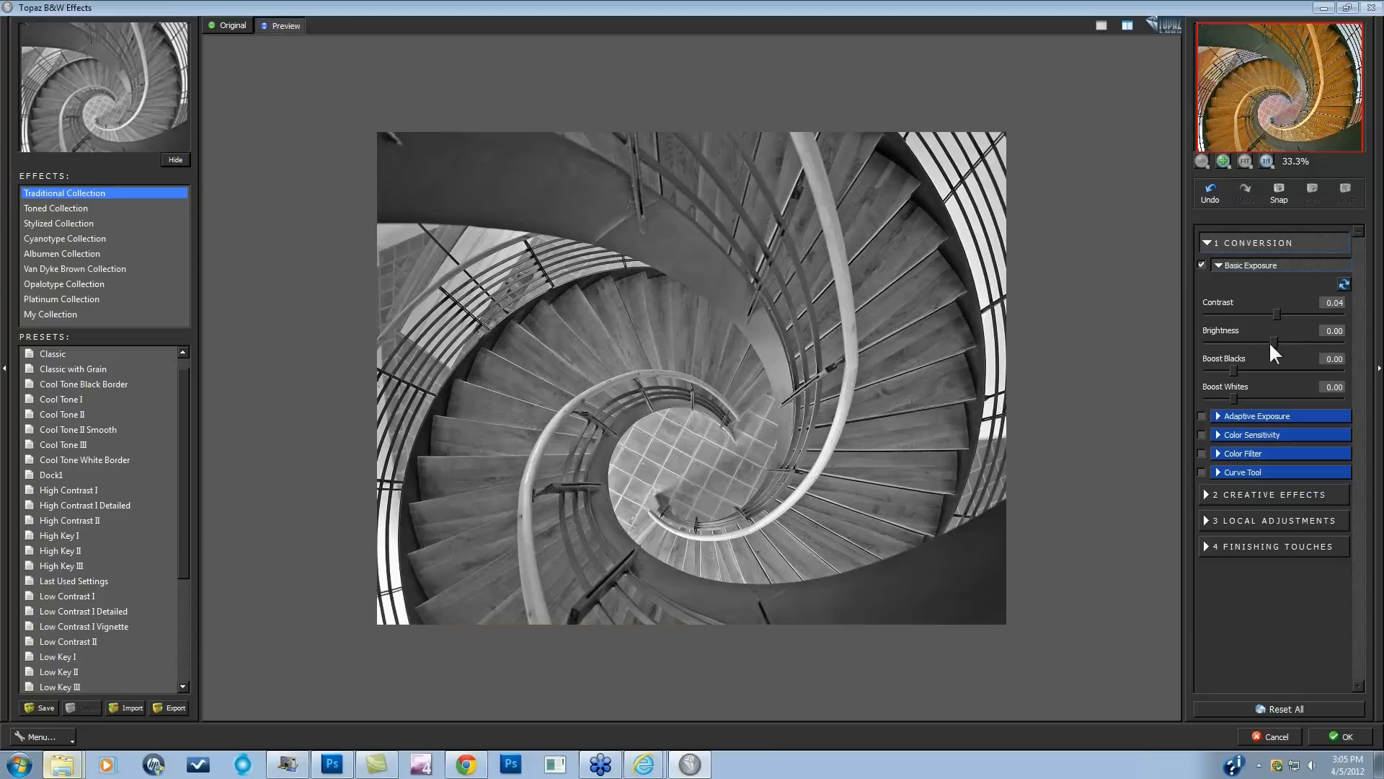
mouse_move(1220, 349)
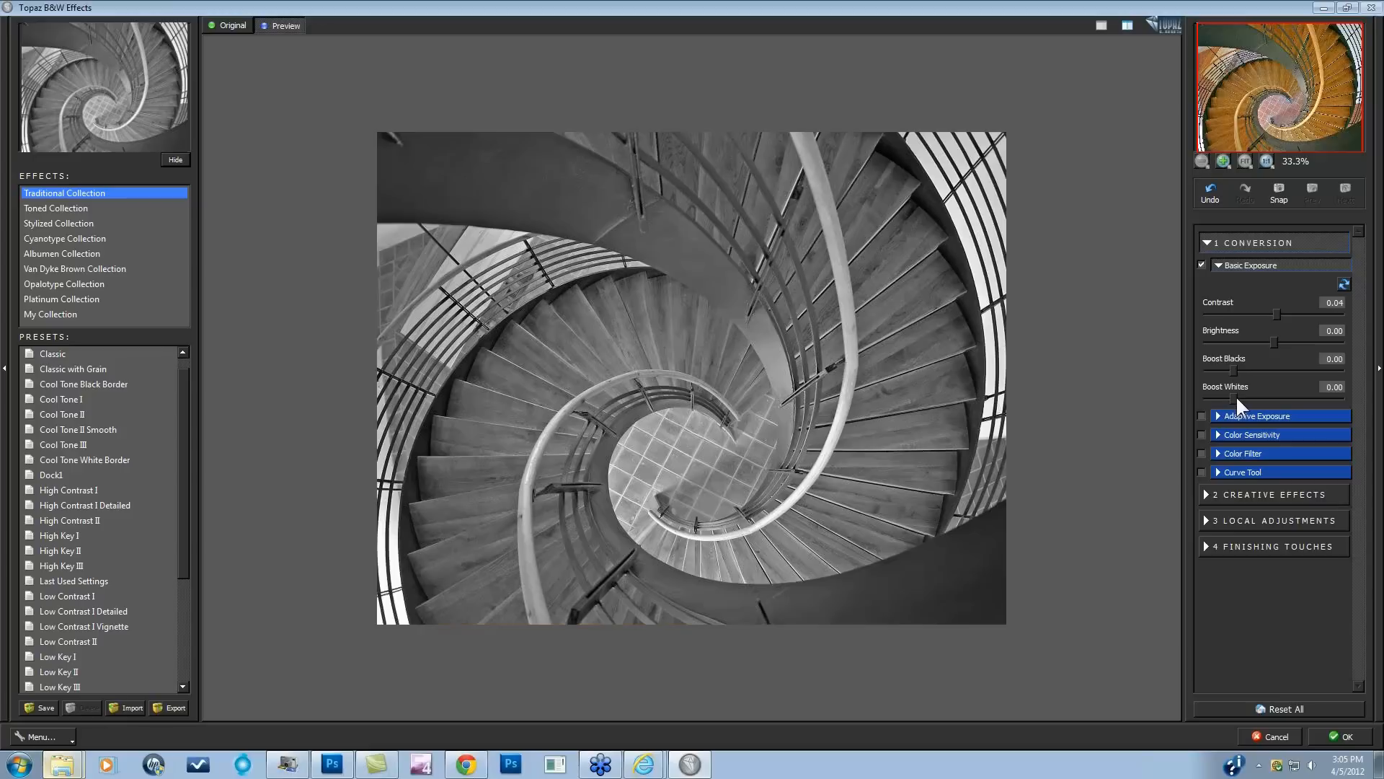
mouse_move(1255, 388)
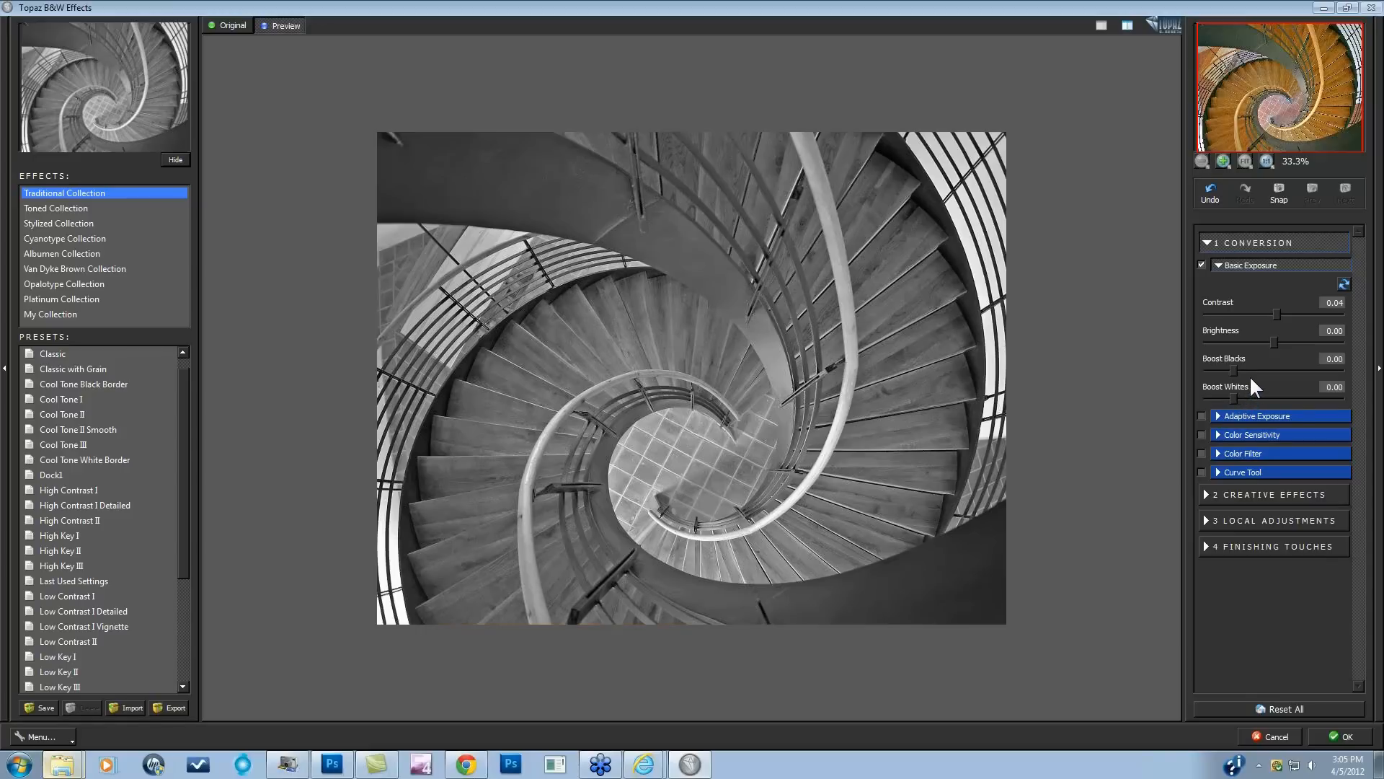
mouse_move(1252, 387)
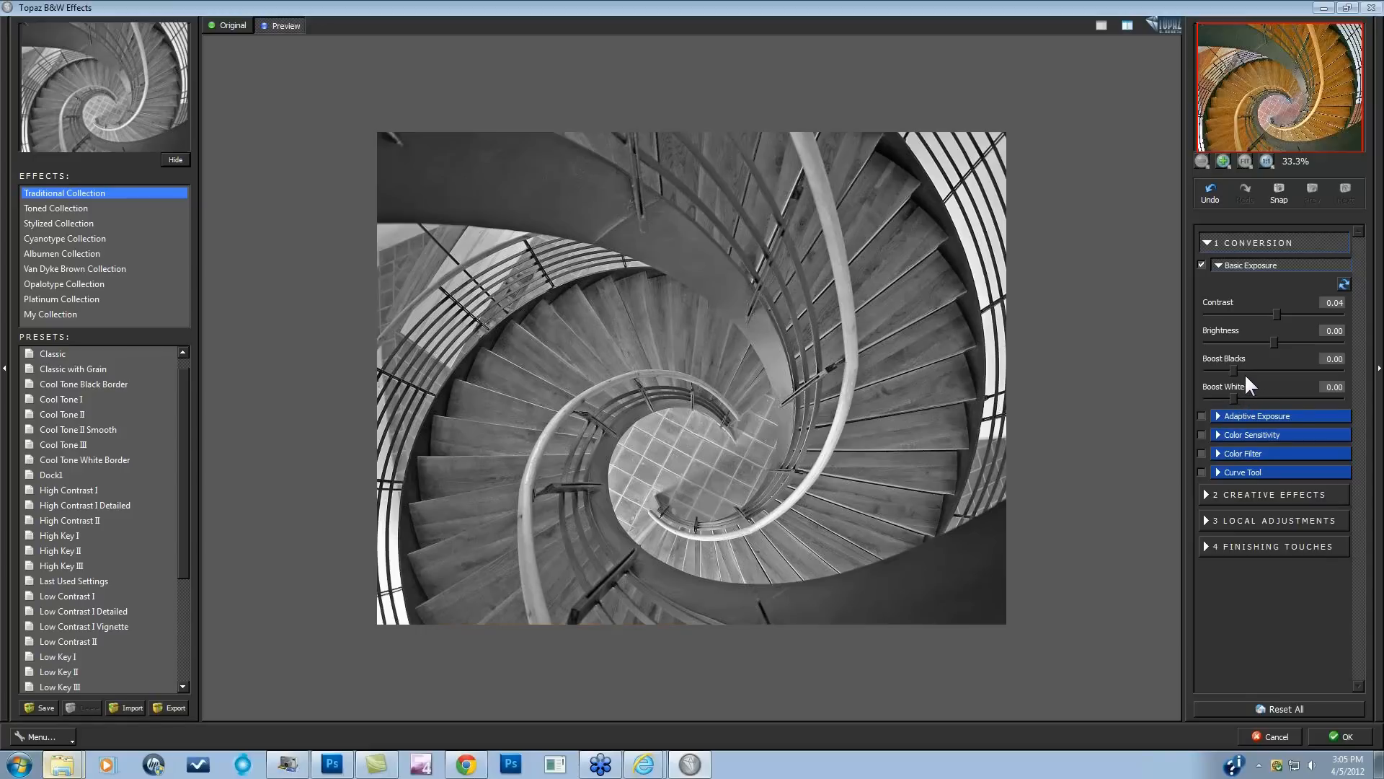
mouse_move(1239, 380)
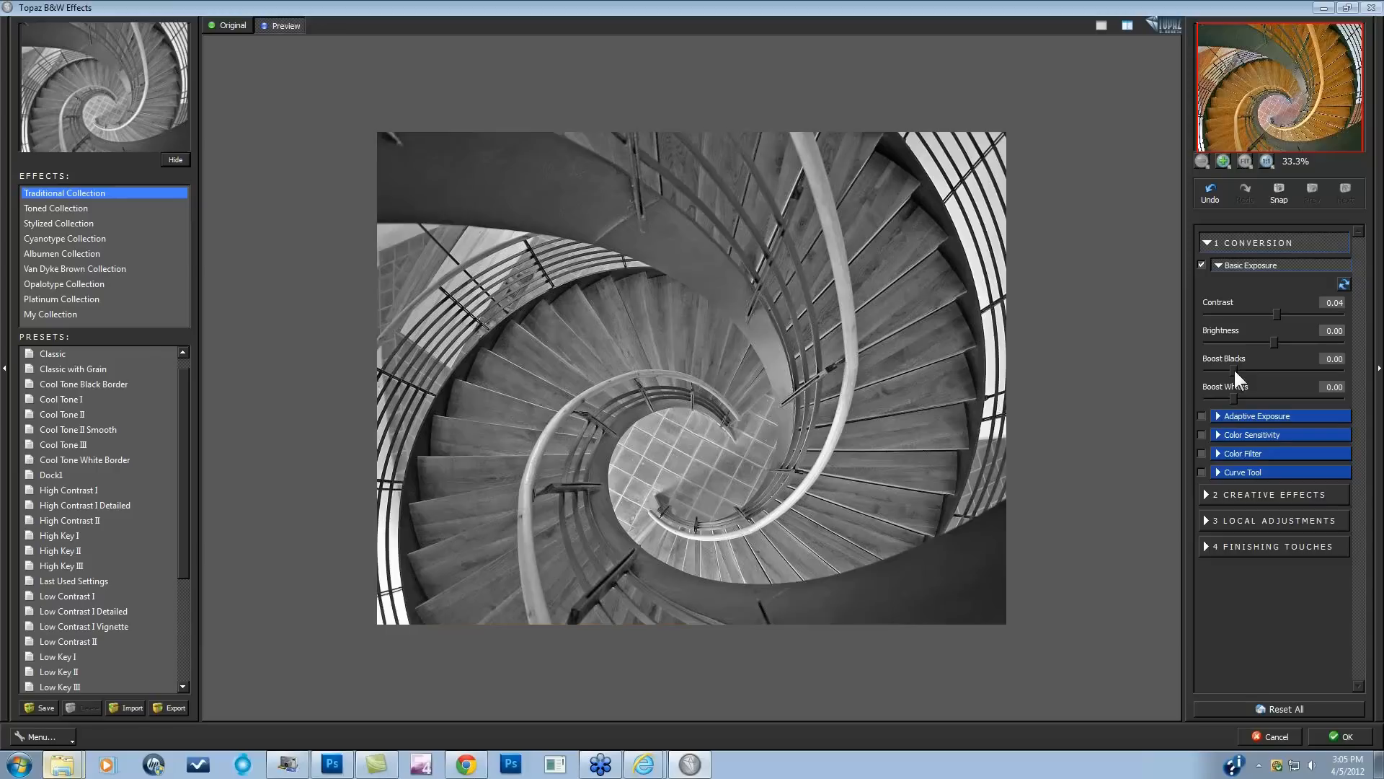
Boost the blacks to 0.29 and the whites to 0.10 on the staircase.
left_click_drag(1269, 367, 1293, 367)
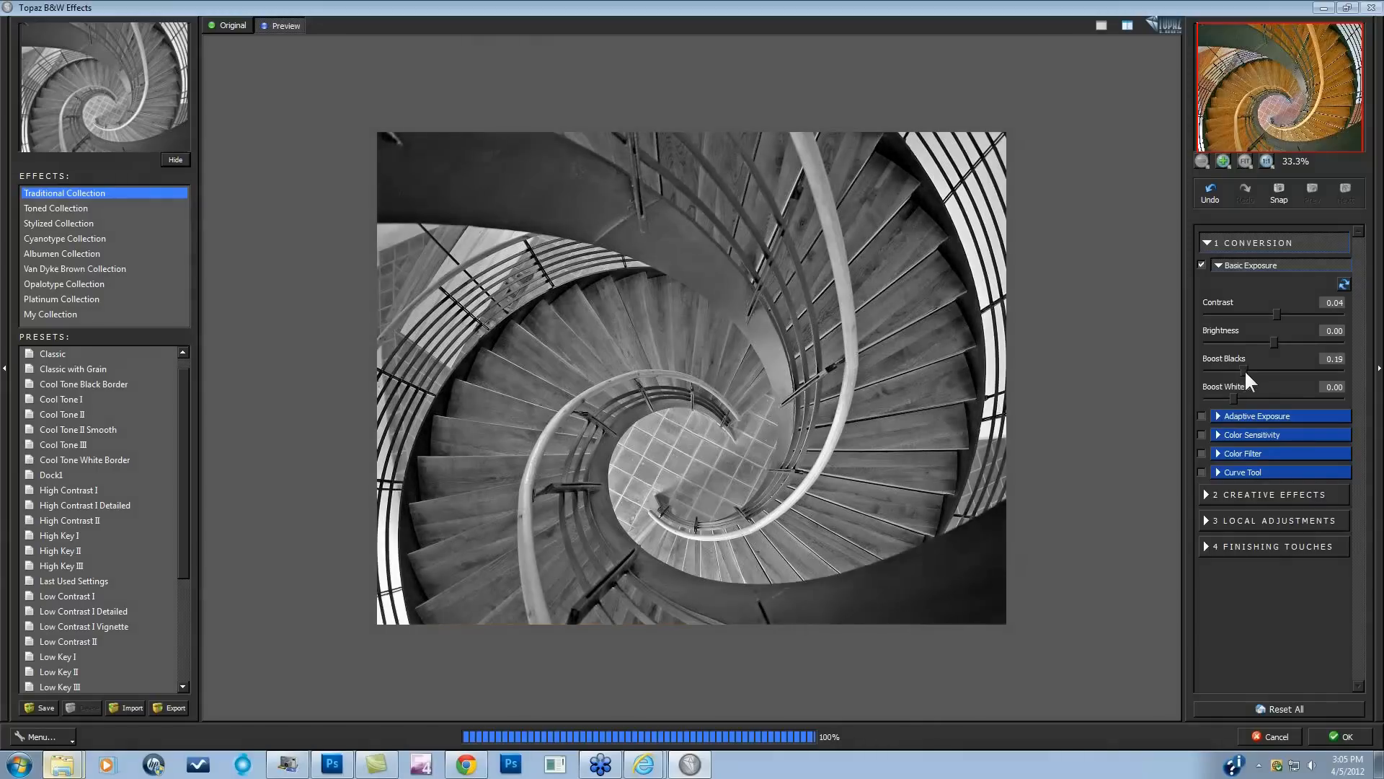
left_click_drag(1266, 369, 1289, 370)
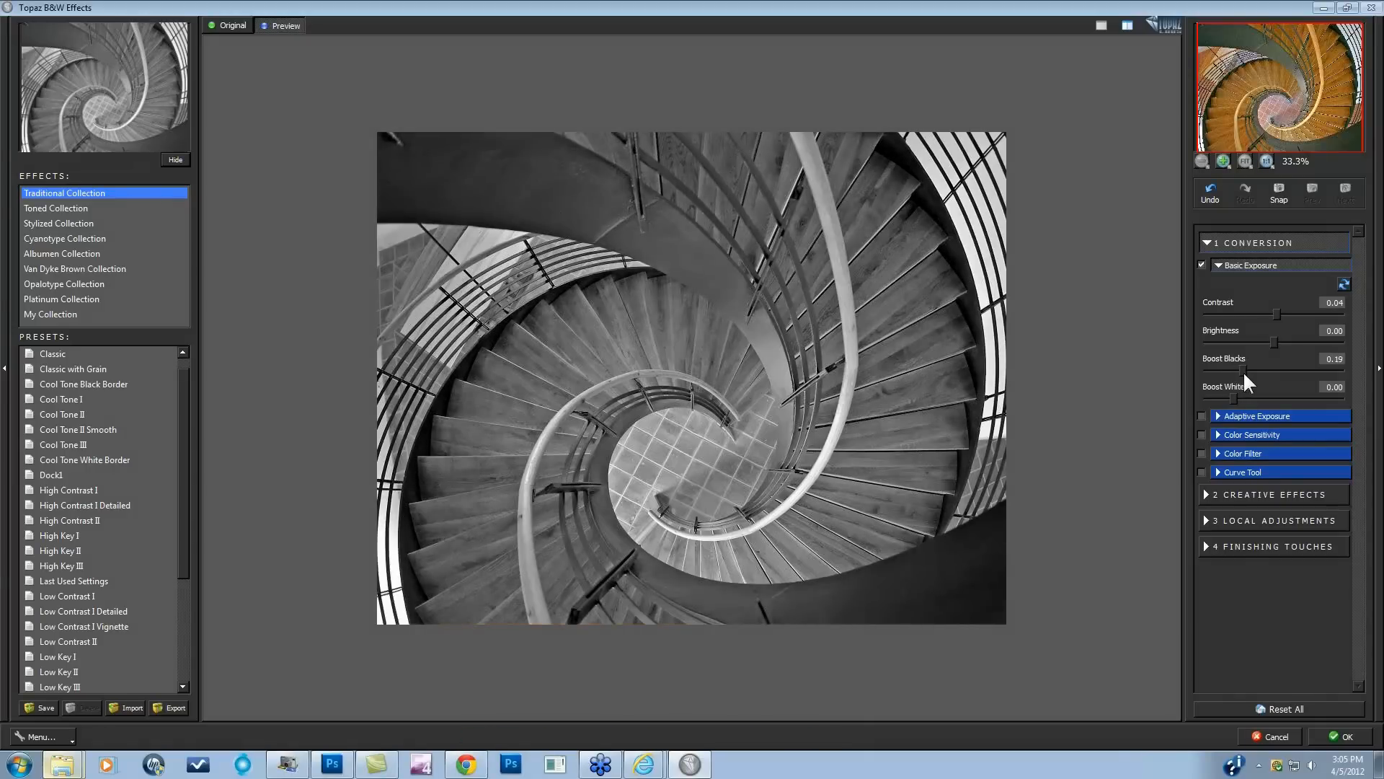
left_click_drag(1271, 369, 1278, 369)
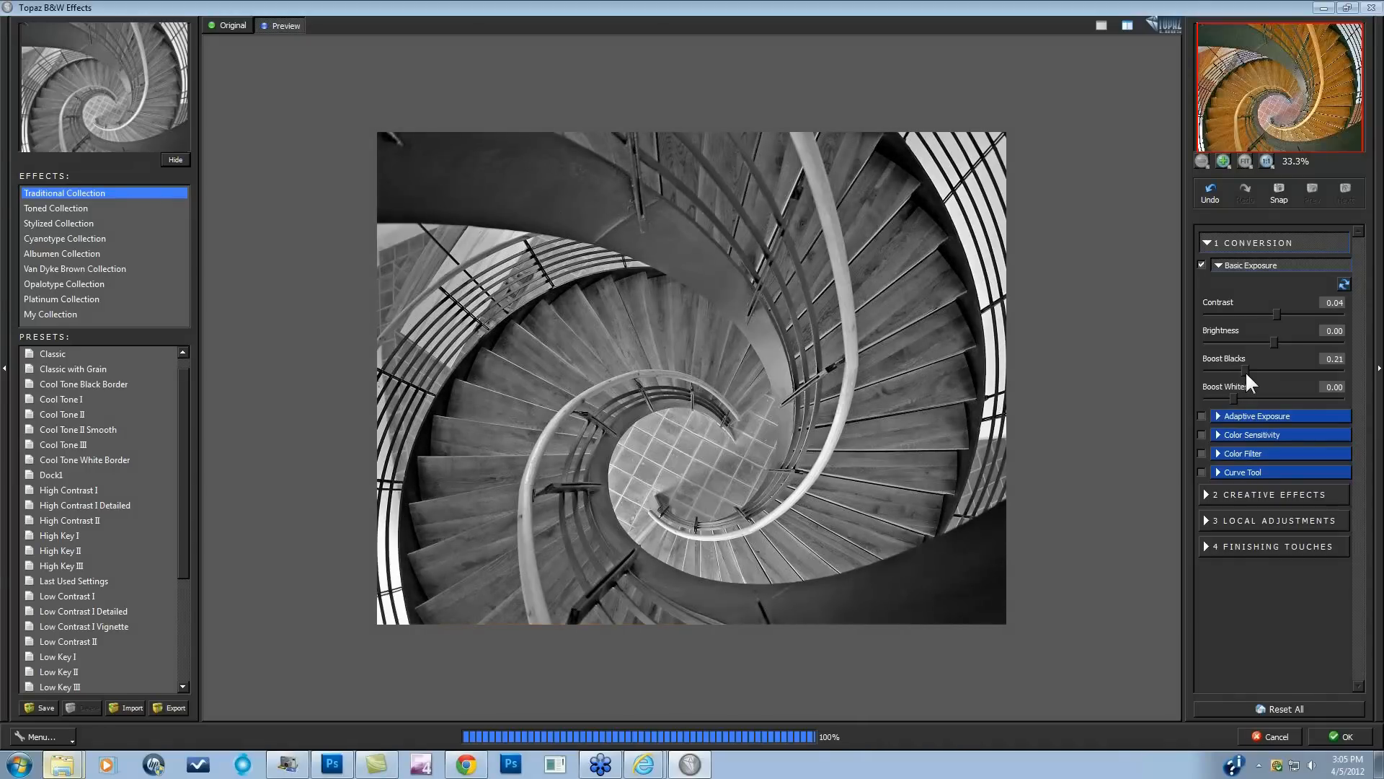
left_click_drag(1285, 369, 1227, 369)
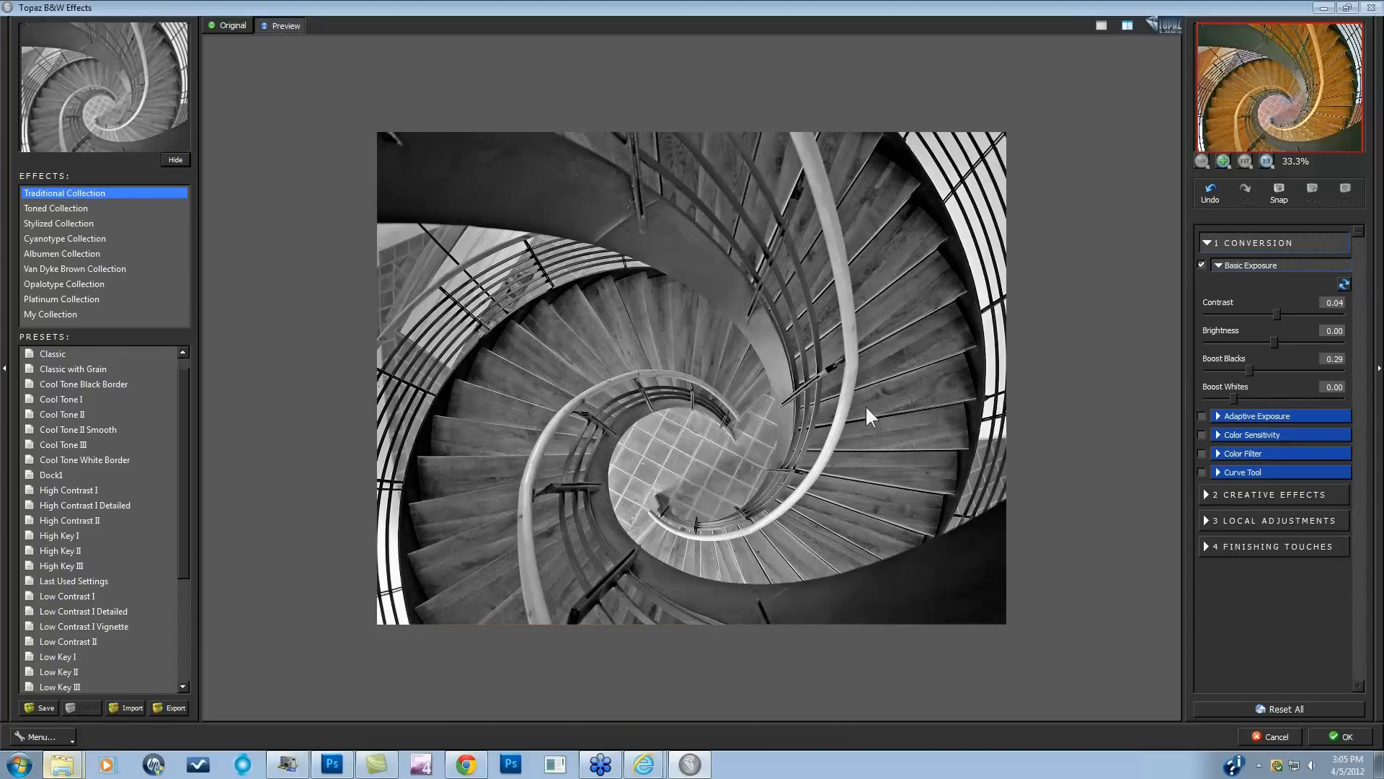
mouse_move(1184, 431)
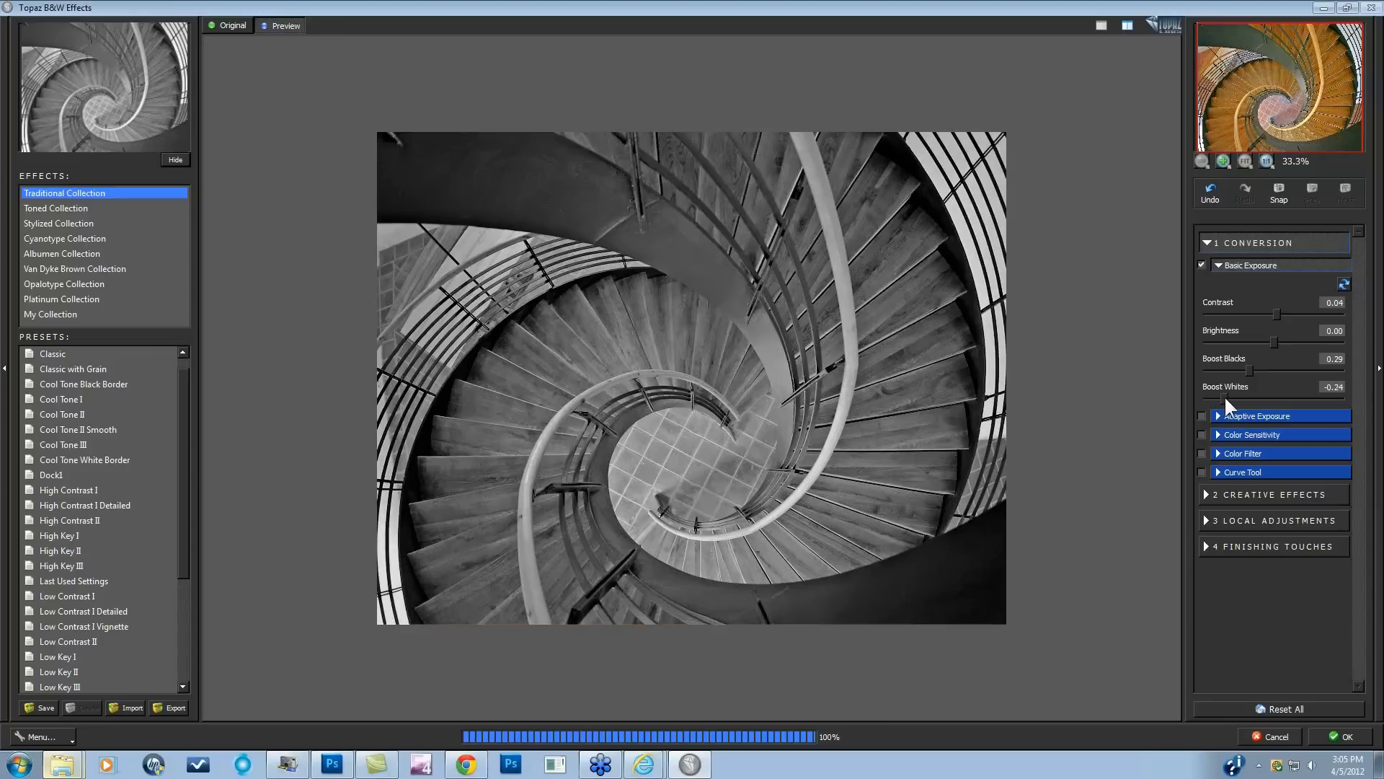
left_click_drag(1271, 397, 1332, 397)
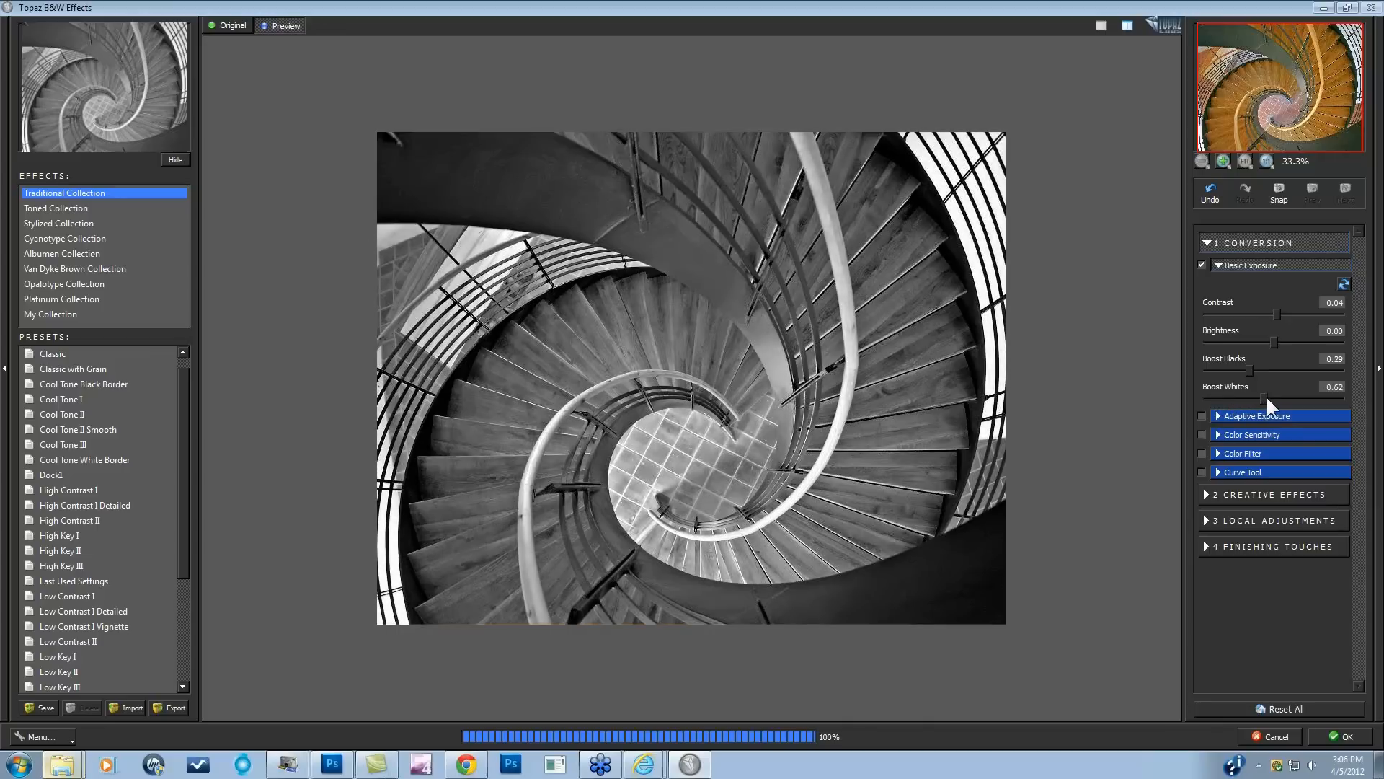
left_click_drag(1263, 397, 1276, 397)
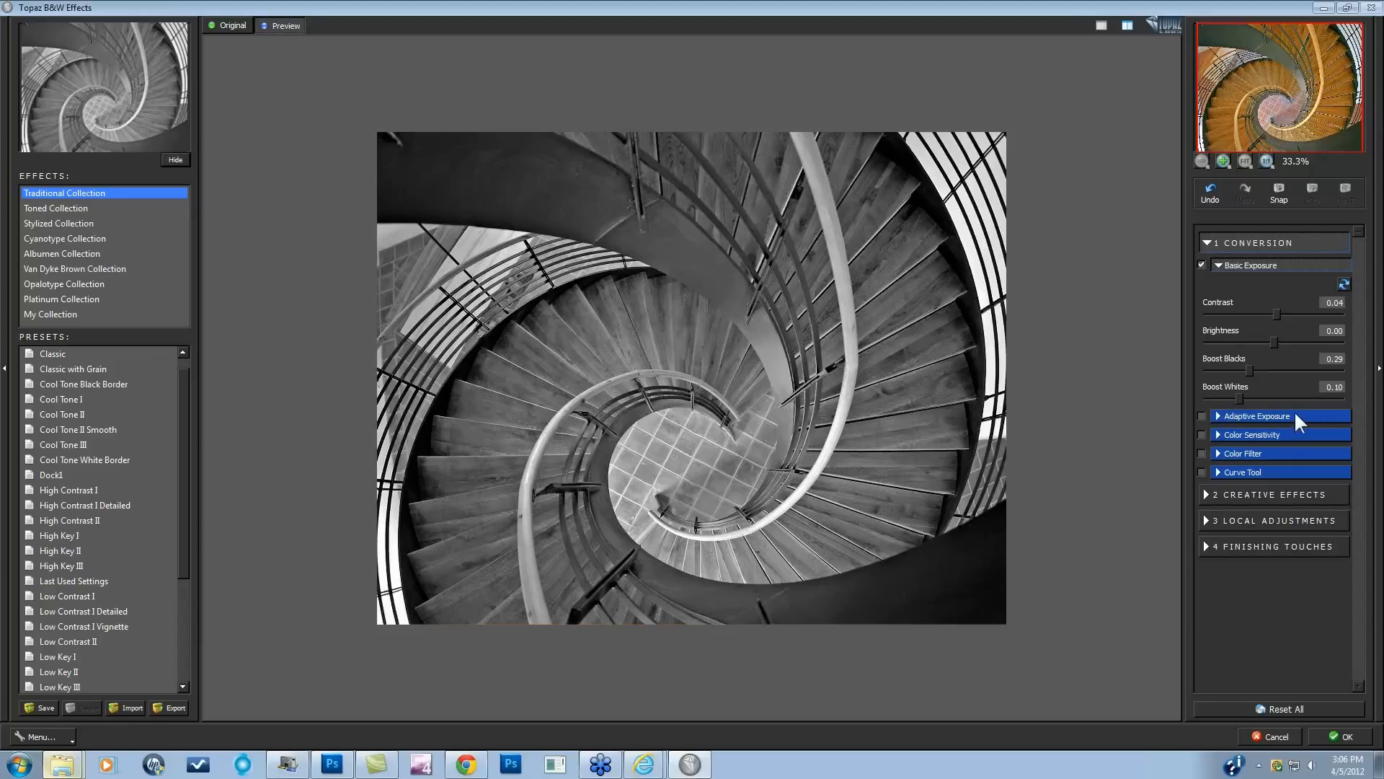
Set Adaptive Exposure 0.21, Regions 15.75, Detail 1.12 and Detail Boost 1.10.
left_click(1255, 416)
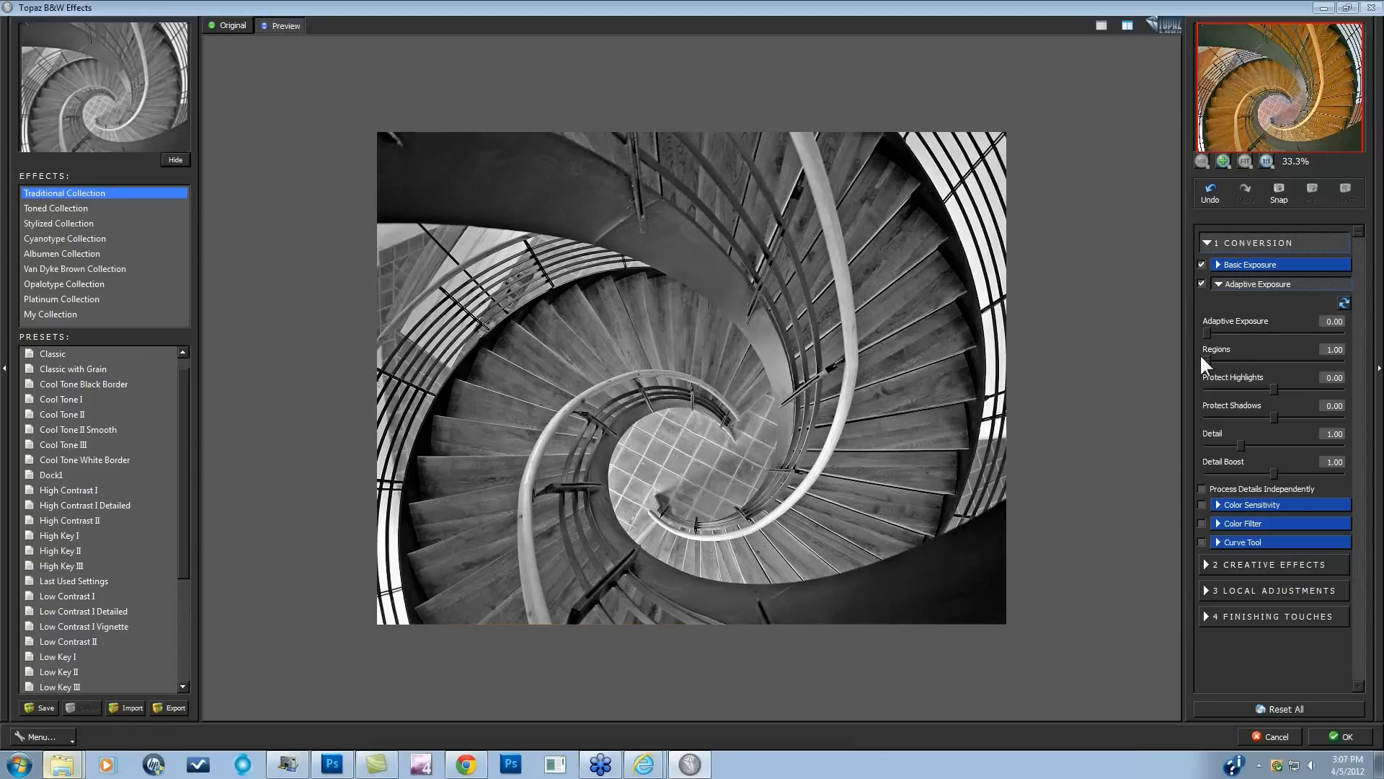
mouse_move(1023, 141)
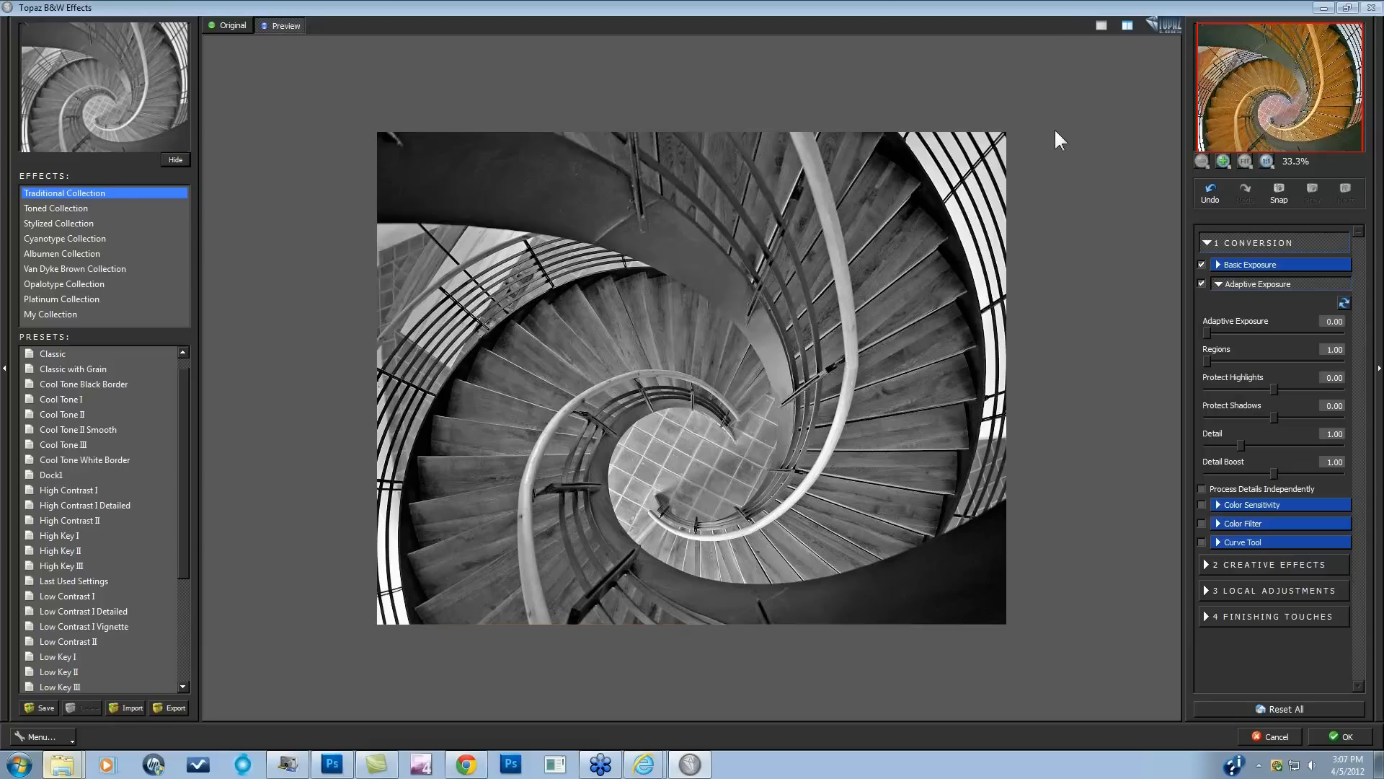
mouse_move(774, 661)
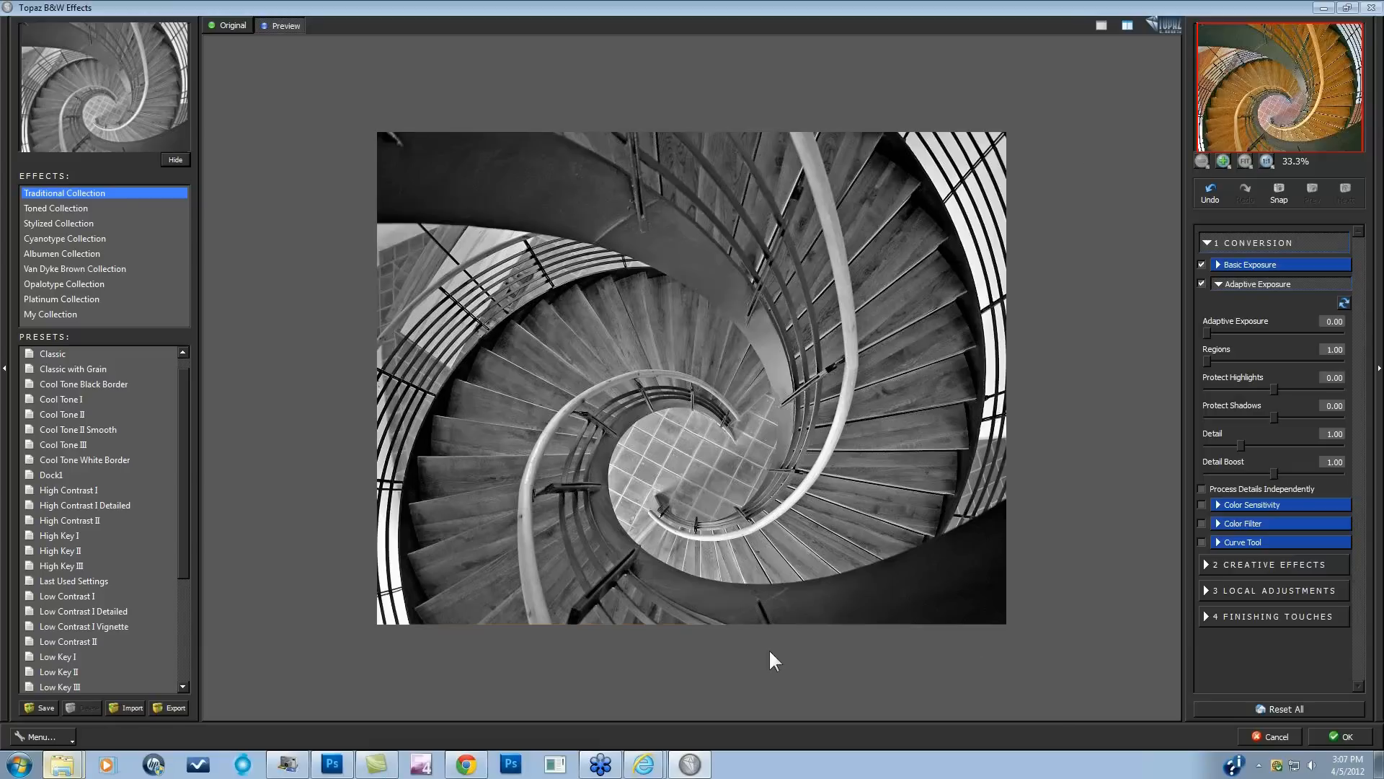
mouse_move(1023, 157)
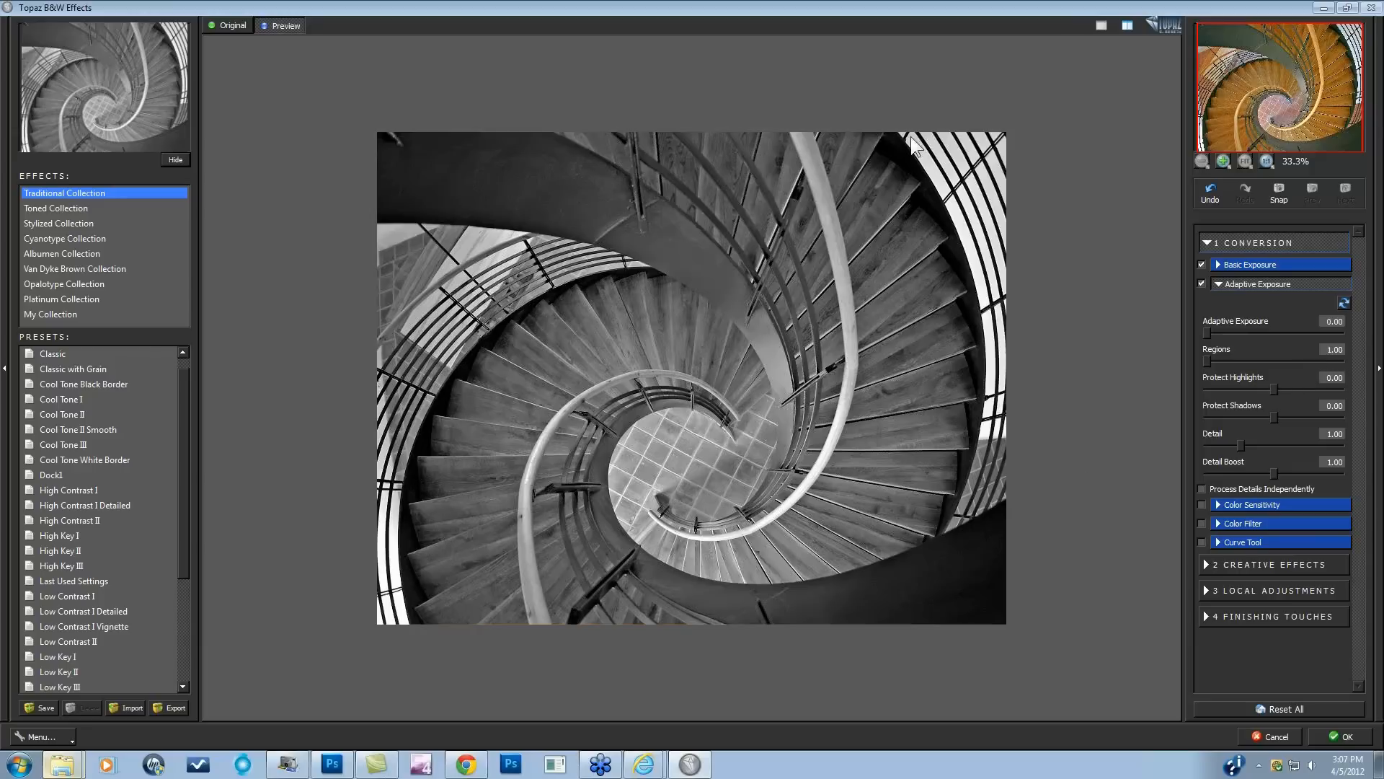
mouse_move(727, 231)
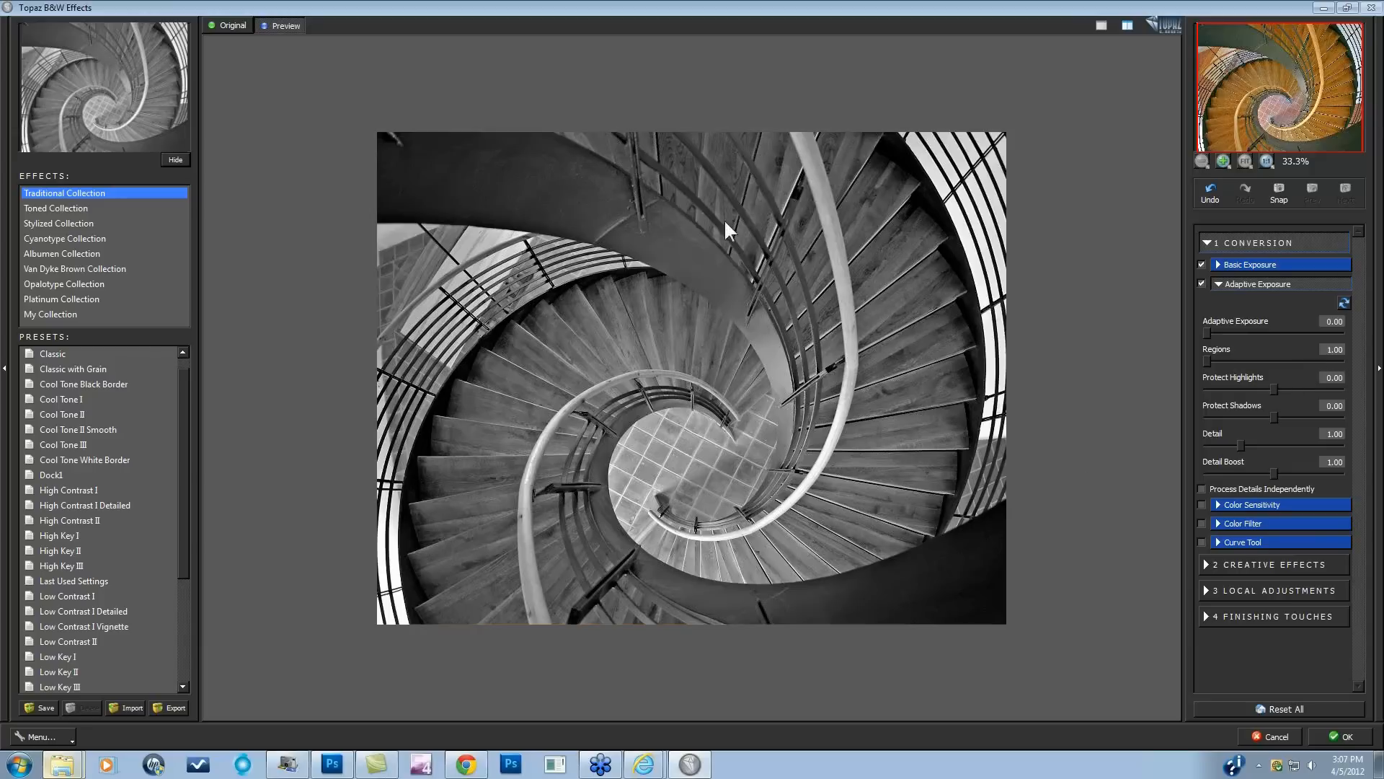
mouse_move(1218, 367)
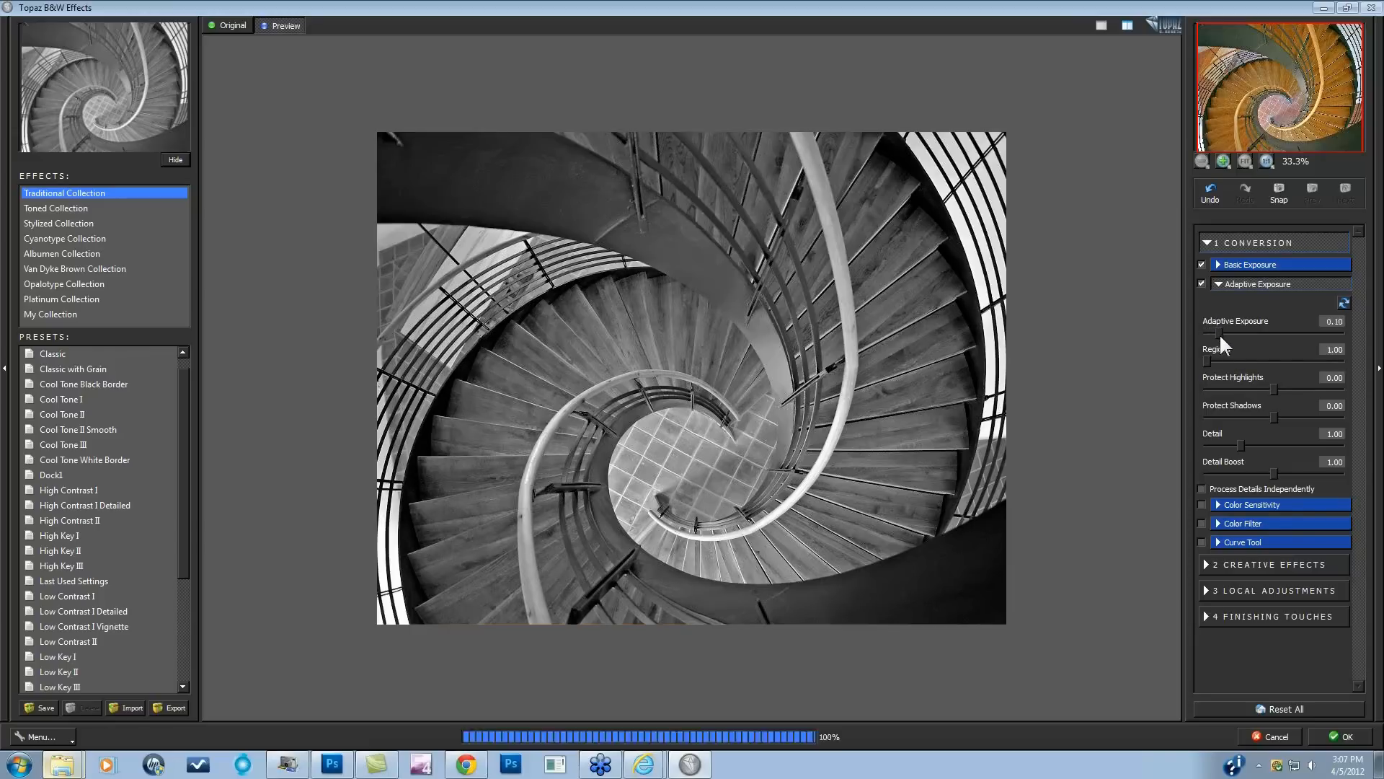
left_click_drag(1227, 333, 1253, 334)
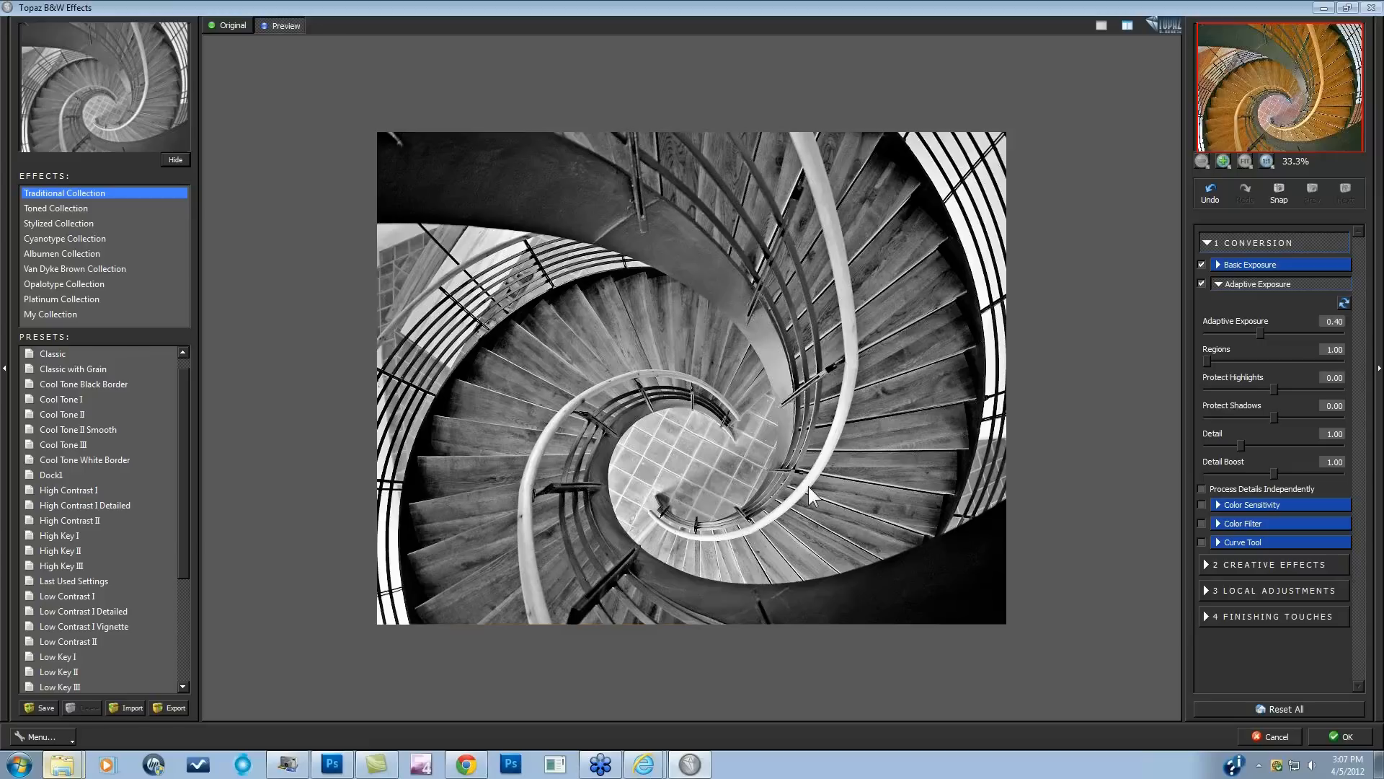
mouse_move(1183, 347)
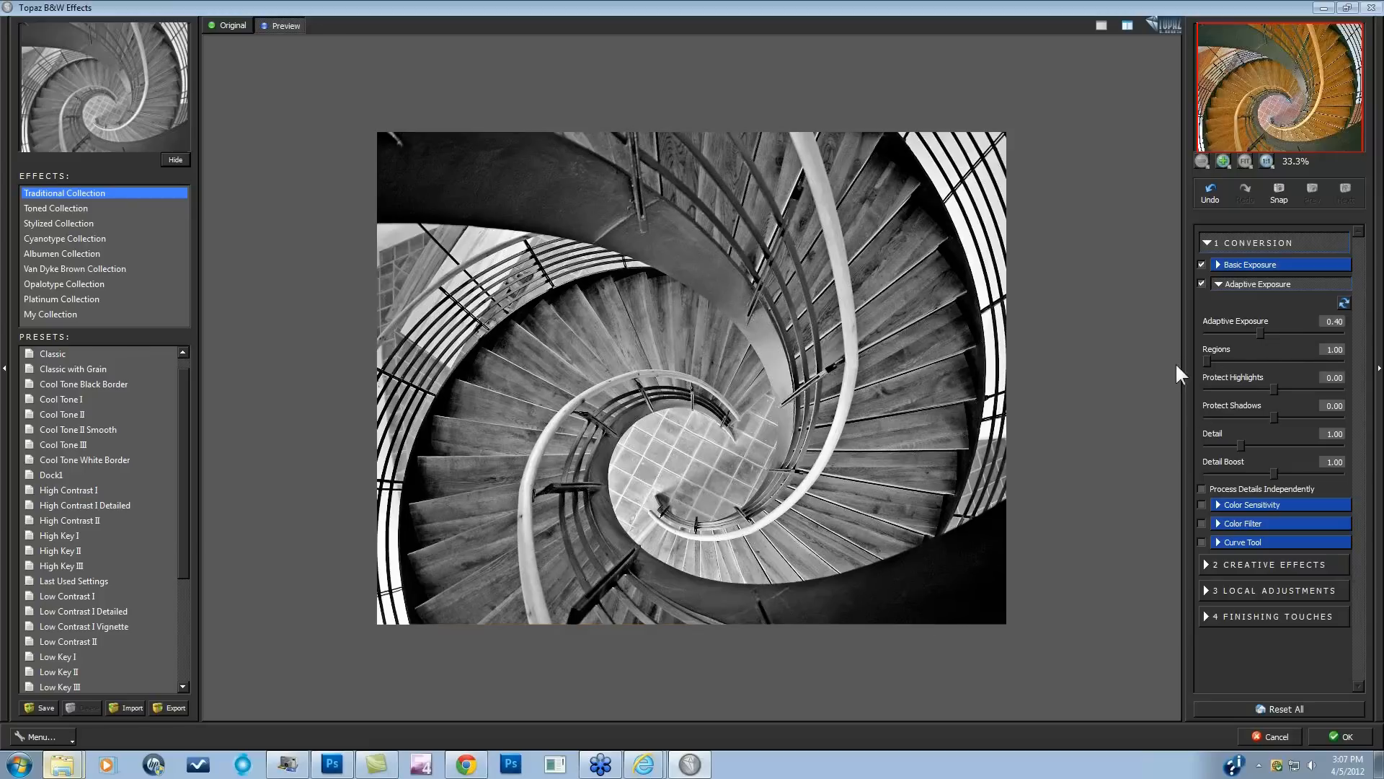
left_click_drag(1271, 362, 1289, 362)
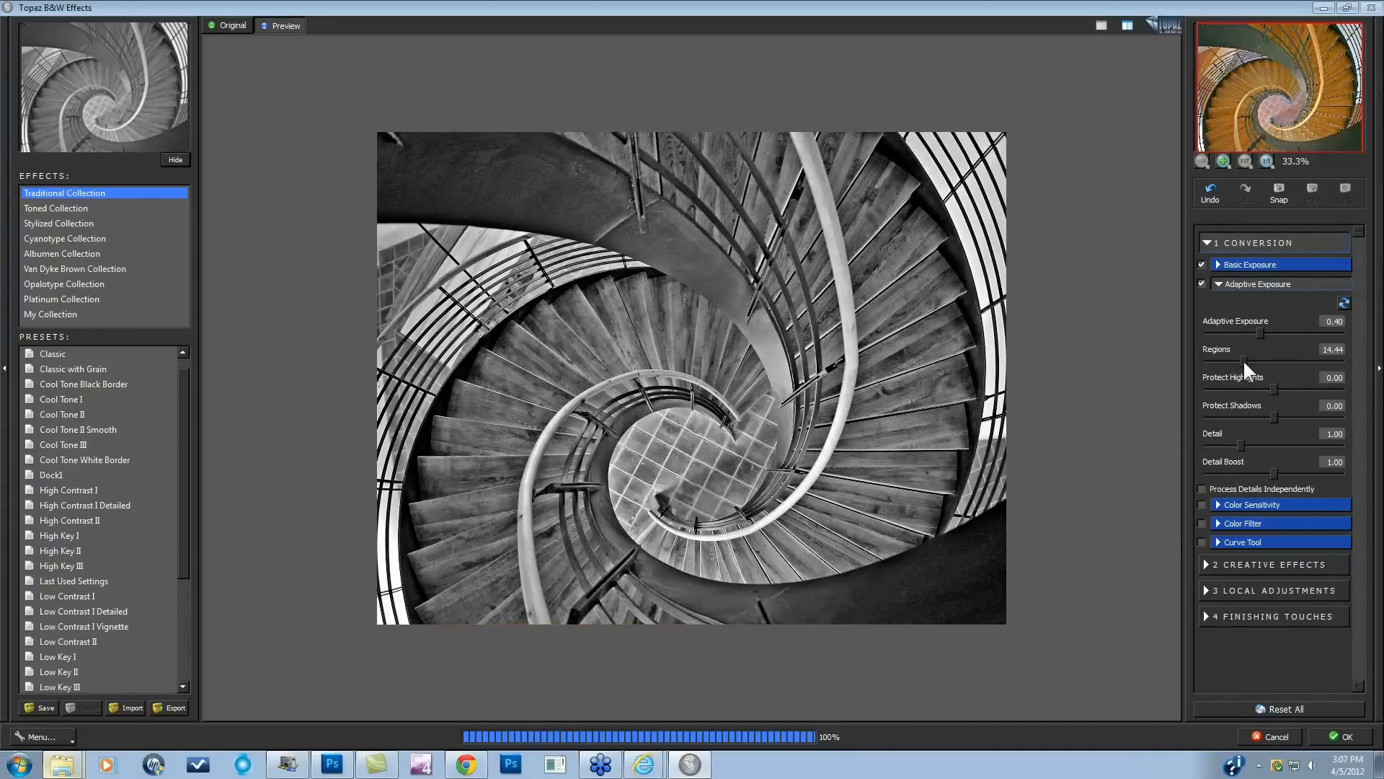
left_click_drag(1245, 363, 1258, 364)
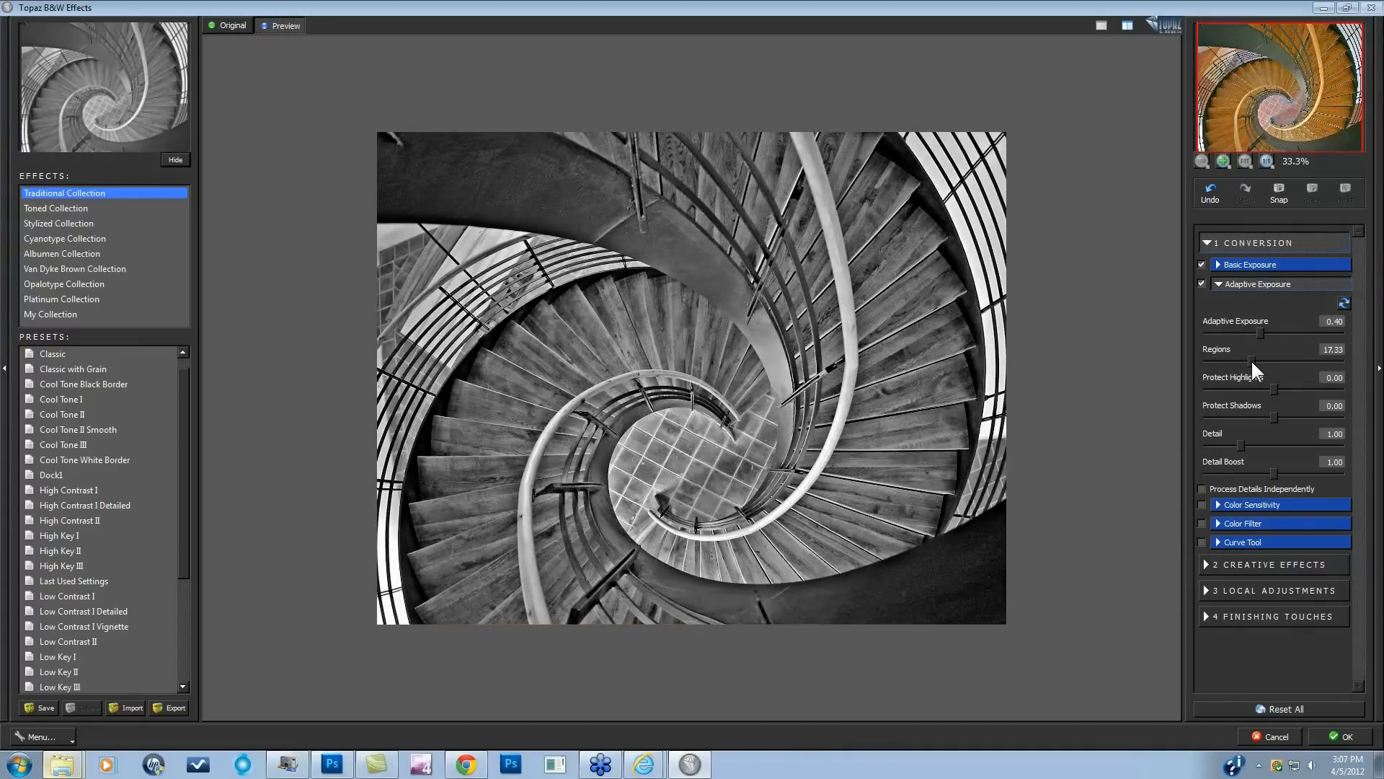
left_click_drag(1262, 362, 1249, 363)
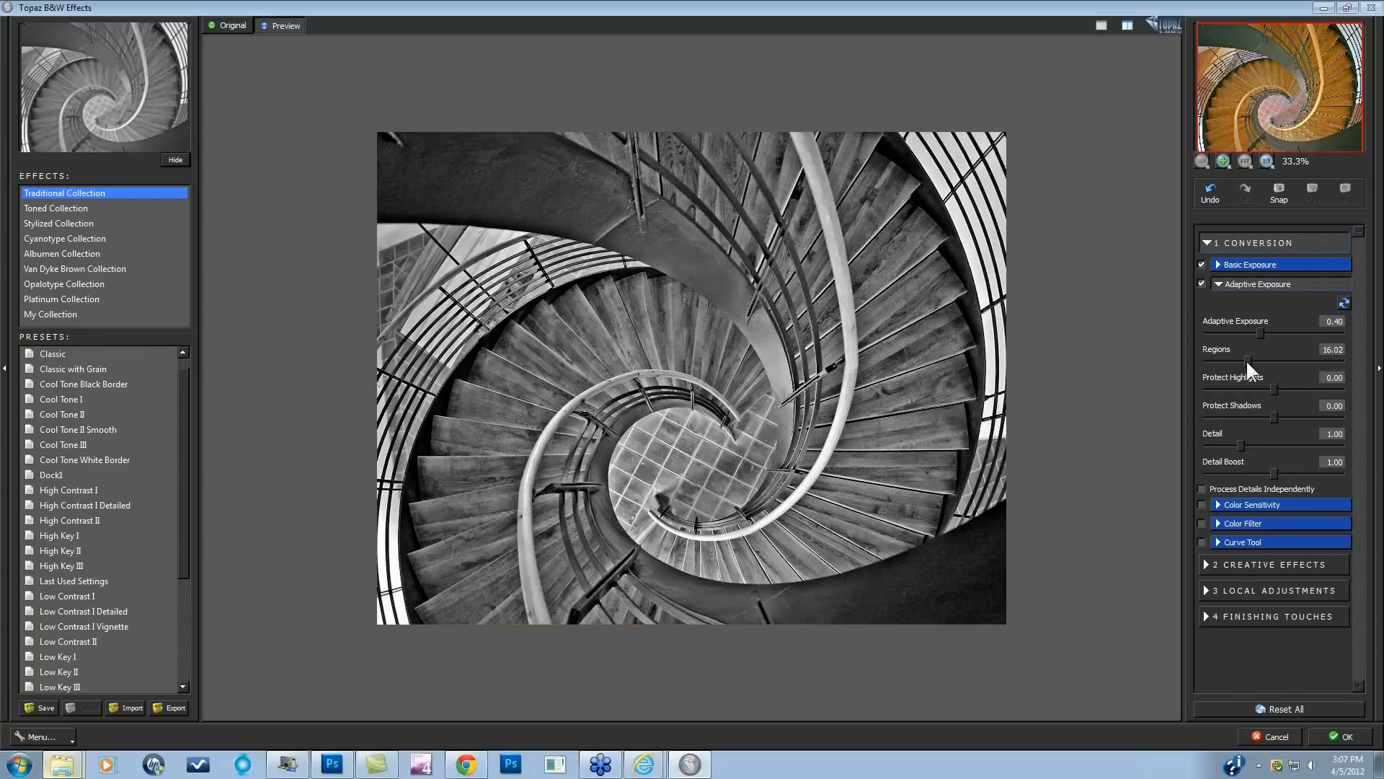
mouse_move(1251, 371)
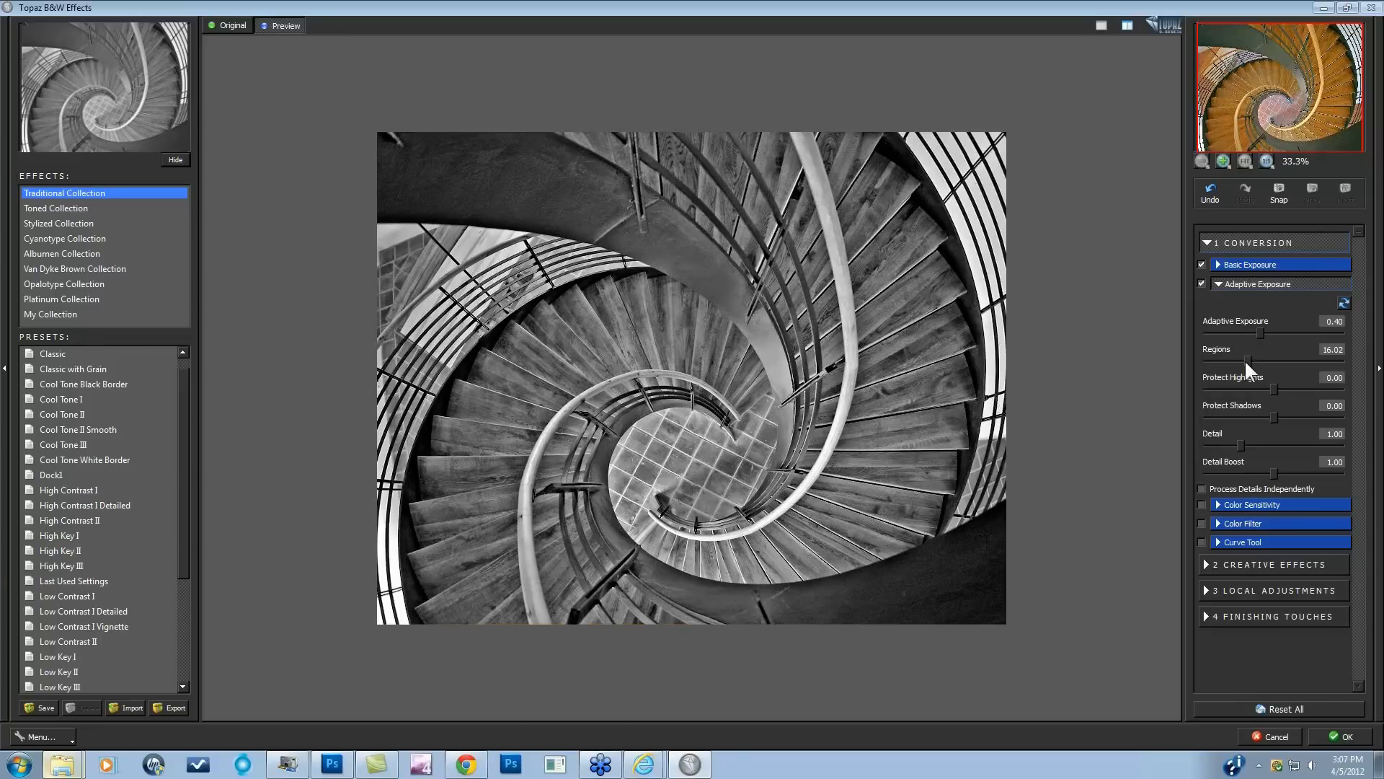
left_click_drag(1289, 334, 1262, 334)
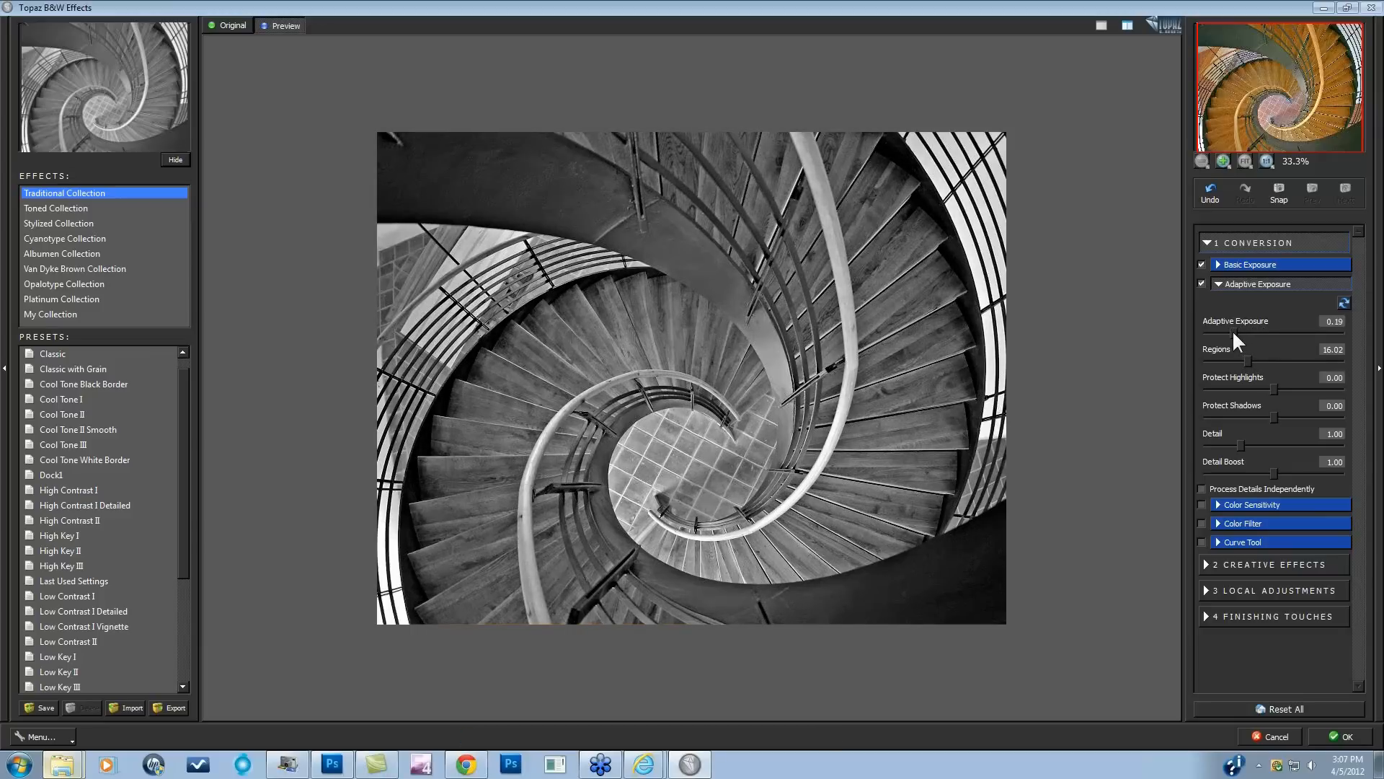
left_click_drag(1214, 334, 1223, 334)
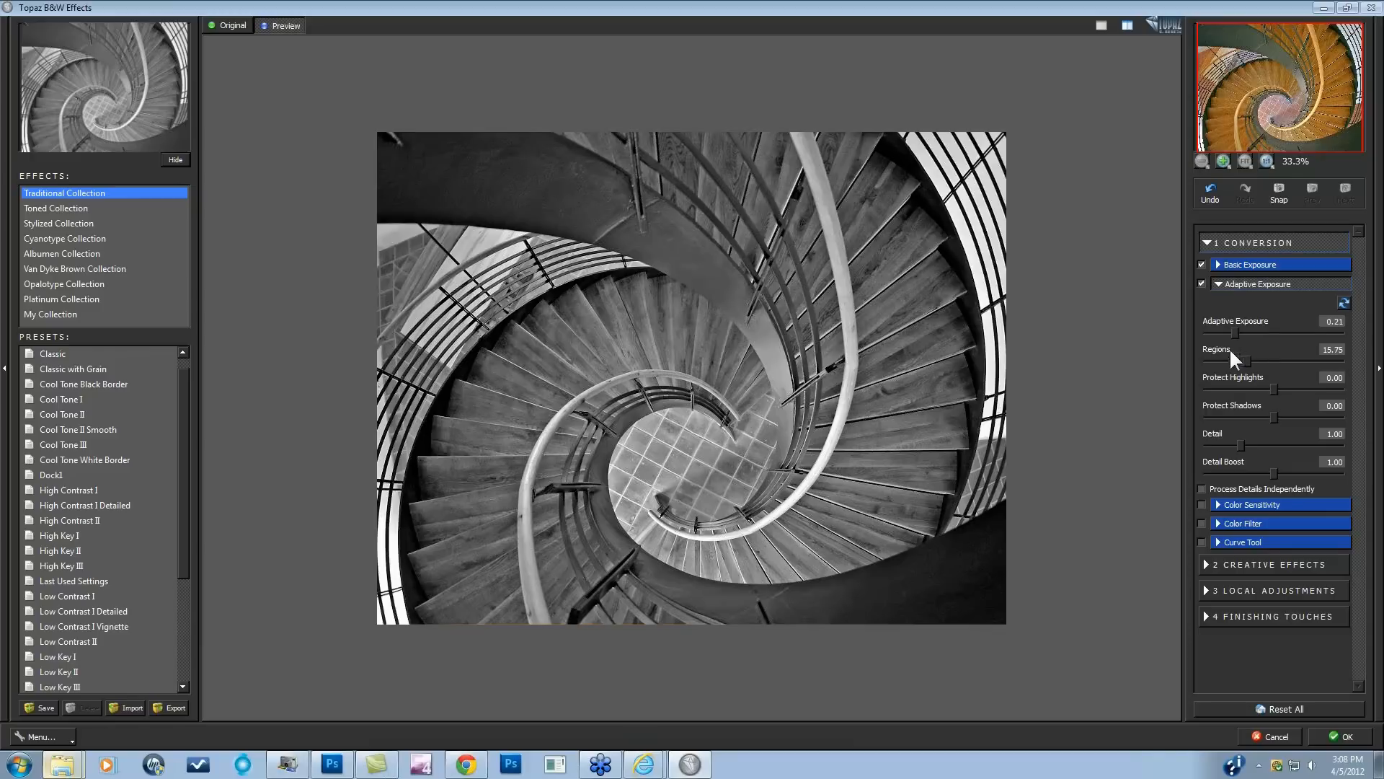
mouse_move(1226, 426)
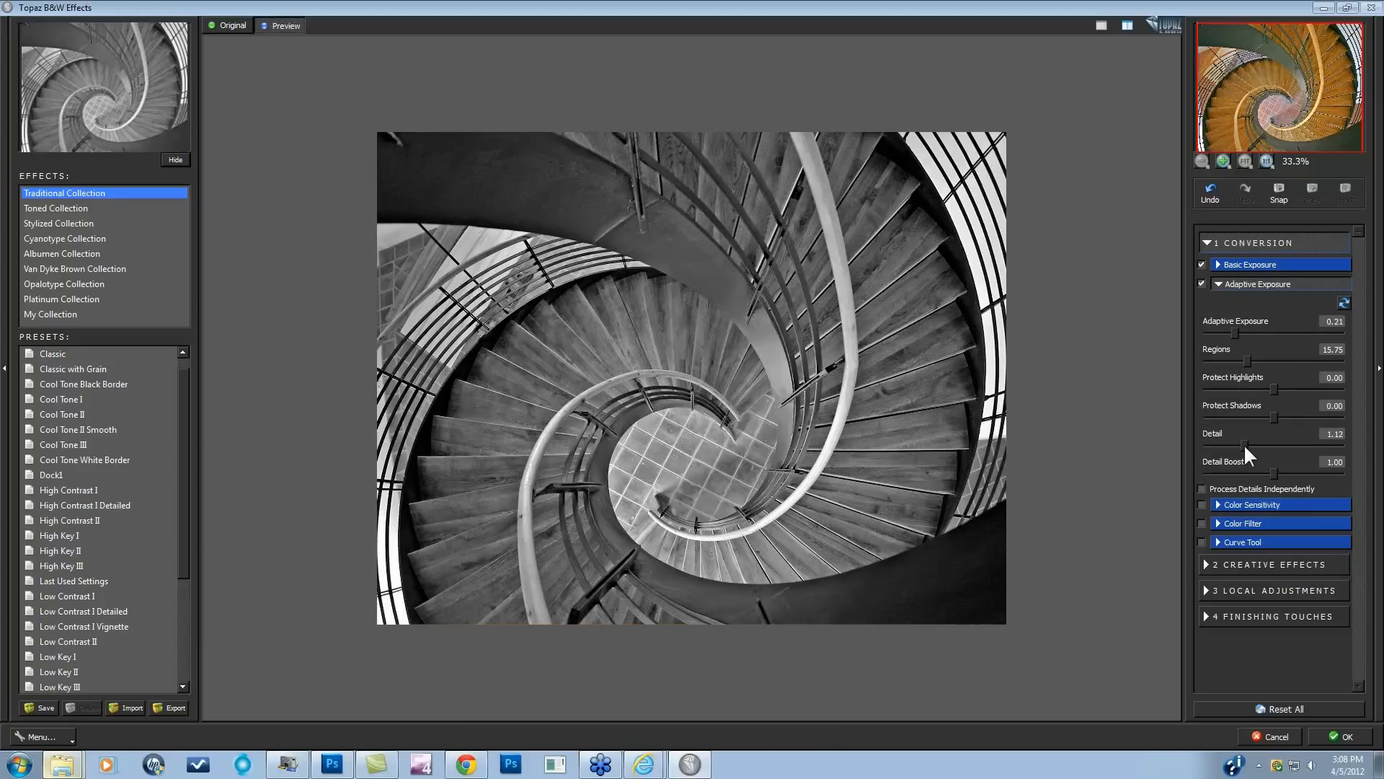
left_click_drag(1245, 471, 1258, 471)
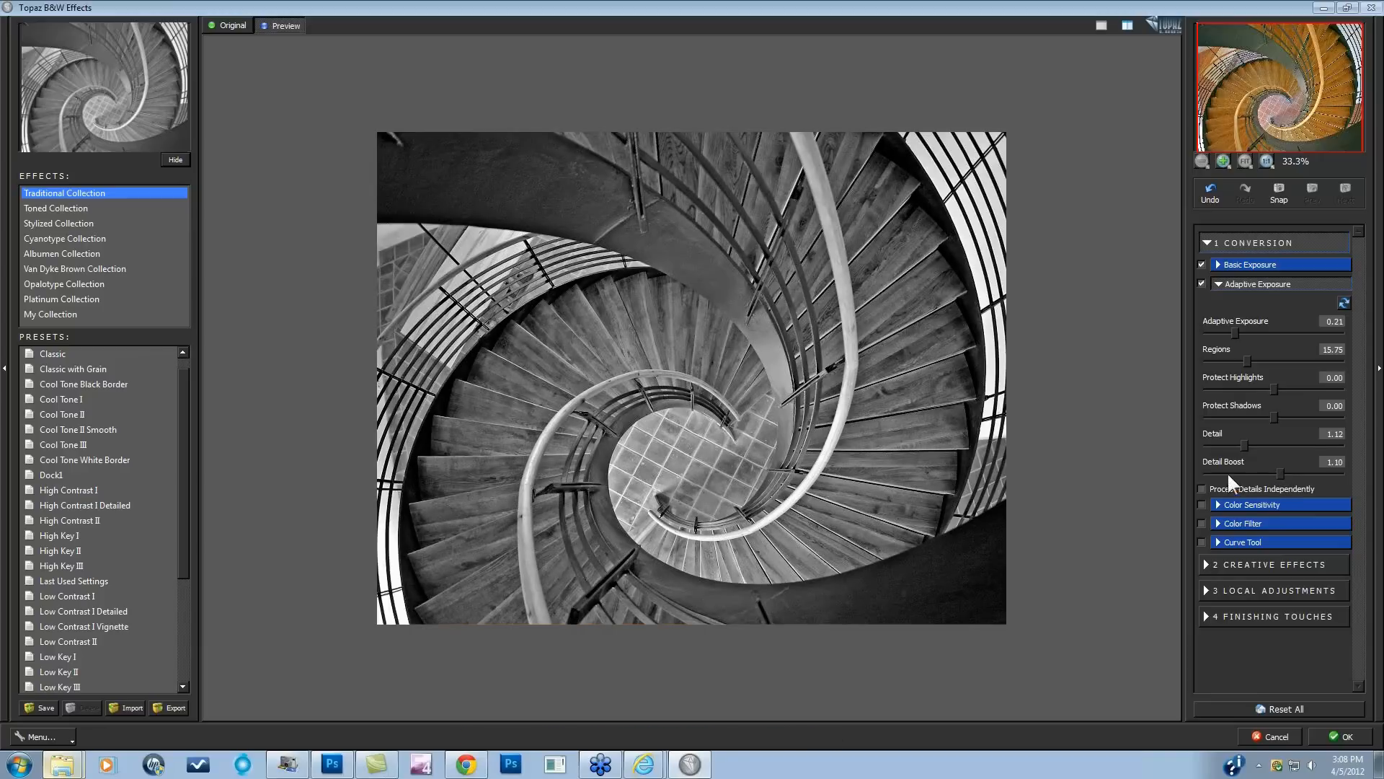
mouse_move(1227, 517)
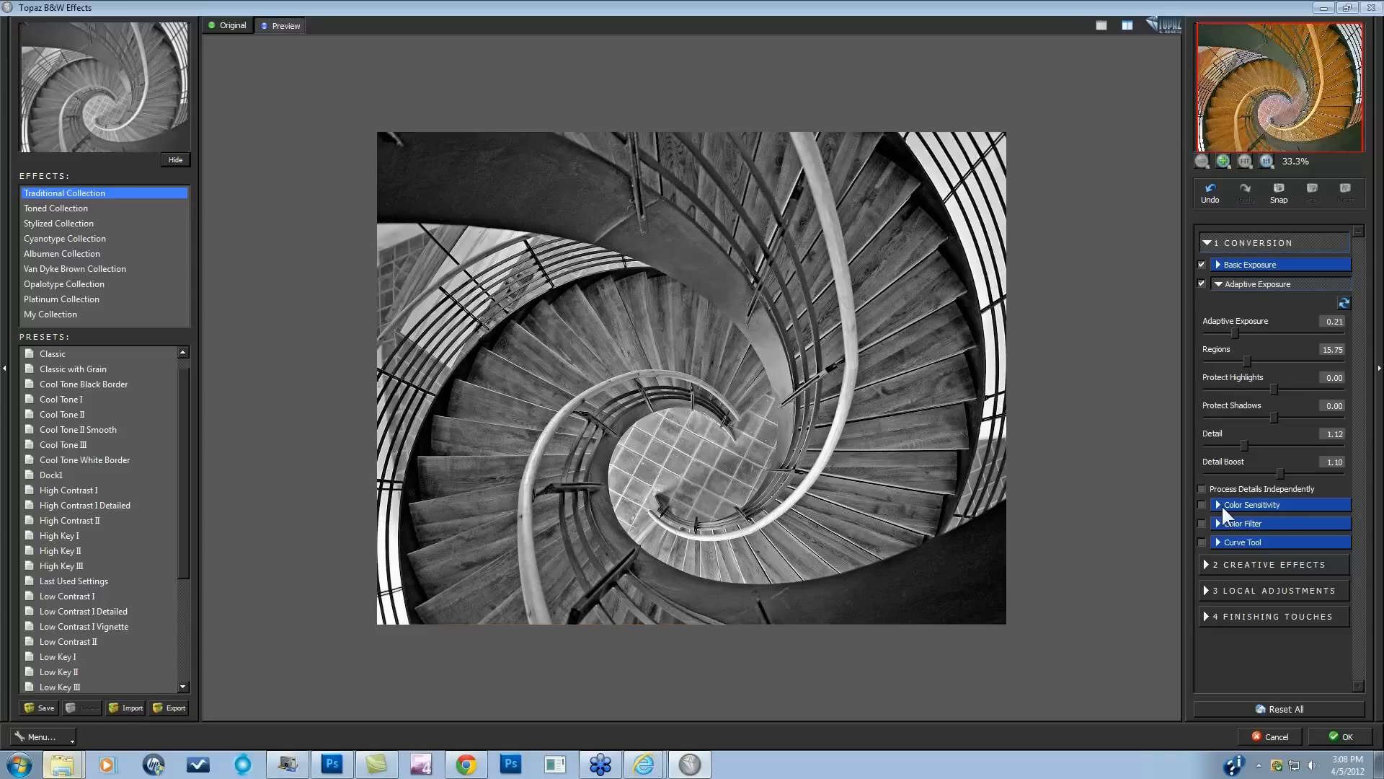
Expand Color Sensitivity and raise the Yellow channel to 0.38.
left_click(1251, 504)
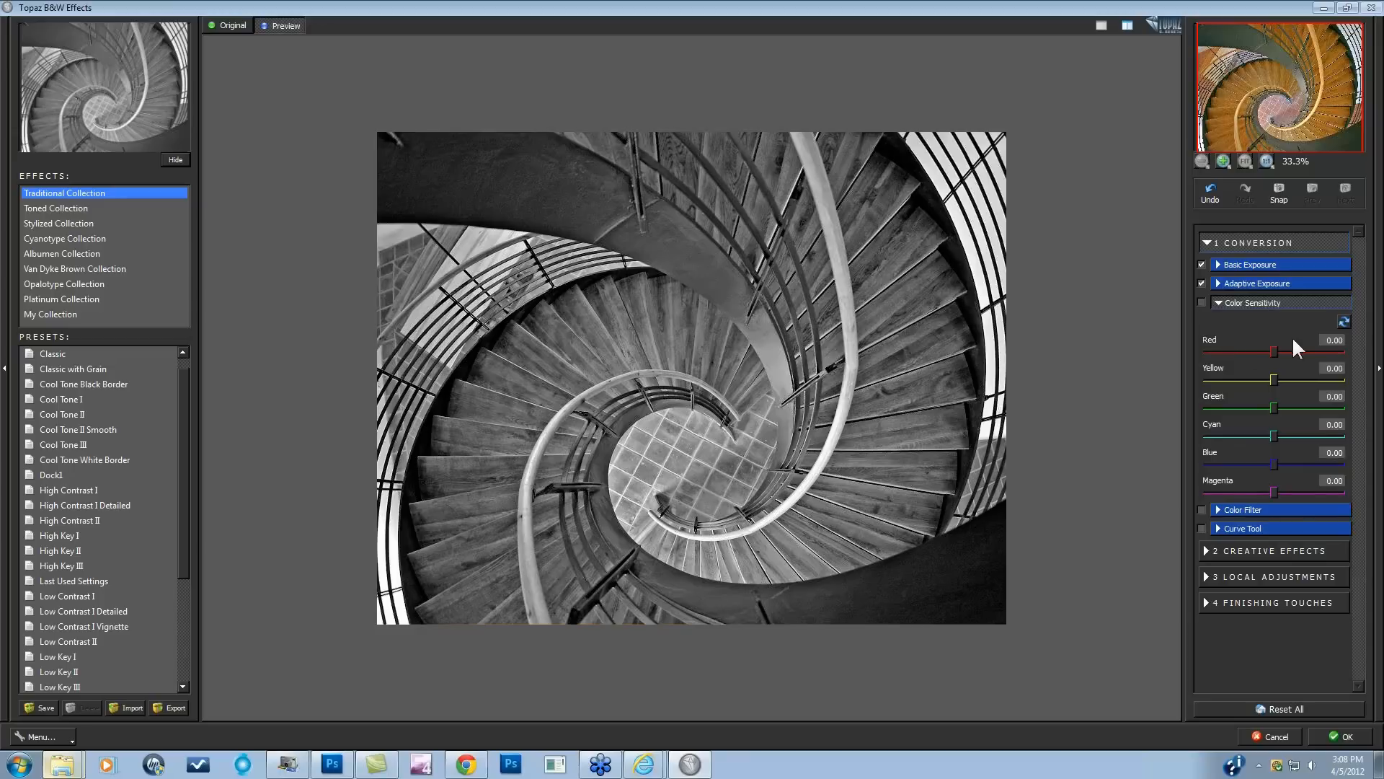
mouse_move(1290, 473)
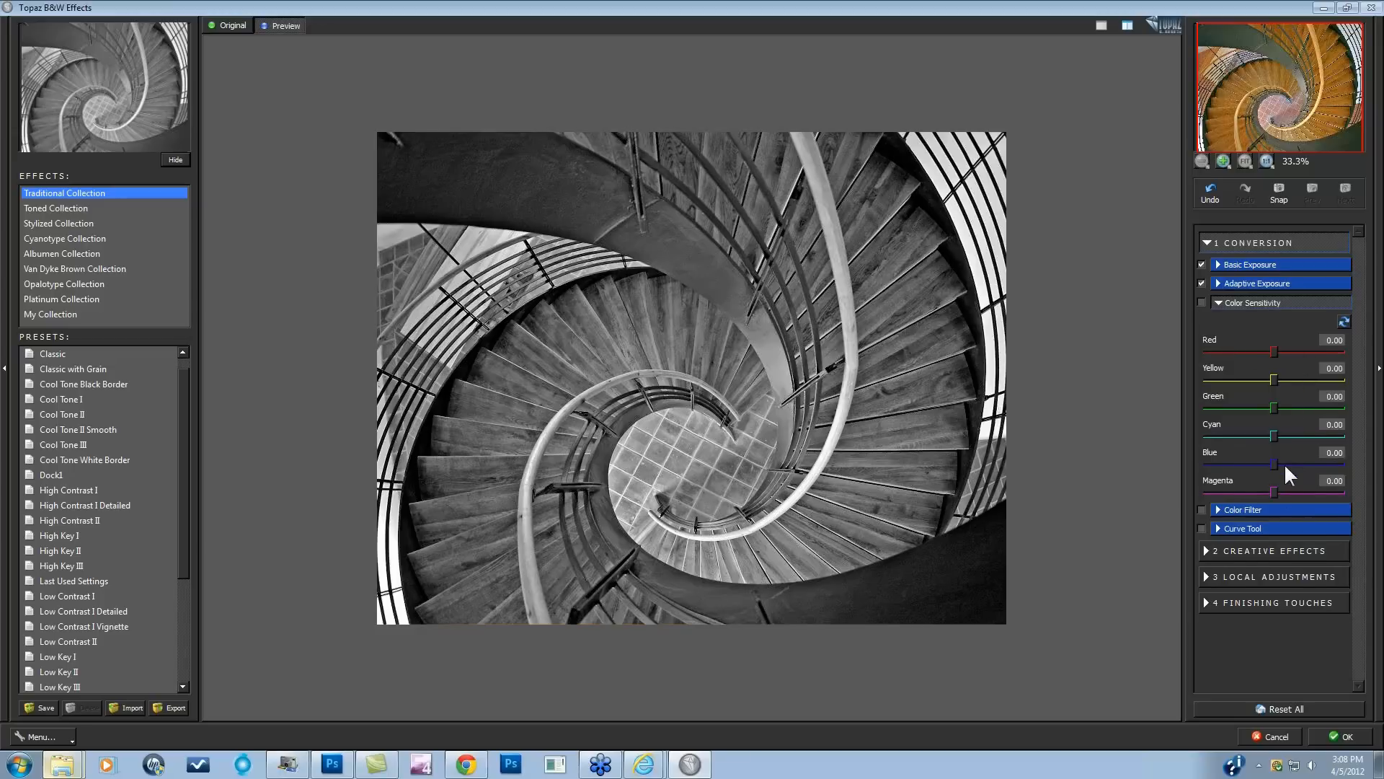
mouse_move(1286, 360)
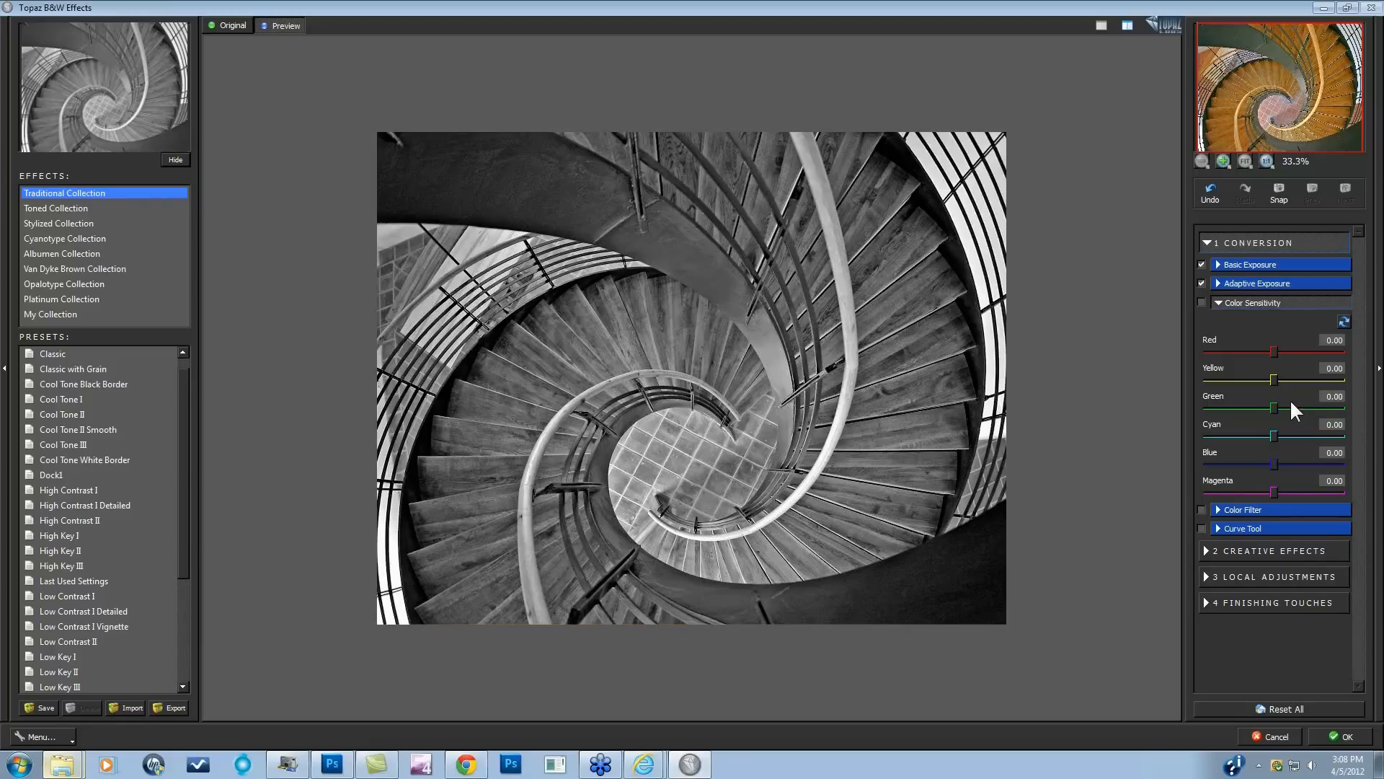
mouse_move(813, 445)
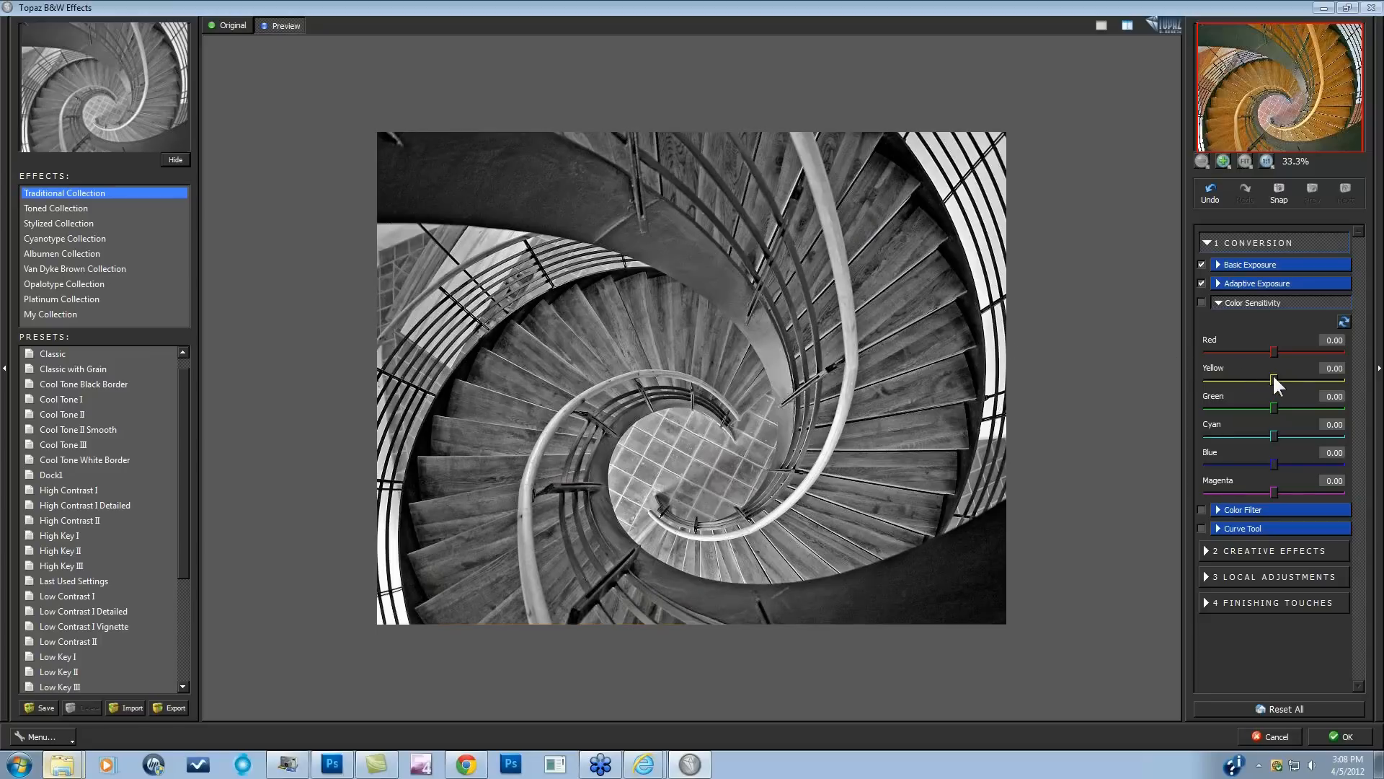
left_click_drag(1274, 378, 1278, 377)
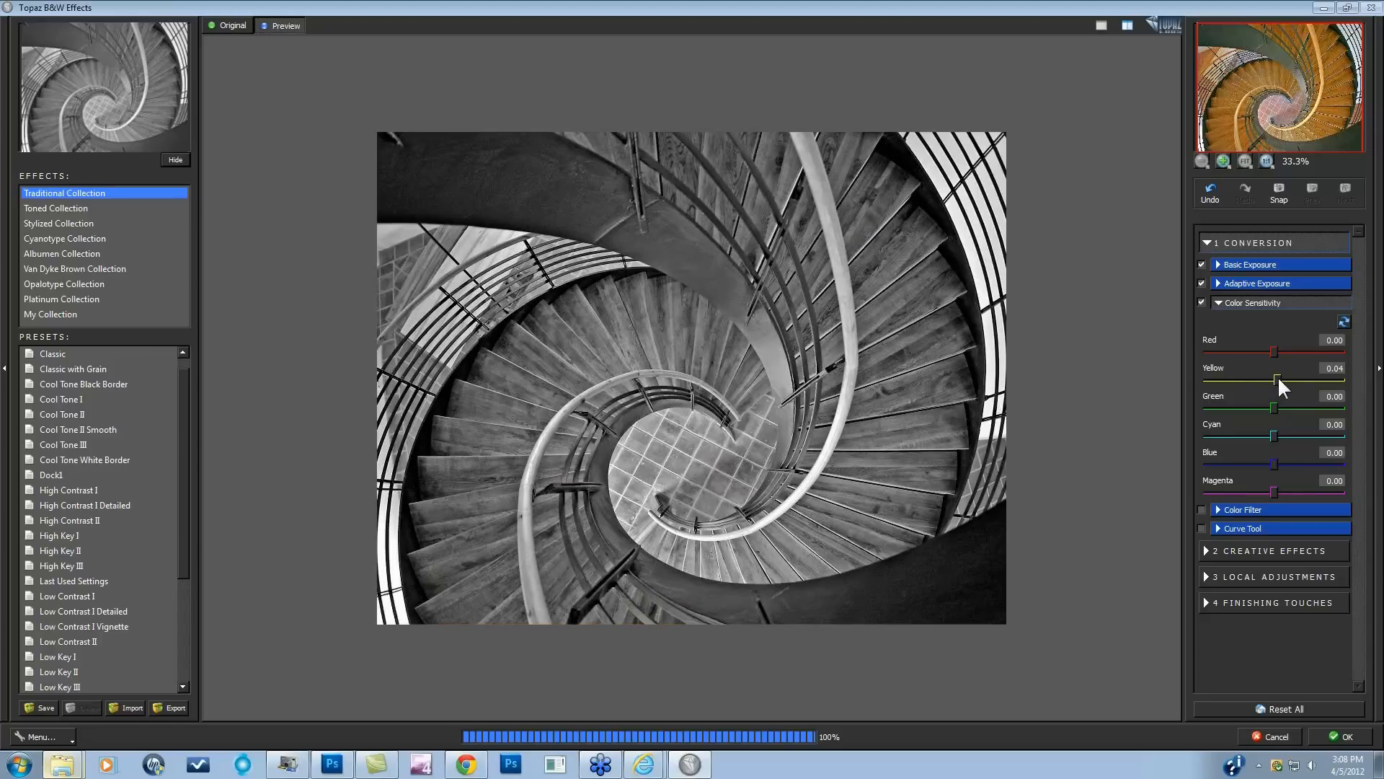
left_click_drag(1282, 380, 1306, 380)
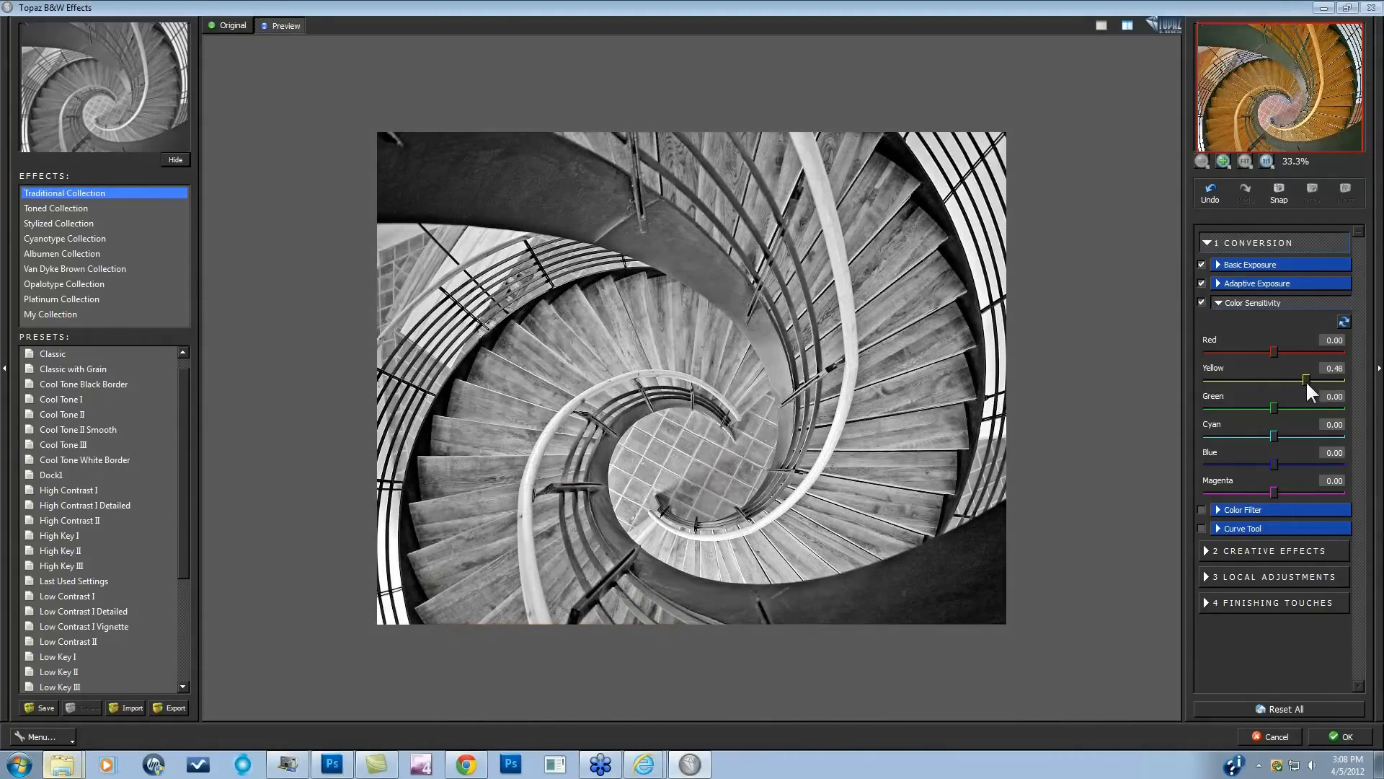
left_click_drag(1307, 377, 1239, 377)
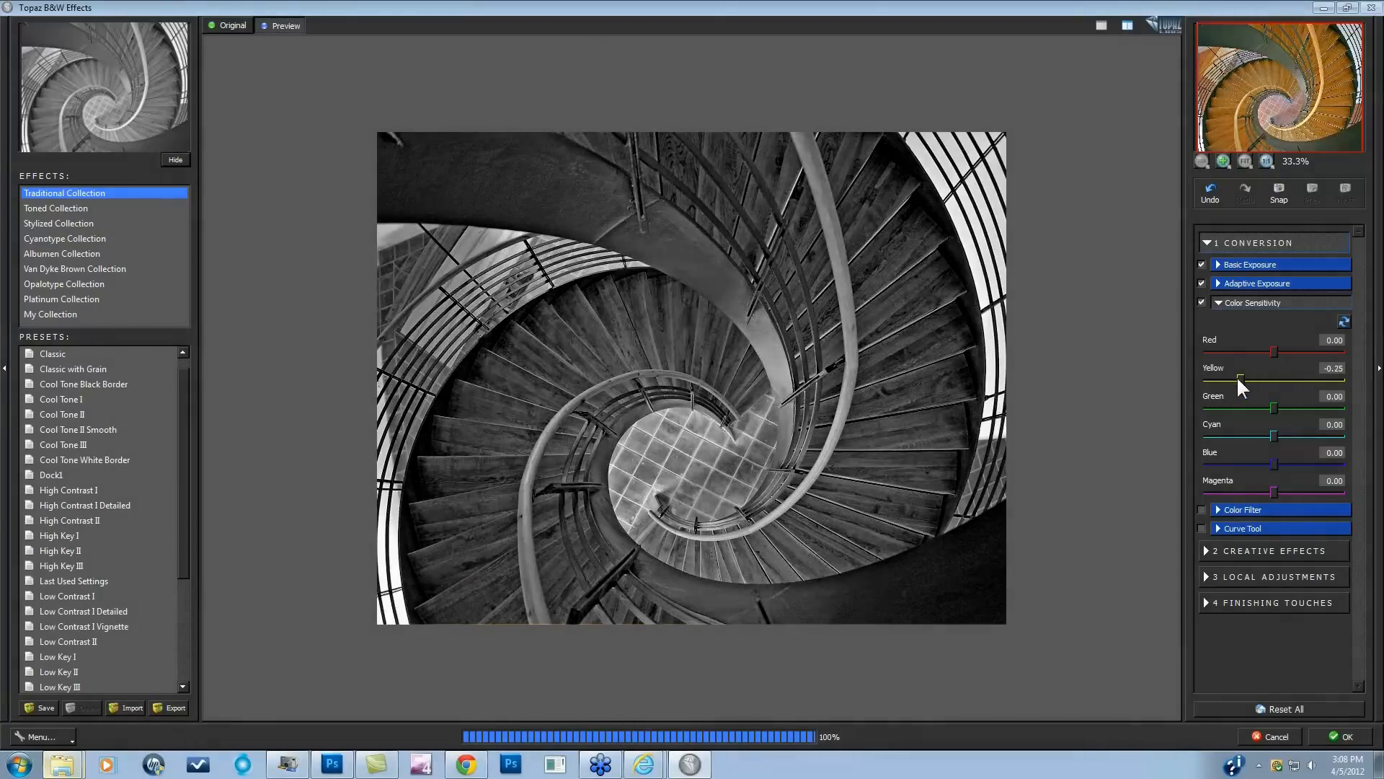
left_click_drag(1242, 378, 1289, 378)
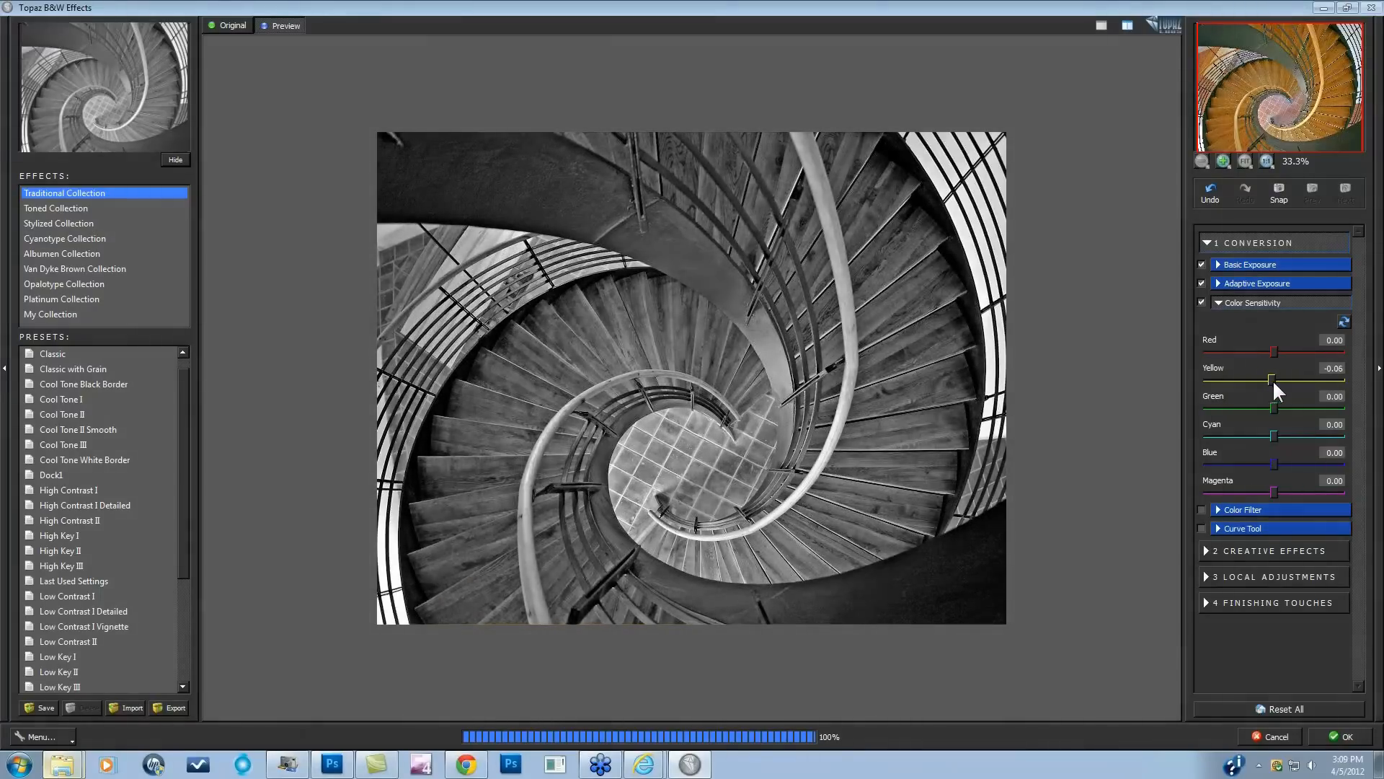
left_click_drag(1252, 380, 1301, 380)
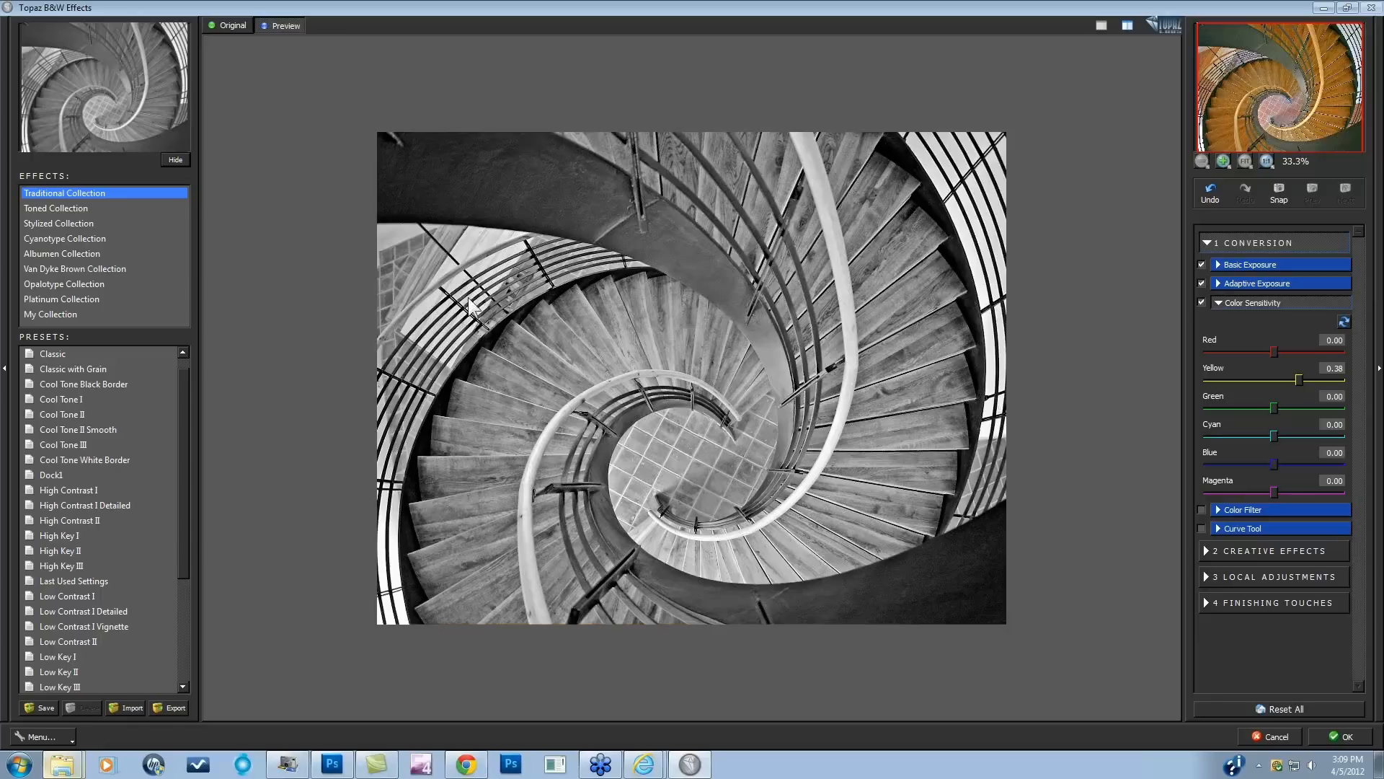
mouse_move(718, 502)
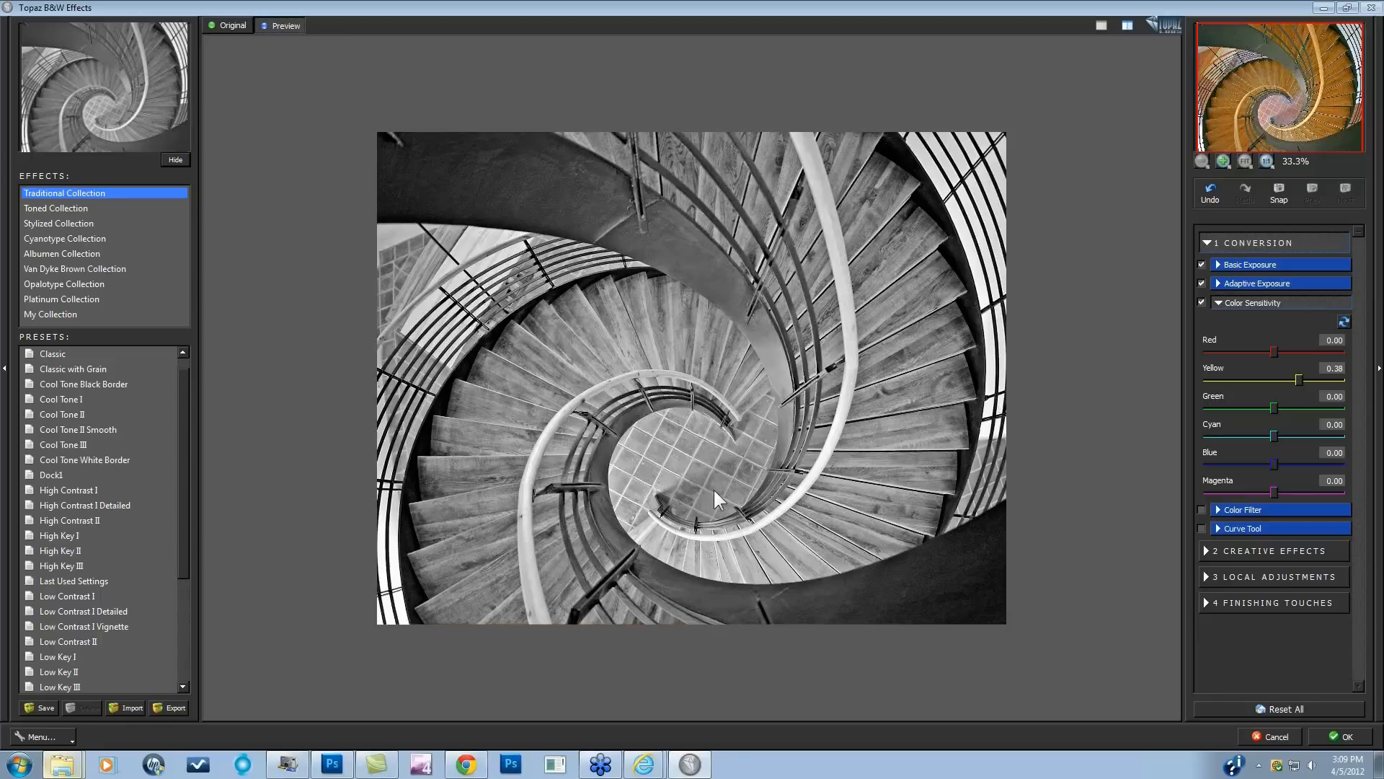
mouse_move(1271, 397)
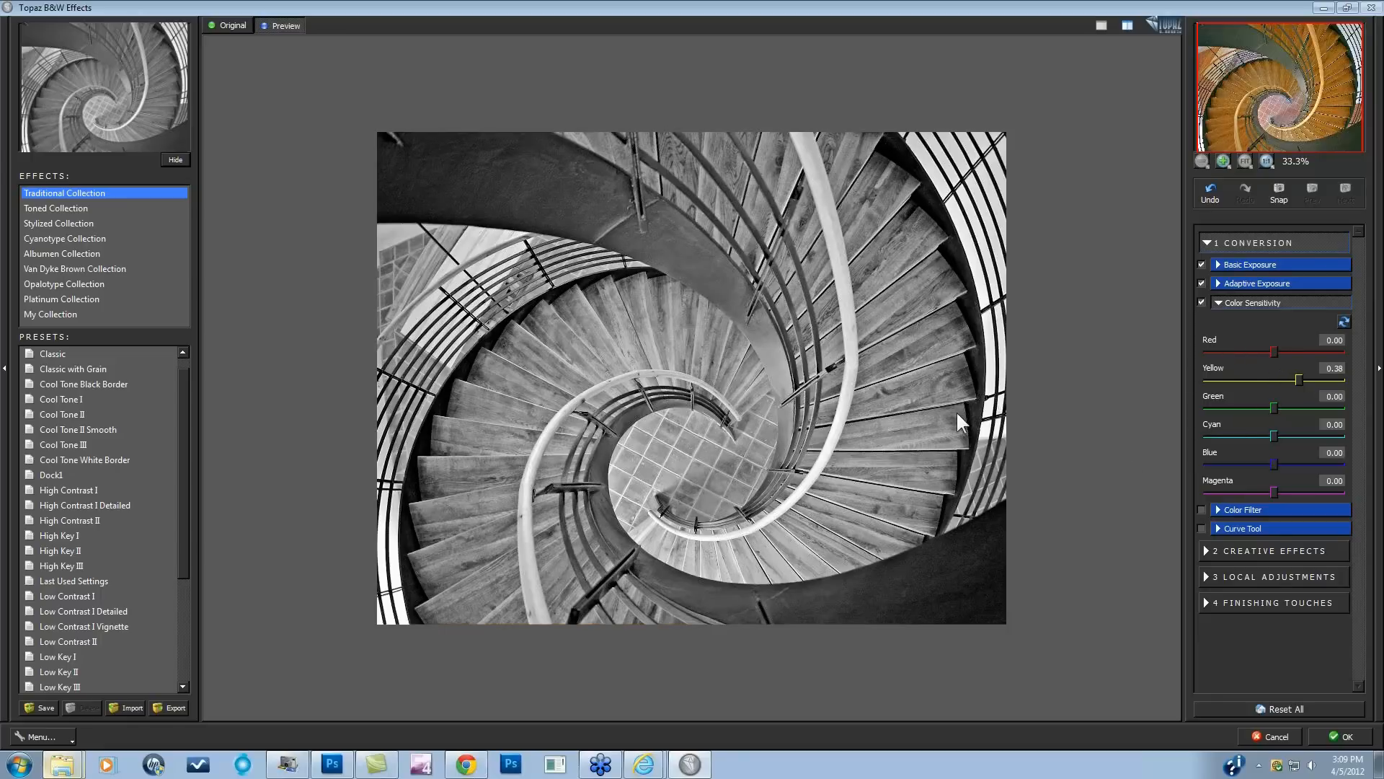
Set Color Sensitivity to Red -0.67, Yellow 0.81, Cyan -0.42, Blue -0.49.
left_click(232, 24)
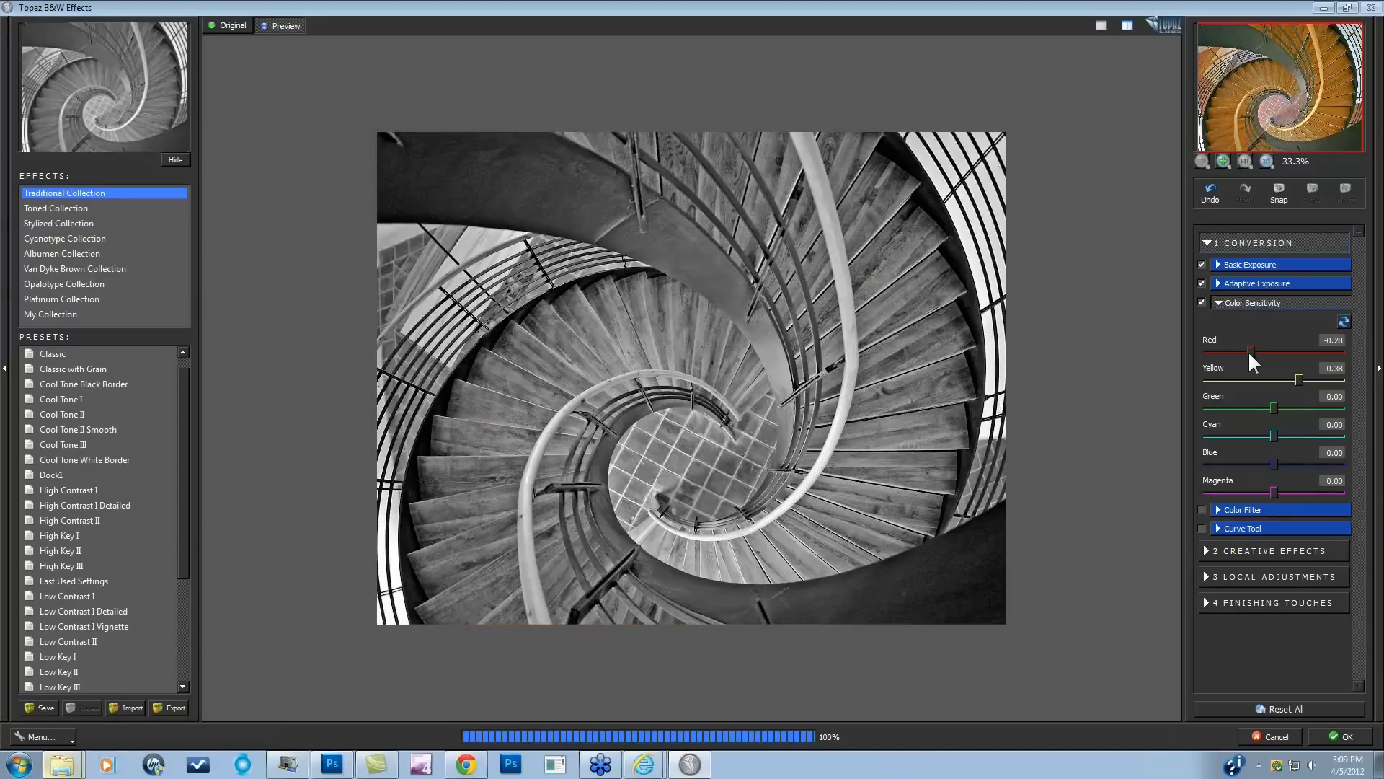
left_click_drag(1253, 350, 1246, 350)
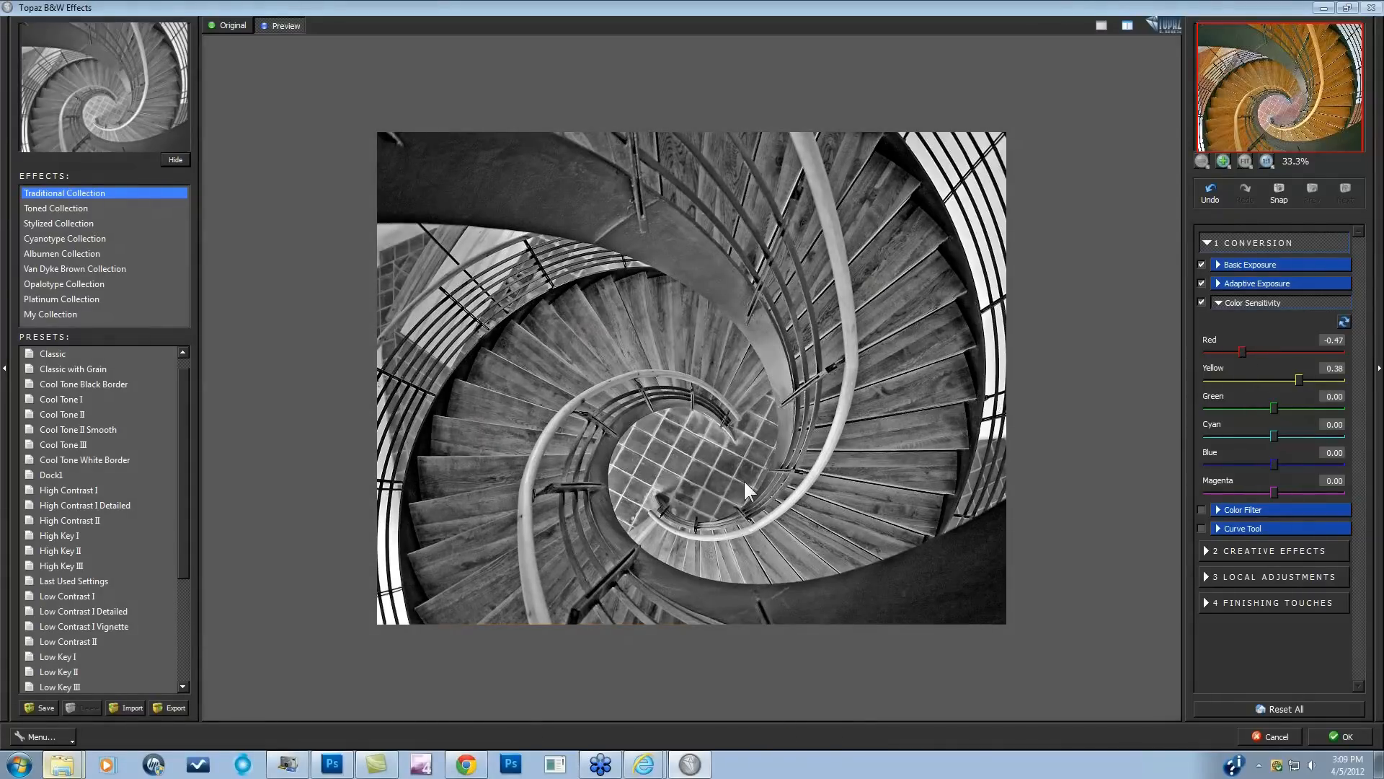
left_click_drag(1243, 352, 1289, 351)
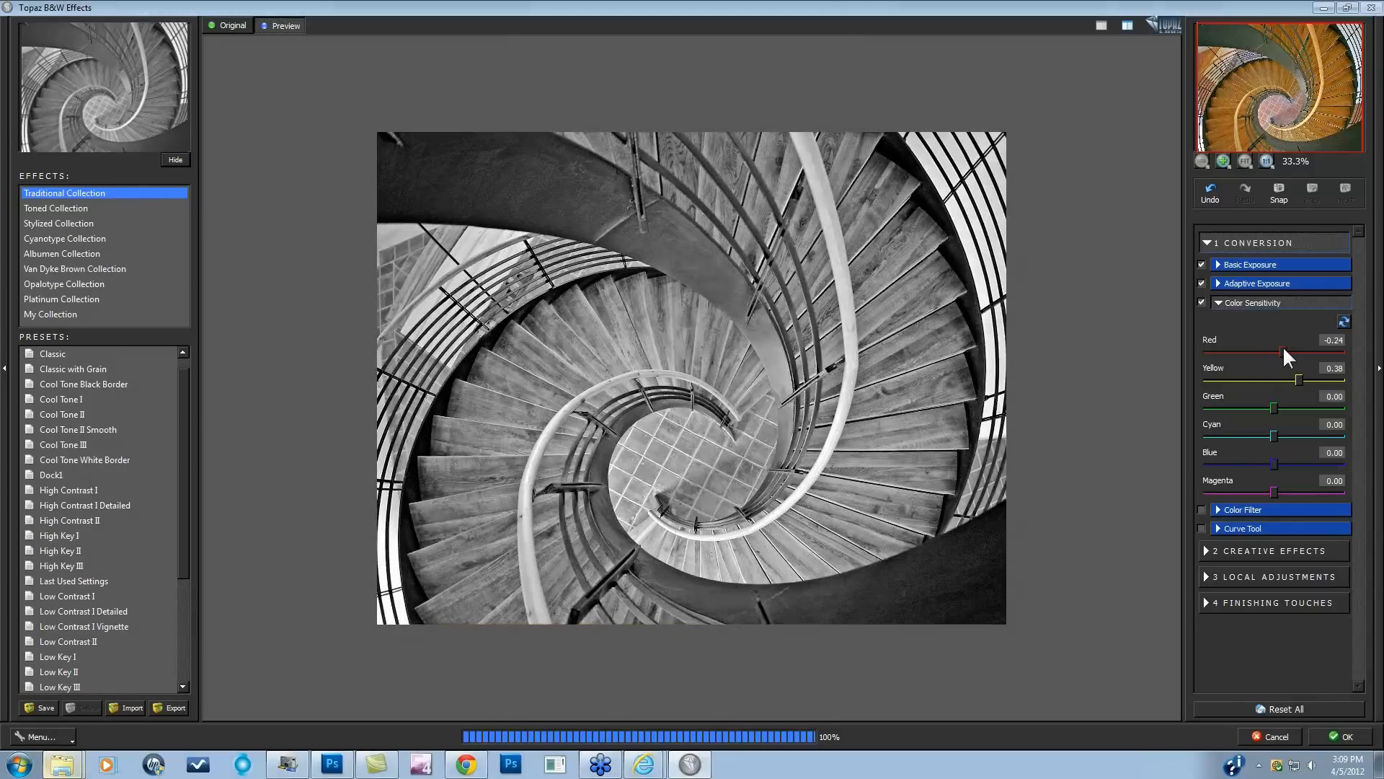
left_click_drag(1281, 351, 1232, 351)
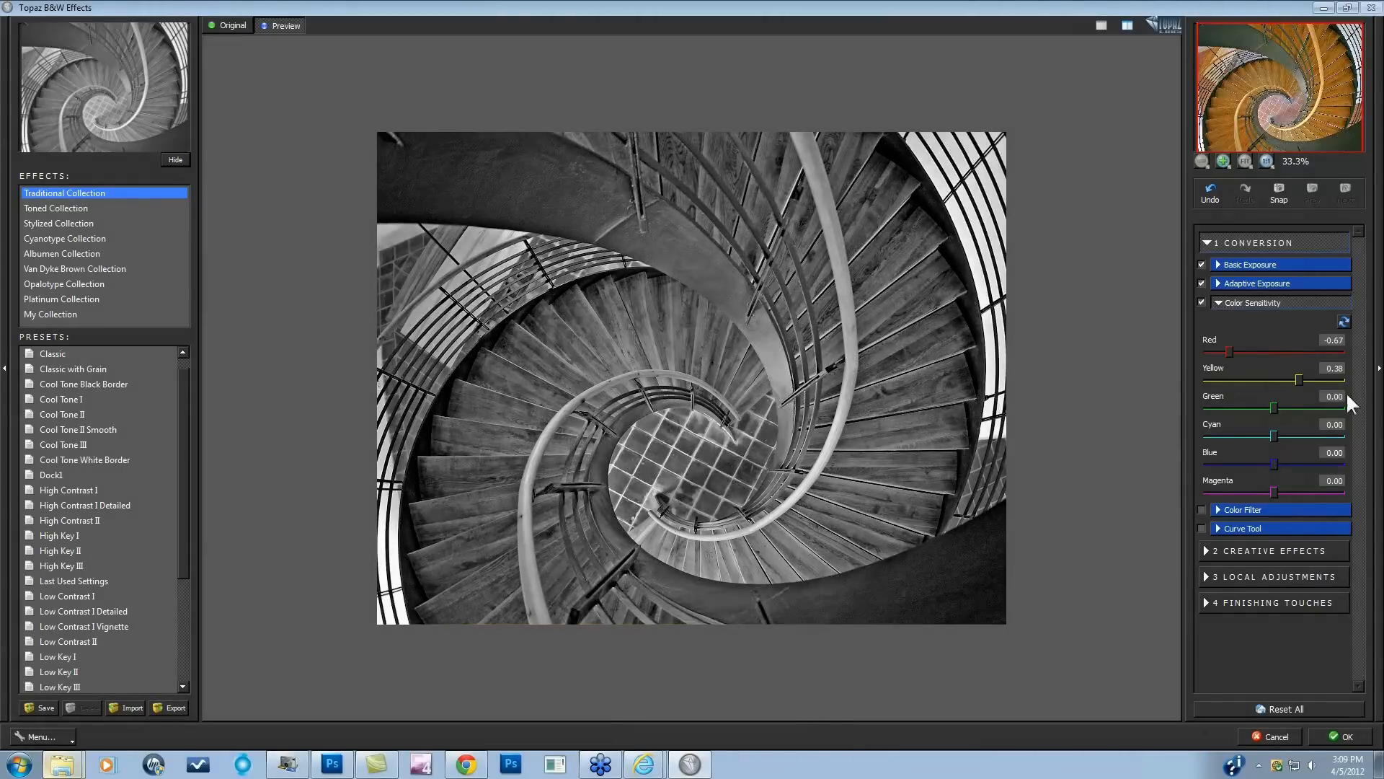
left_click_drag(1298, 380, 1333, 380)
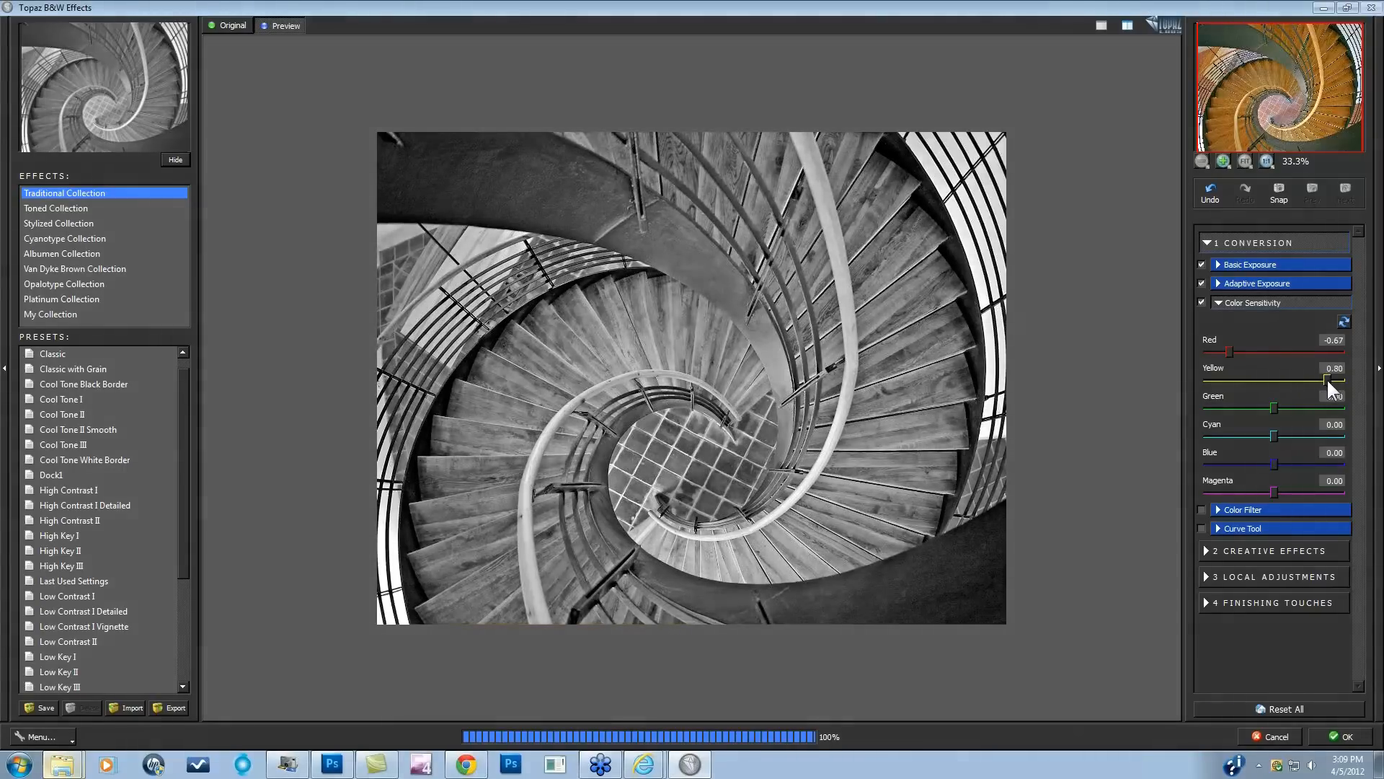
left_click_drag(1324, 378, 1333, 378)
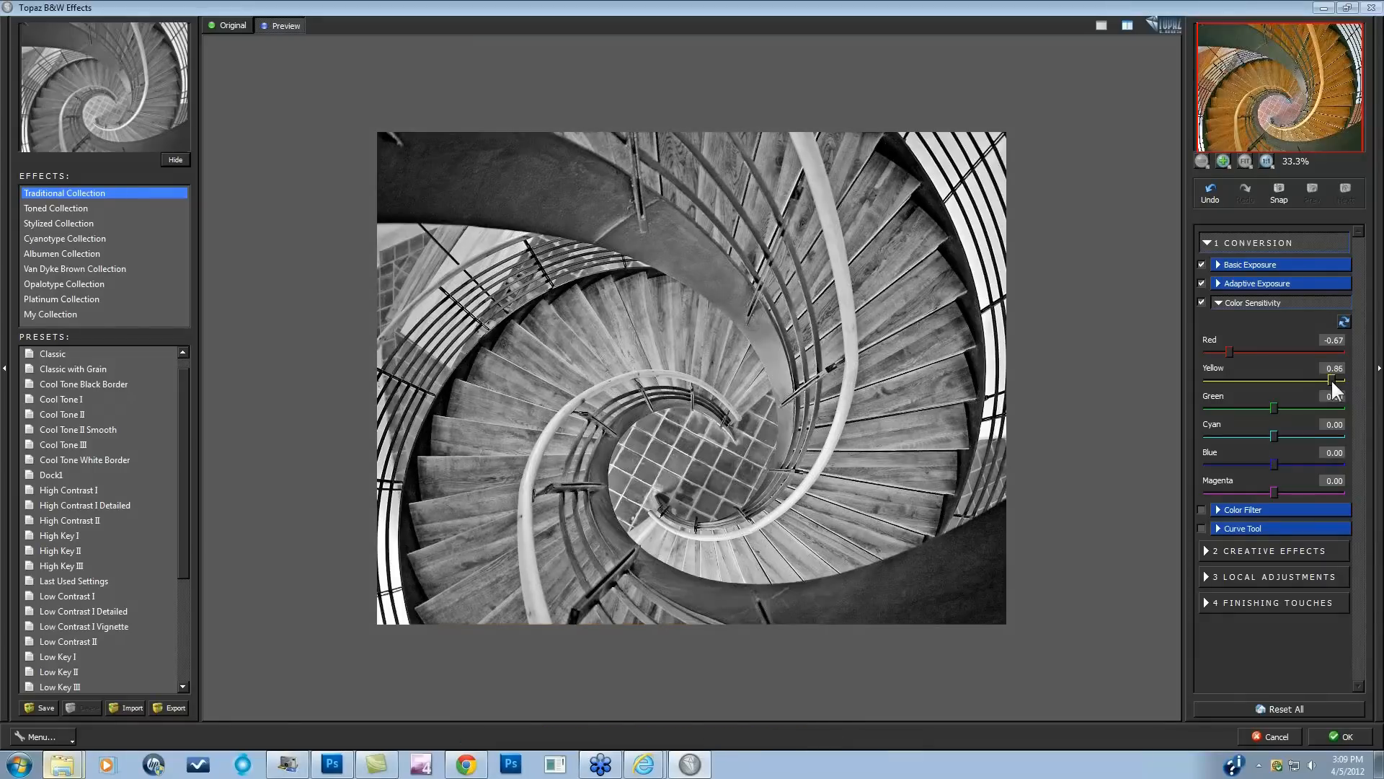
left_click_drag(1337, 378, 1333, 381)
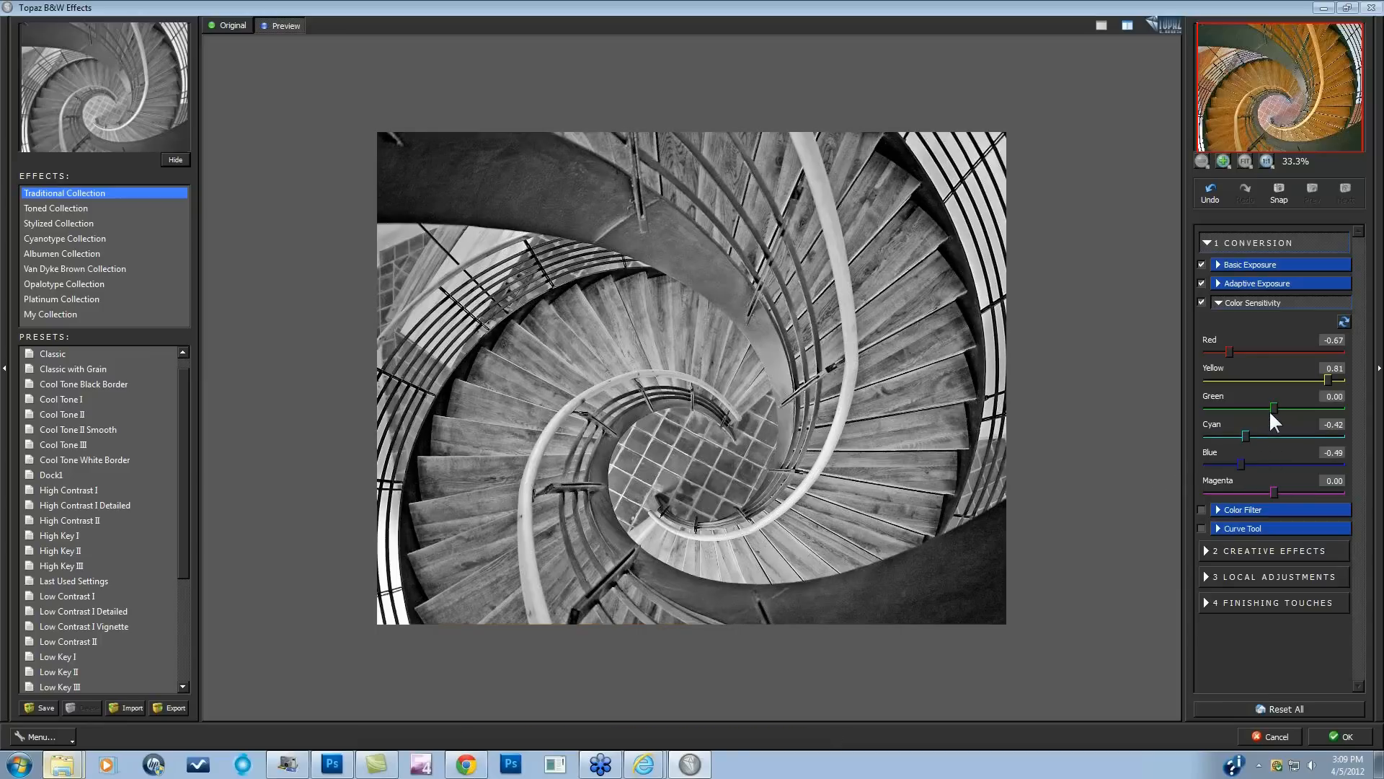
mouse_move(591, 370)
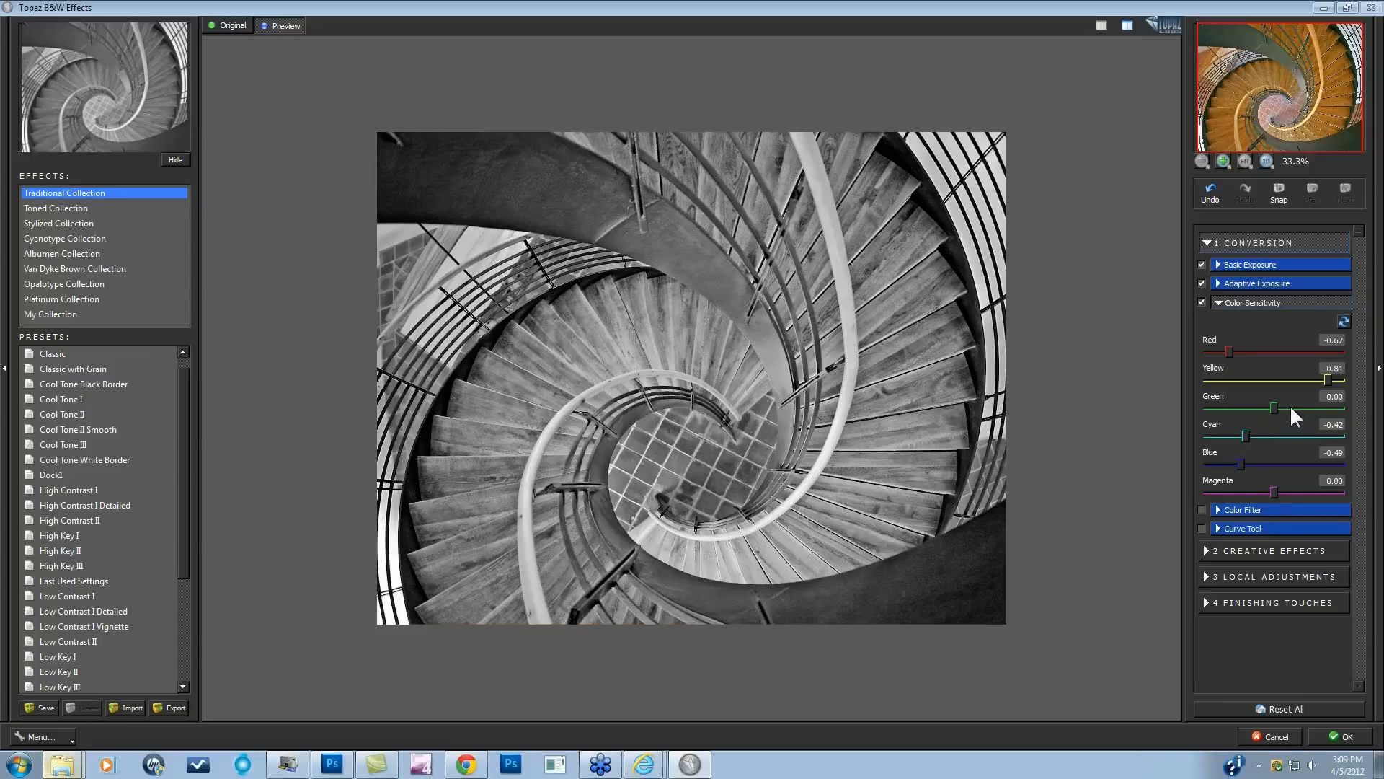
left_click_drag(1271, 406, 1214, 407)
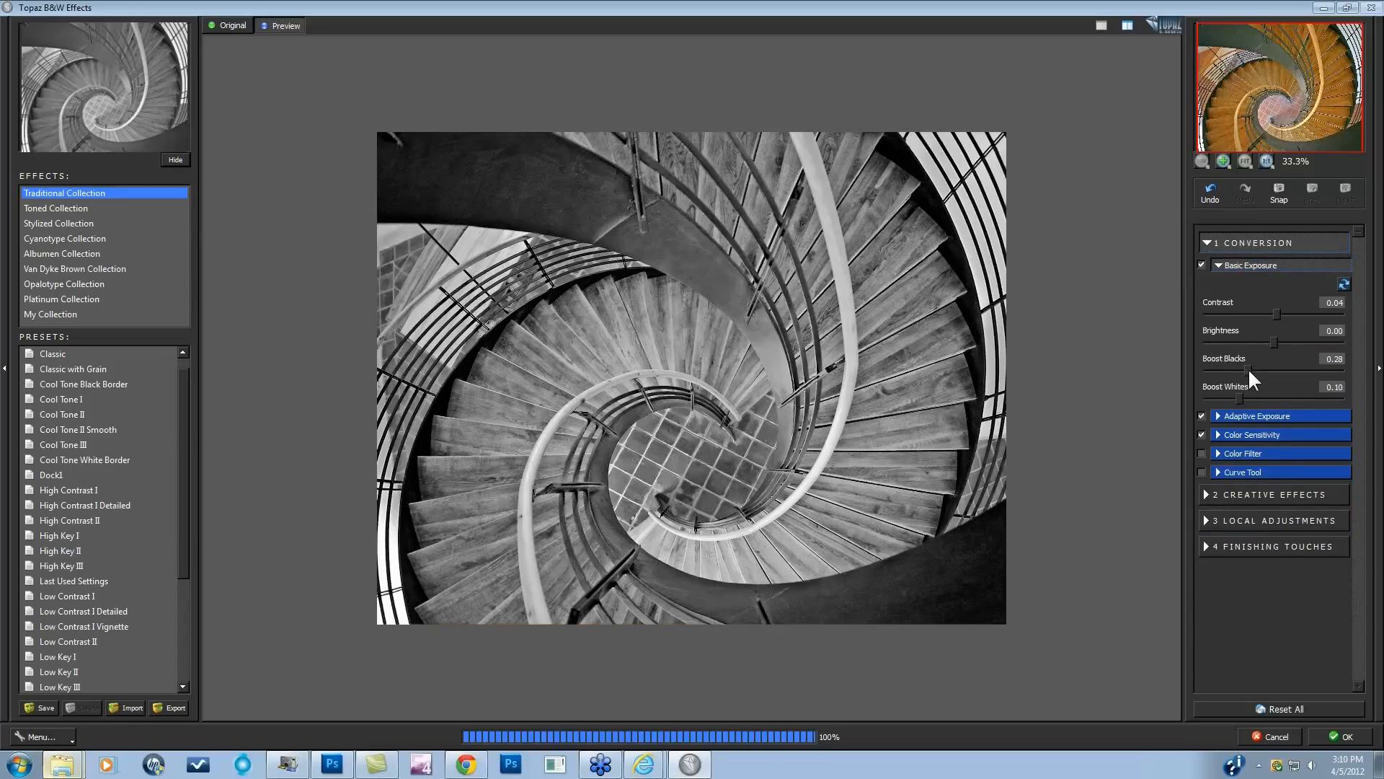
Nudge Boost Blacks to 0.28, keeping Contrast 0.04 and Boost Whites 0.10.
left_click_drag(1253, 369, 1263, 368)
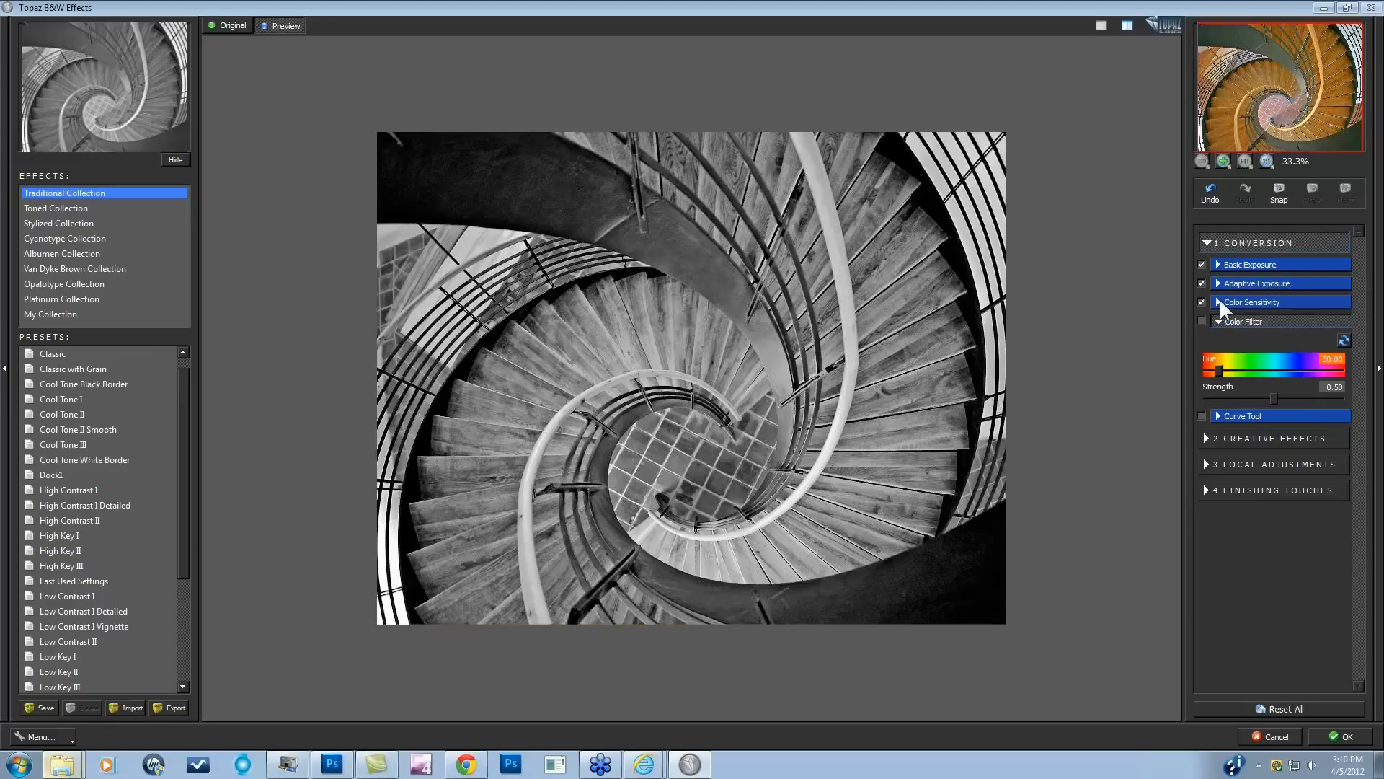
mouse_move(1055, 308)
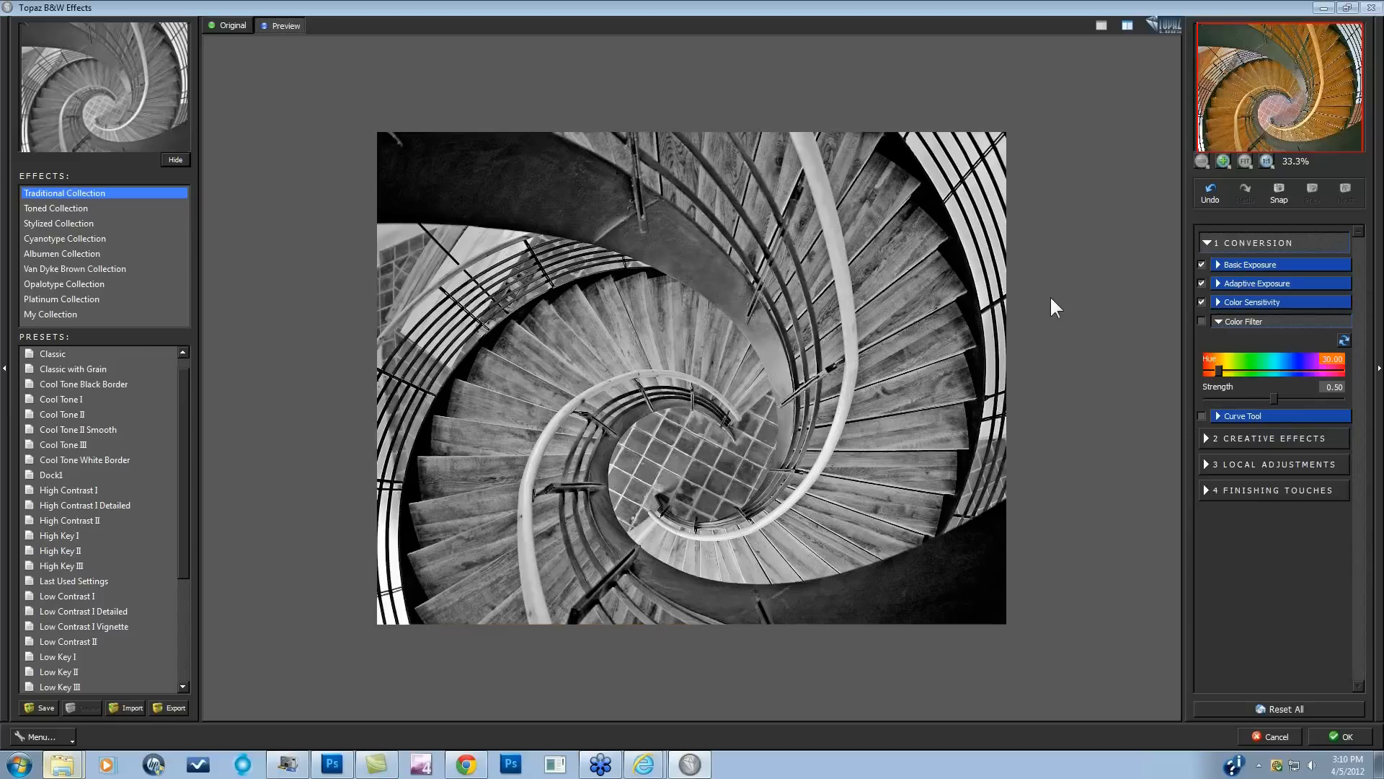
mouse_move(969, 157)
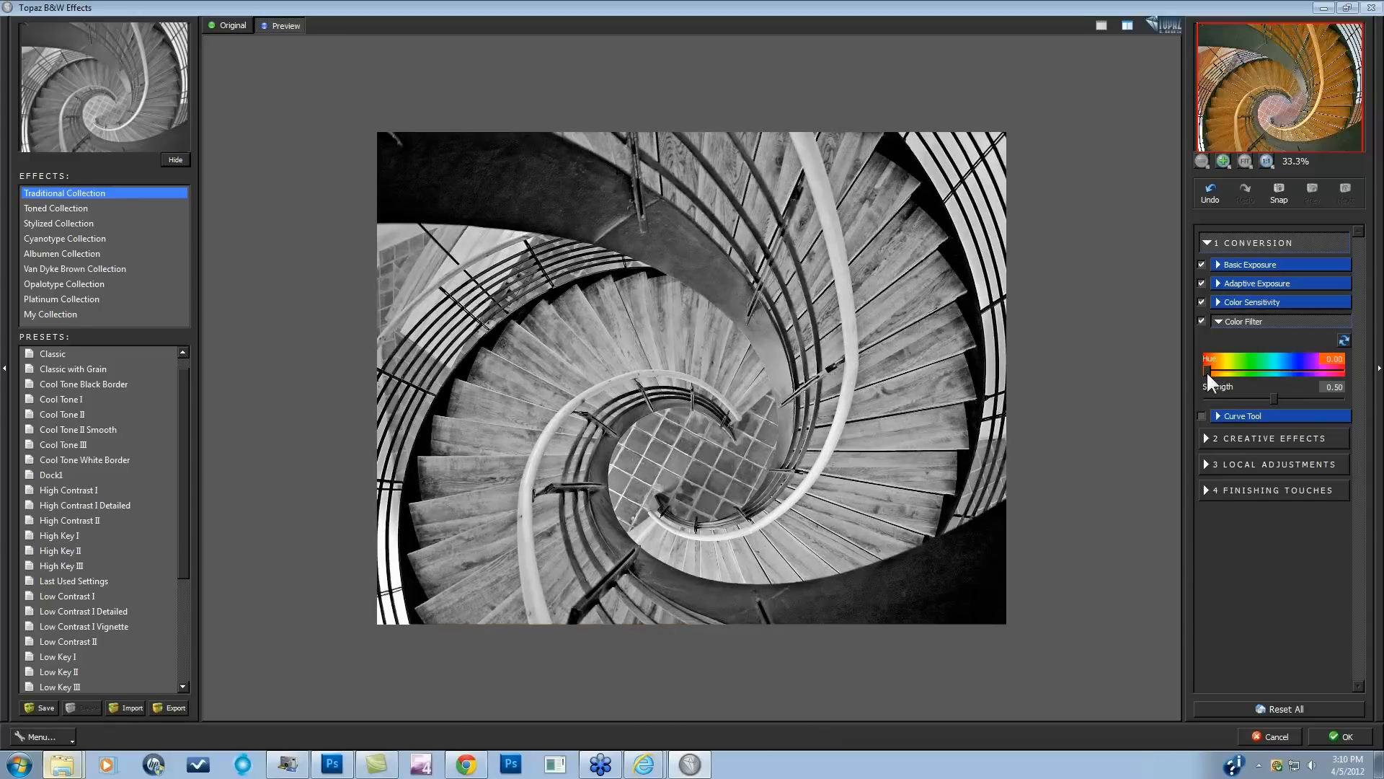
Sweep the Color Filter hue through yellow, green, cyan, magenta, blue and back to red.
left_click_drag(1211, 371, 1227, 371)
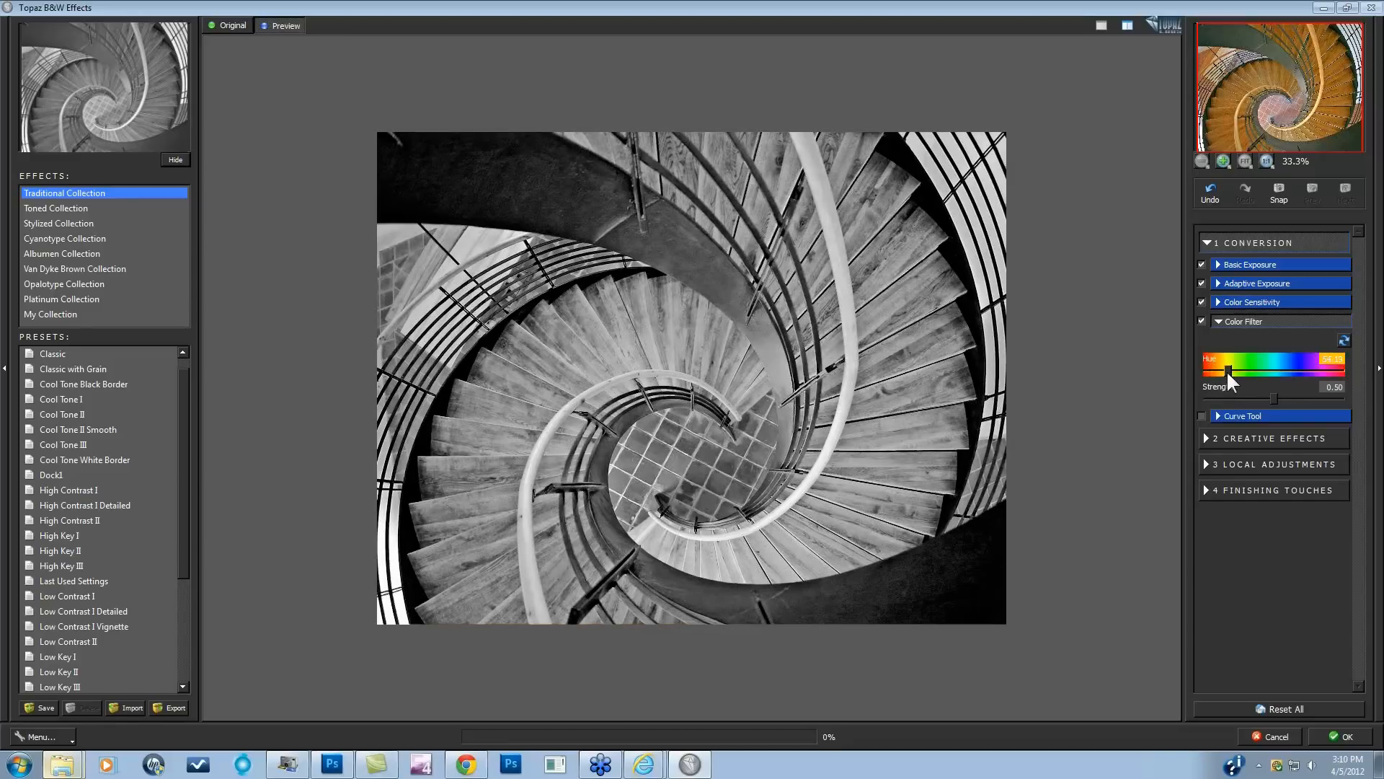
left_click_drag(1229, 371, 1258, 370)
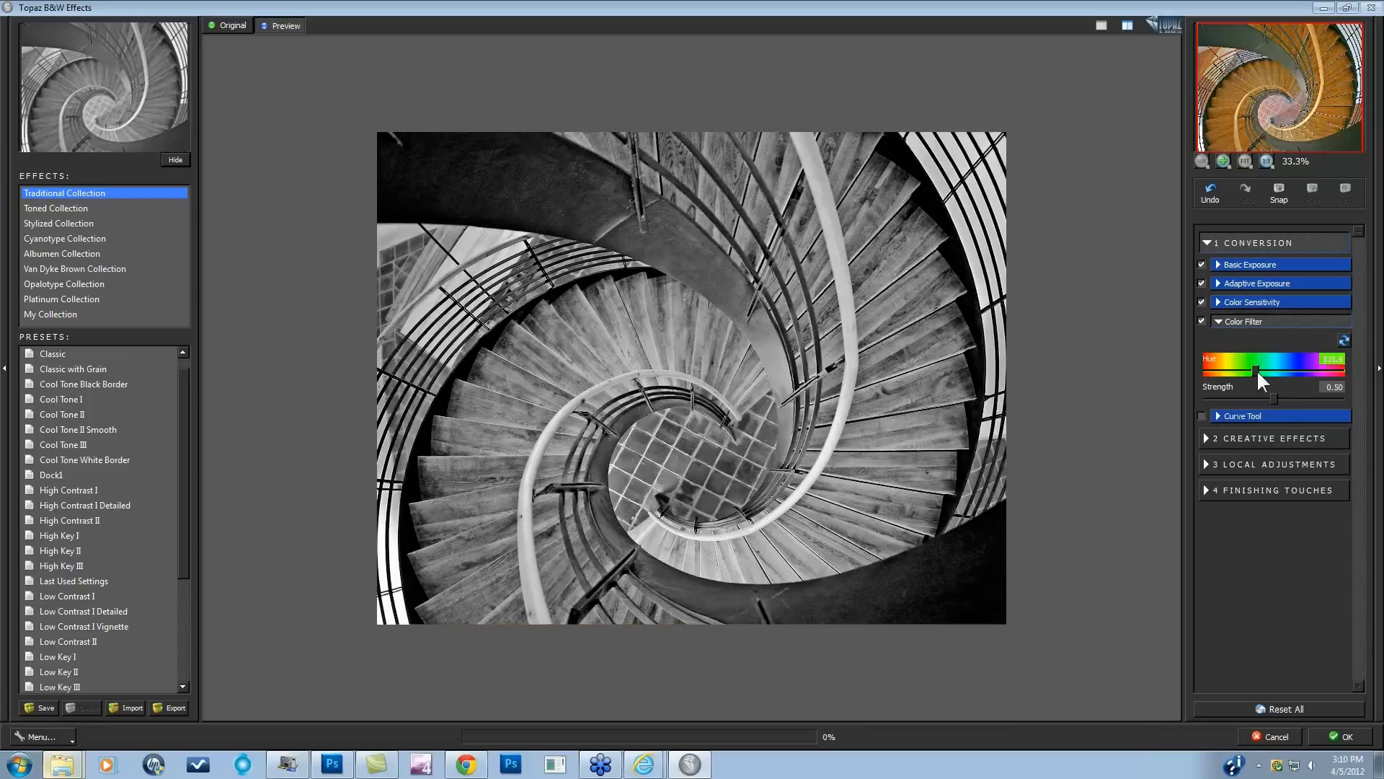
left_click_drag(1262, 372, 1278, 373)
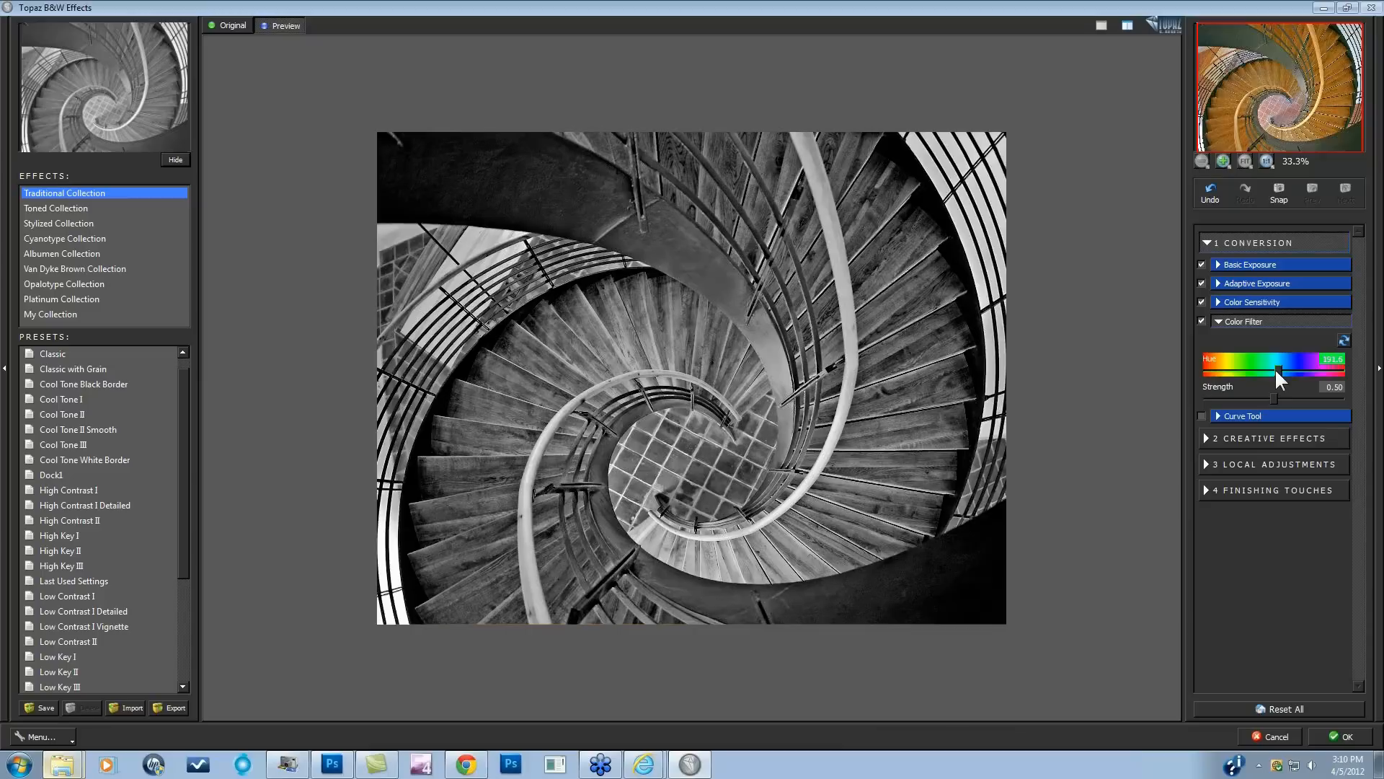
left_click_drag(1277, 369, 1329, 369)
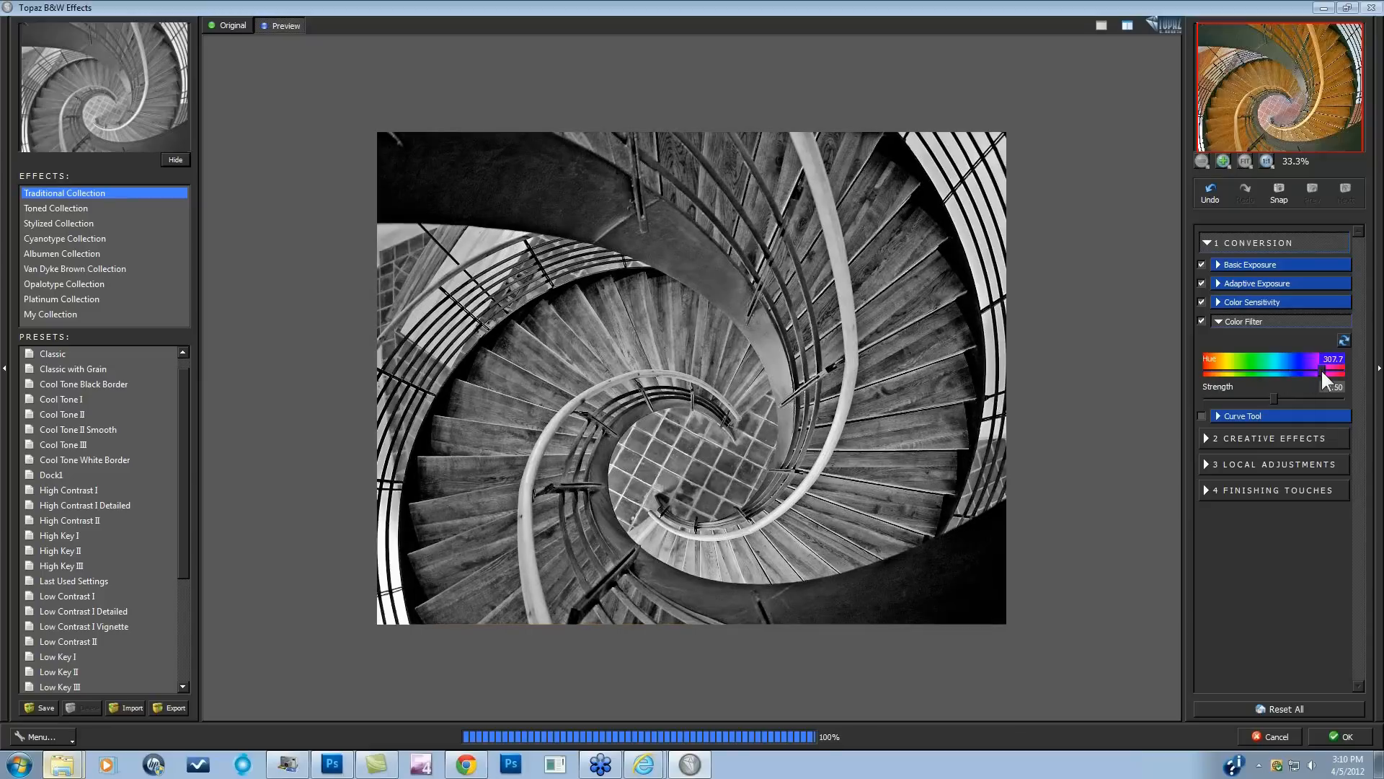
left_click_drag(1315, 357, 1332, 358)
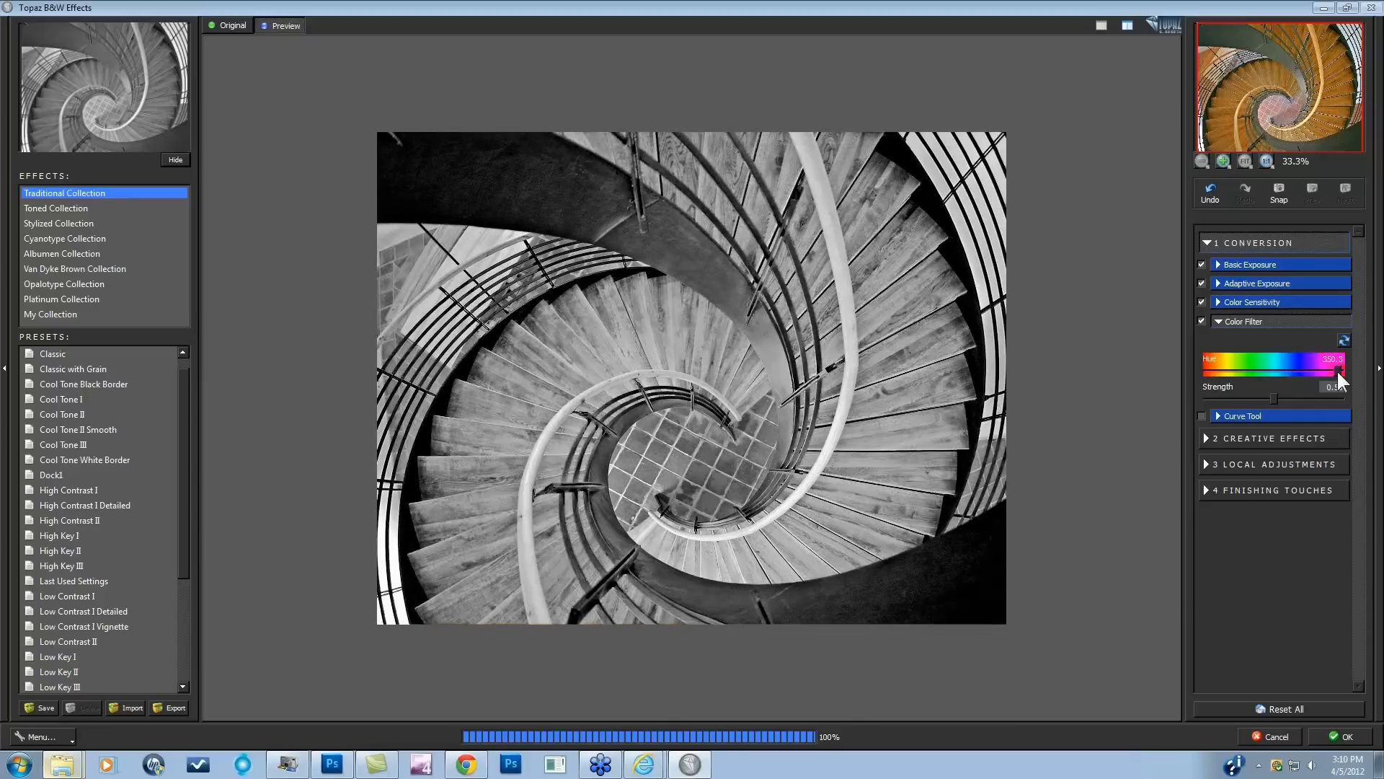
left_click_drag(1340, 374, 1302, 374)
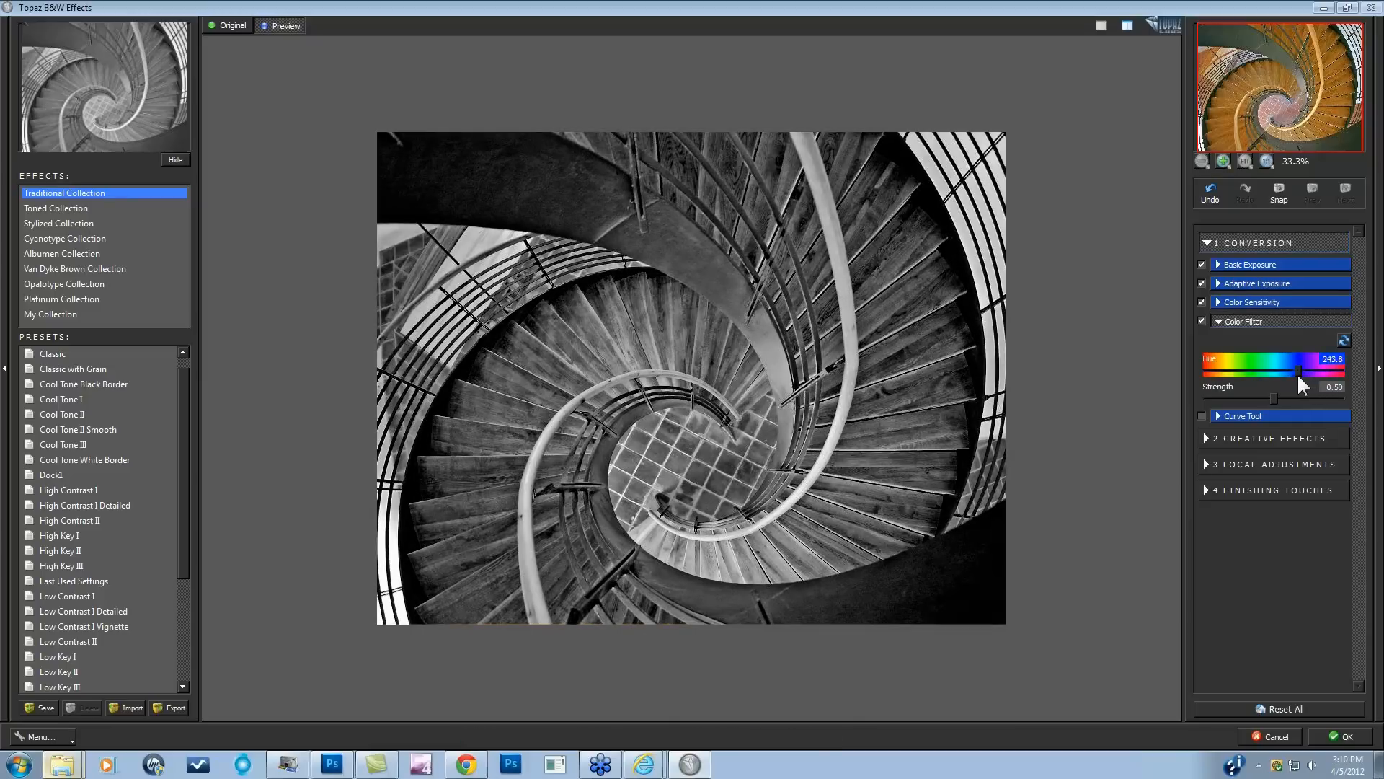
left_click_drag(1294, 371, 1202, 371)
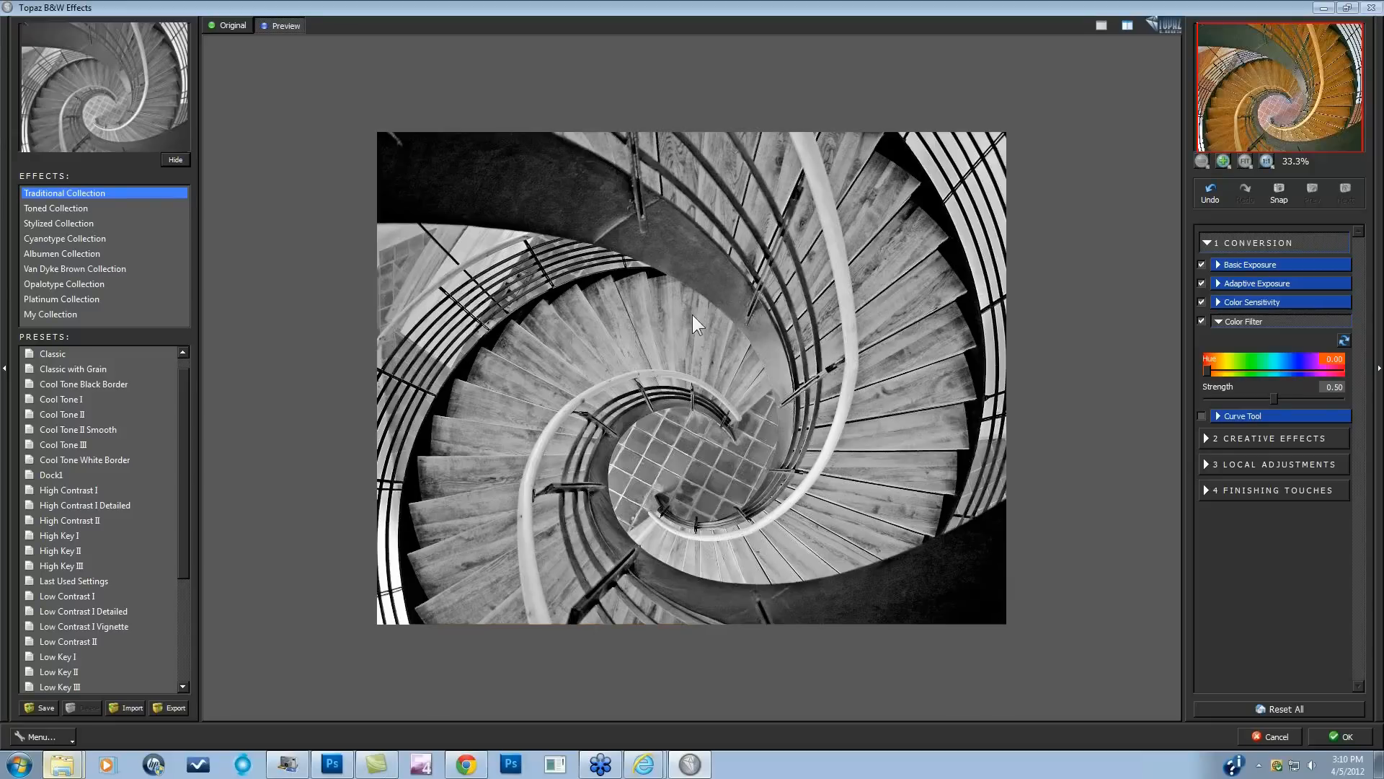
mouse_move(949, 526)
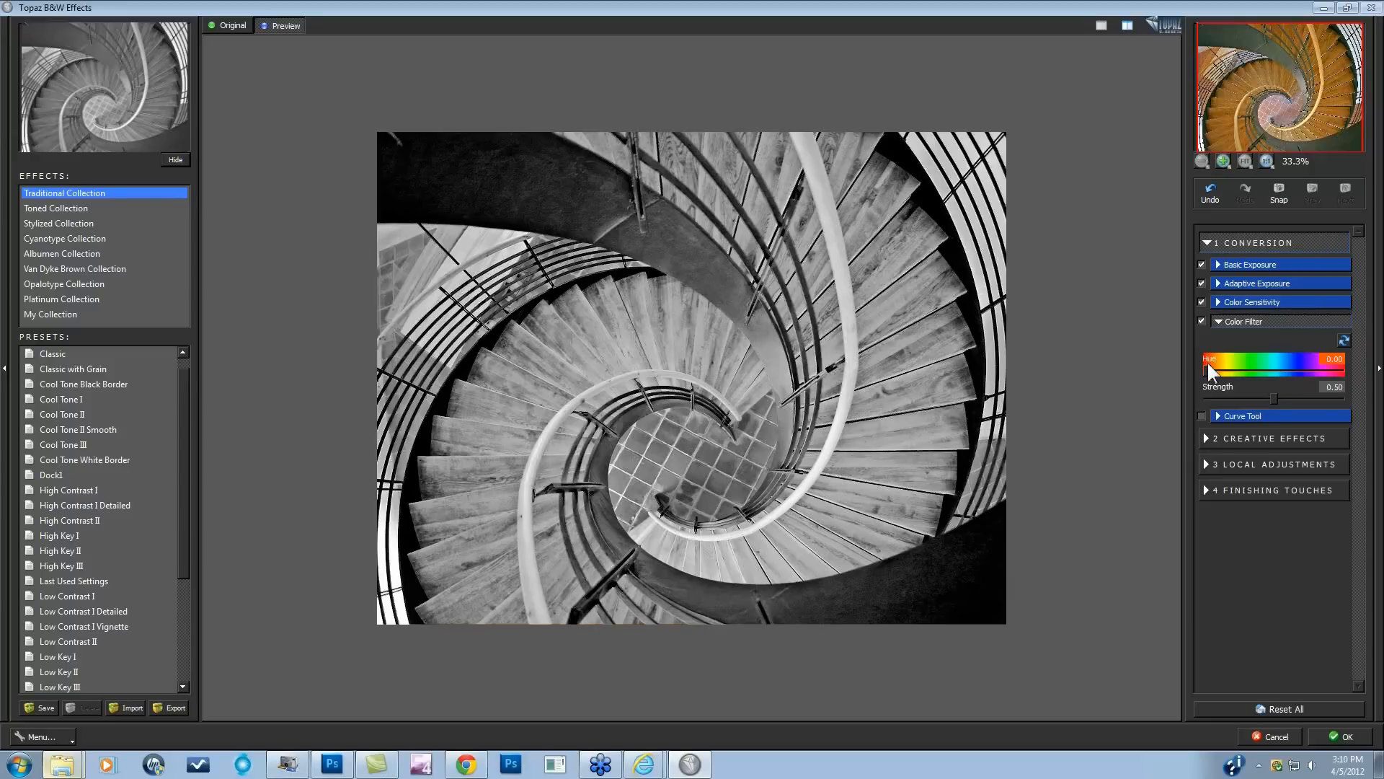
Settle the Color Filter on an orange hue at 0.50 strength.
left_click_drag(1214, 370, 1315, 369)
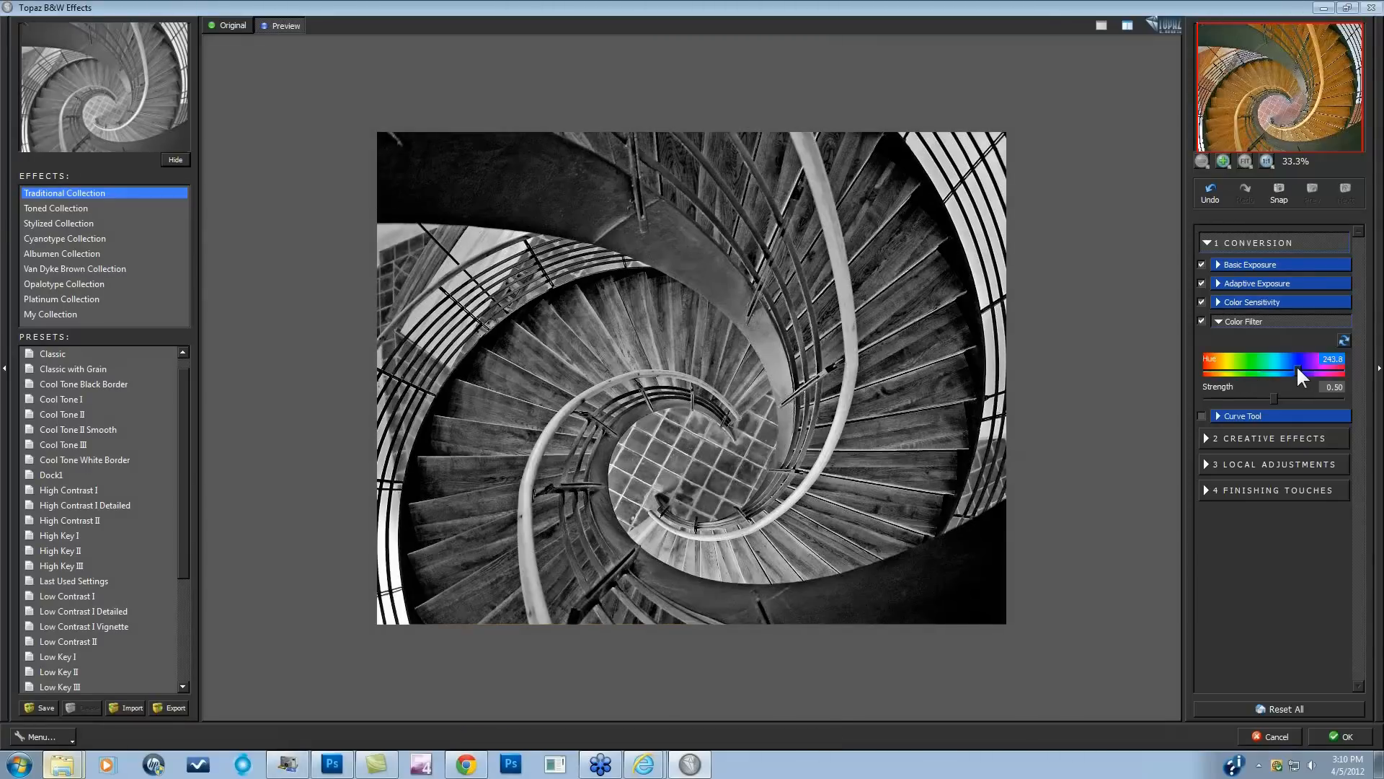
left_click_drag(1298, 369, 1306, 369)
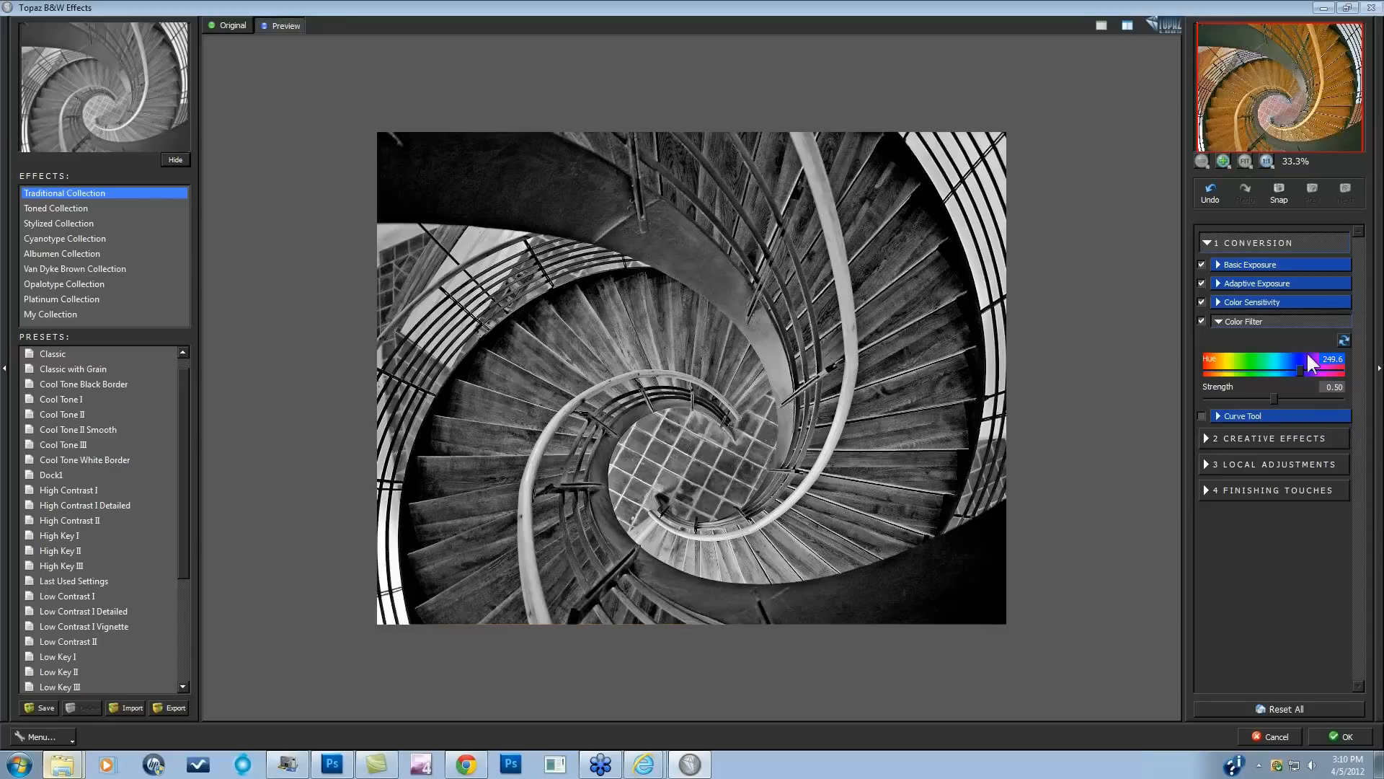
left_click_drag(1317, 362, 1250, 373)
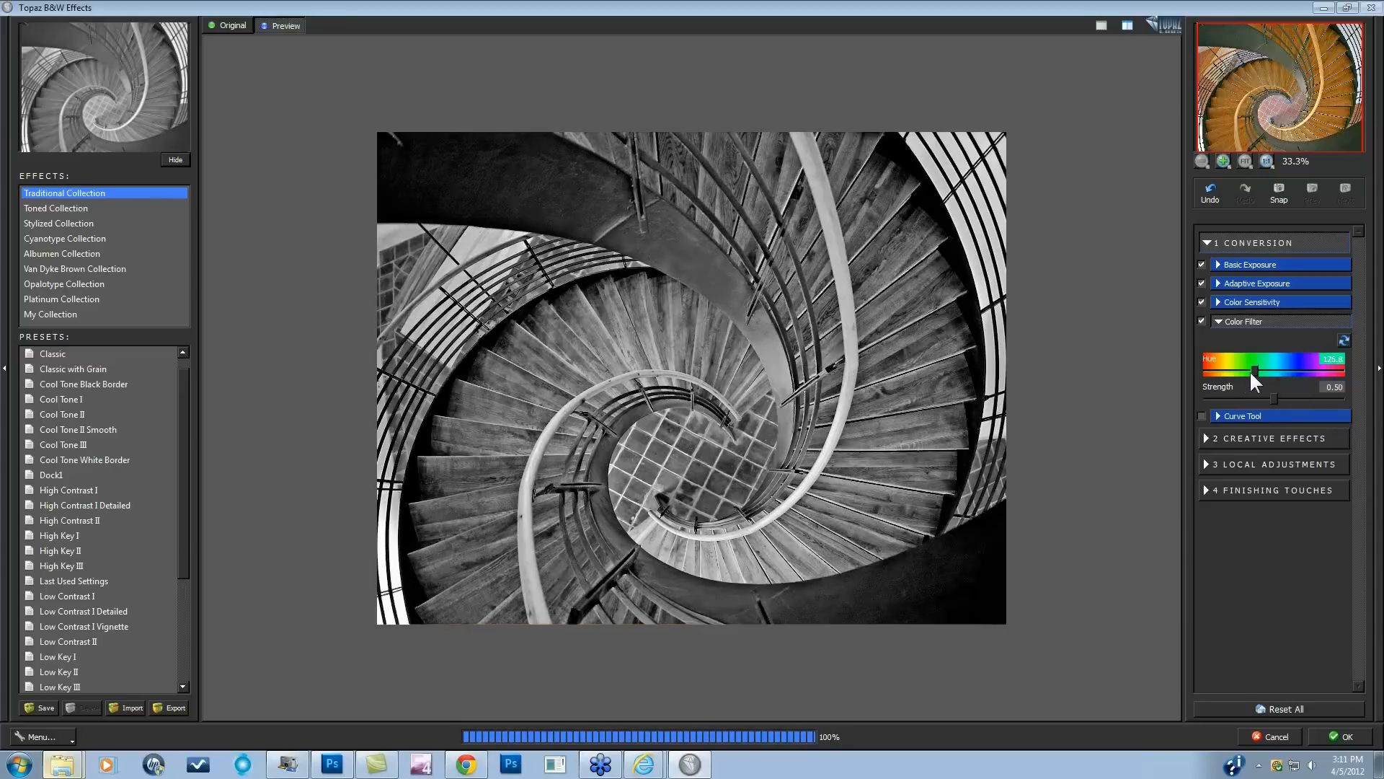
left_click_drag(1253, 369, 1235, 369)
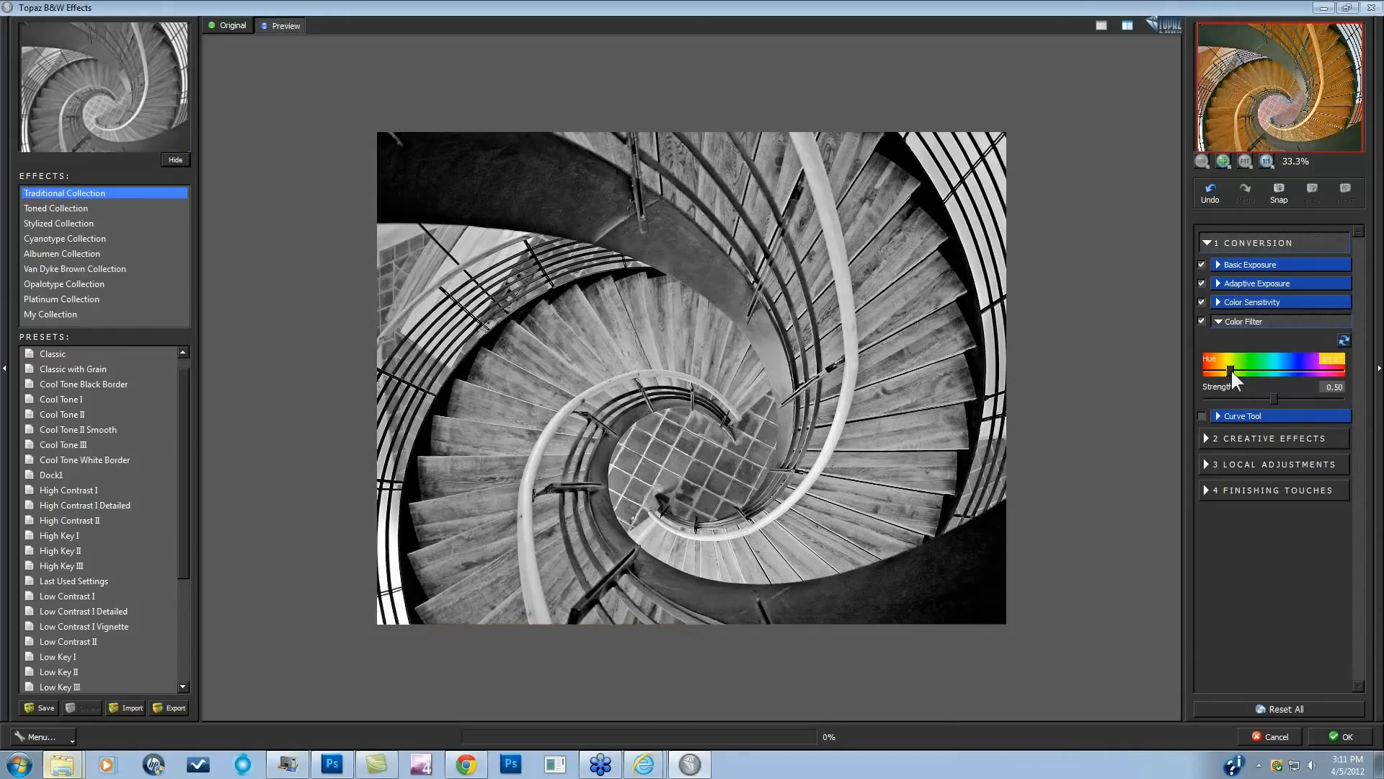
left_click(1201, 320)
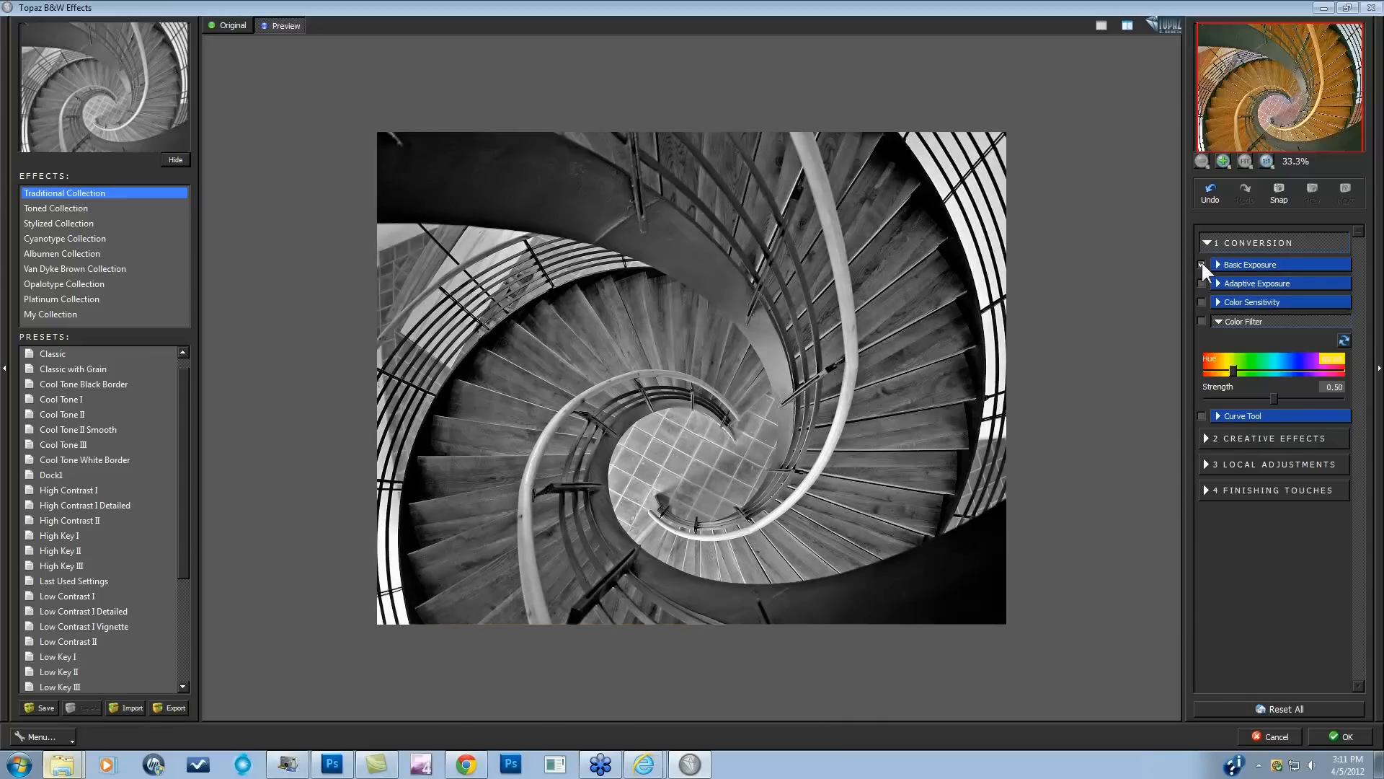
left_click(1203, 264)
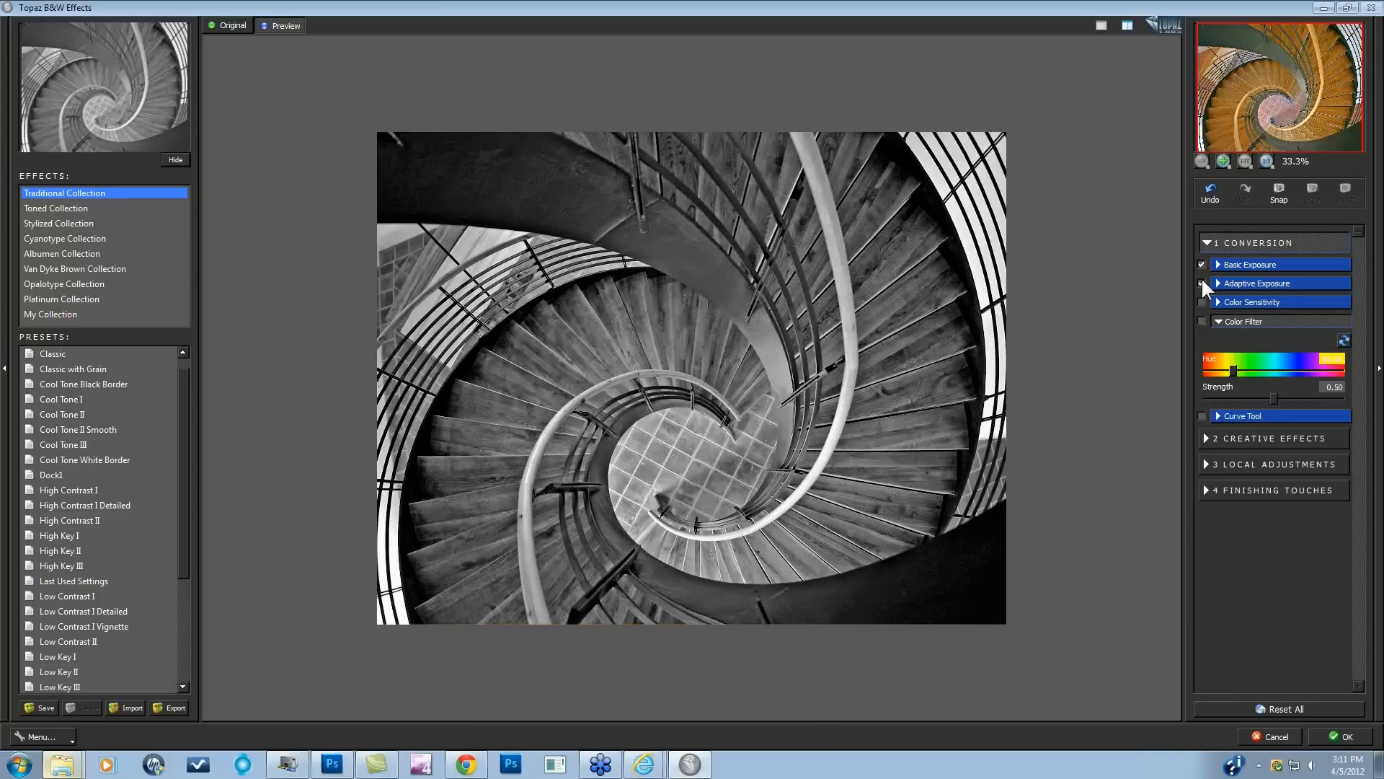
left_click(1202, 282)
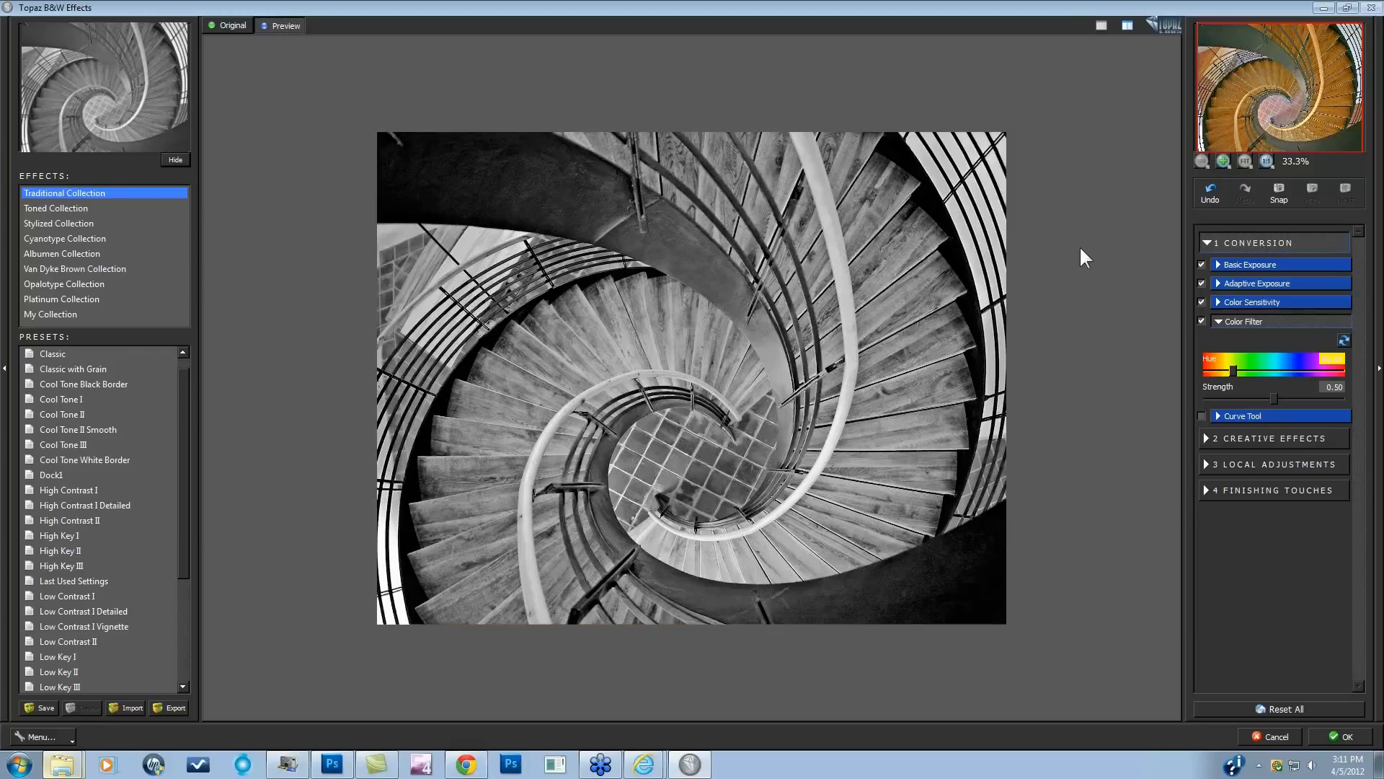
mouse_move(1117, 364)
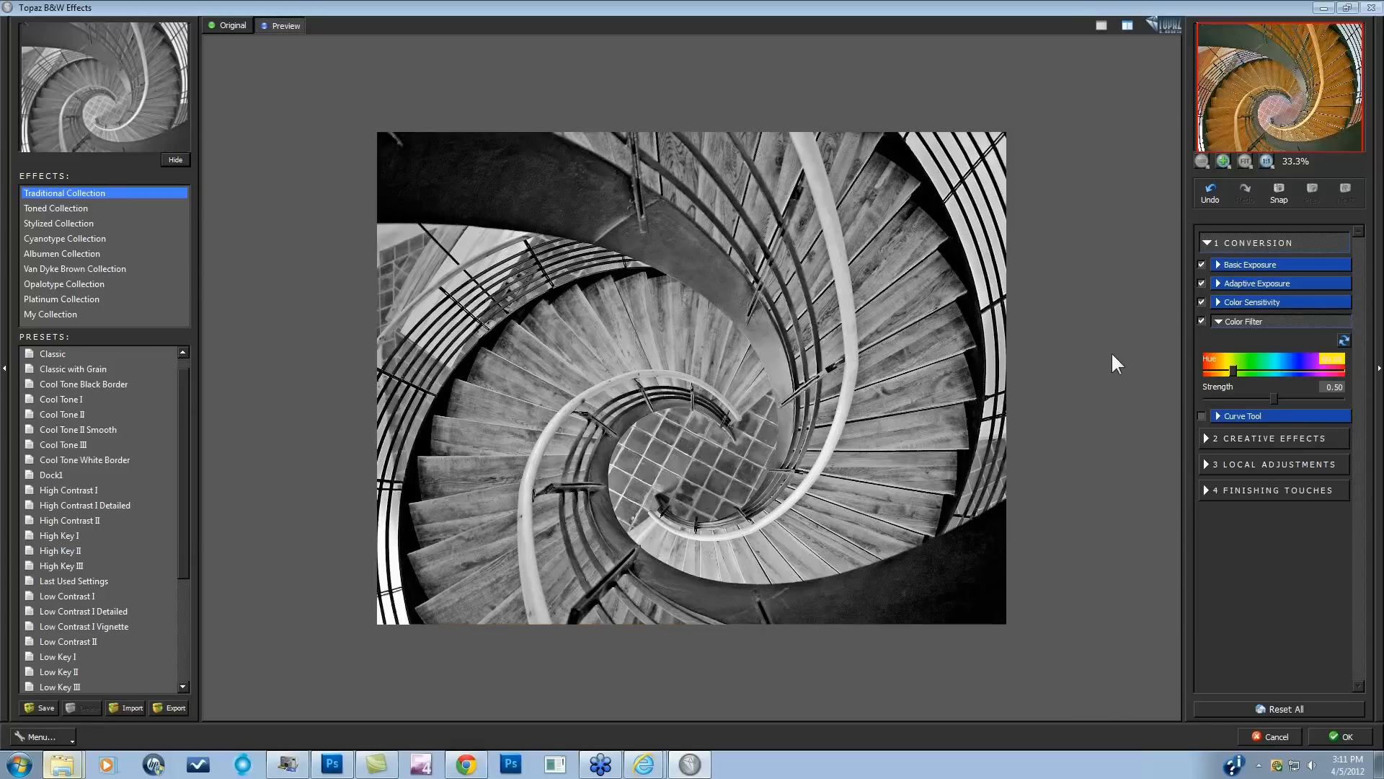
mouse_move(1109, 359)
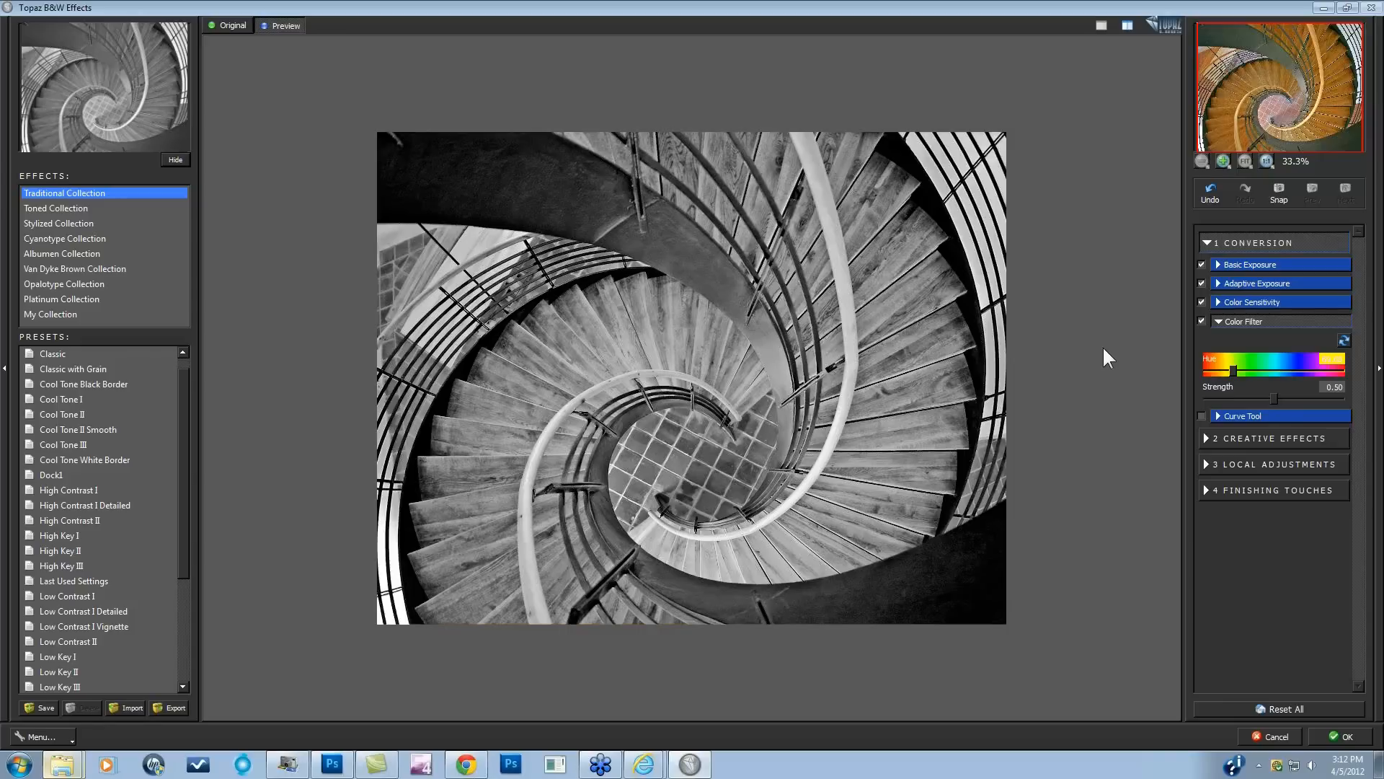
mouse_move(1108, 486)
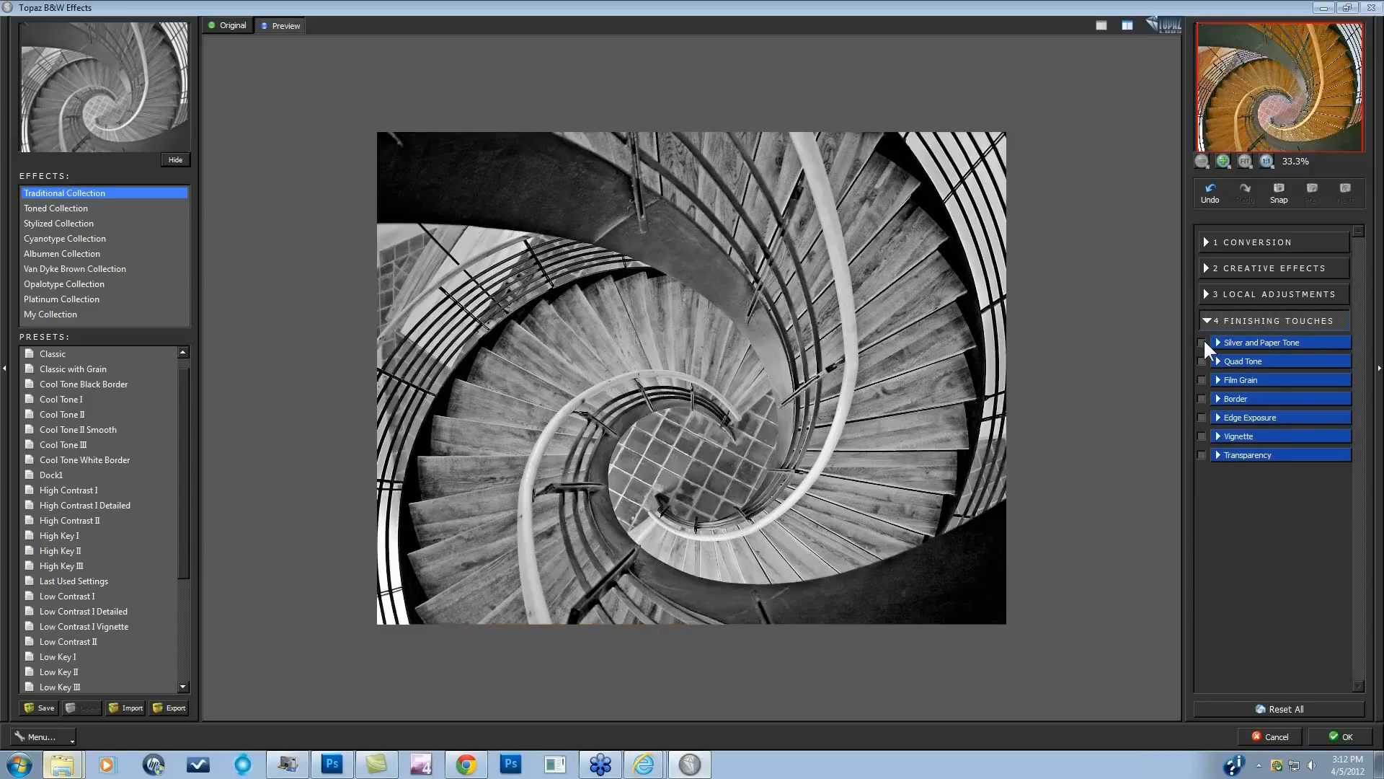
Enable Silver and Paper Tone for a warm sepia look and apply the result.
left_click(1203, 342)
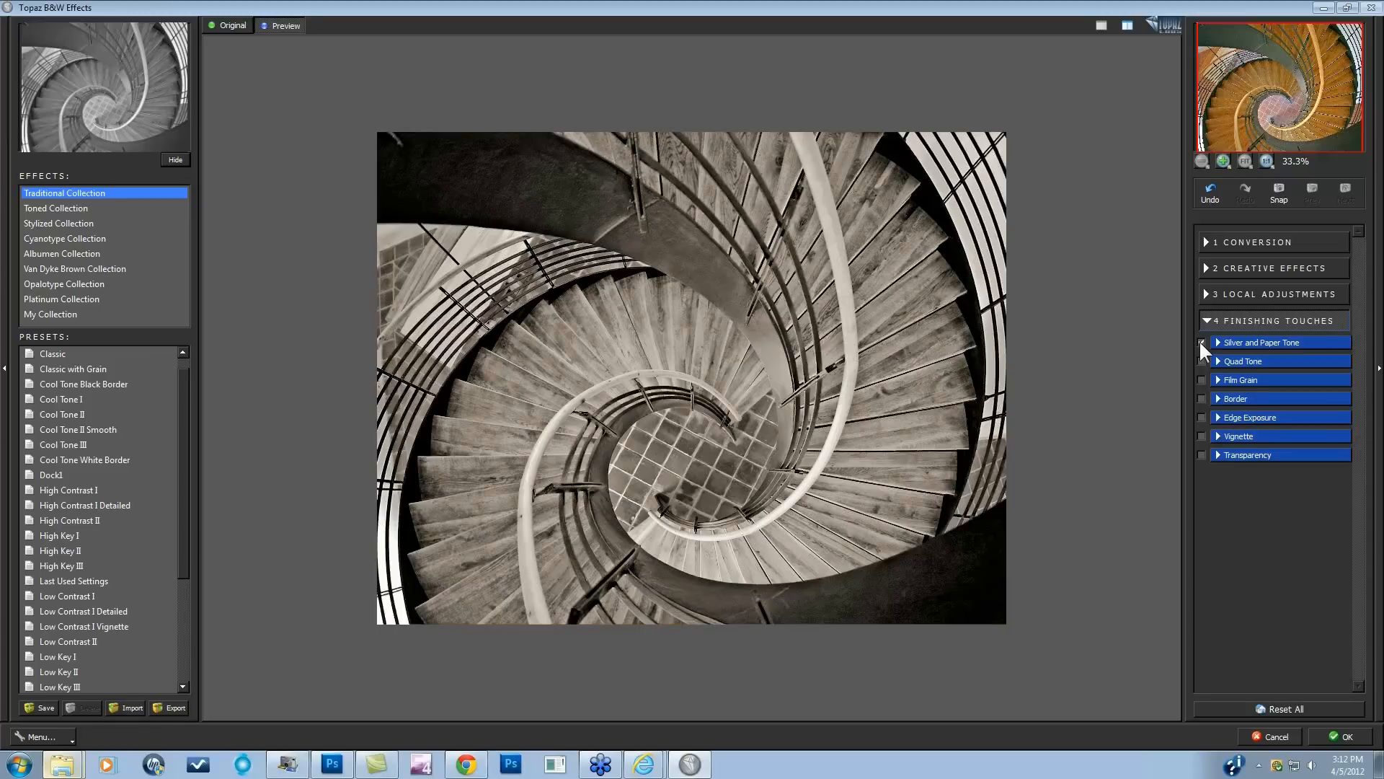
left_click(1203, 342)
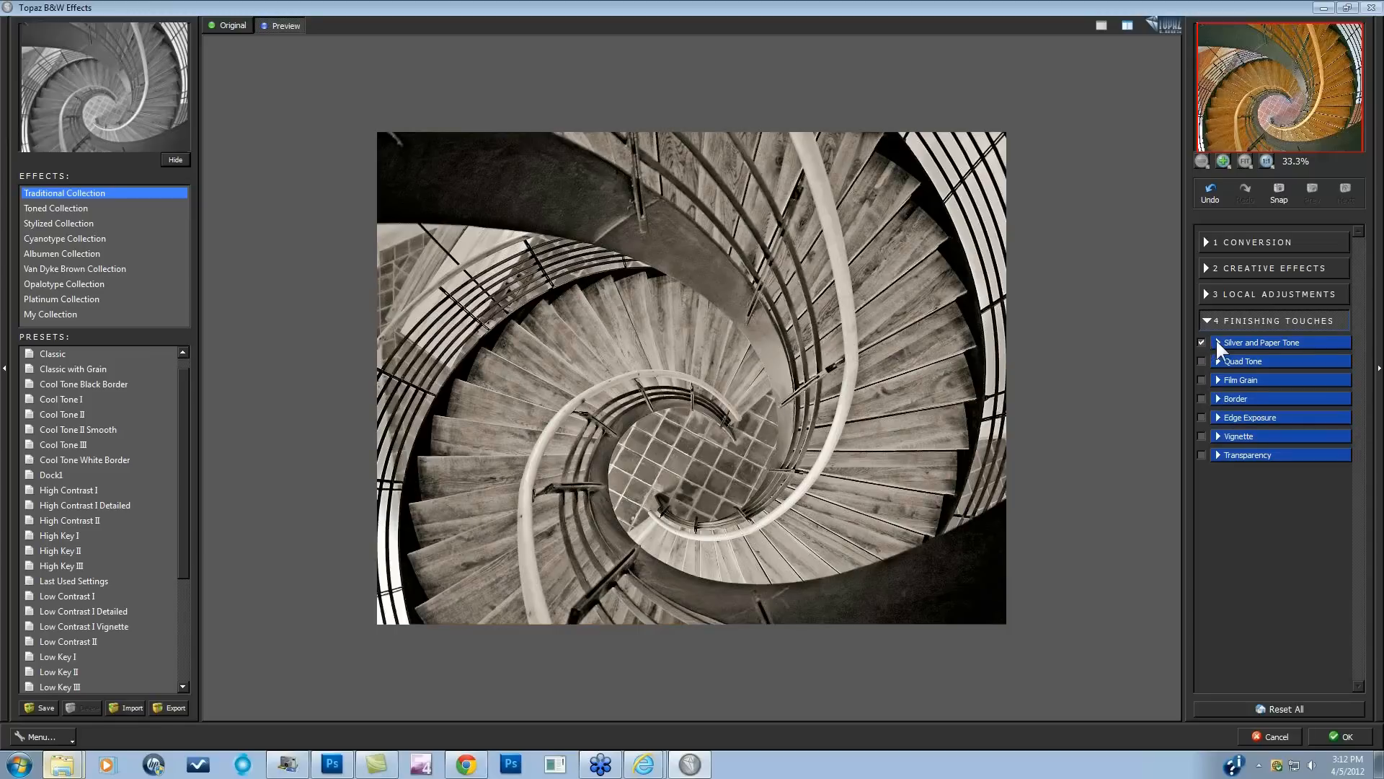
mouse_move(1276, 371)
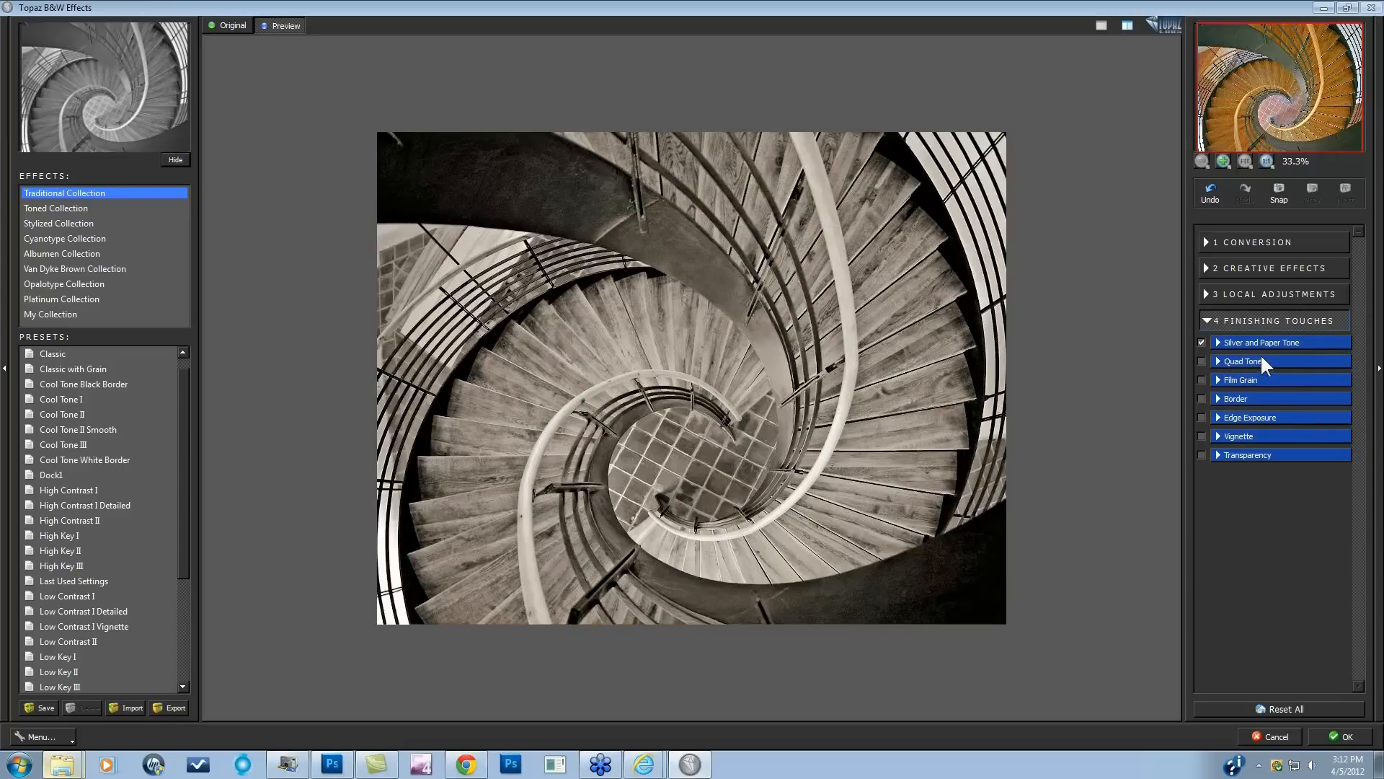
mouse_move(1232, 378)
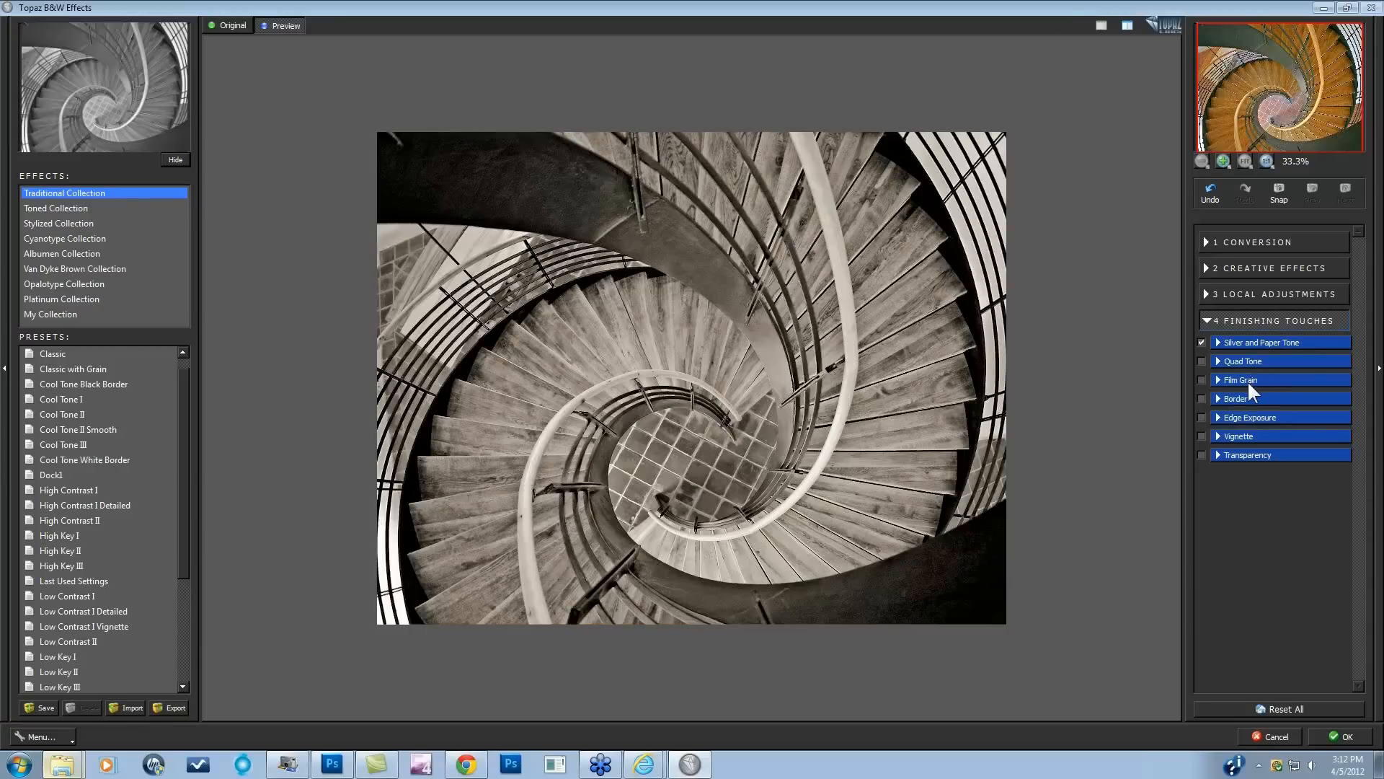
mouse_move(1255, 426)
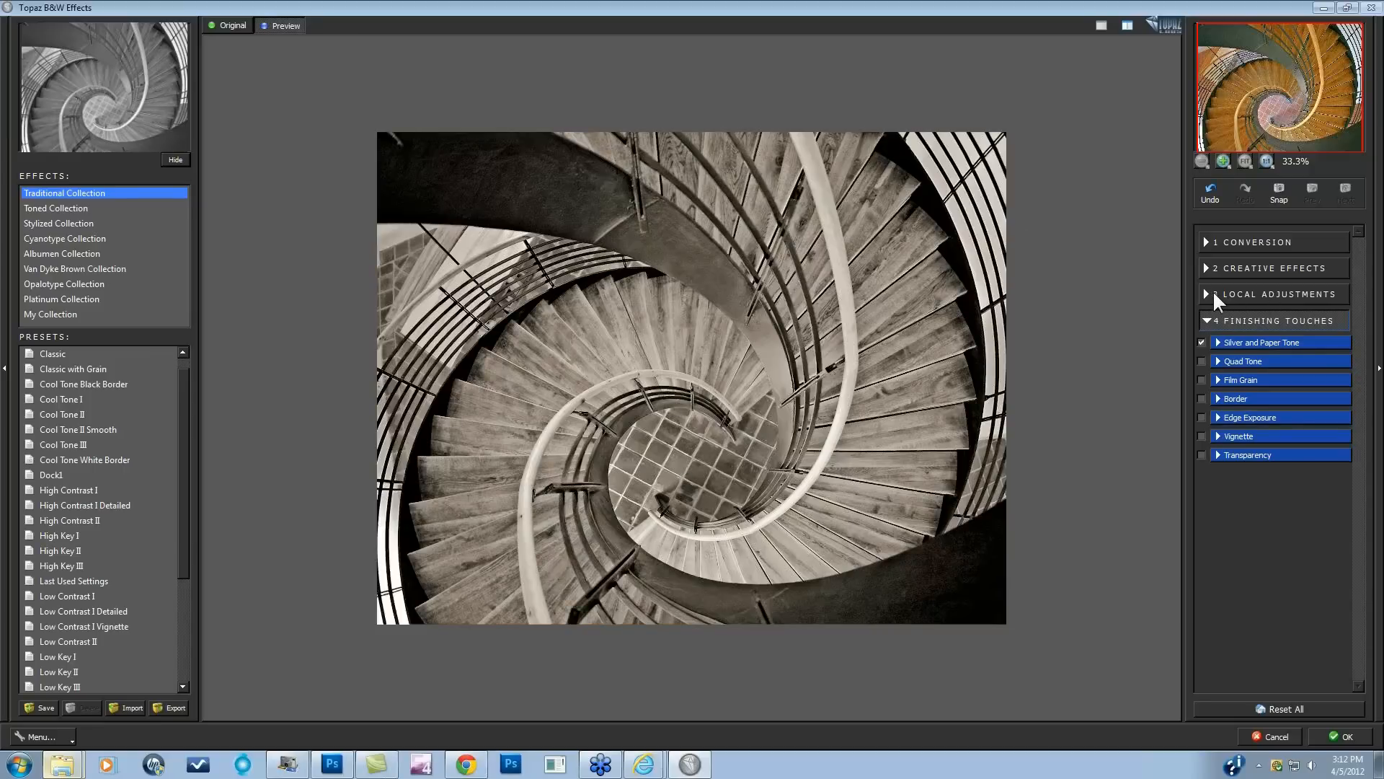
left_click(1340, 735)
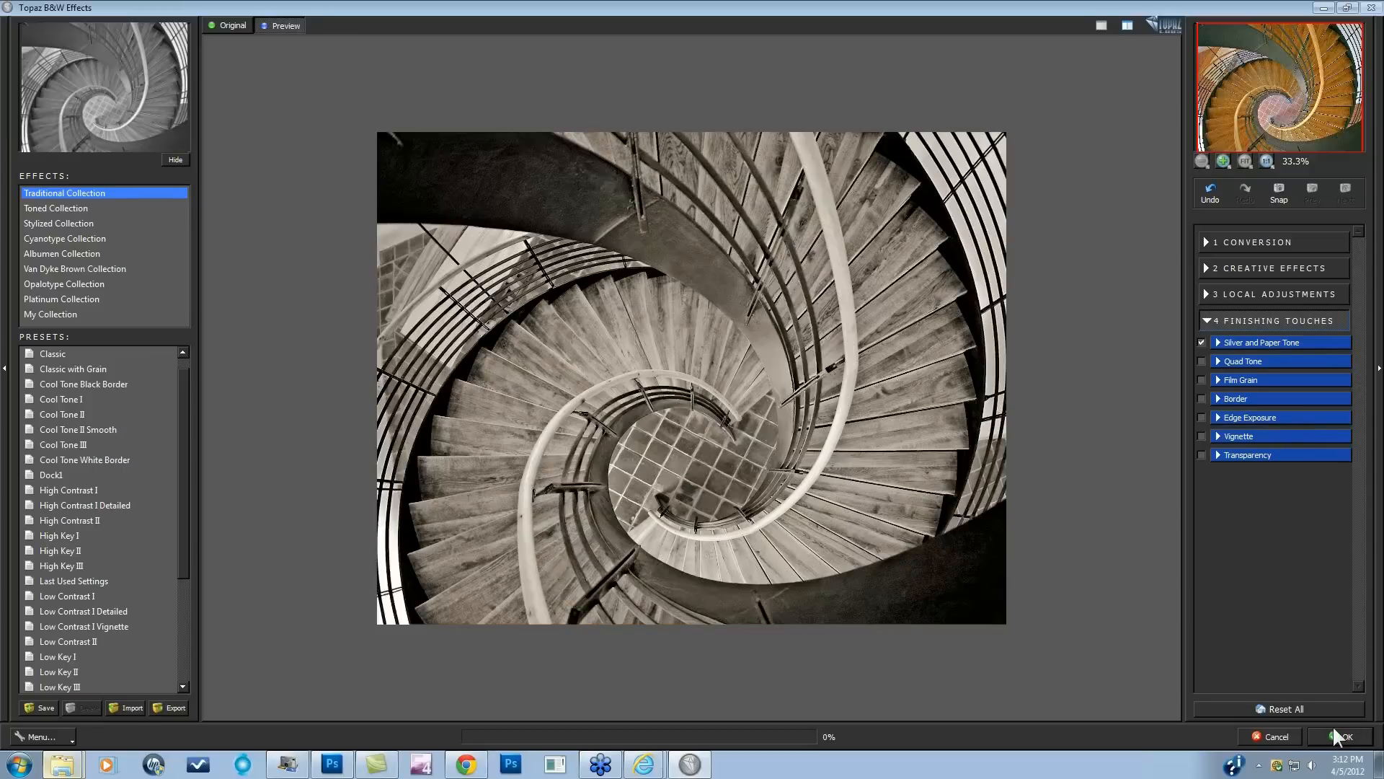
Apply the sepia staircase effect, then view the barn and bride photo documents.
left_click(1345, 736)
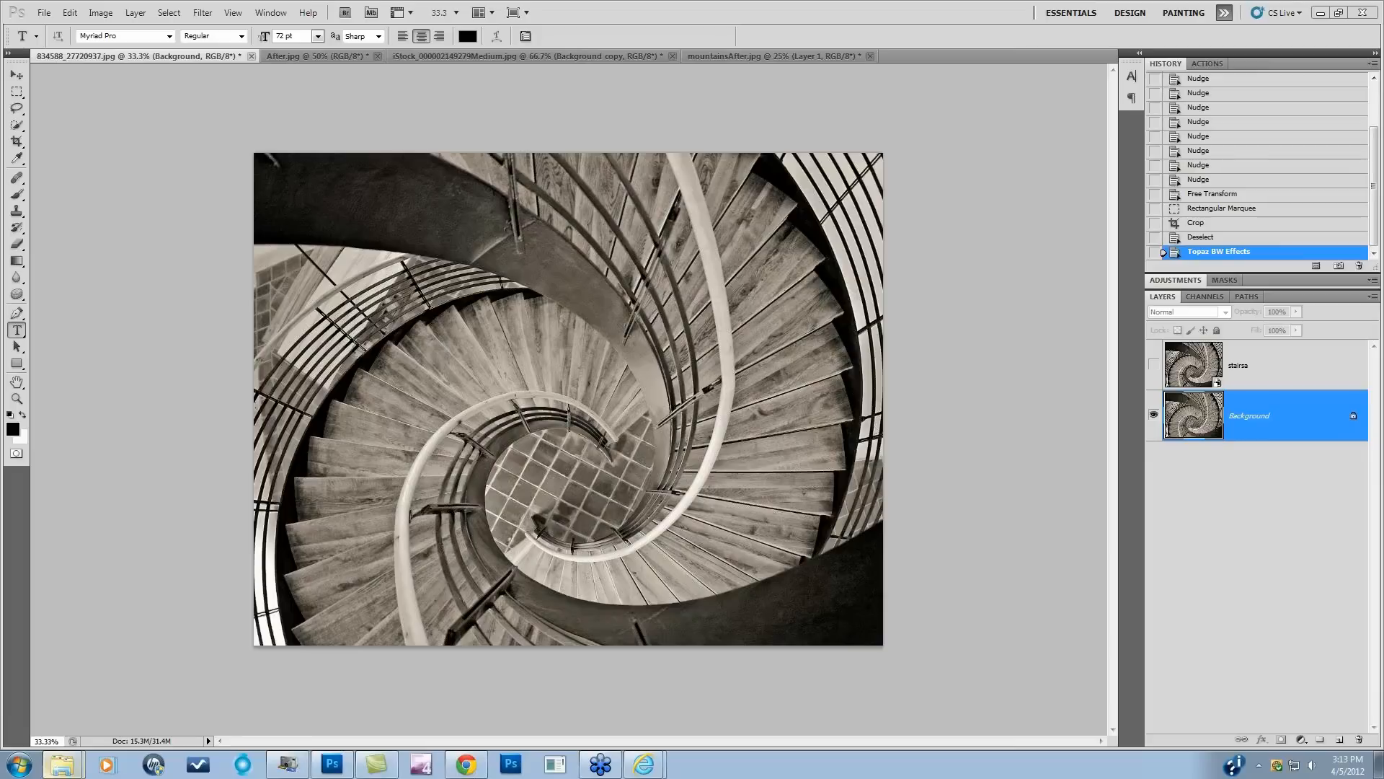
mouse_move(318, 78)
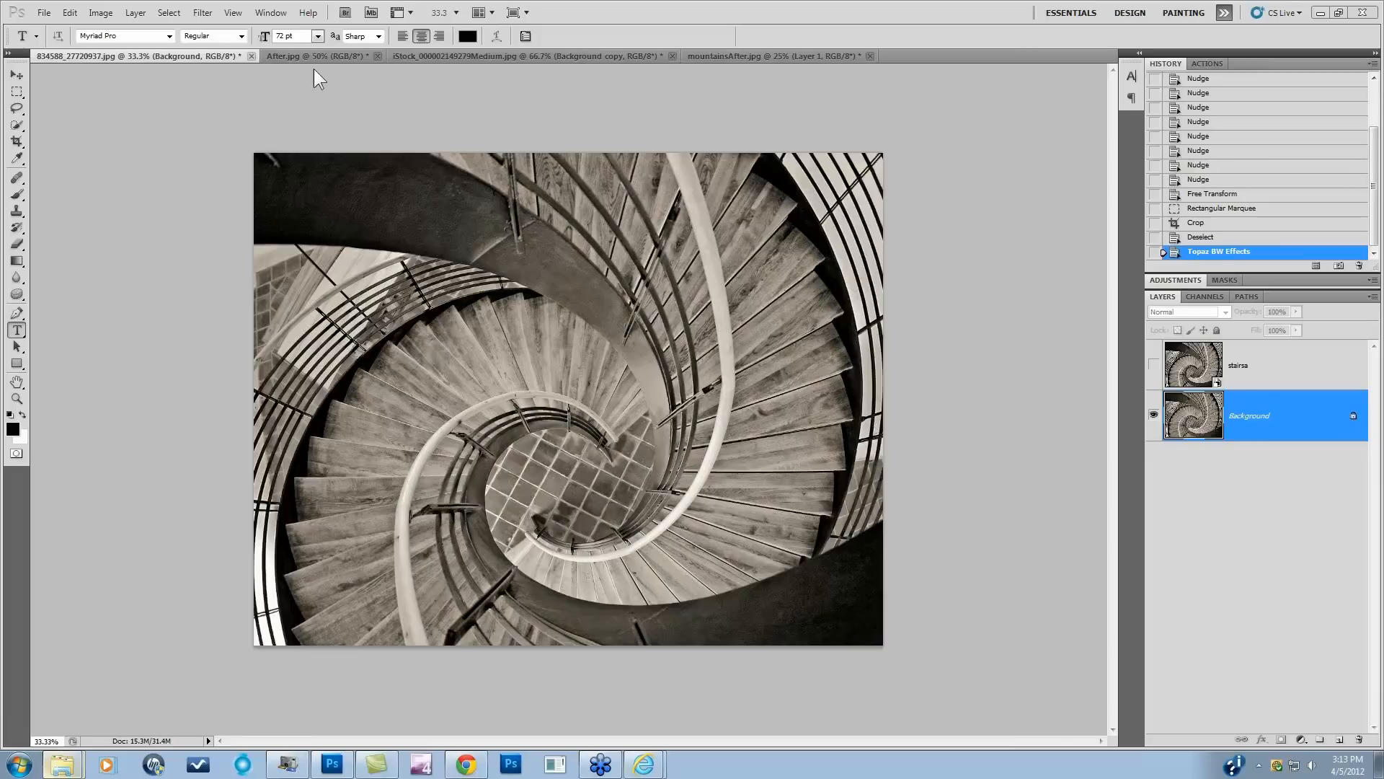
left_click(459, 55)
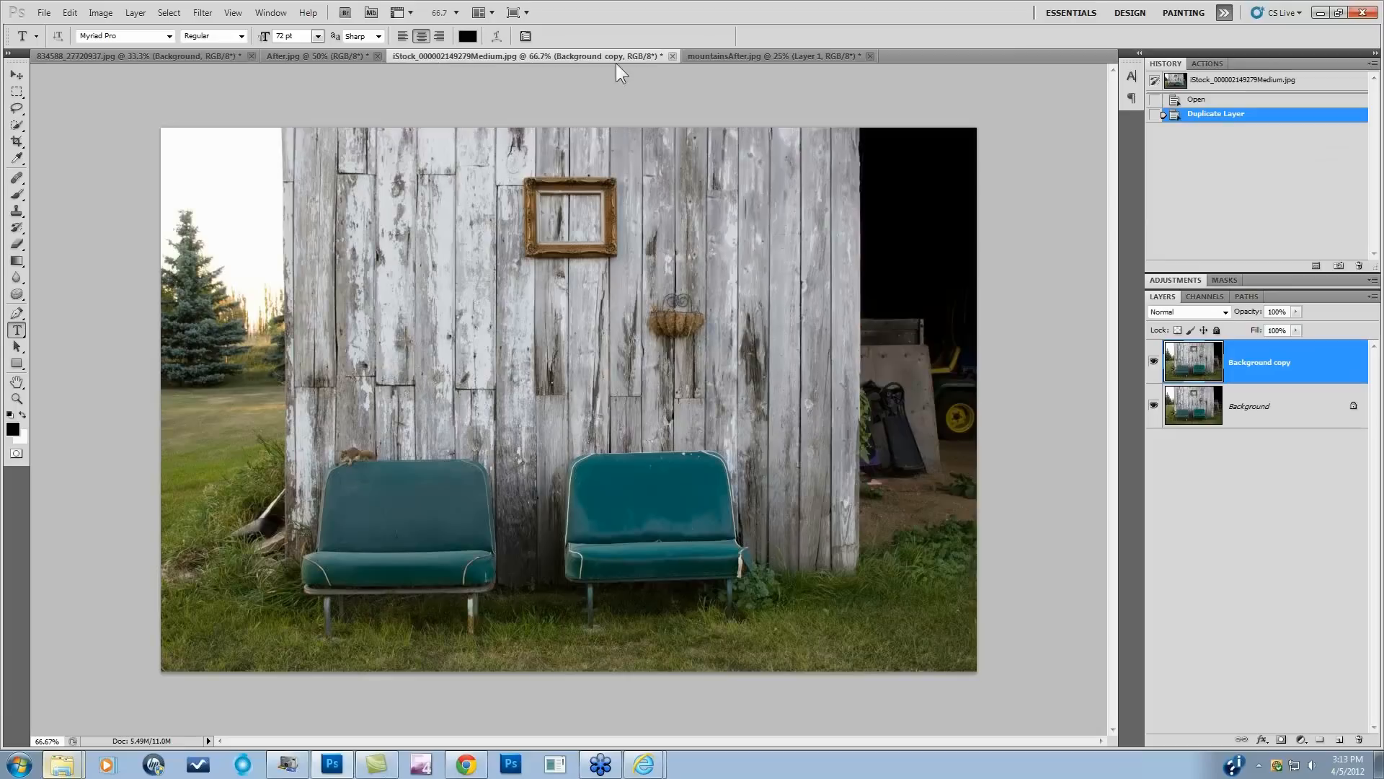
left_click(318, 56)
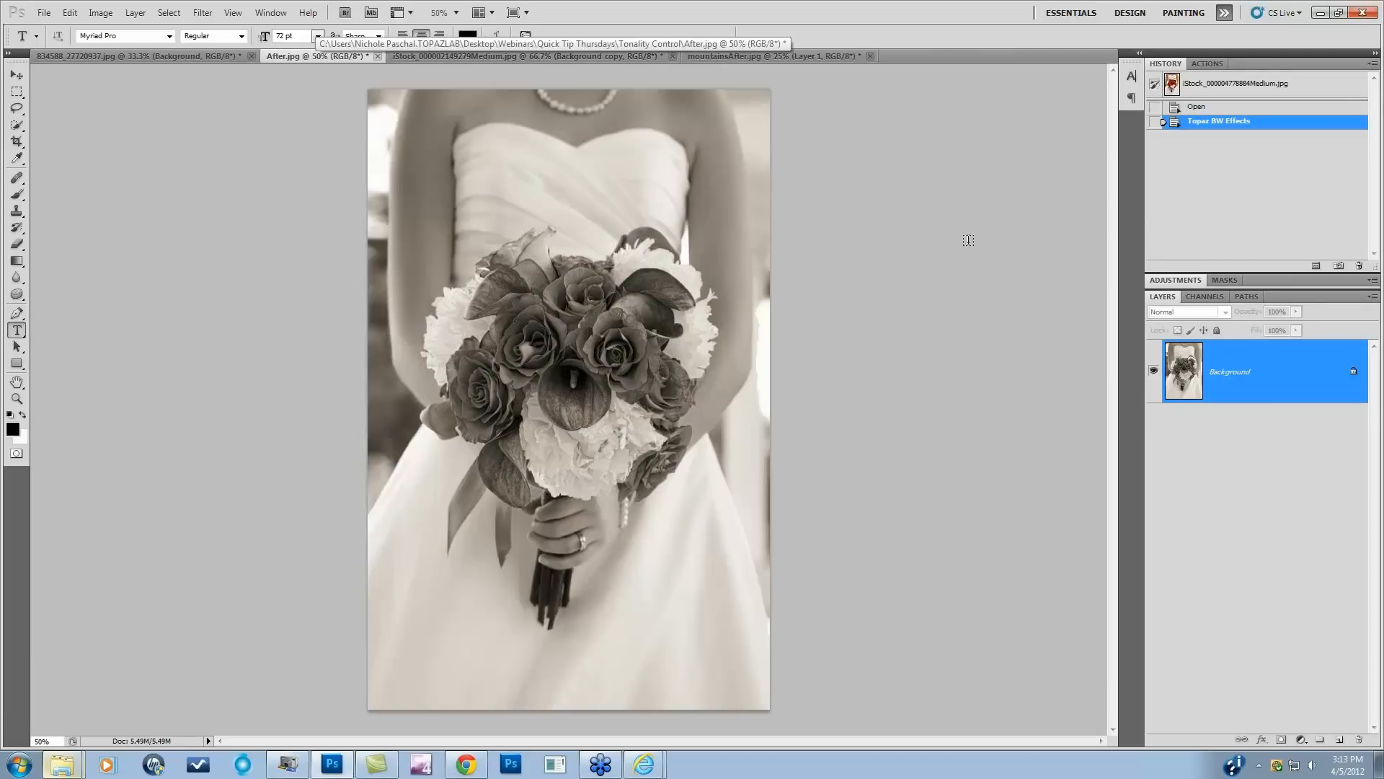
mouse_move(729, 386)
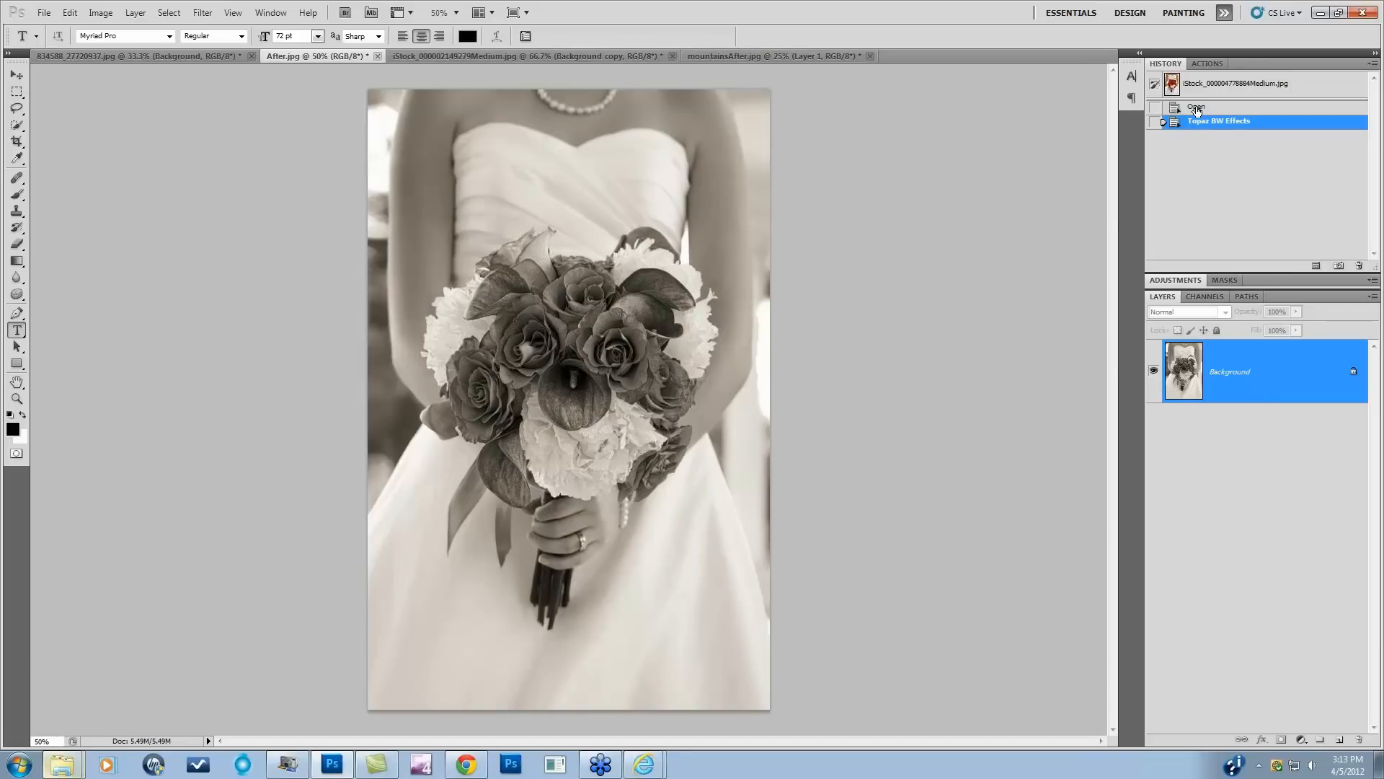
Compare the bride photo's black-and-white and original states, leaving it in original colour.
left_click(1196, 106)
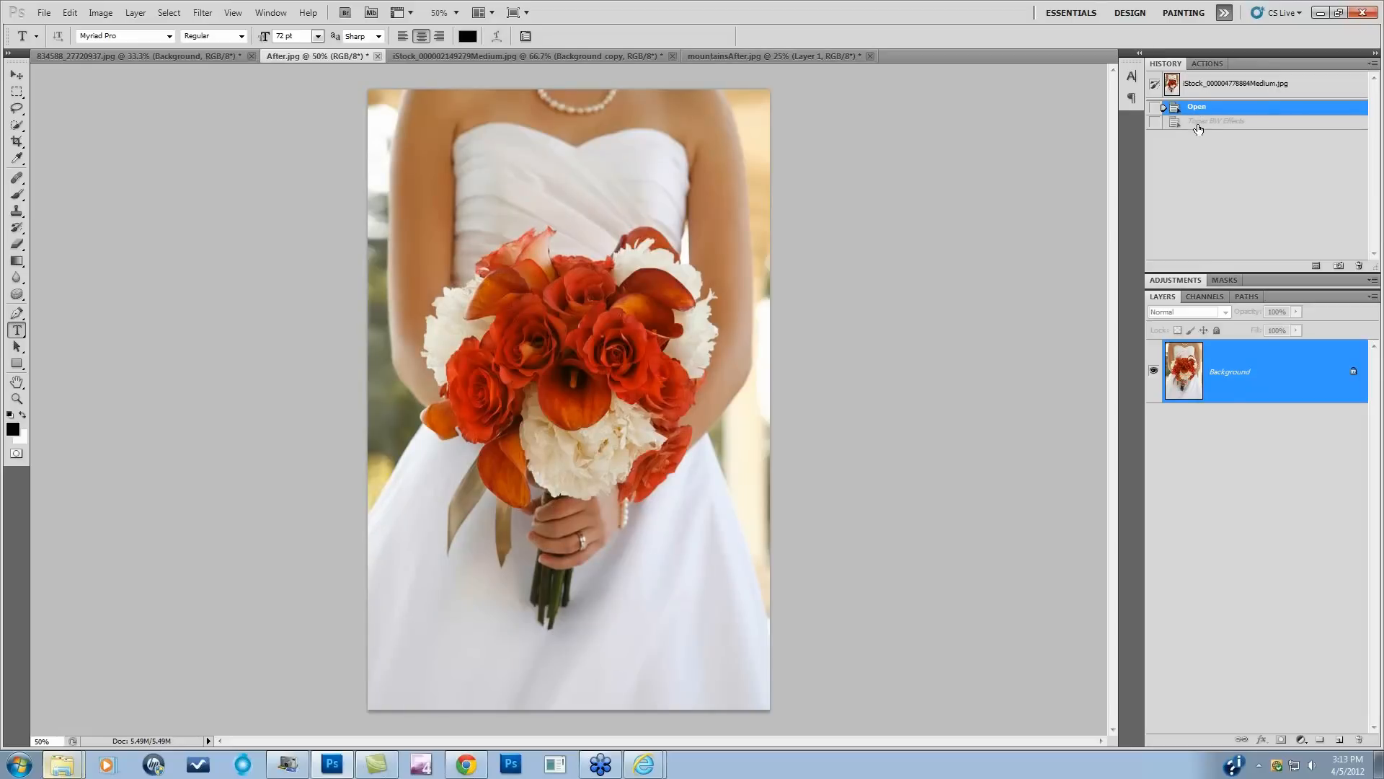
left_click(1227, 121)
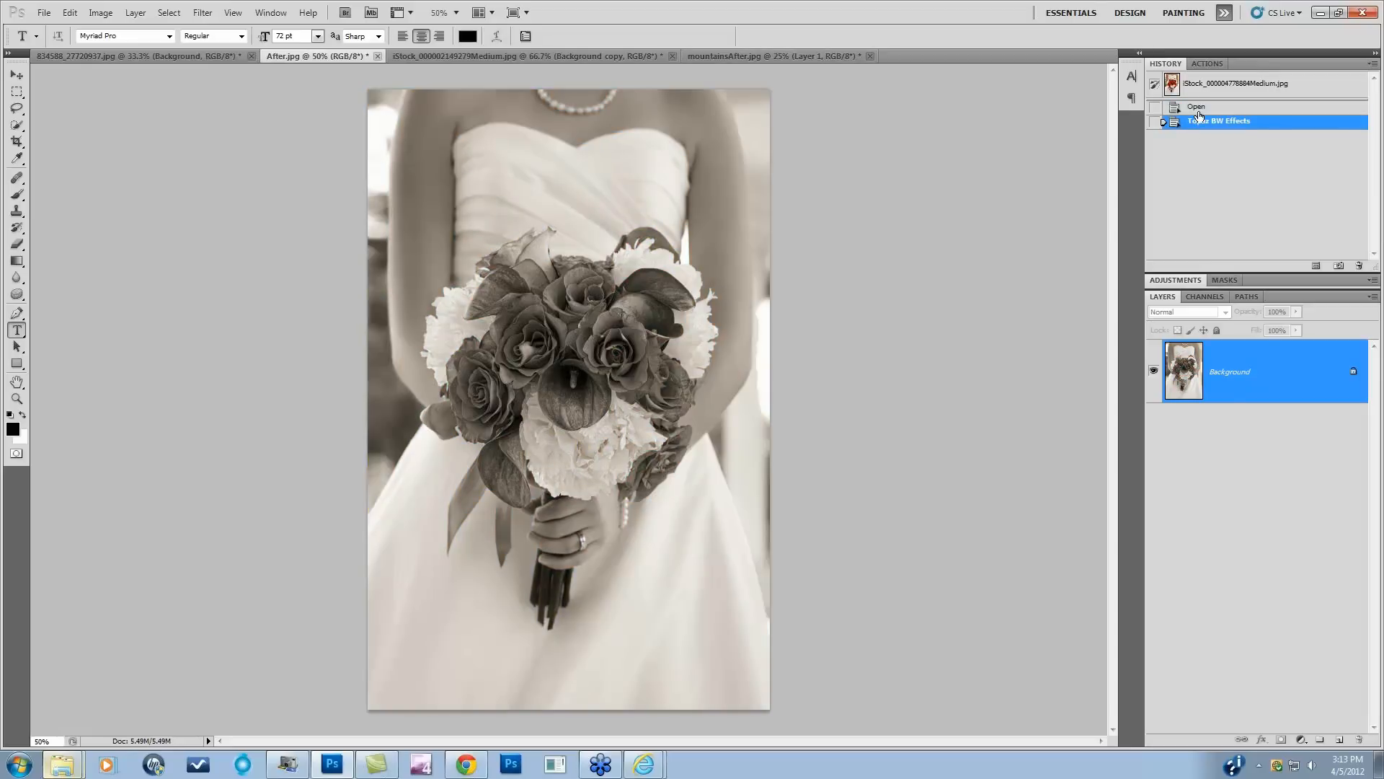
left_click(1196, 106)
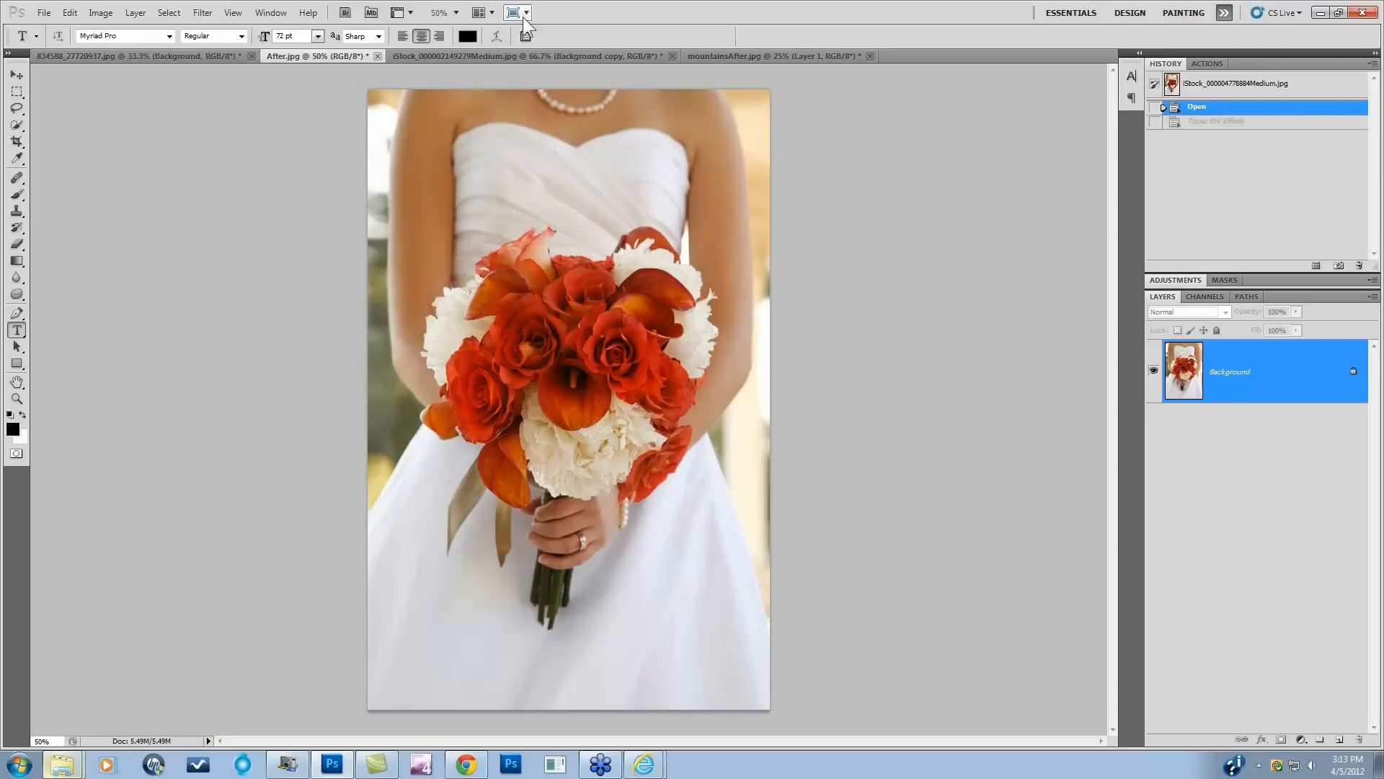
left_click(201, 12)
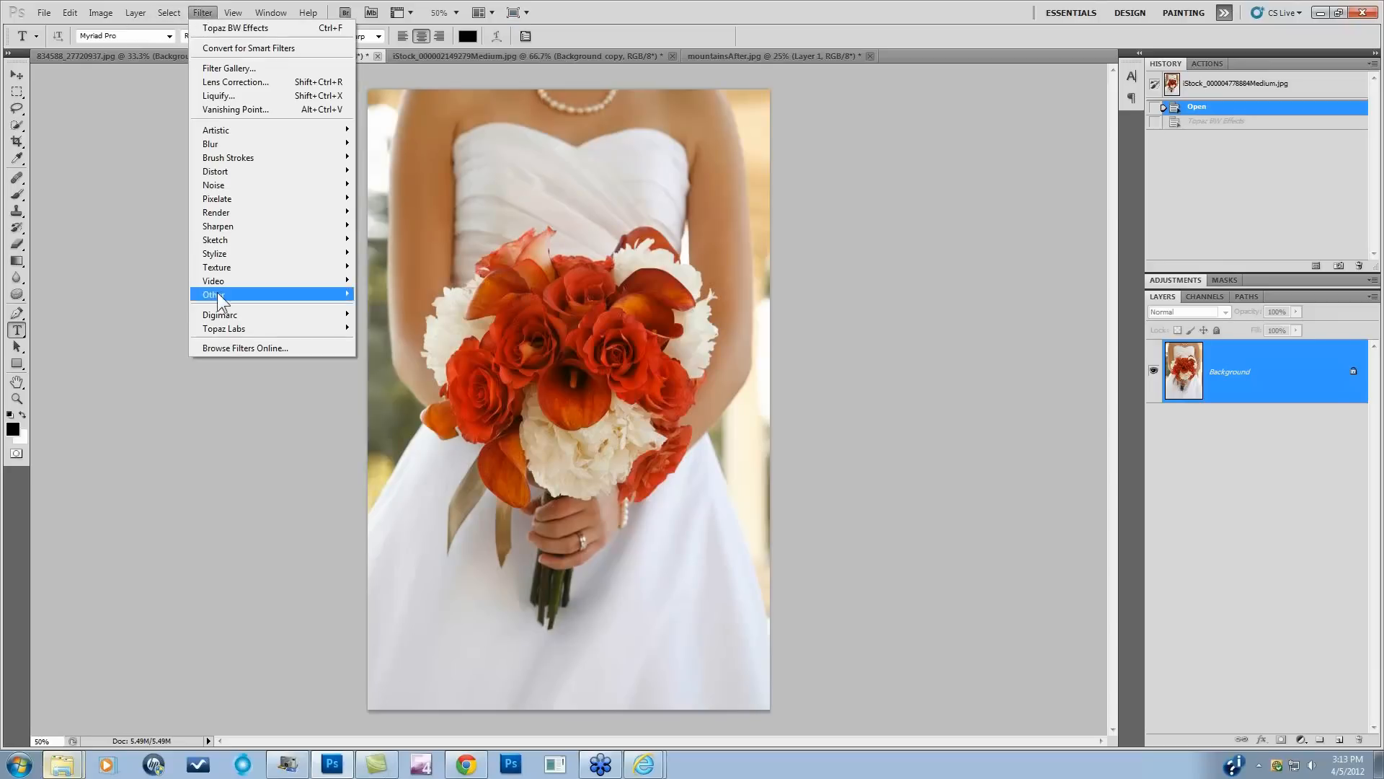
mouse_move(224, 327)
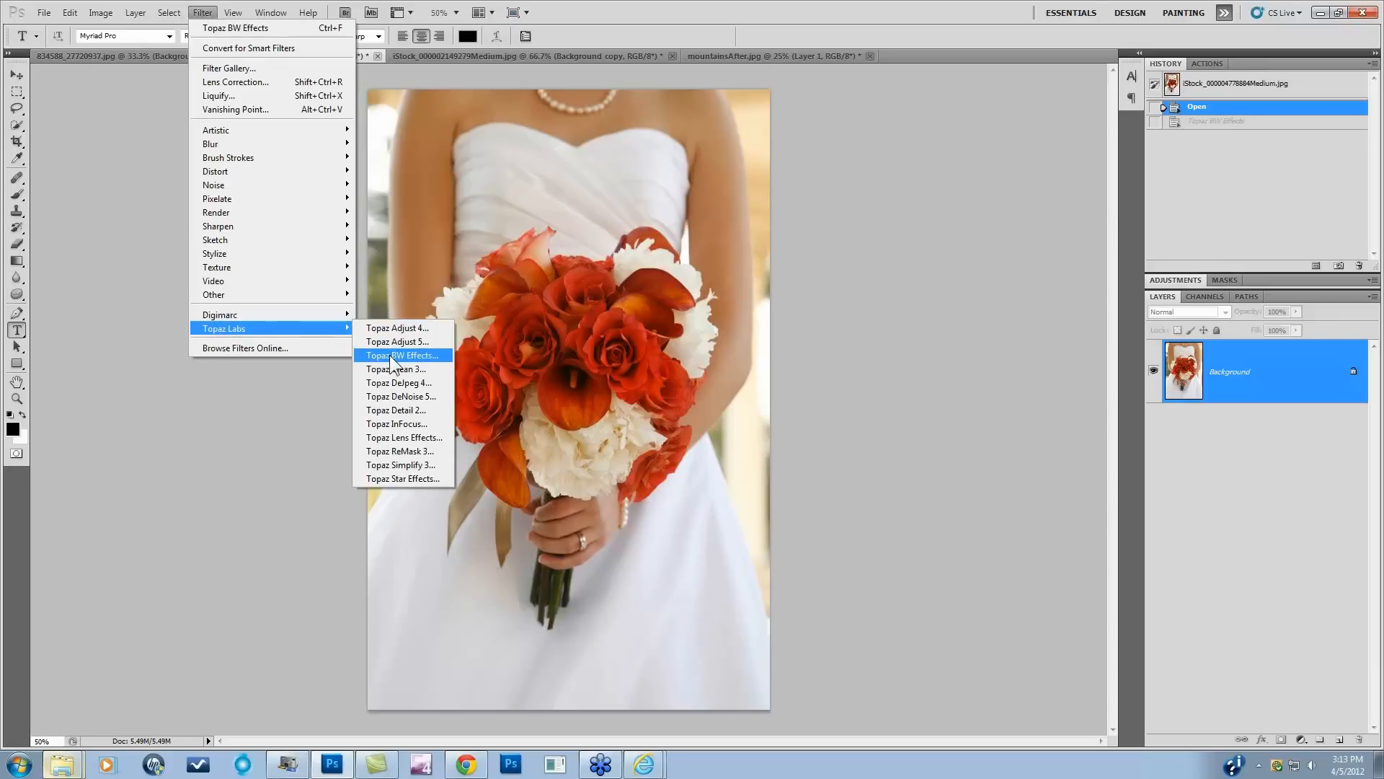
Launch Topaz BW Effects from the Topaz Labs filter submenu on the bride photo.
left_click(402, 354)
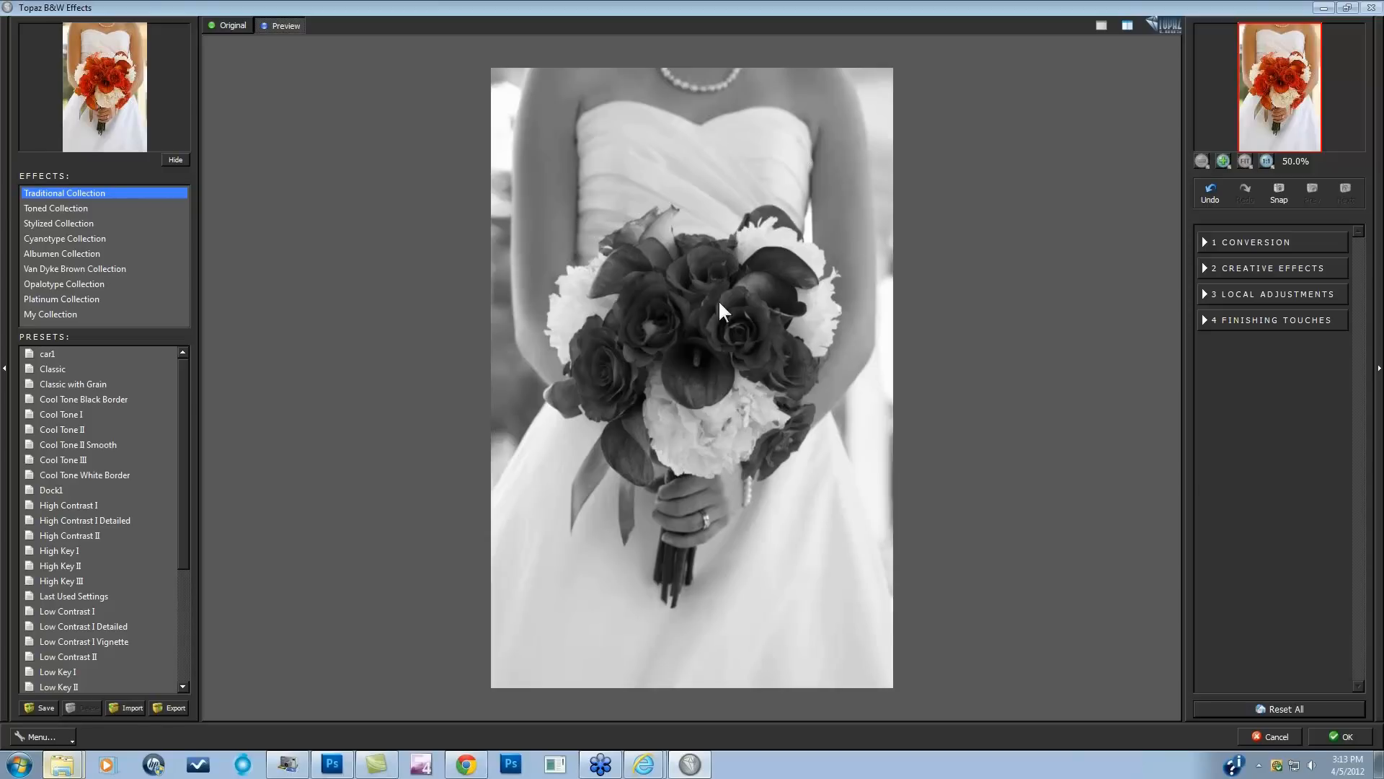
mouse_move(775, 334)
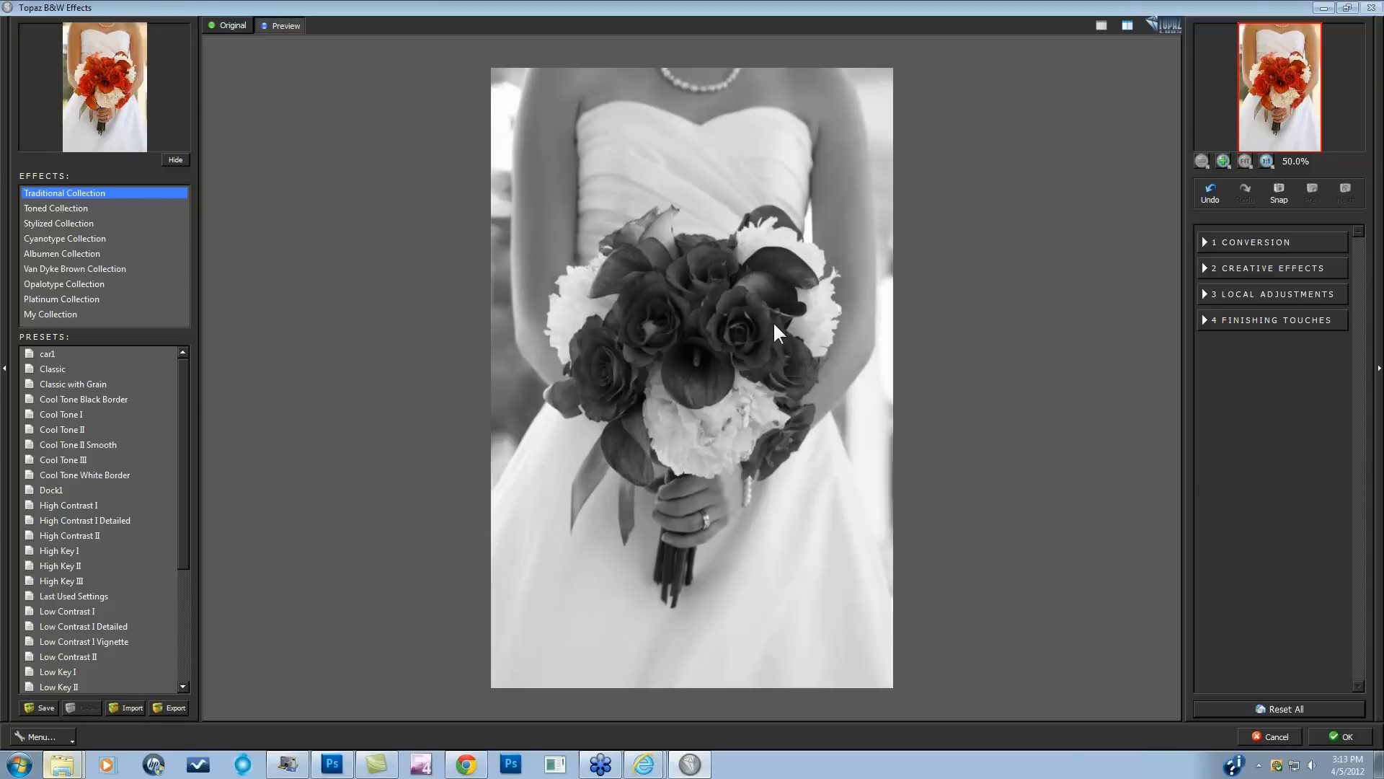
mouse_move(788, 192)
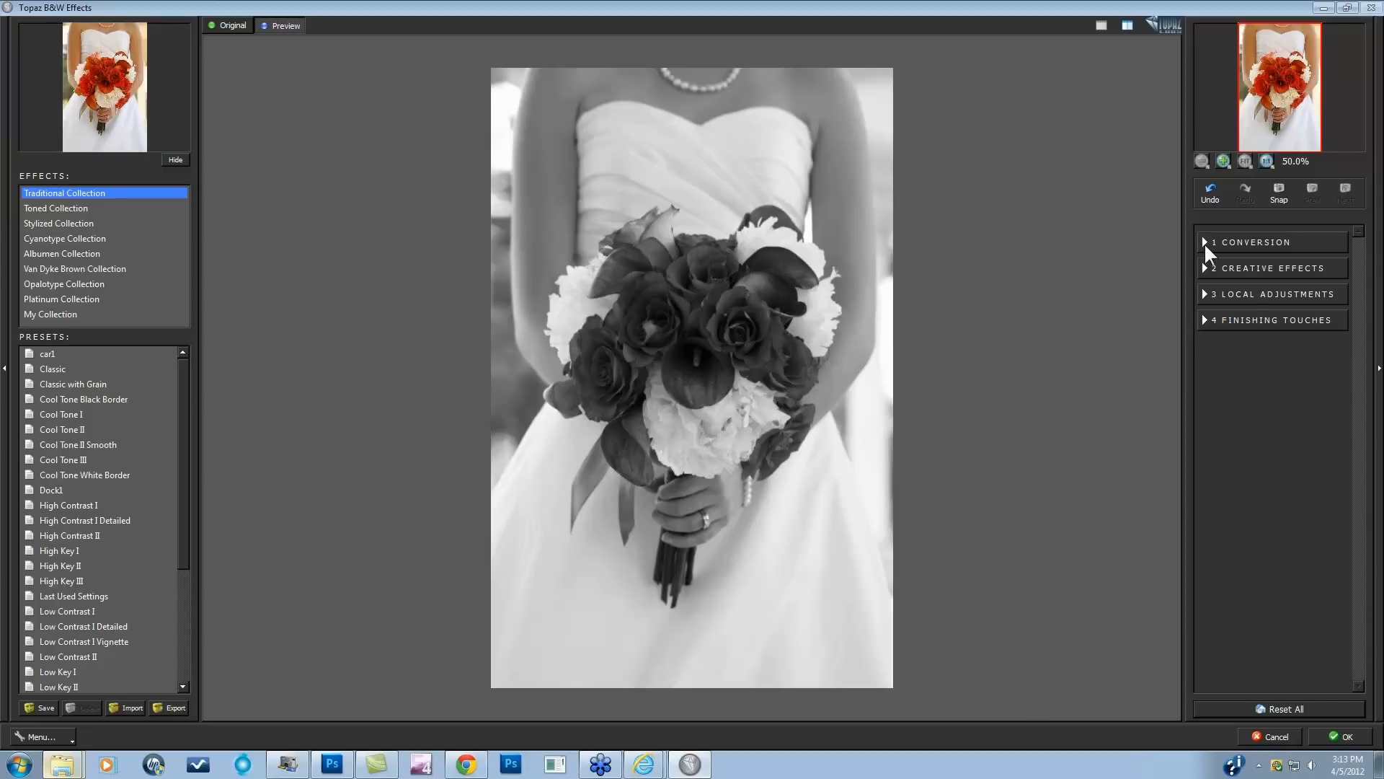
Set Basic Exposure Boost Blacks to -0.06 and Contrast to 0.06.
left_click(1251, 243)
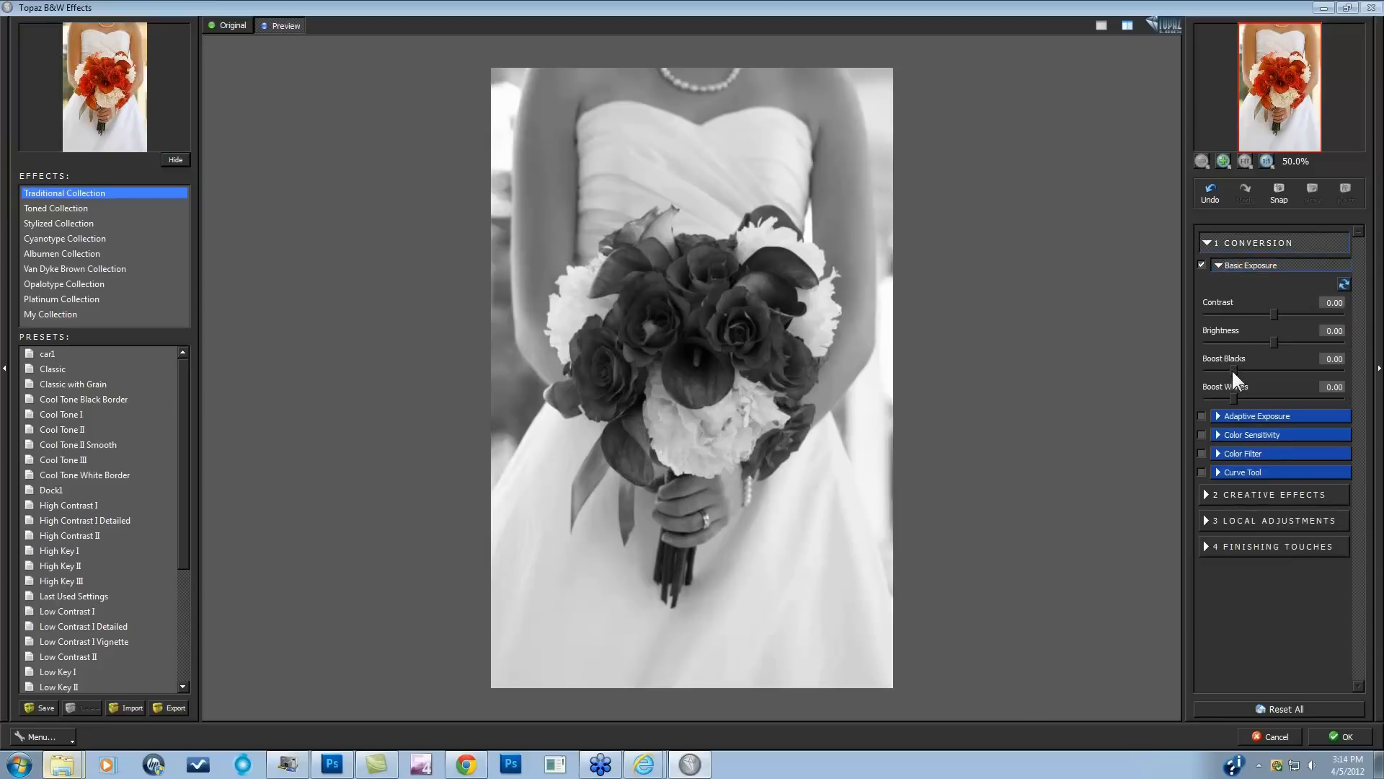
left_click_drag(1276, 372, 1271, 372)
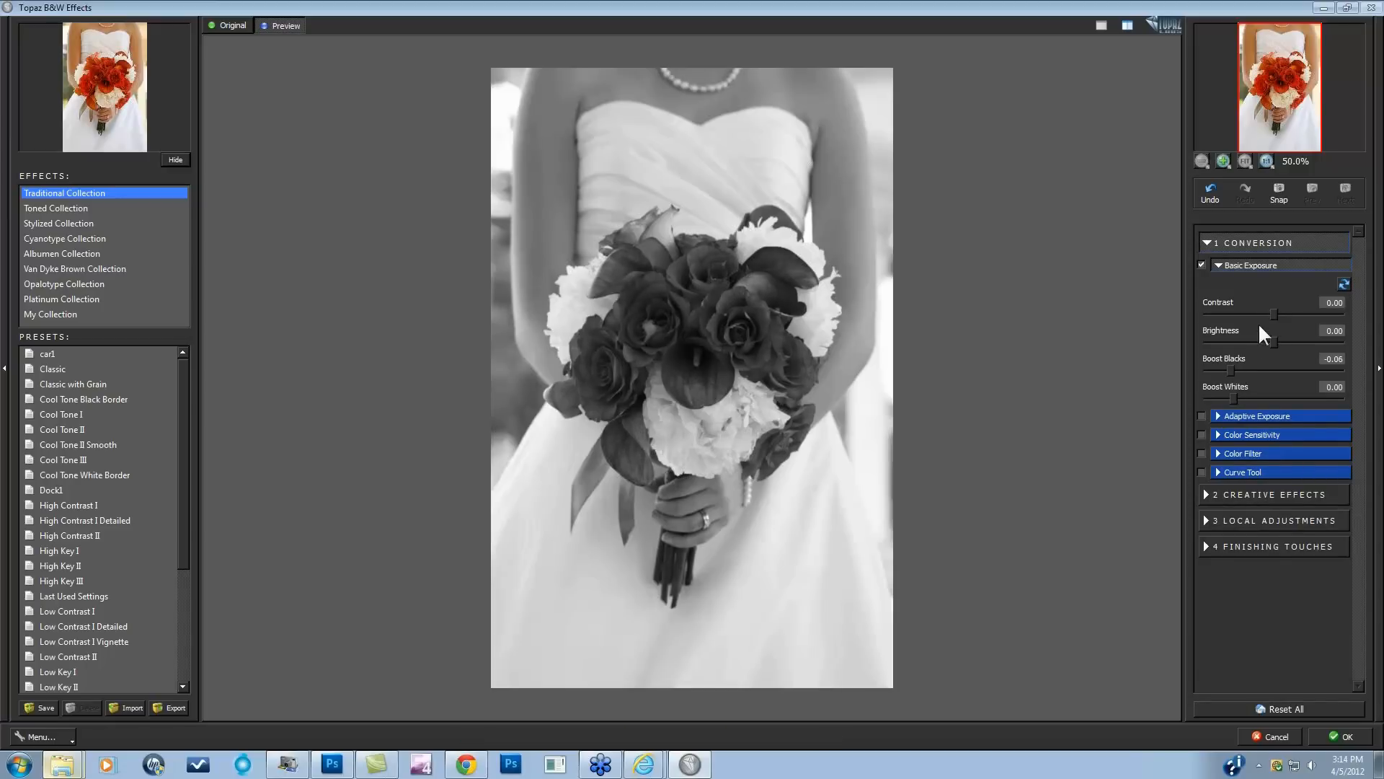
left_click_drag(1271, 314, 1280, 314)
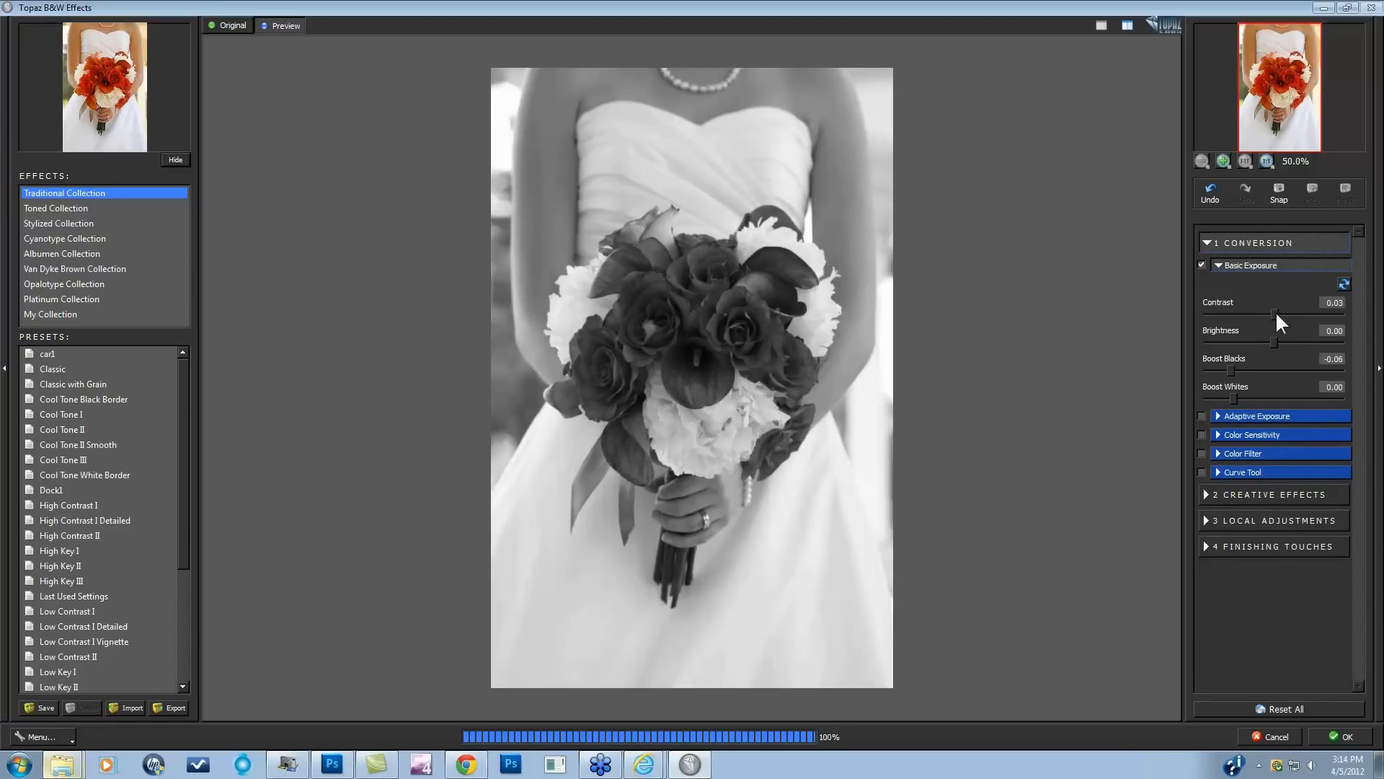
left_click_drag(1271, 316, 1275, 316)
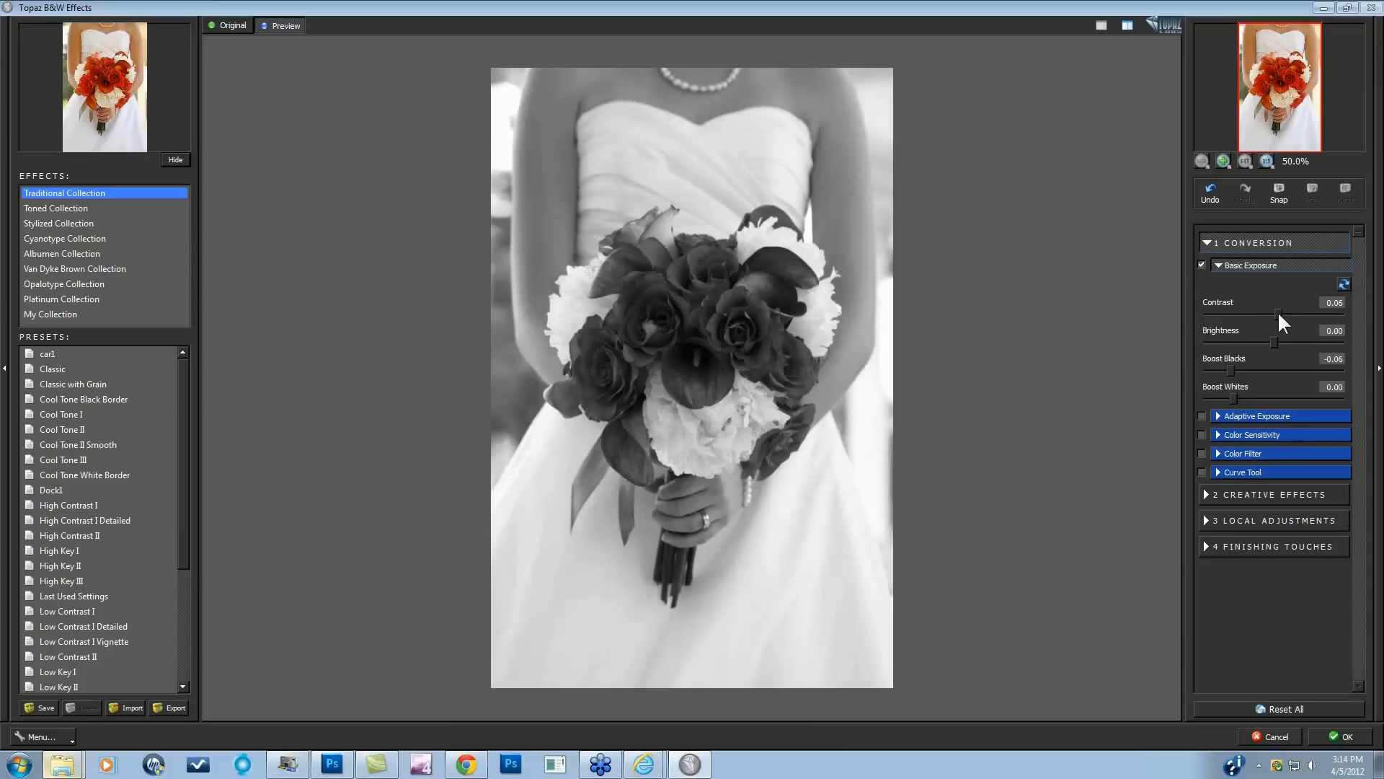
left_click(1257, 416)
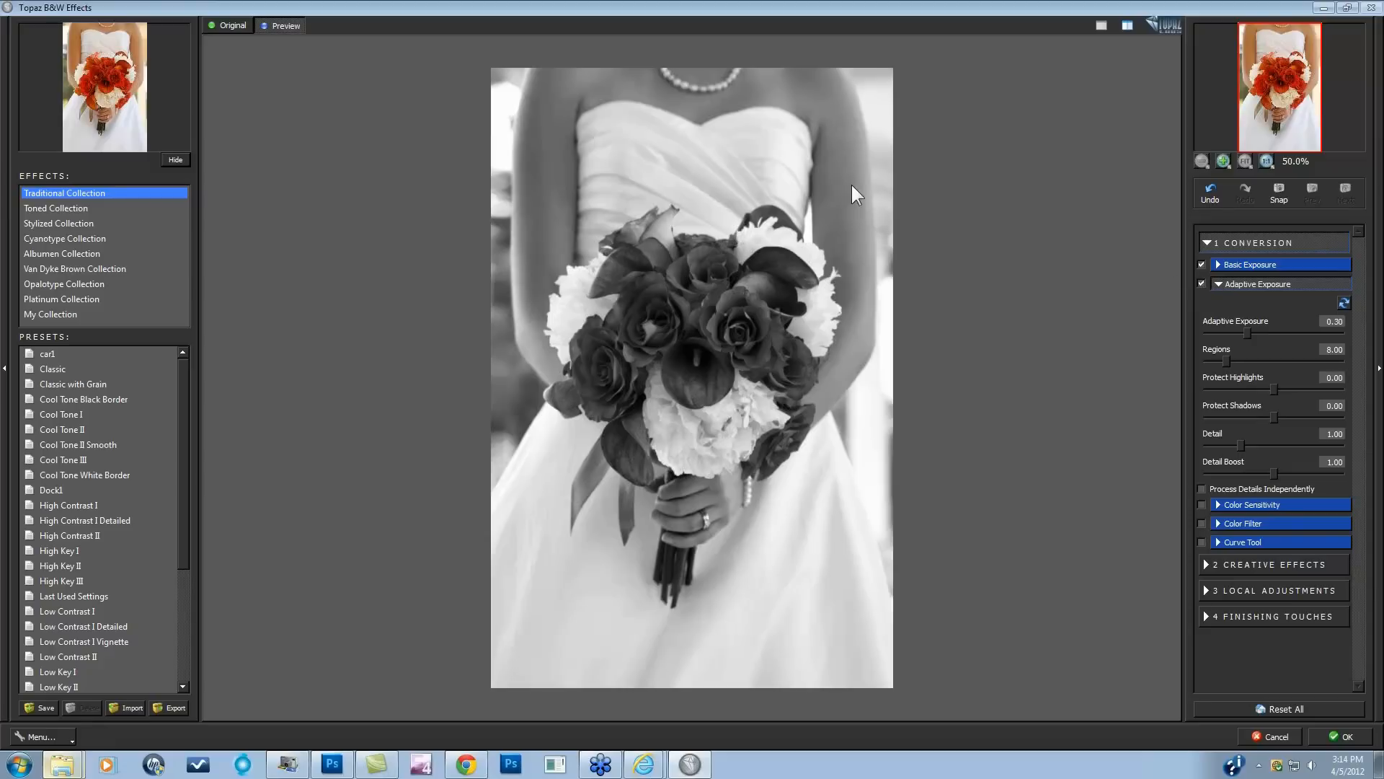
mouse_move(1264, 342)
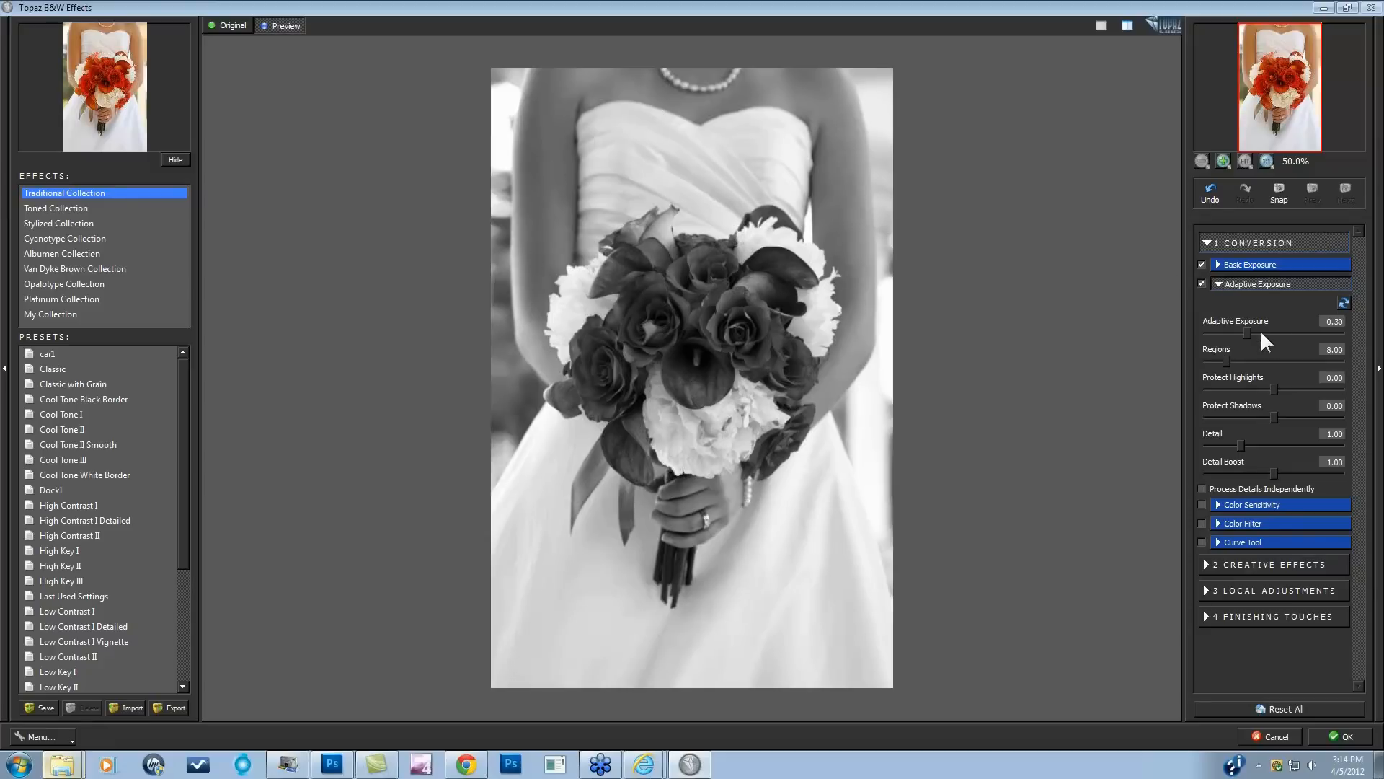
Set Adaptive Exposure Regions to 18.65 and enable Process Details Independently.
left_click_drag(1251, 334, 1263, 334)
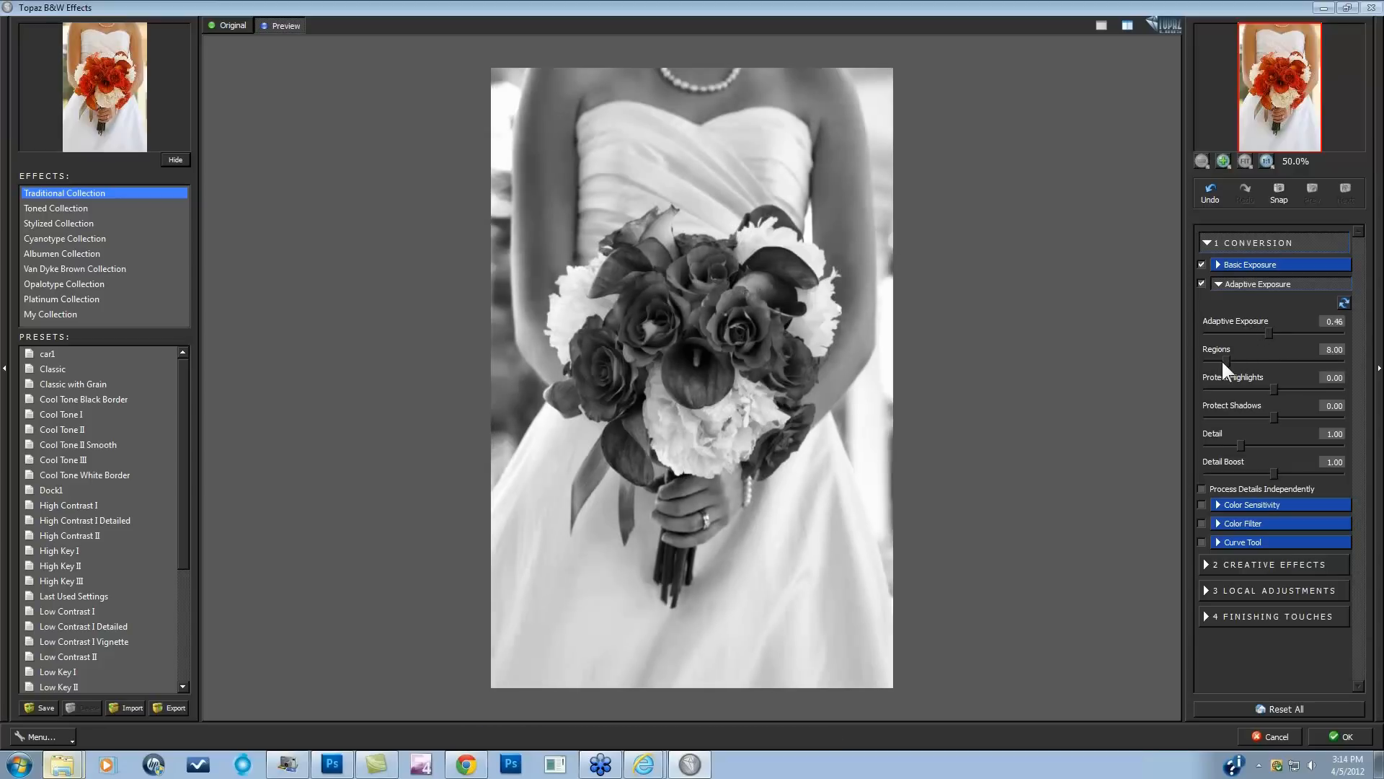
left_click_drag(1262, 359, 1302, 358)
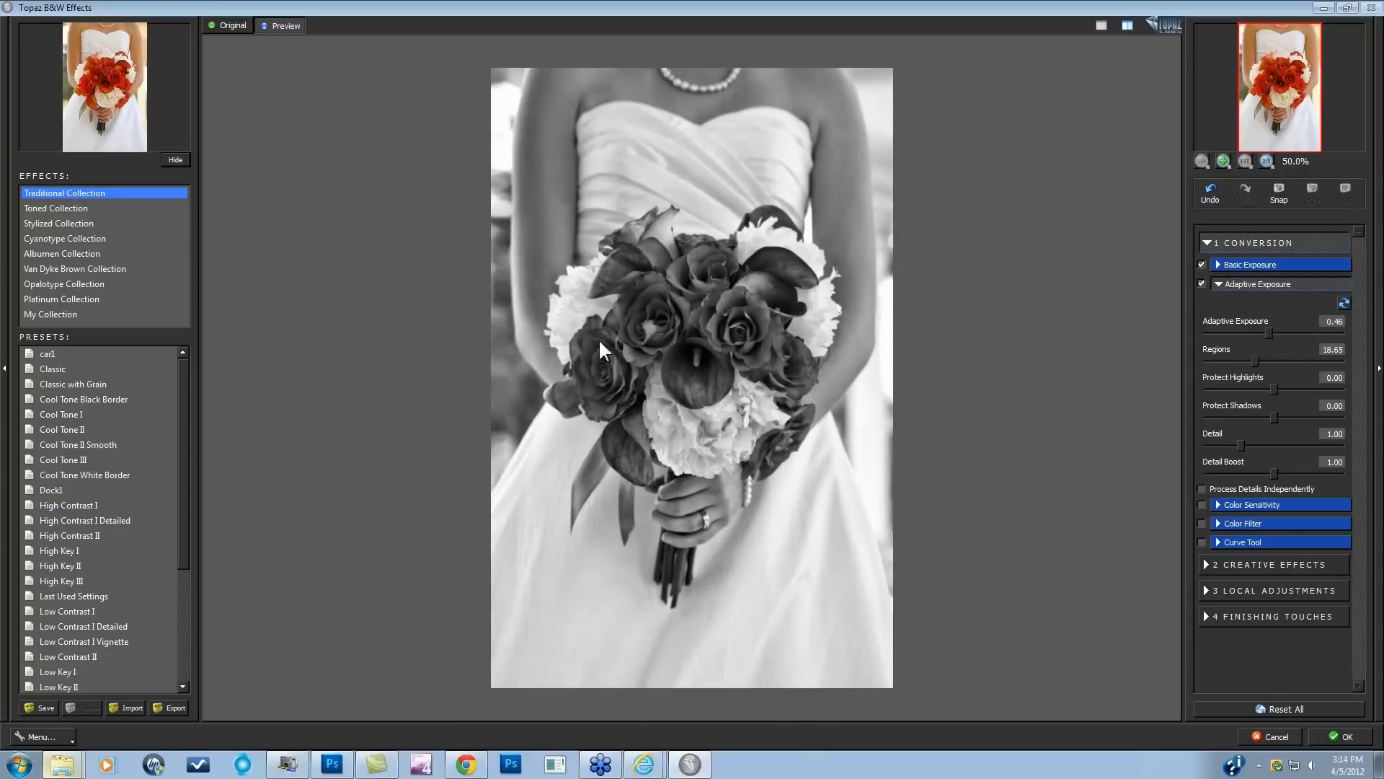
mouse_move(1081, 255)
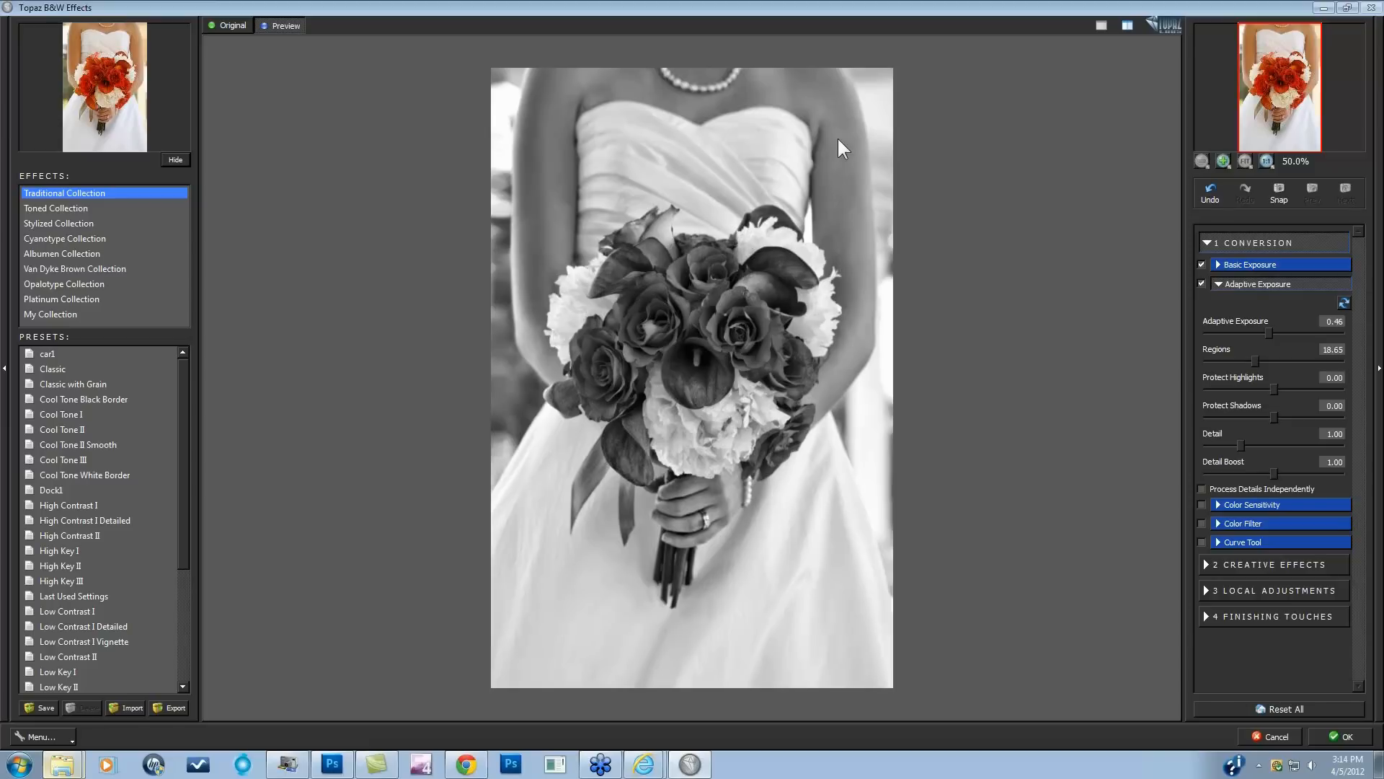
mouse_move(572, 342)
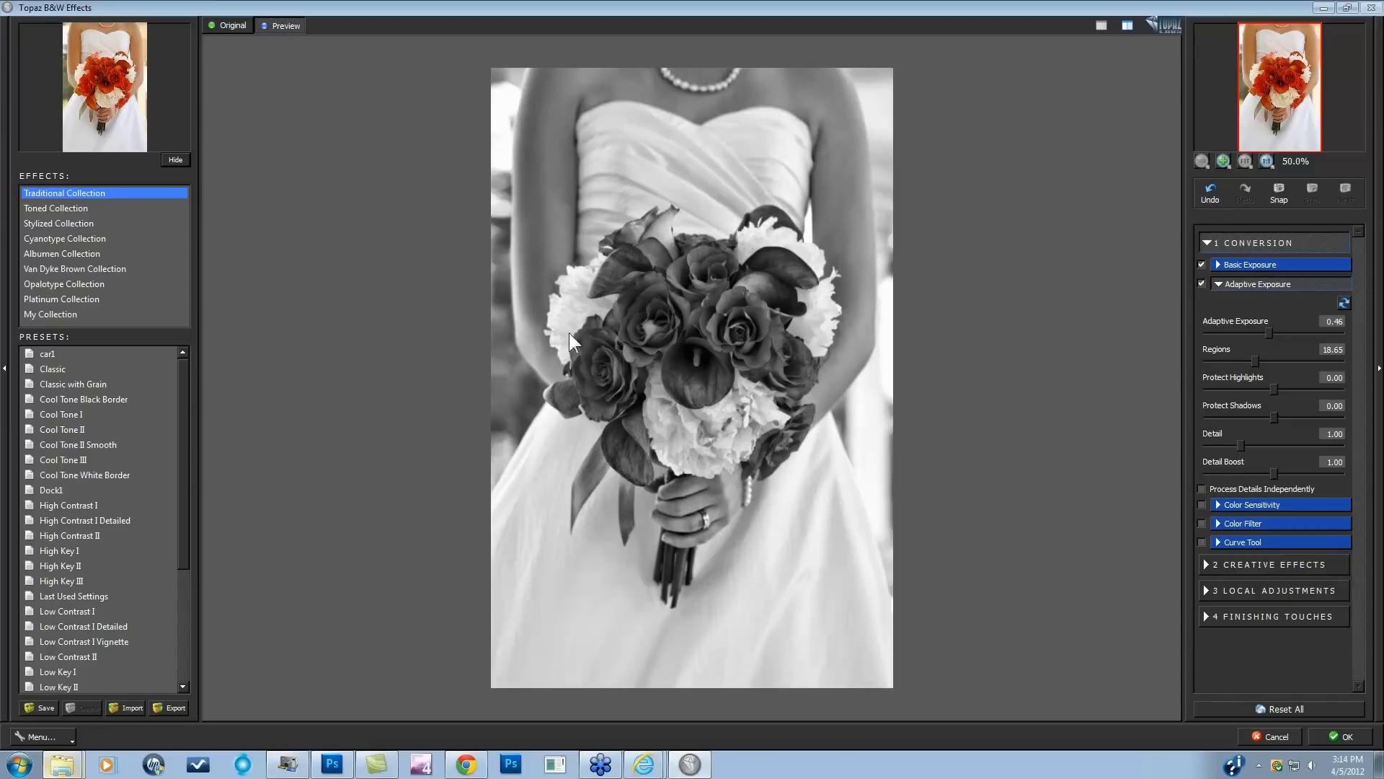
mouse_move(680, 371)
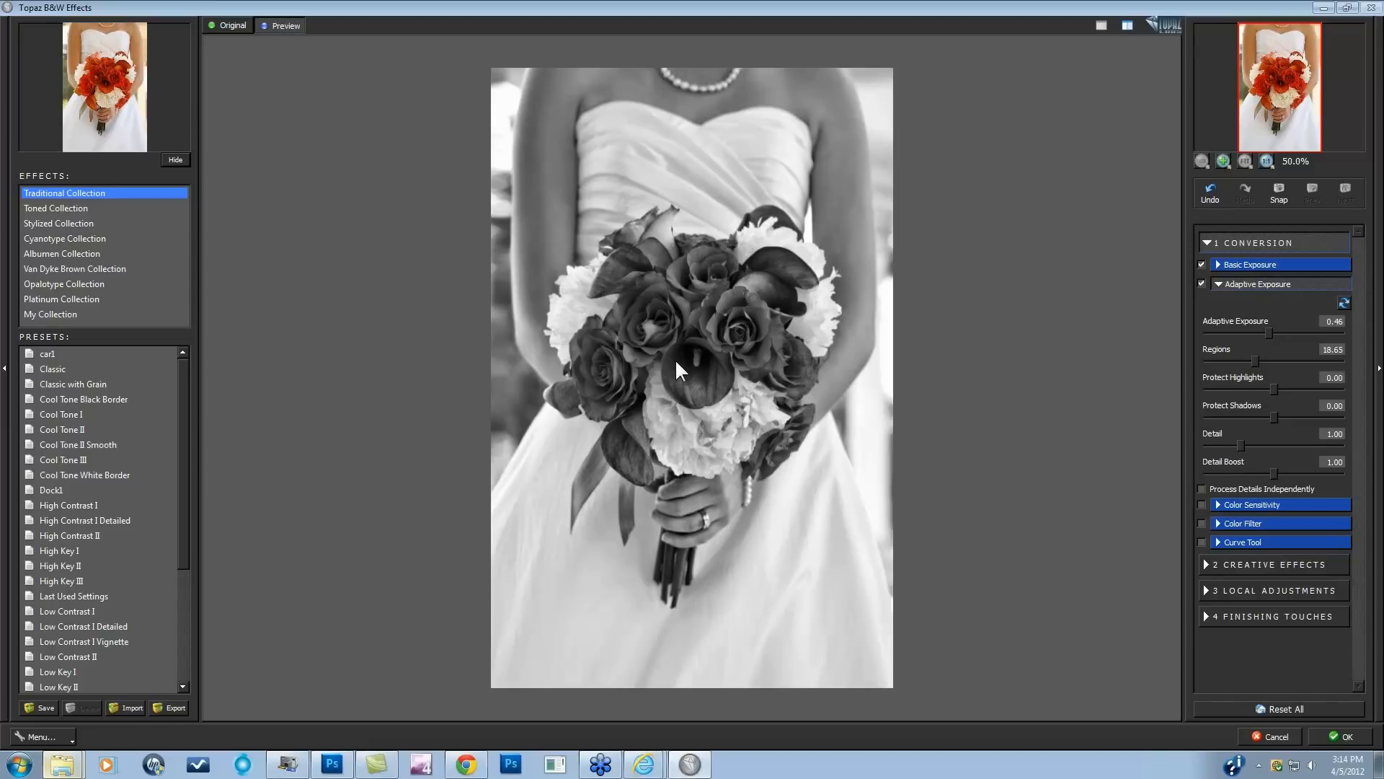
mouse_move(722, 378)
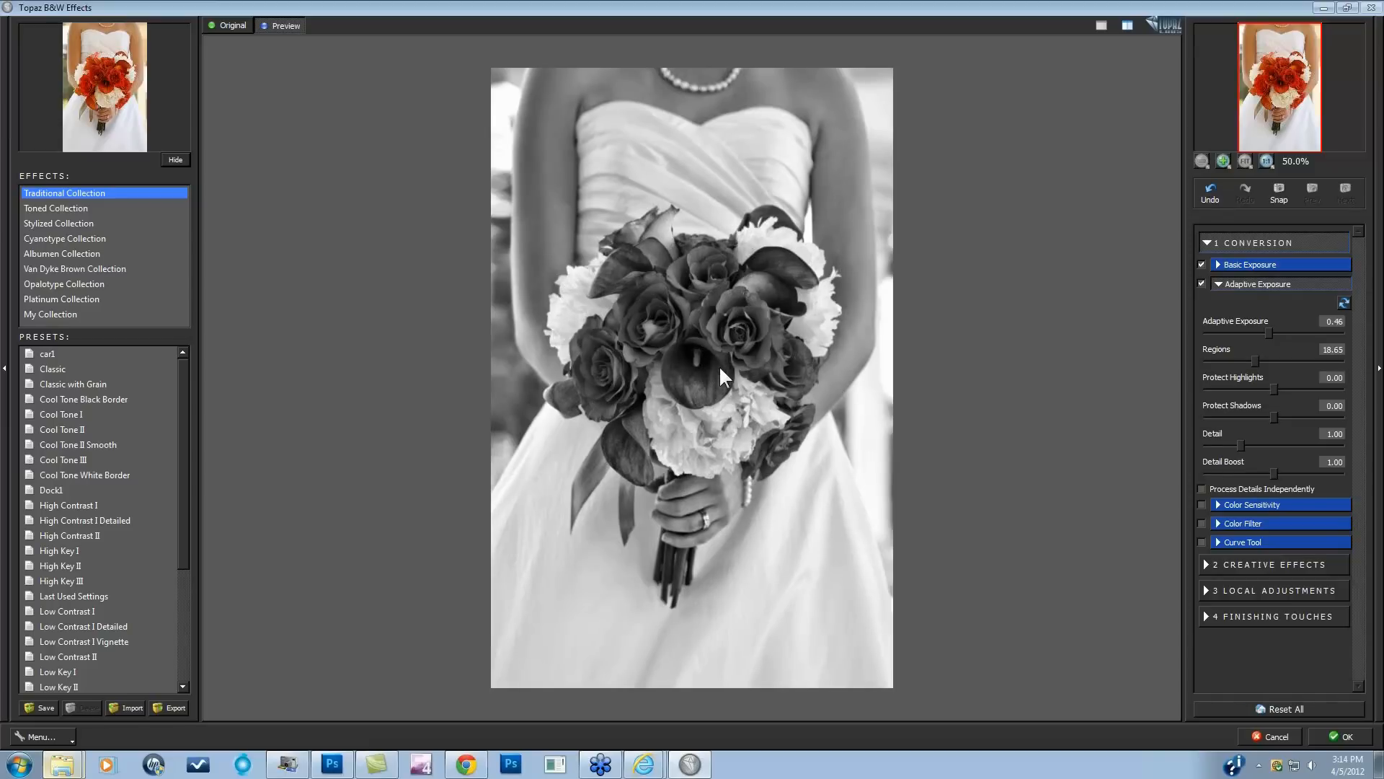
mouse_move(785, 95)
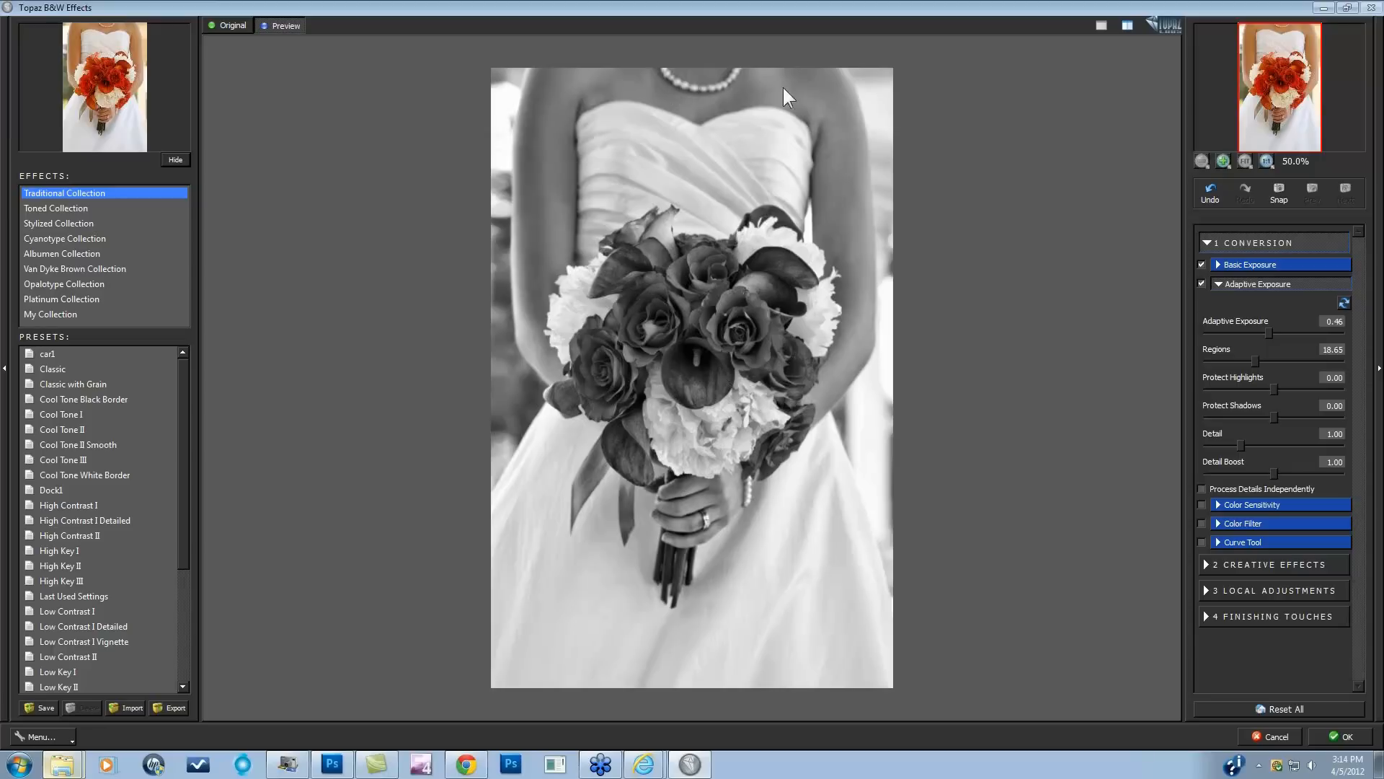
mouse_move(1251, 504)
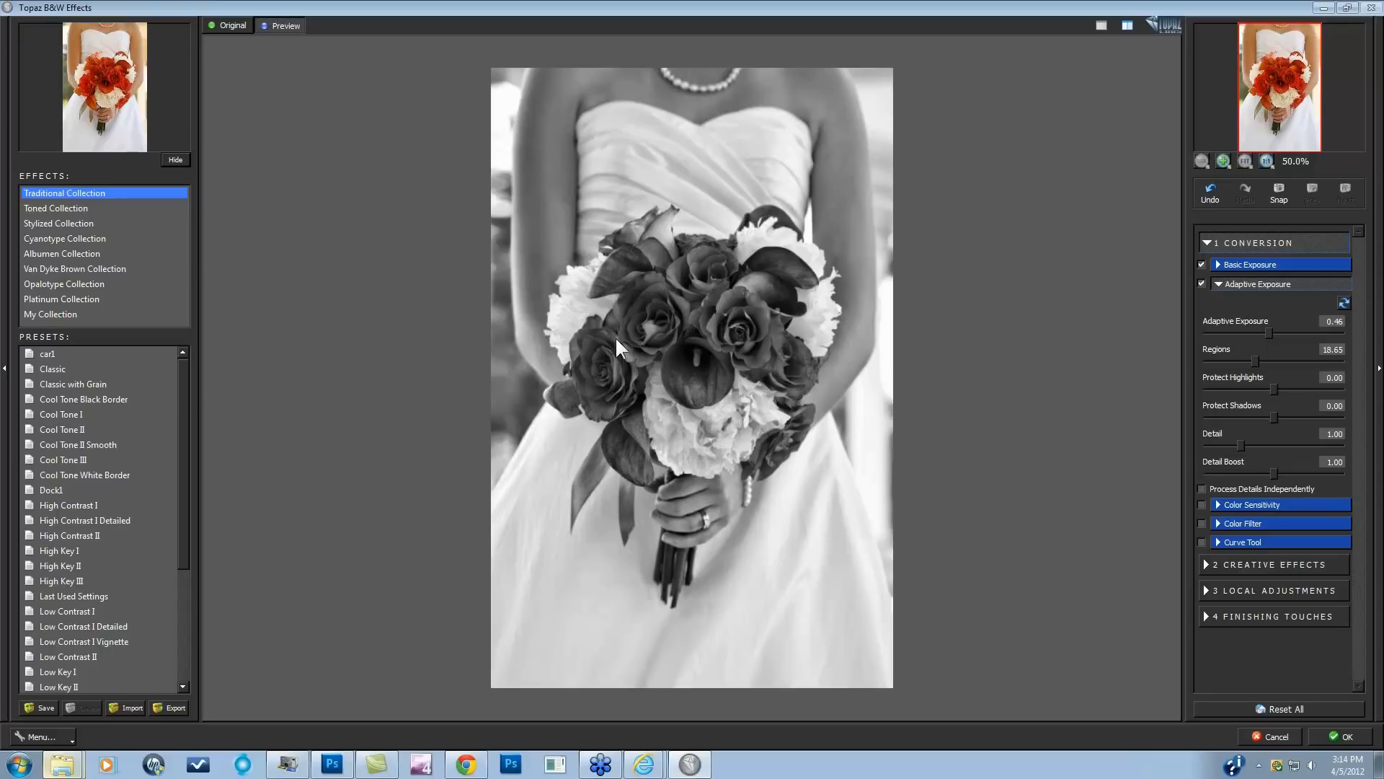
mouse_move(697, 393)
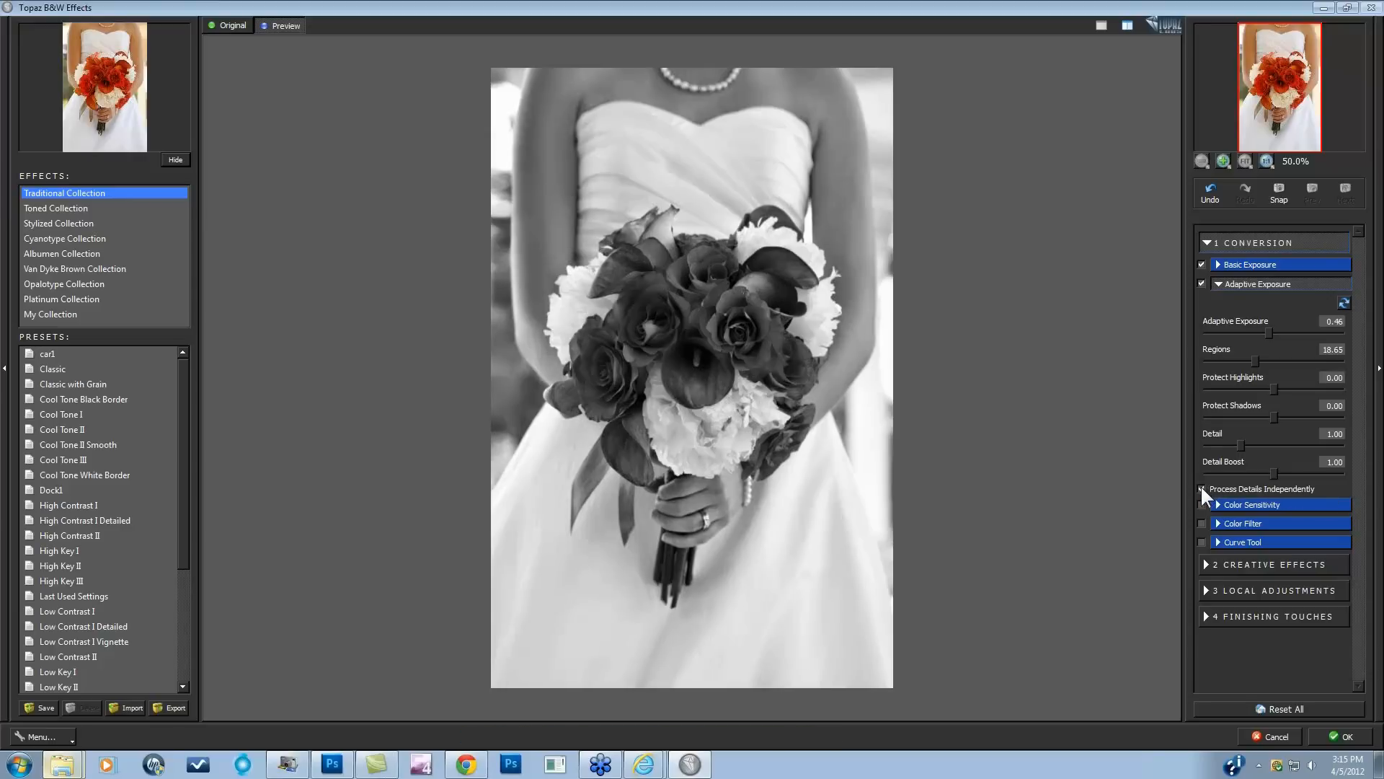
left_click(1202, 488)
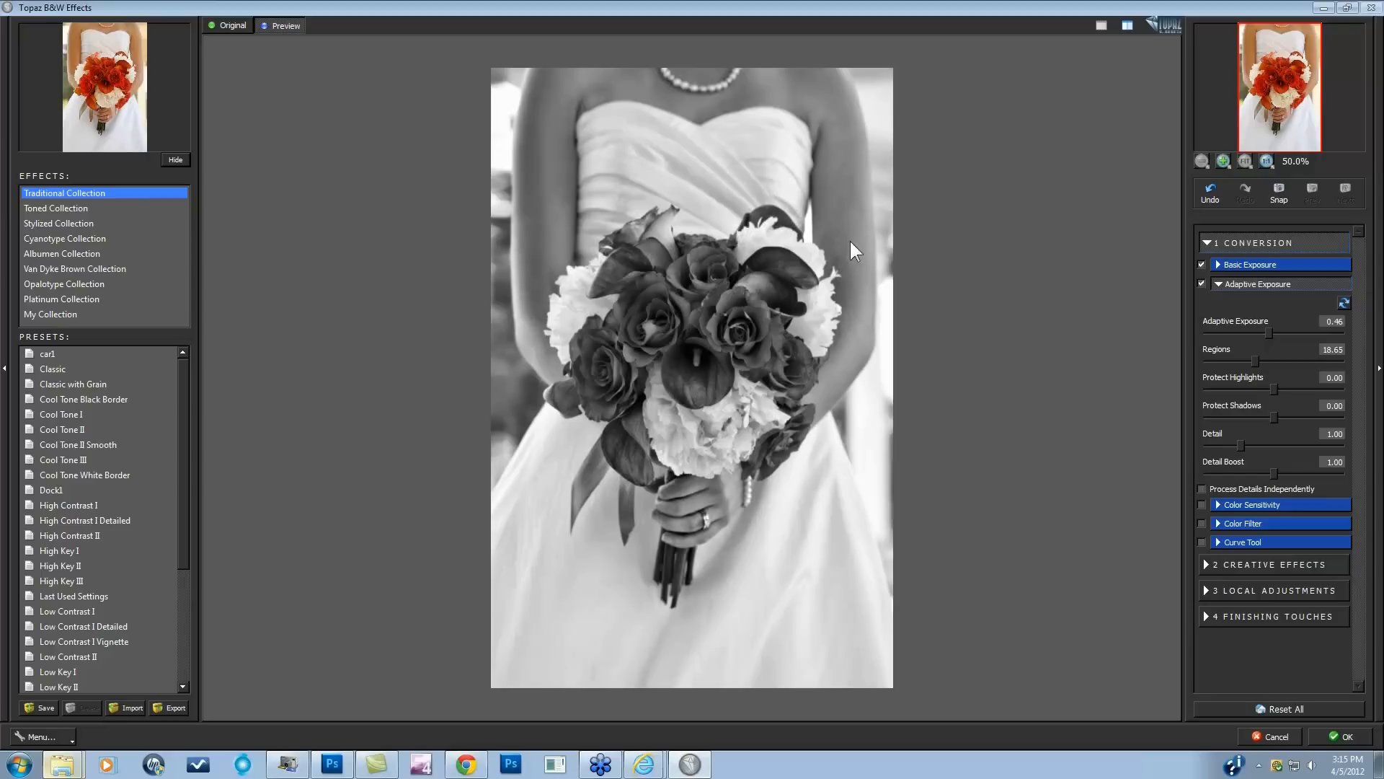
mouse_move(1211, 511)
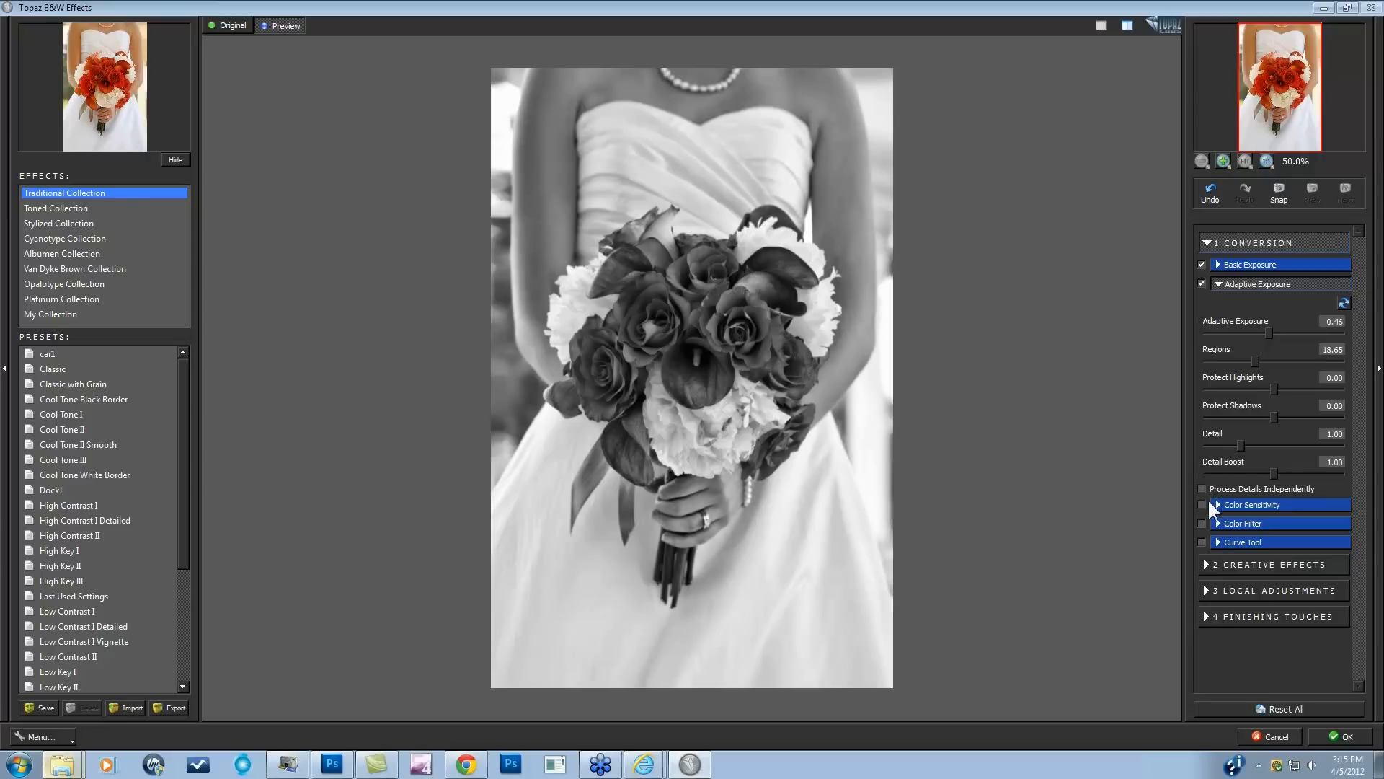
left_click(1202, 488)
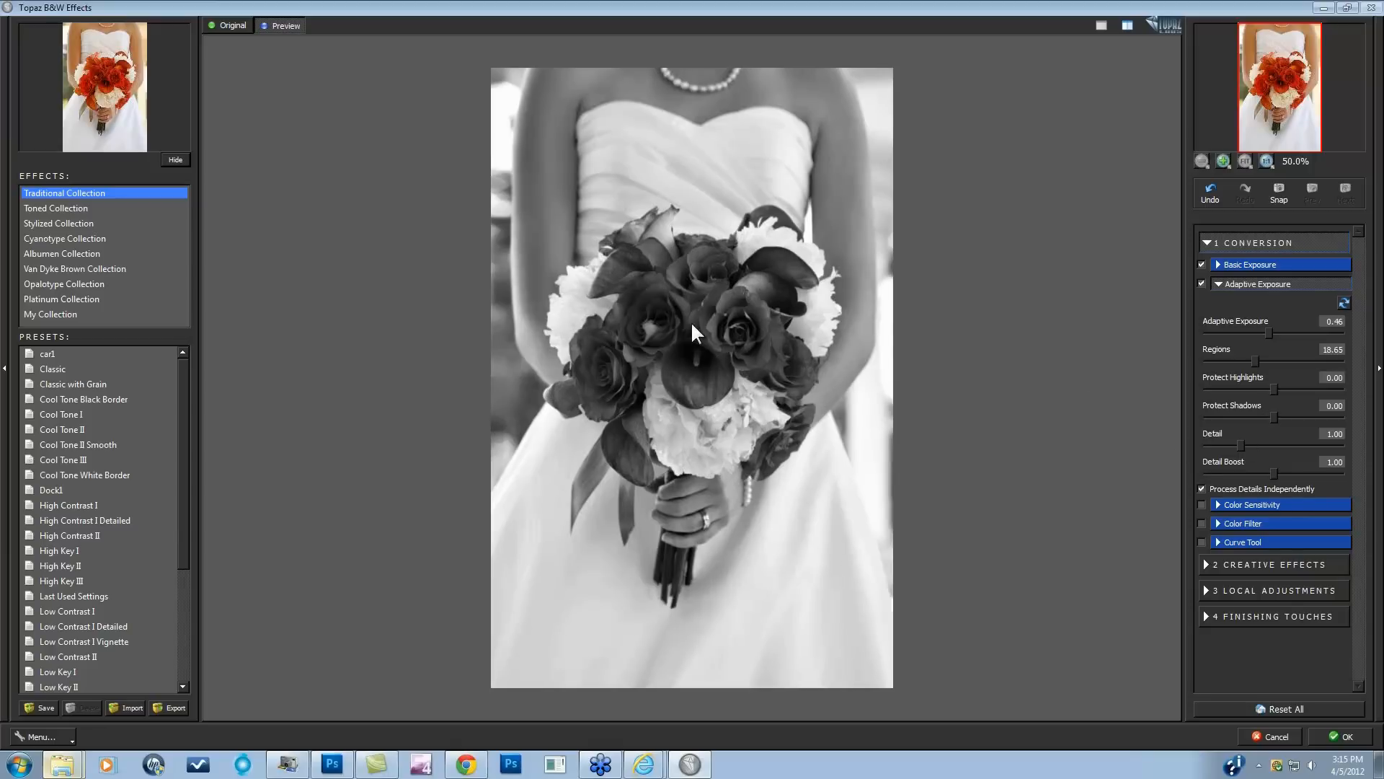
mouse_move(1269, 477)
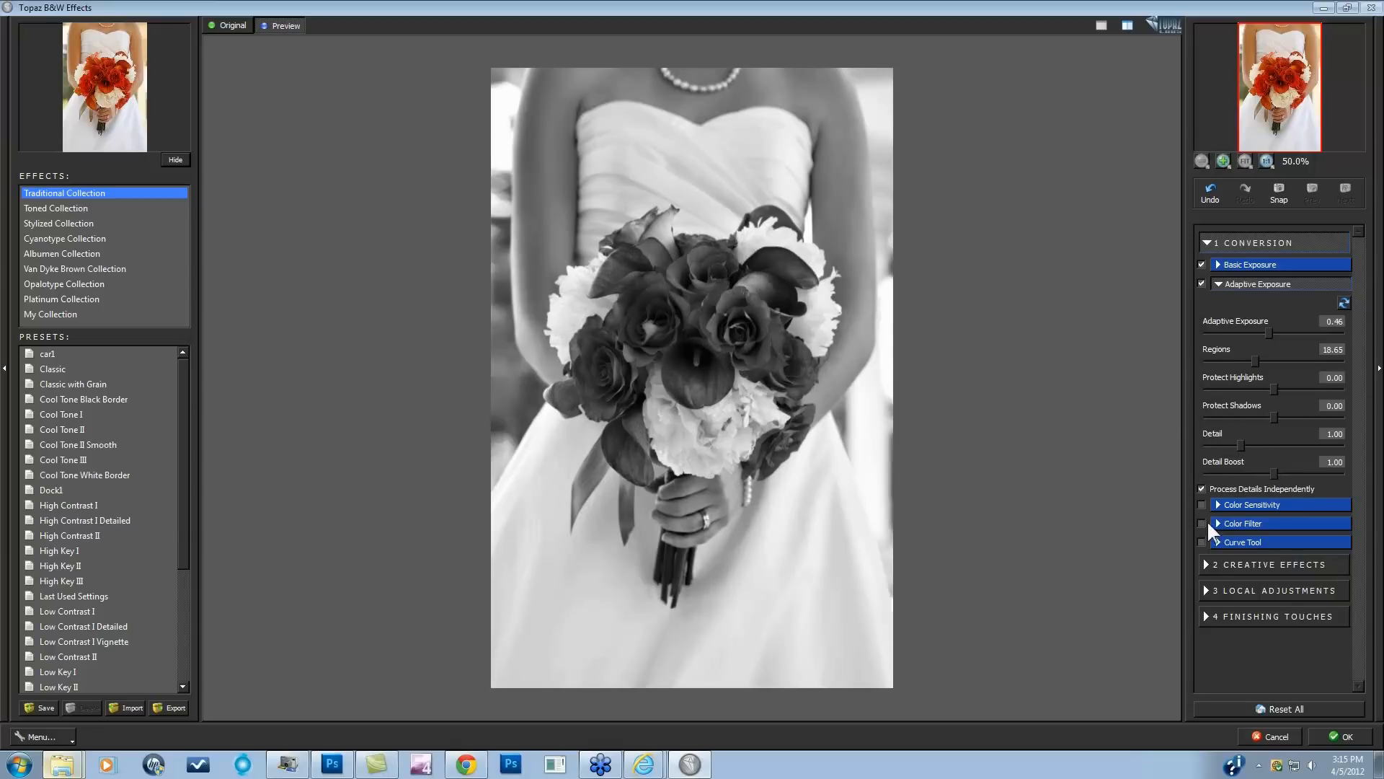
Enable Color Sensitivity and raise Red sensitivity to 0.31.
left_click(1245, 504)
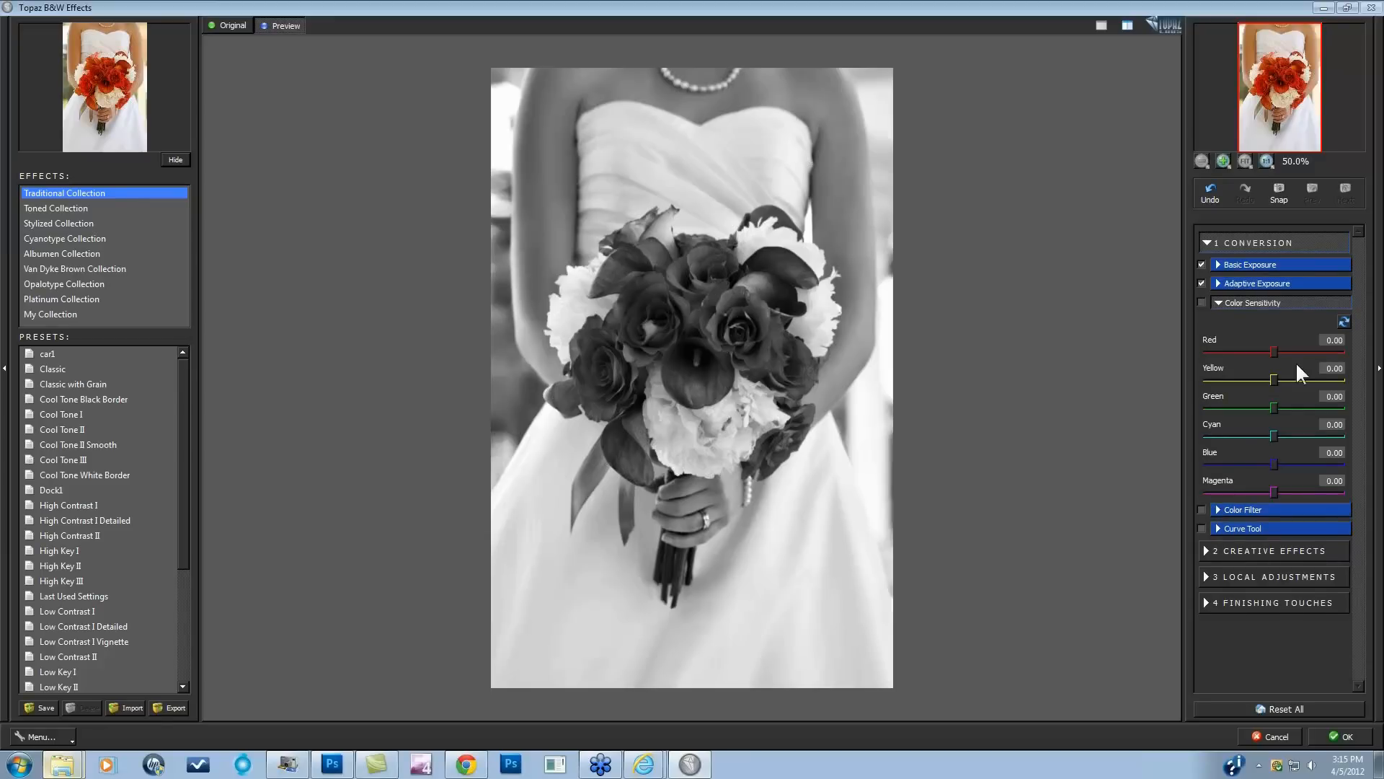
left_click(1202, 302)
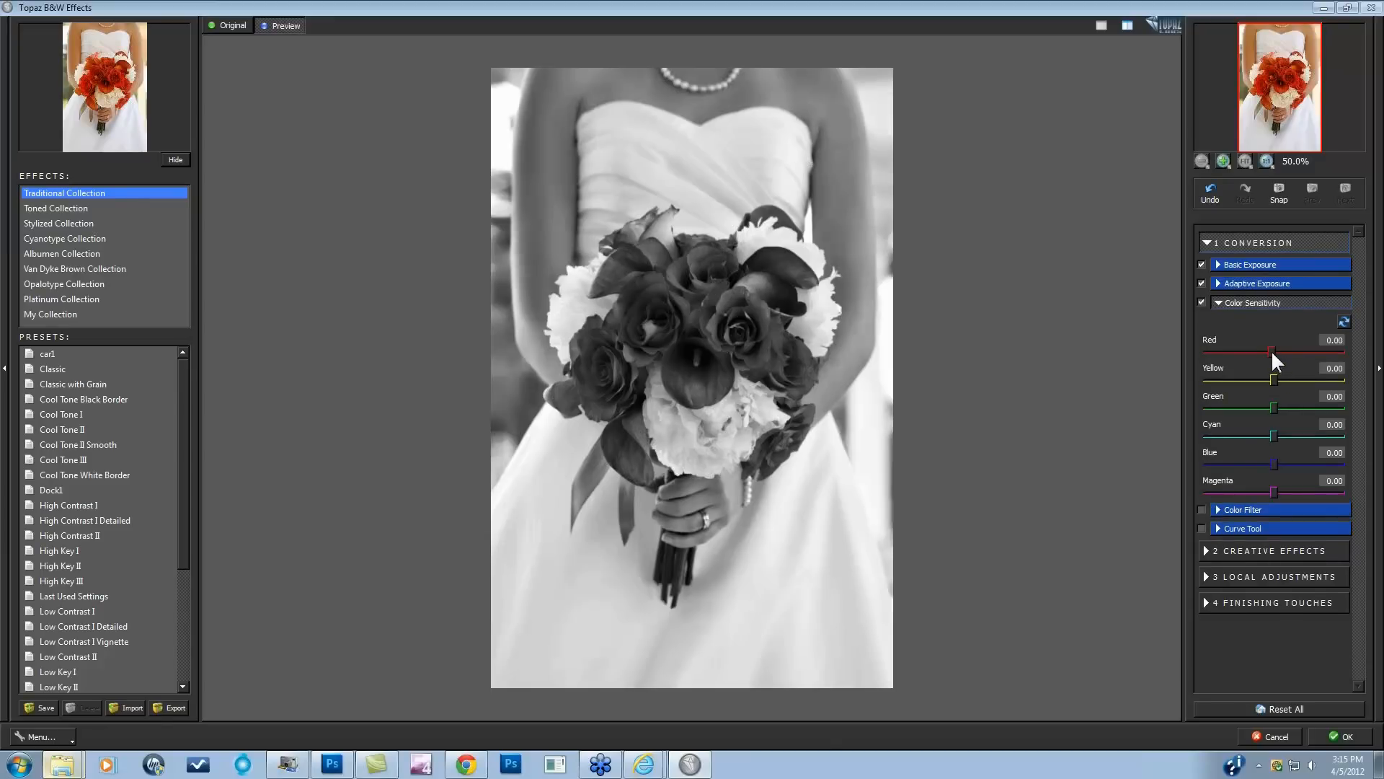
left_click_drag(1272, 351, 1294, 351)
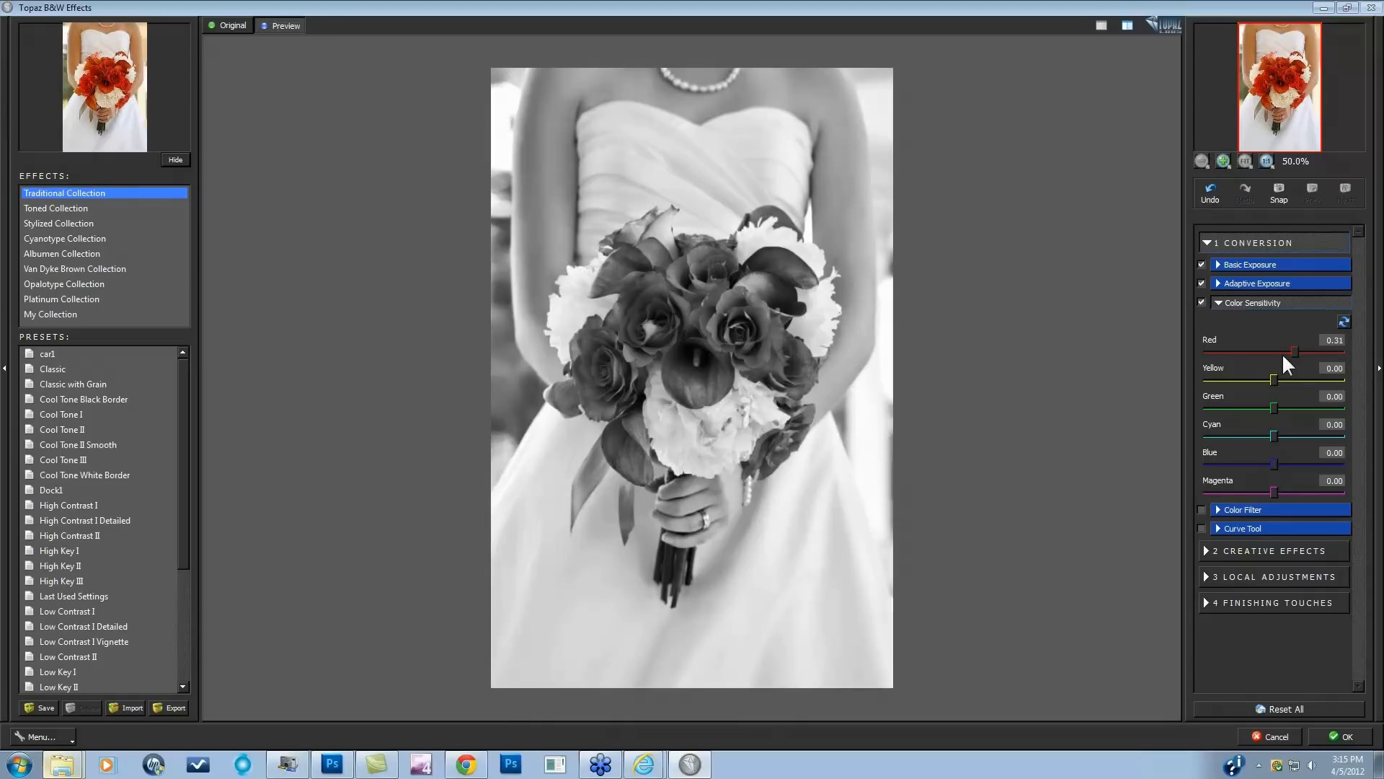
mouse_move(1287, 369)
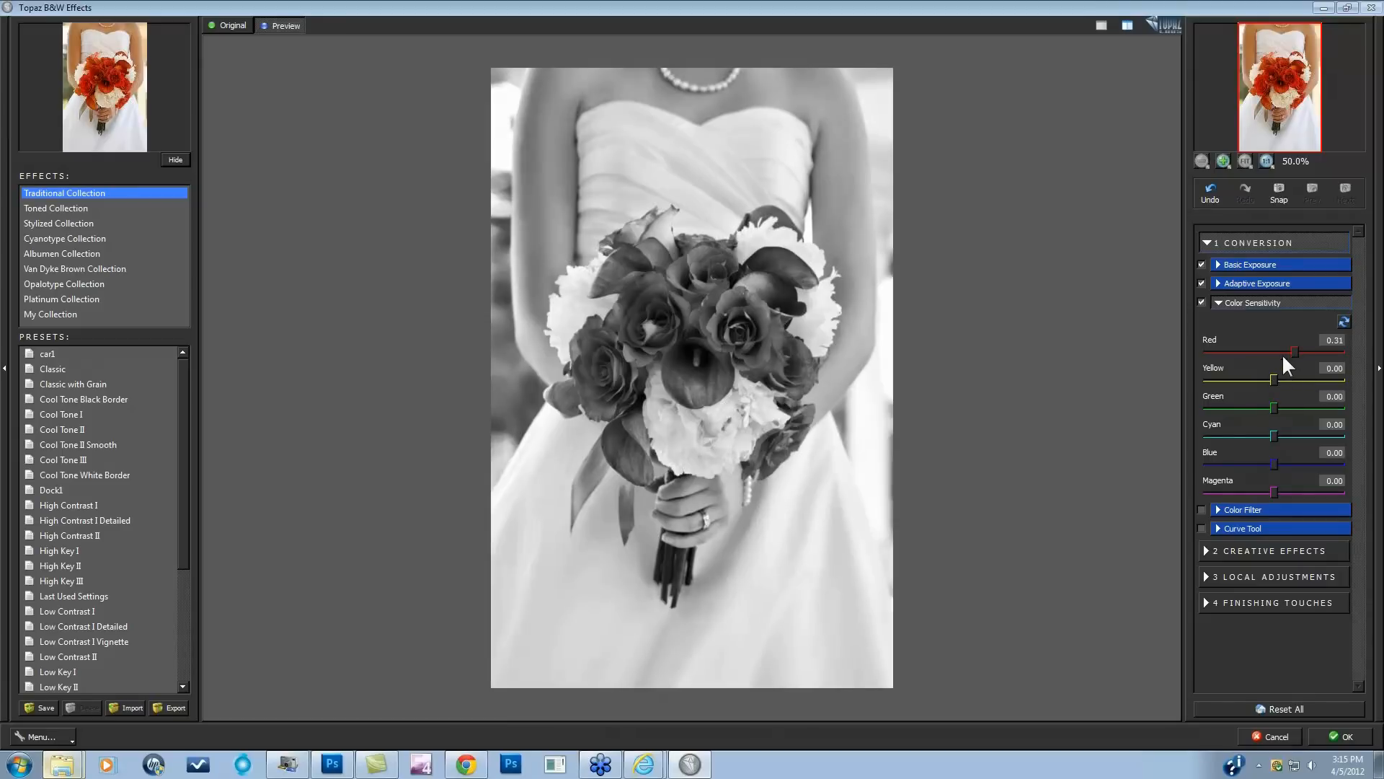
mouse_move(1282, 388)
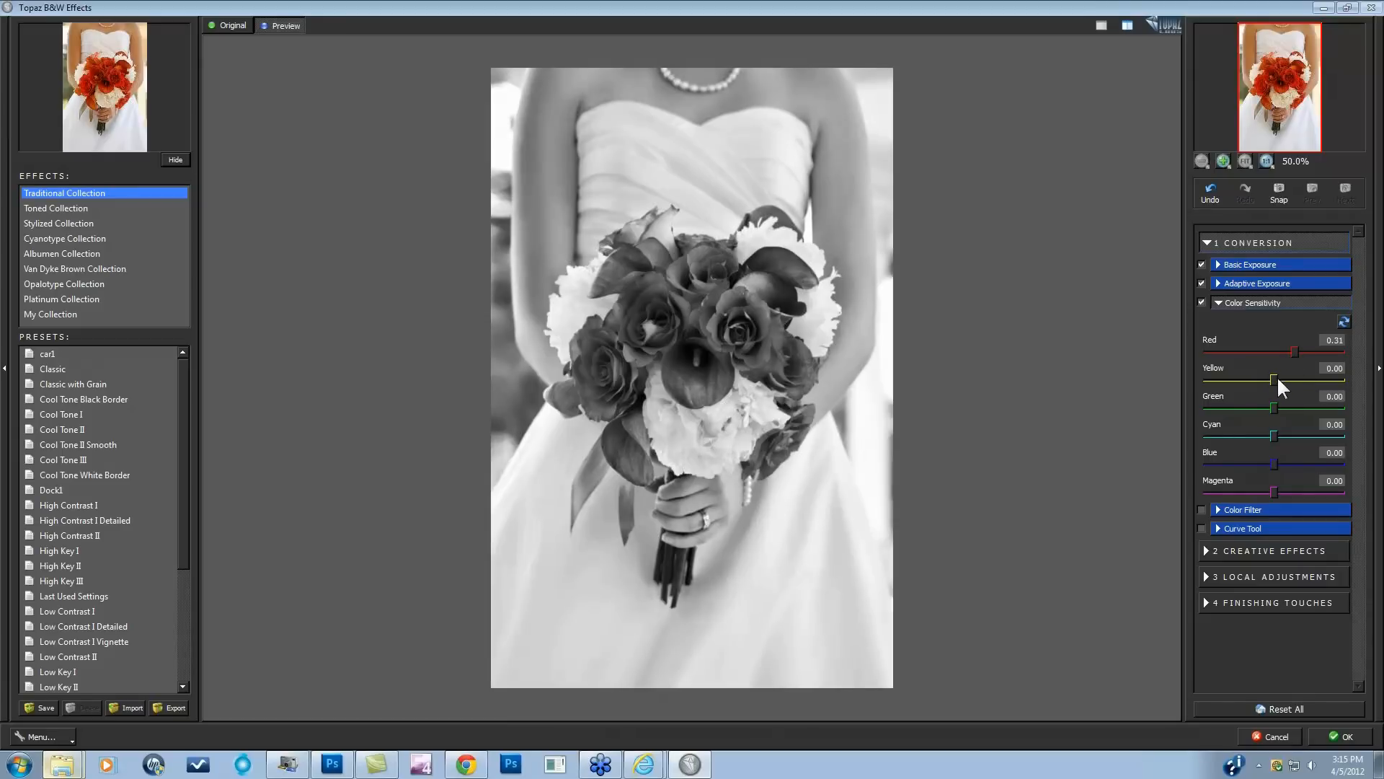
Adjust the Color Filter hue to a warm orange.
left_click_drag(1273, 378, 1261, 378)
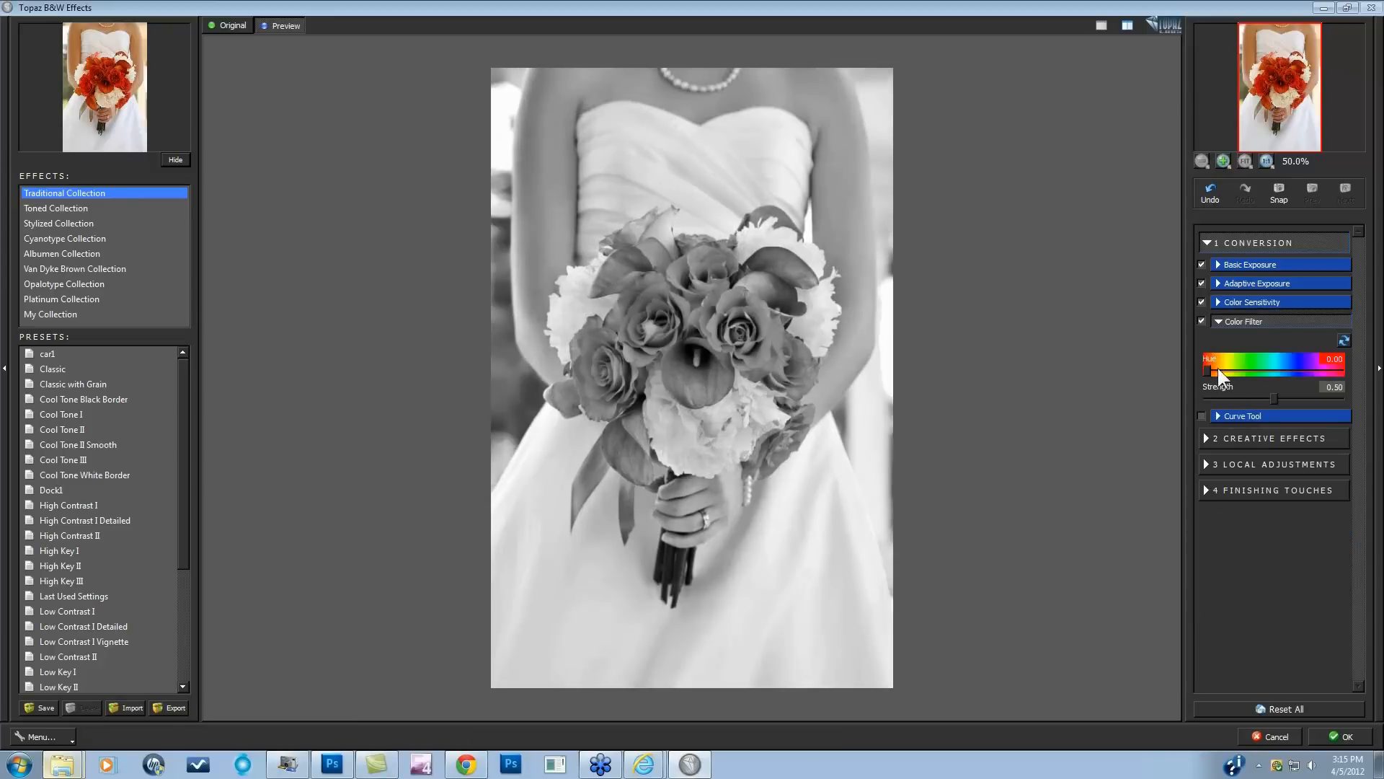
left_click_drag(1211, 370, 1223, 371)
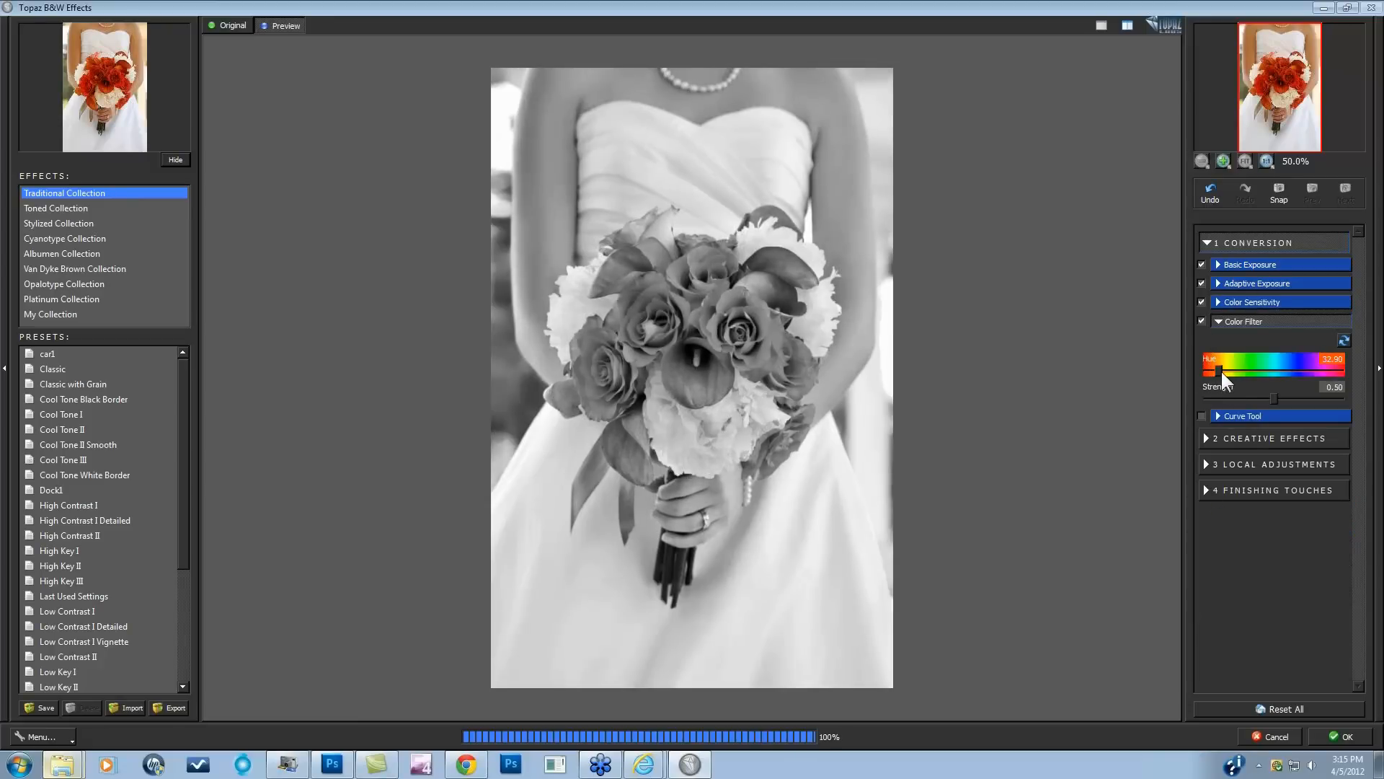
left_click_drag(1223, 371, 1234, 371)
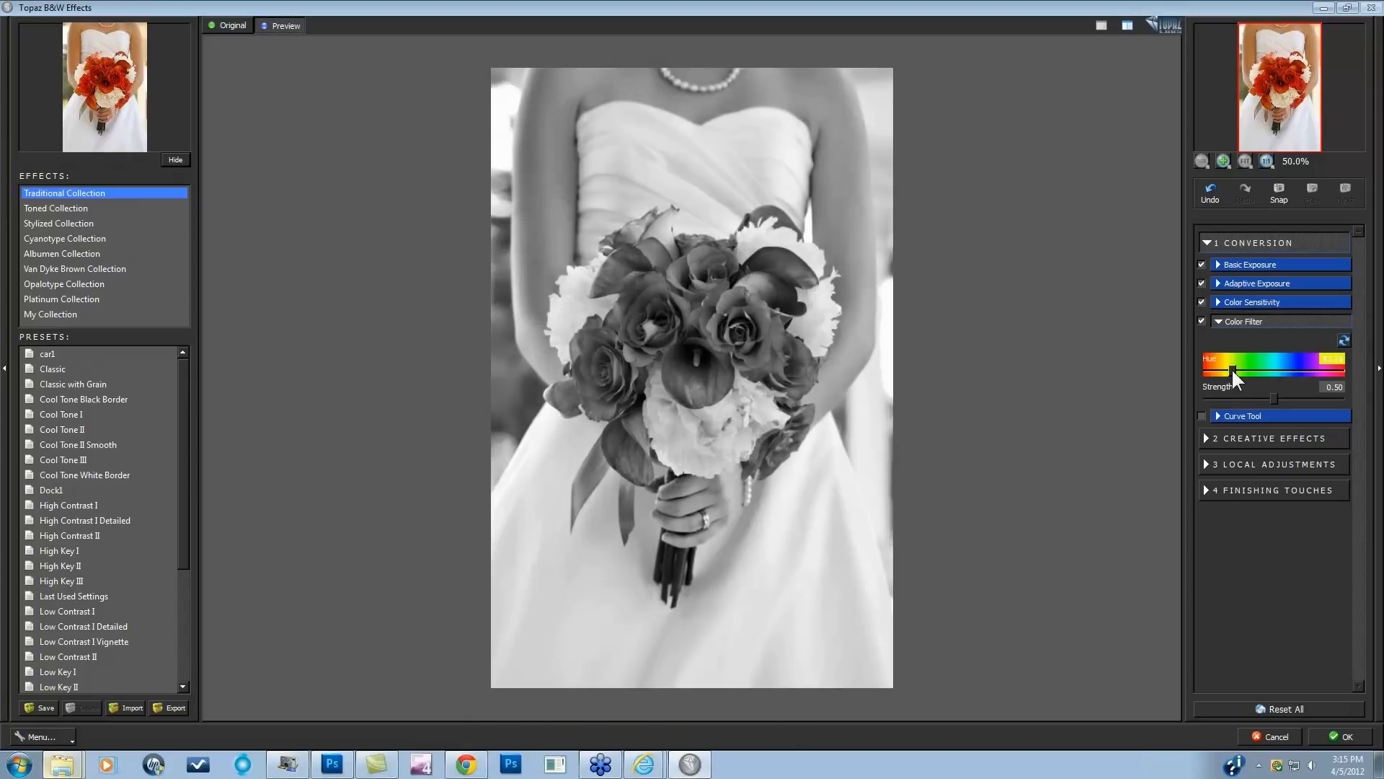
left_click_drag(1235, 370, 1231, 374)
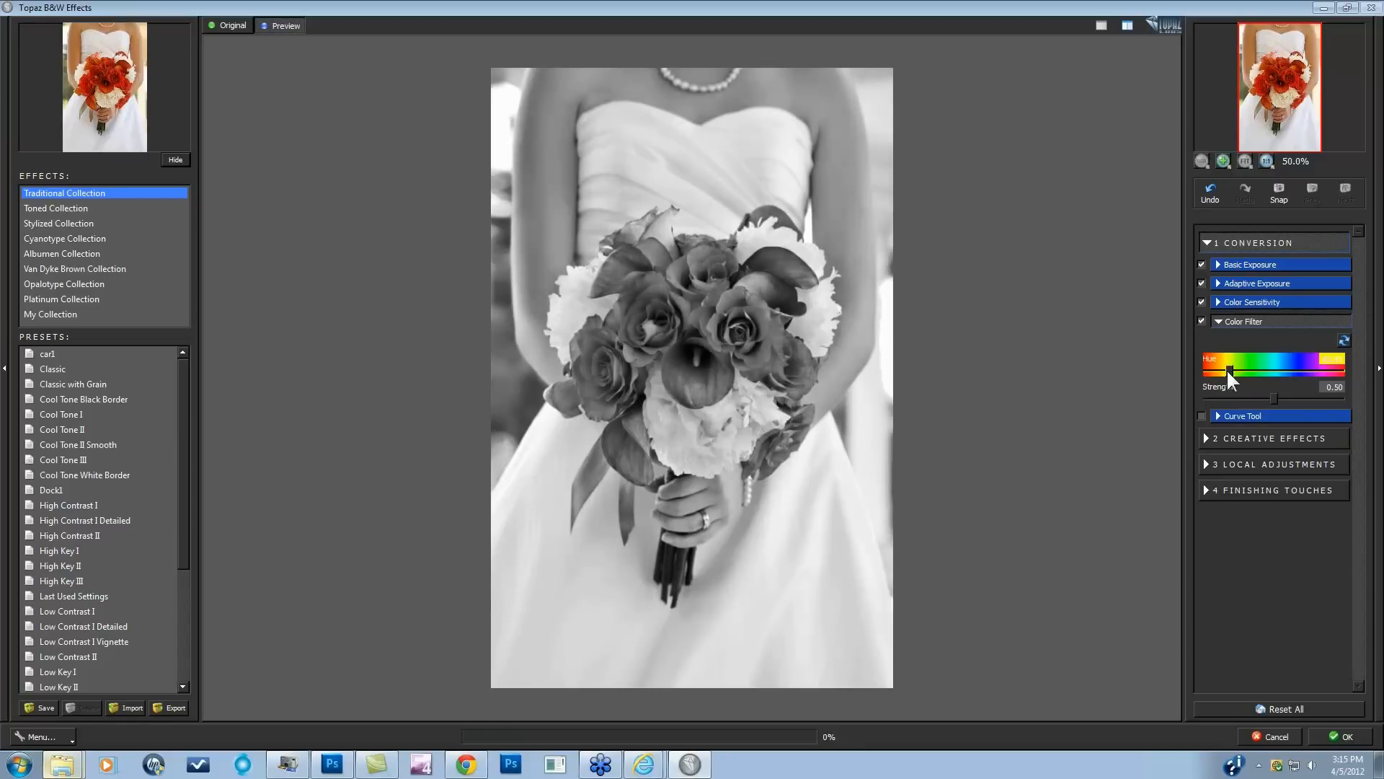
left_click_drag(1227, 373, 1324, 373)
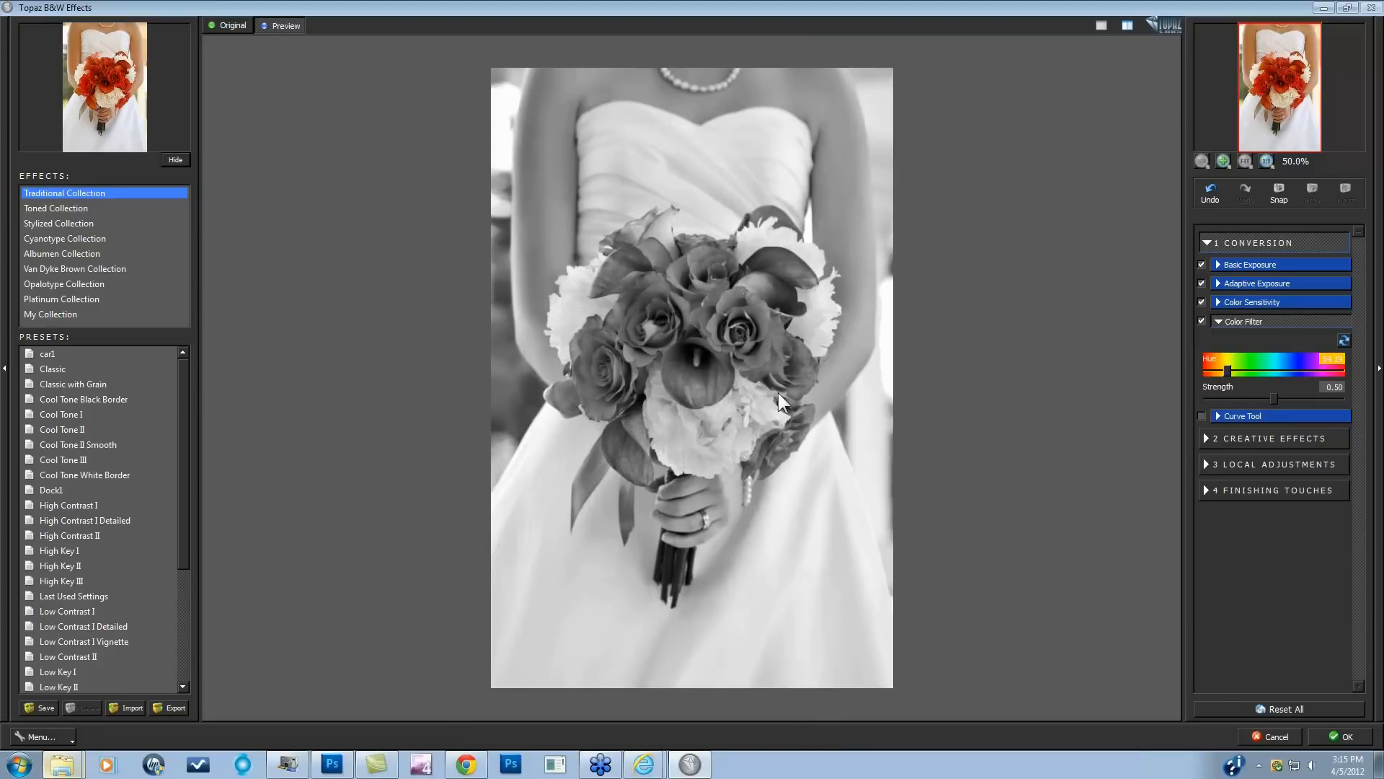
Set up a 0.72-opacity Detail brush and paint extra detail over the bouquet's roses.
left_click(1277, 463)
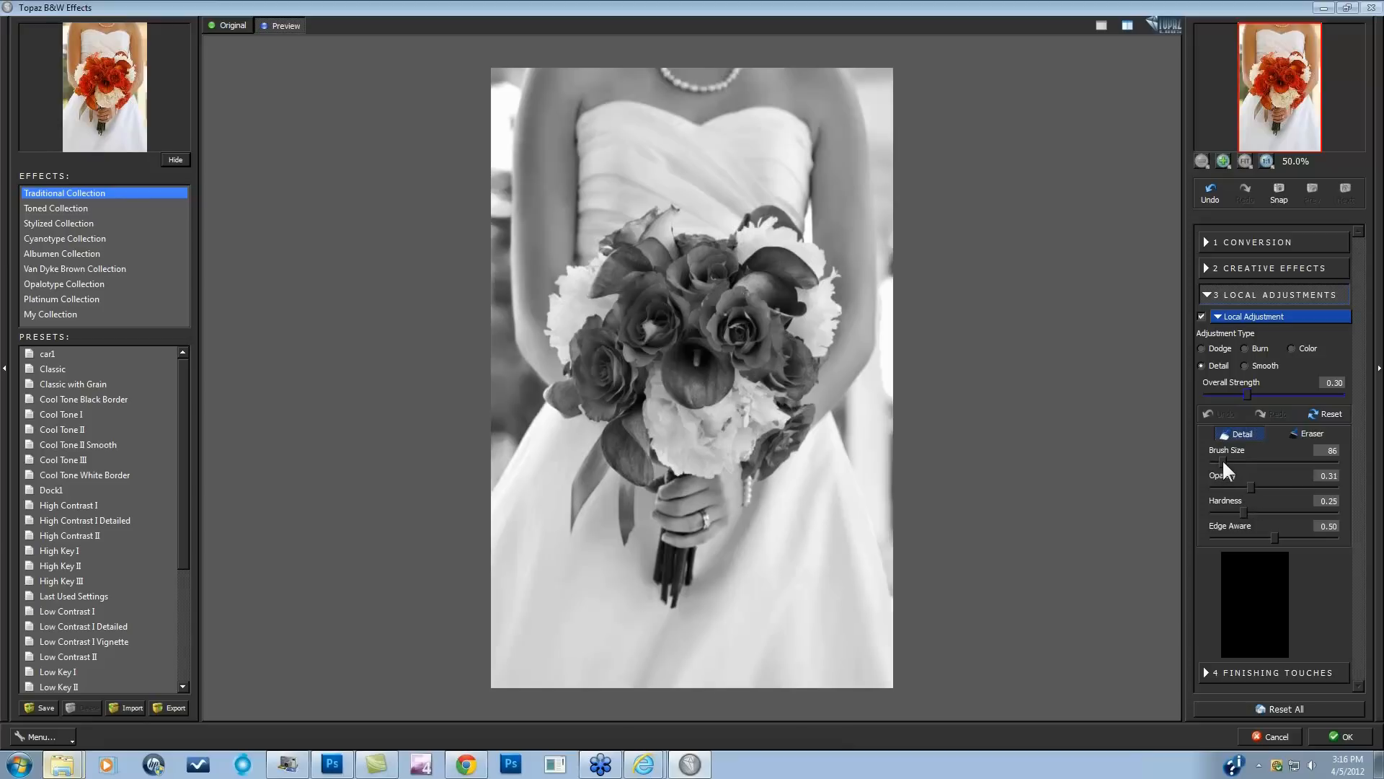
left_click_drag(1227, 463, 1325, 462)
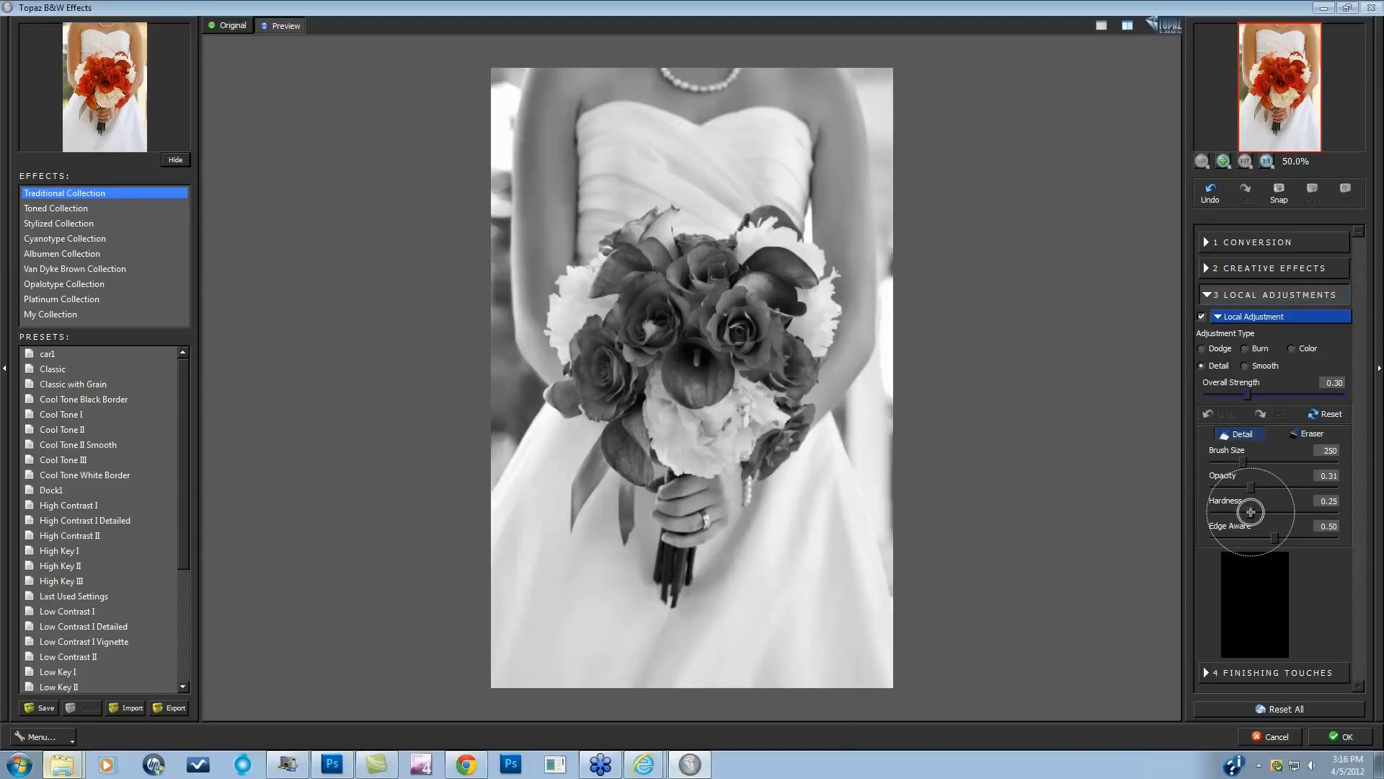
left_click_drag(1254, 511, 1315, 511)
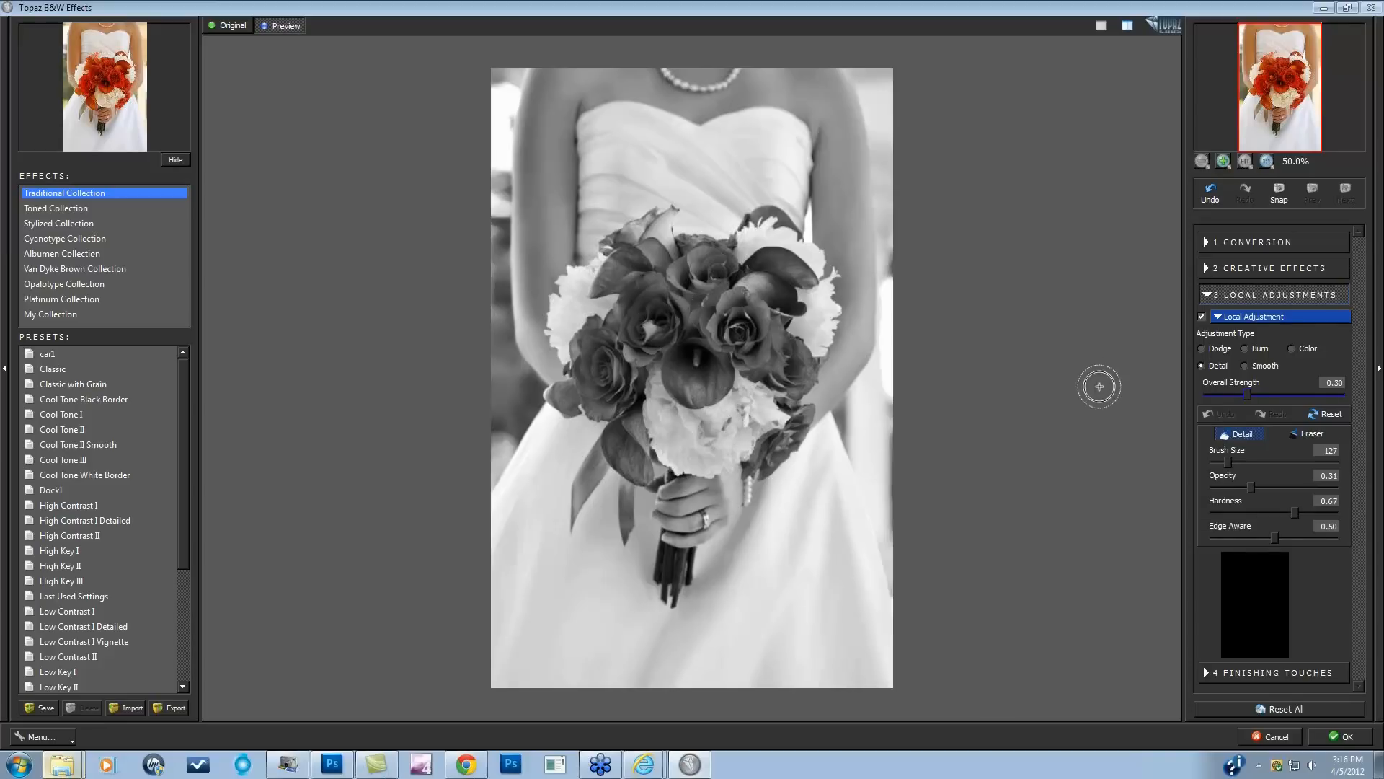
left_click_drag(1225, 462, 1297, 461)
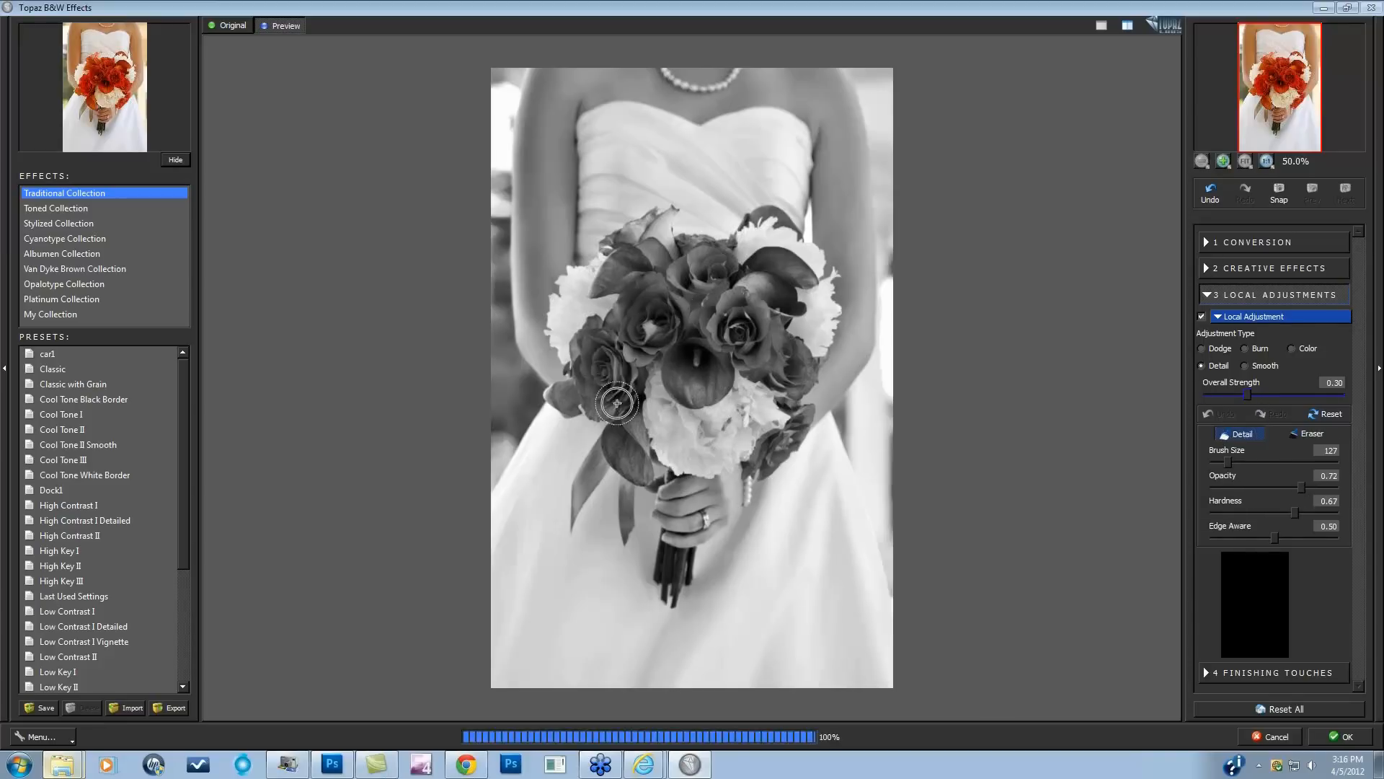
left_click_drag(616, 404, 784, 439)
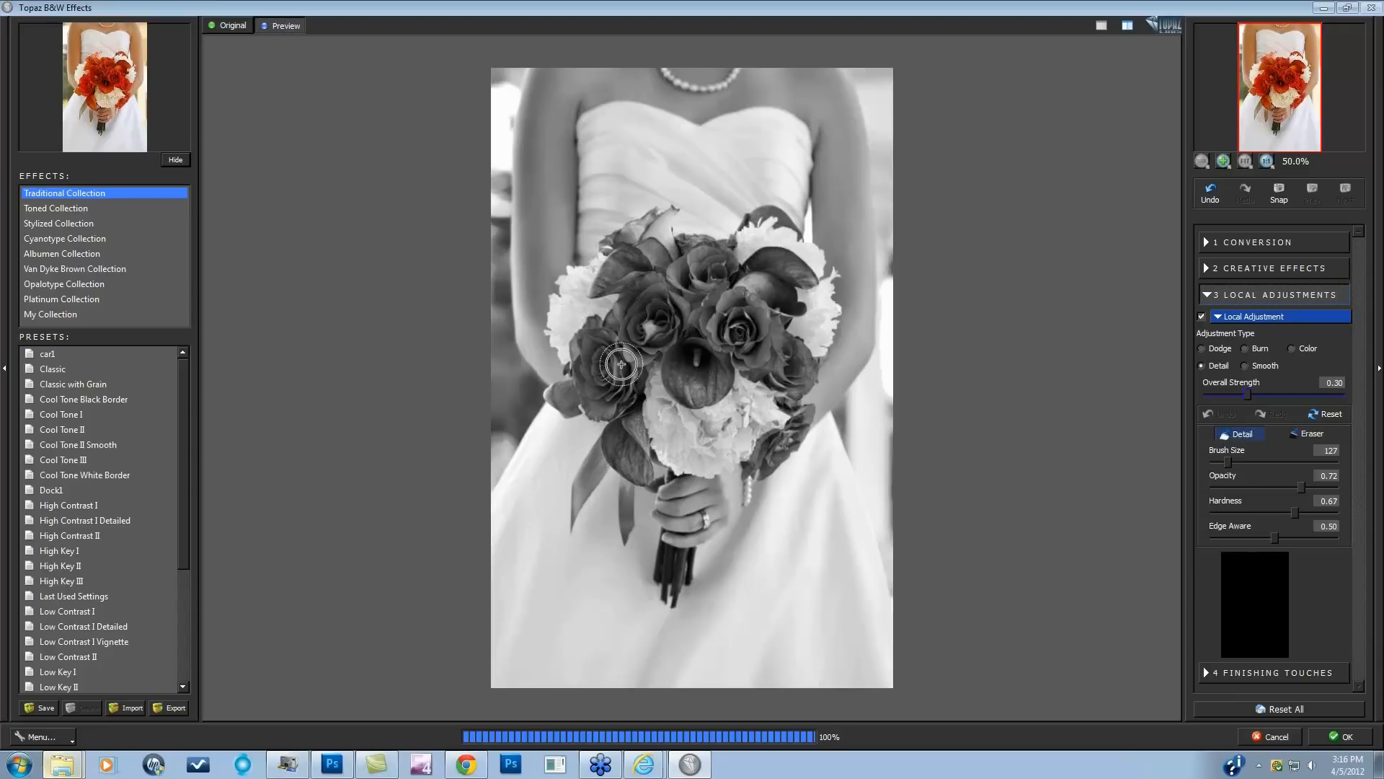
left_click_drag(621, 364, 749, 433)
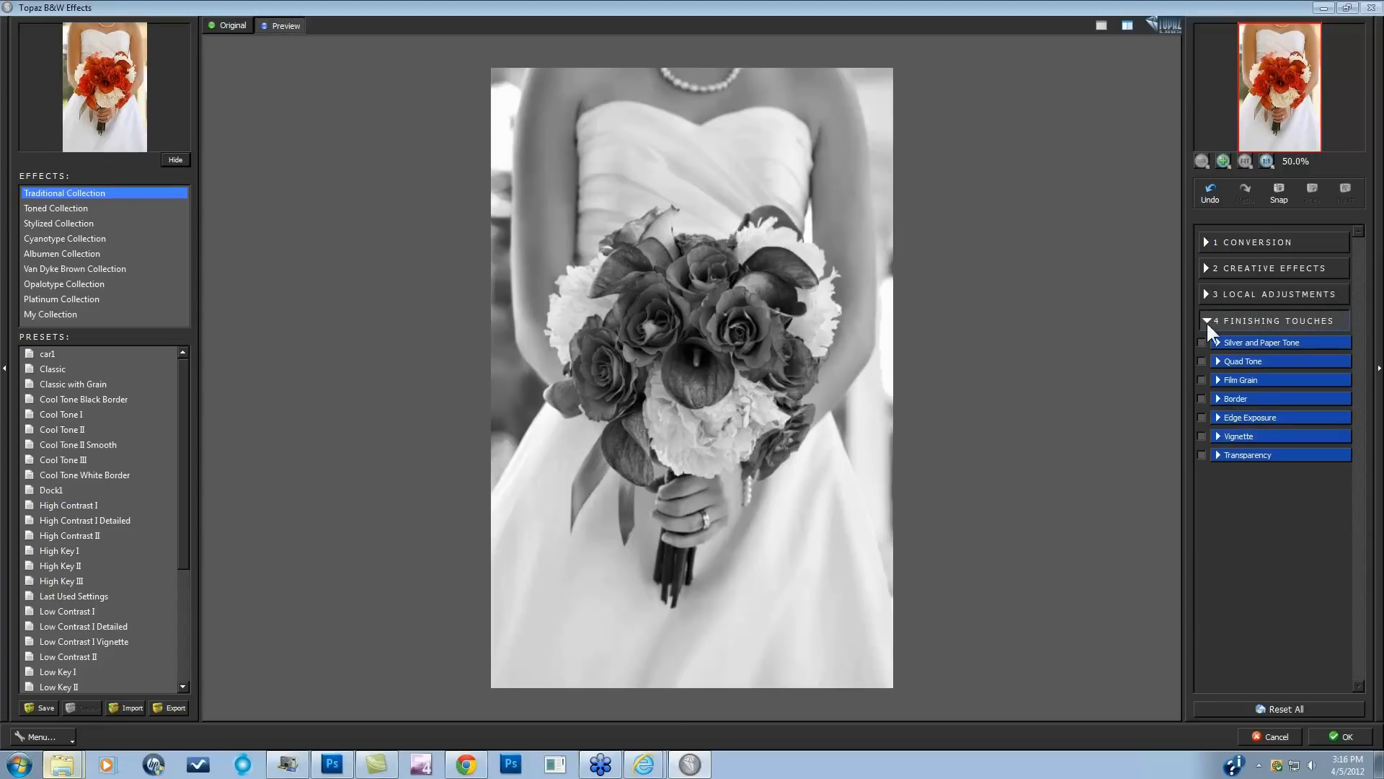
Apply the sepia-toned black-and-white effect and switch to the mountainsAfter.jpg document.
left_click(1201, 343)
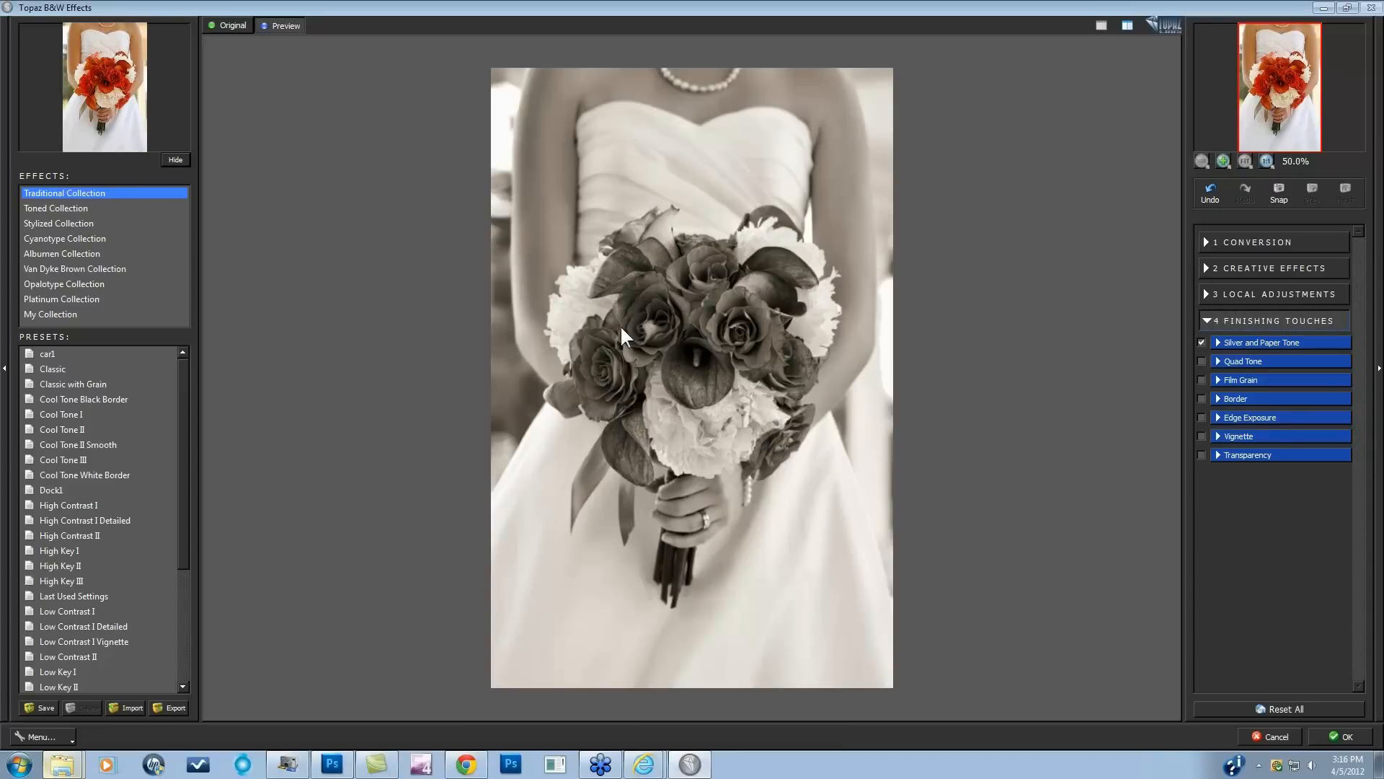
mouse_move(1349, 743)
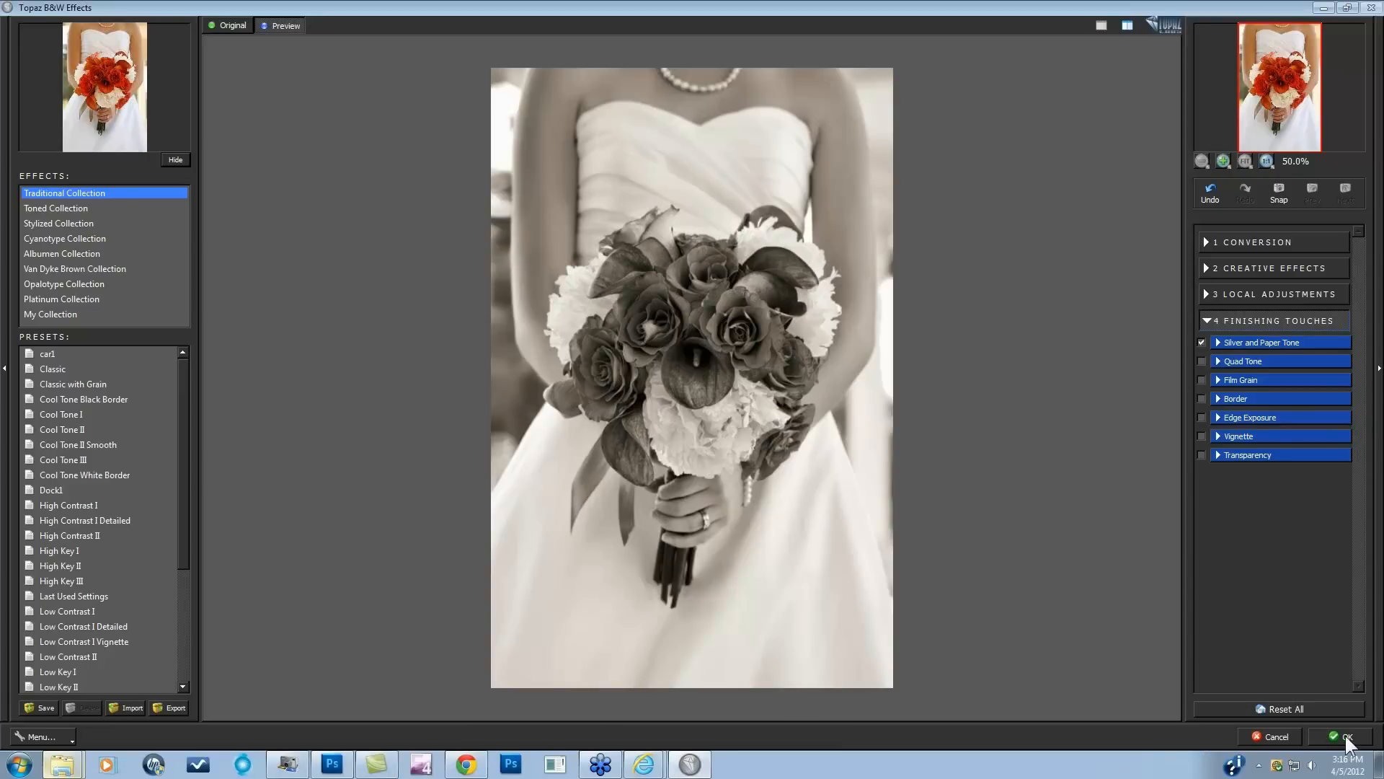
left_click(1345, 736)
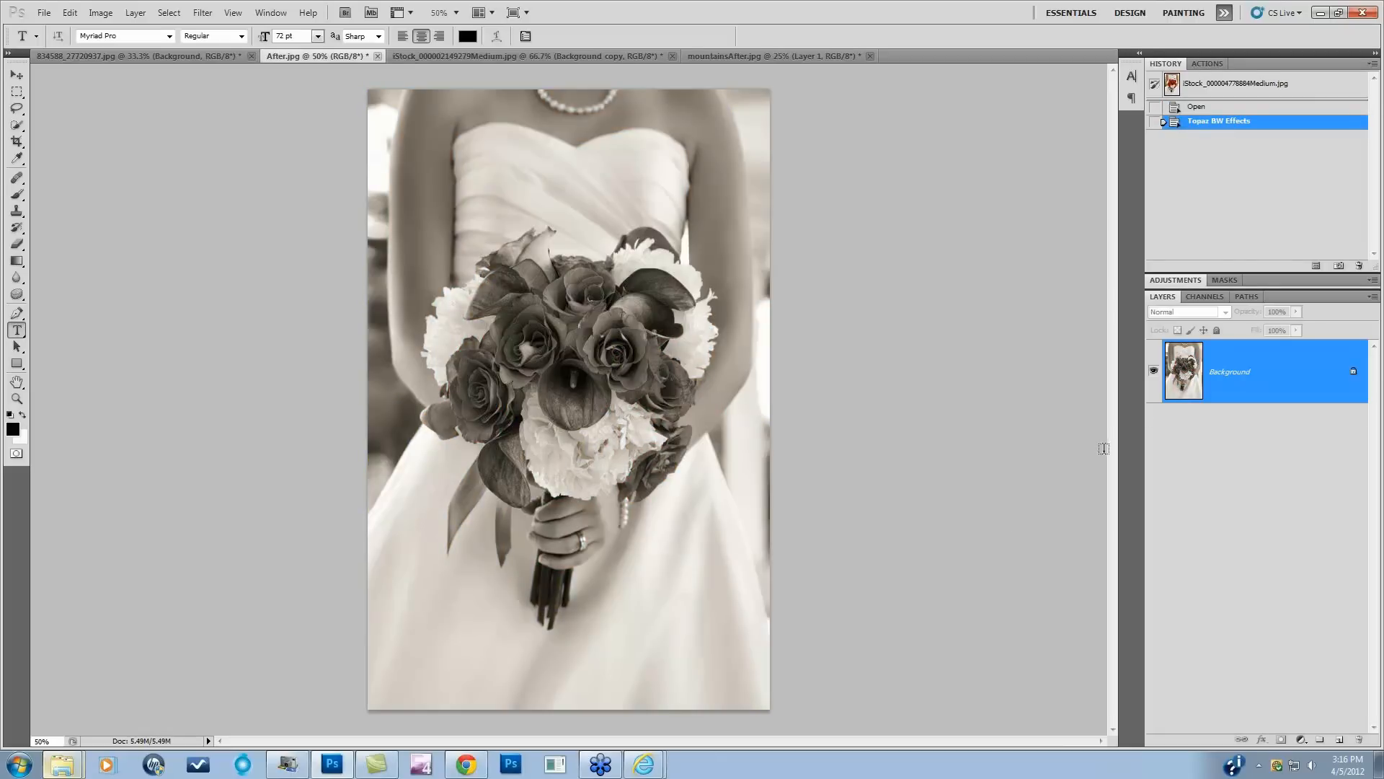
left_click(746, 56)
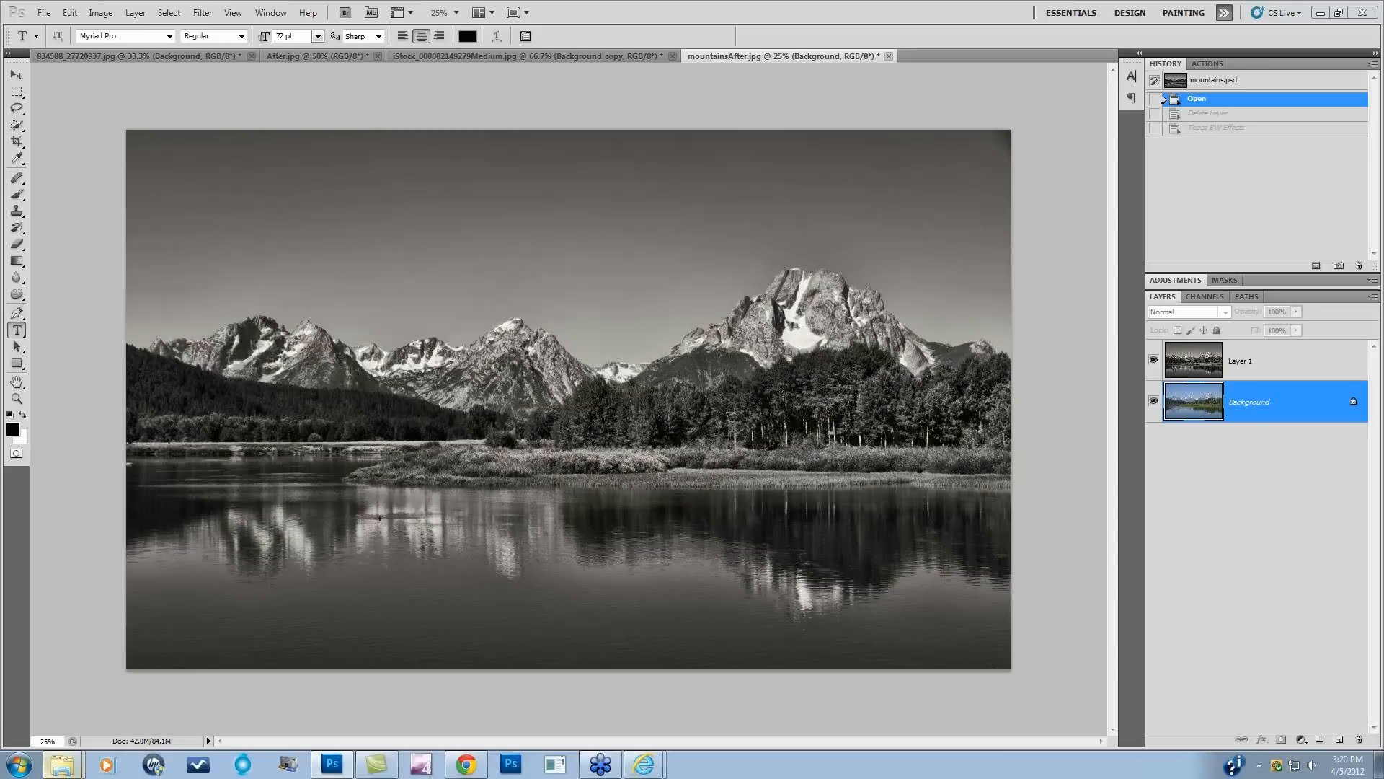
Launch Topaz BW Effects on the mountain lake photo from the Filter menu.
left_click(201, 12)
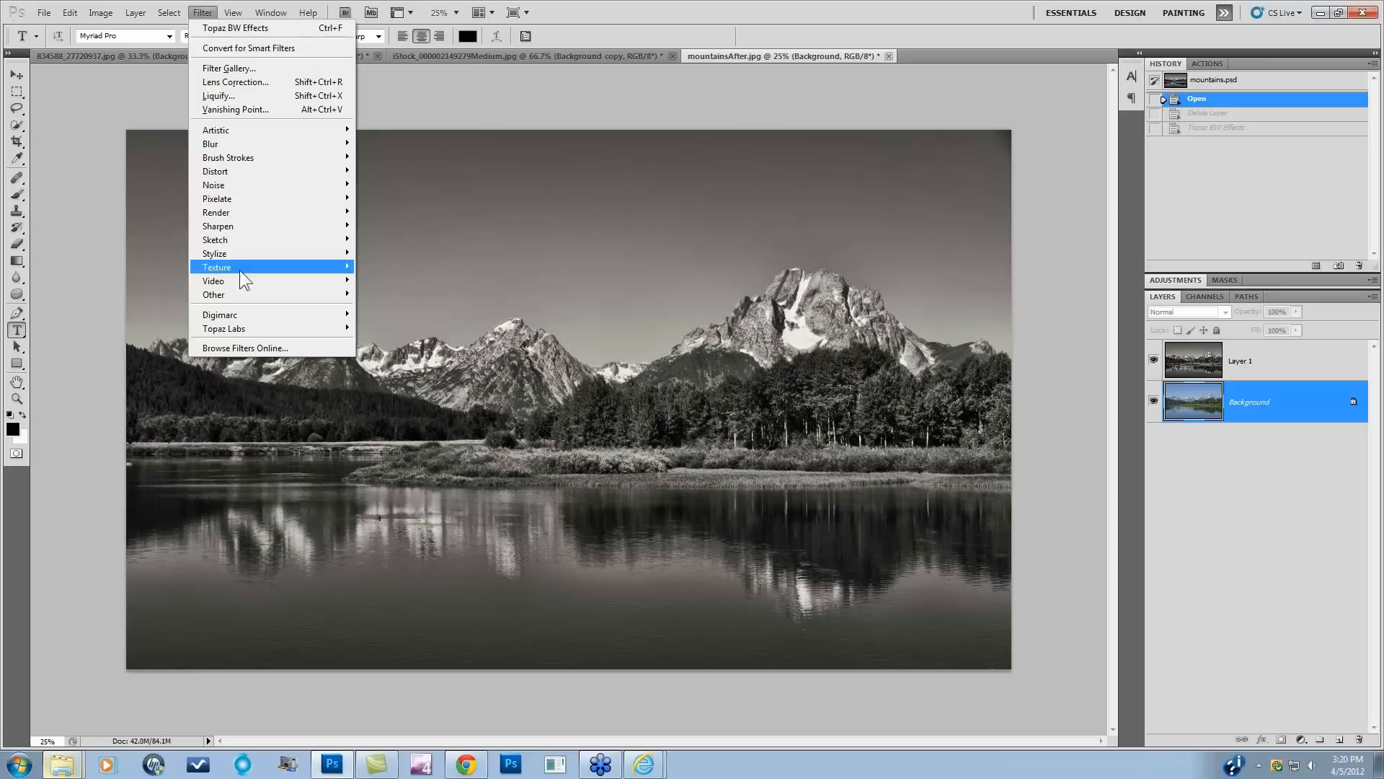
mouse_move(224, 328)
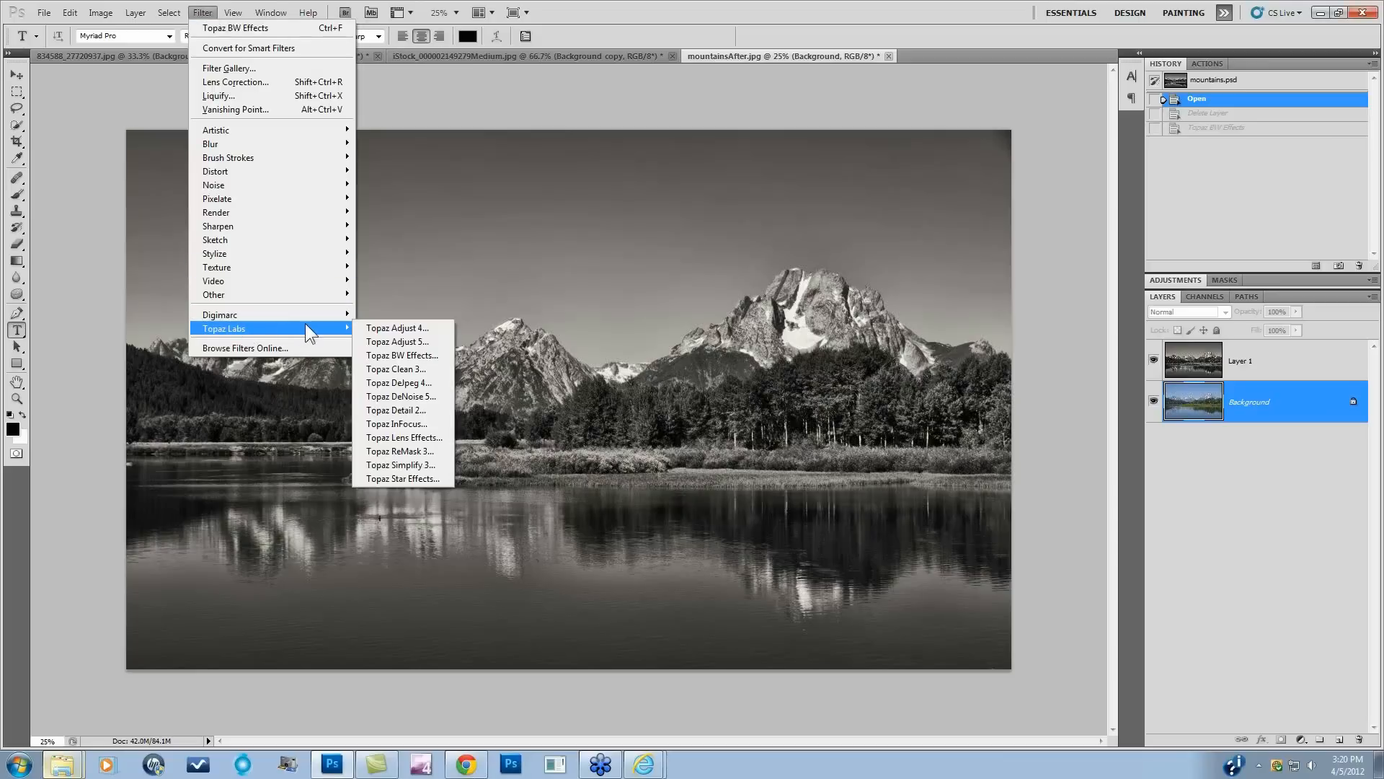
mouse_move(399, 342)
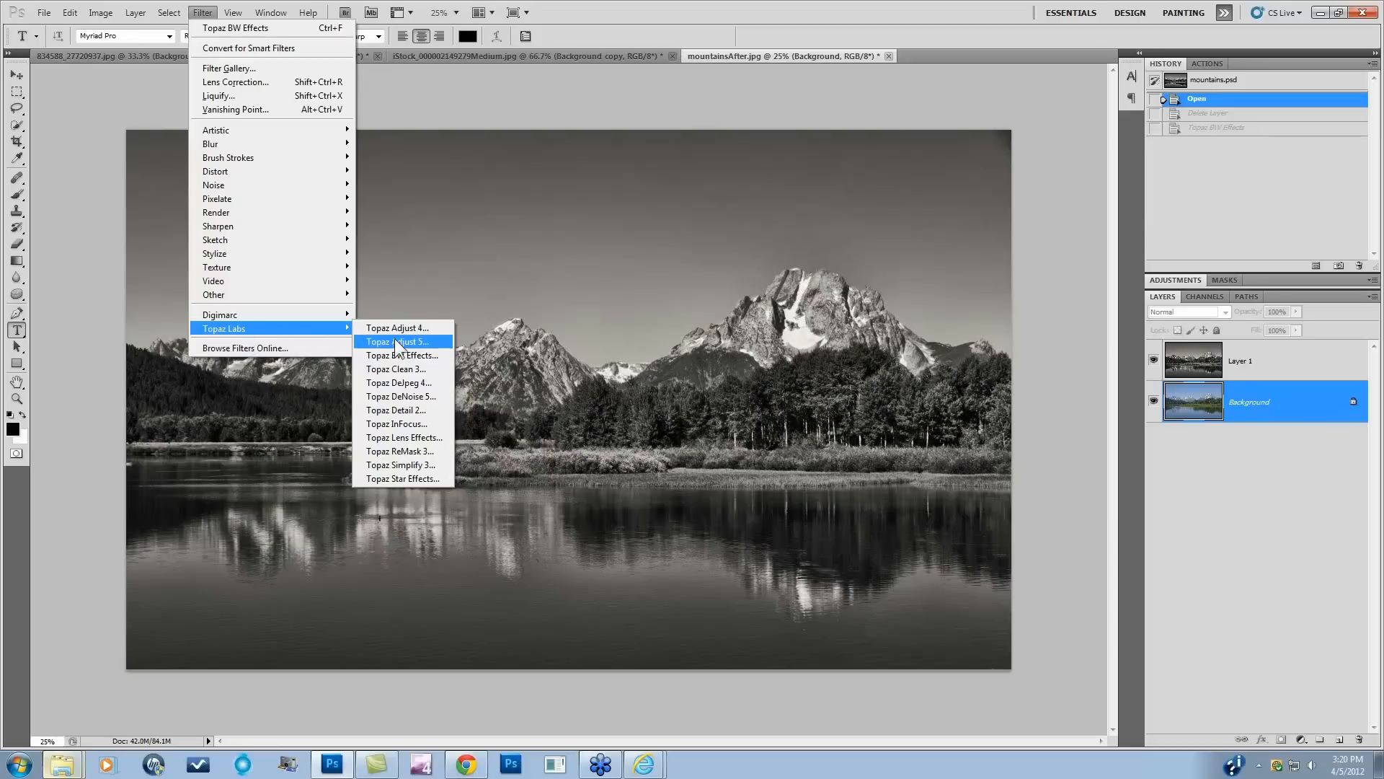
left_click(399, 342)
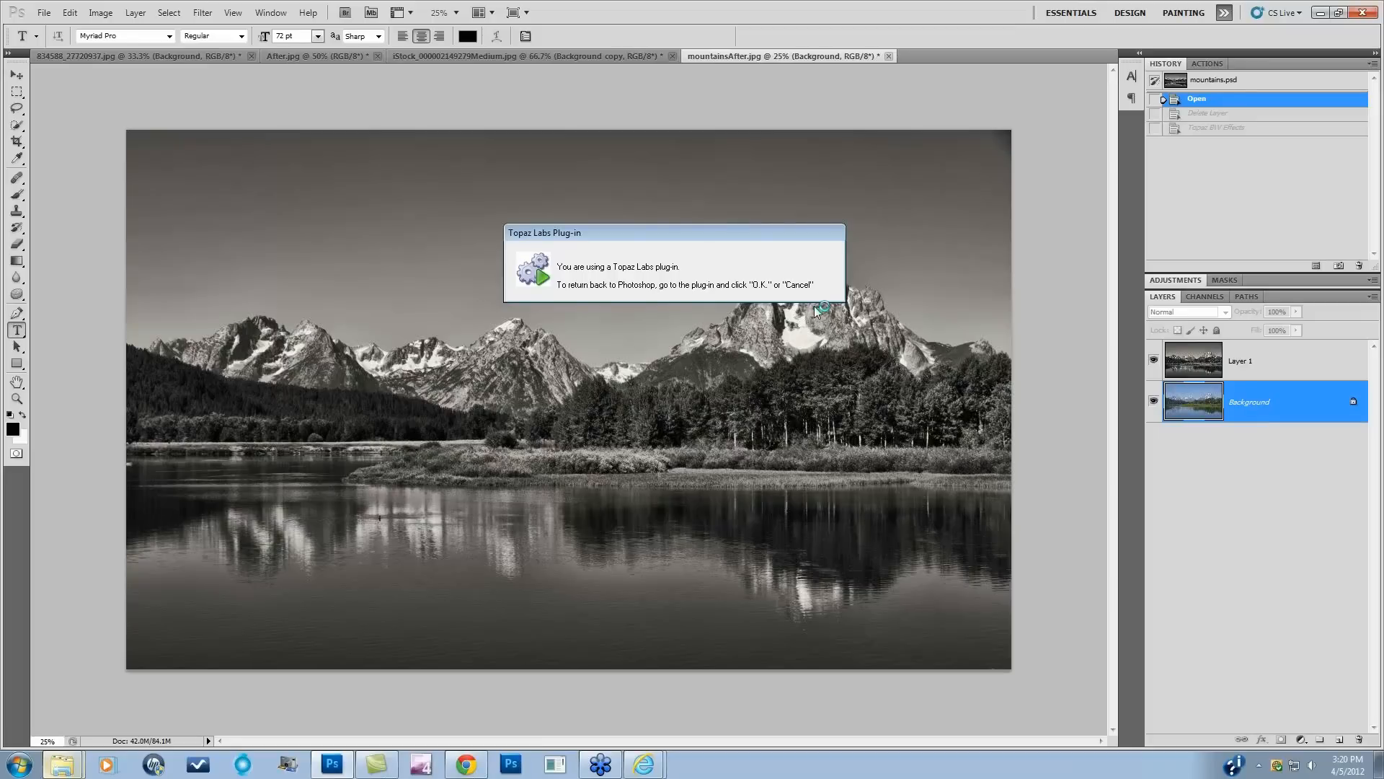
mouse_move(818, 320)
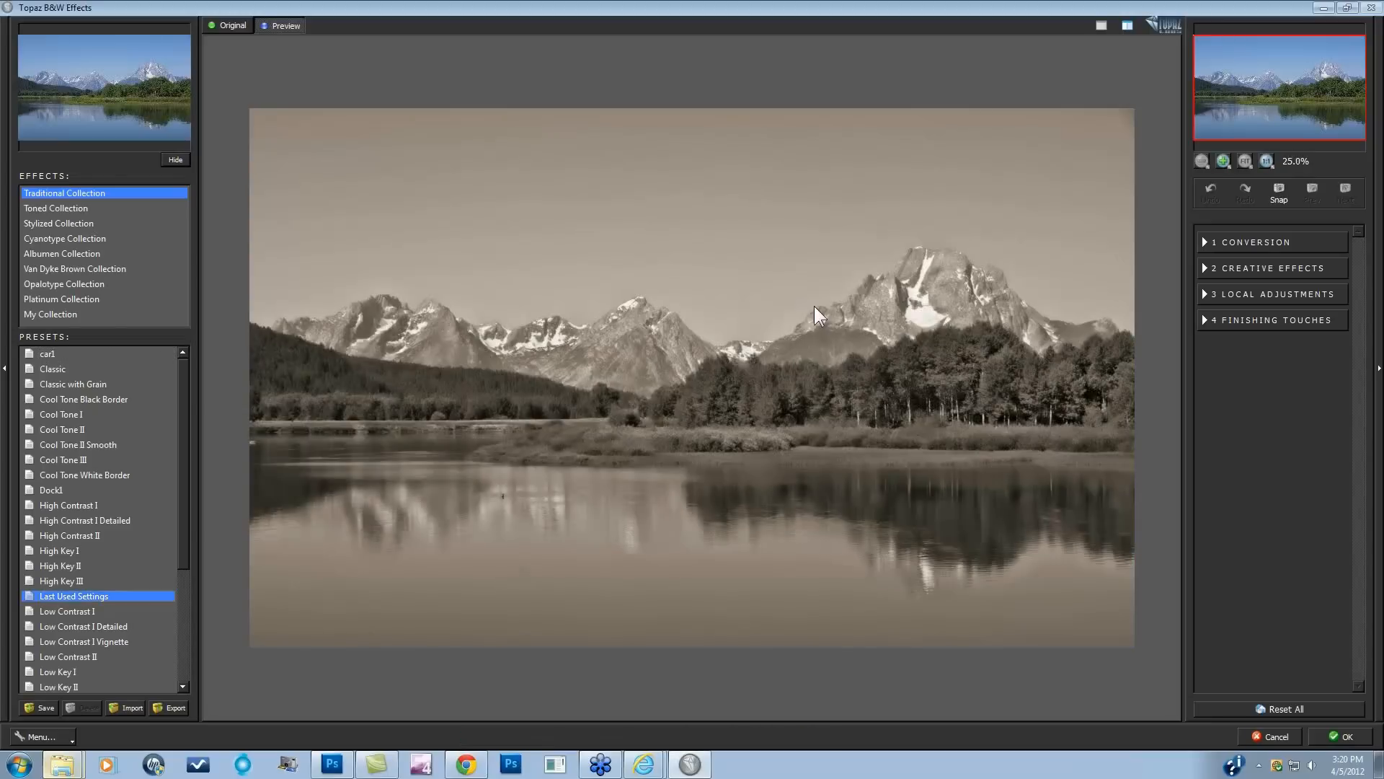
mouse_move(1257, 718)
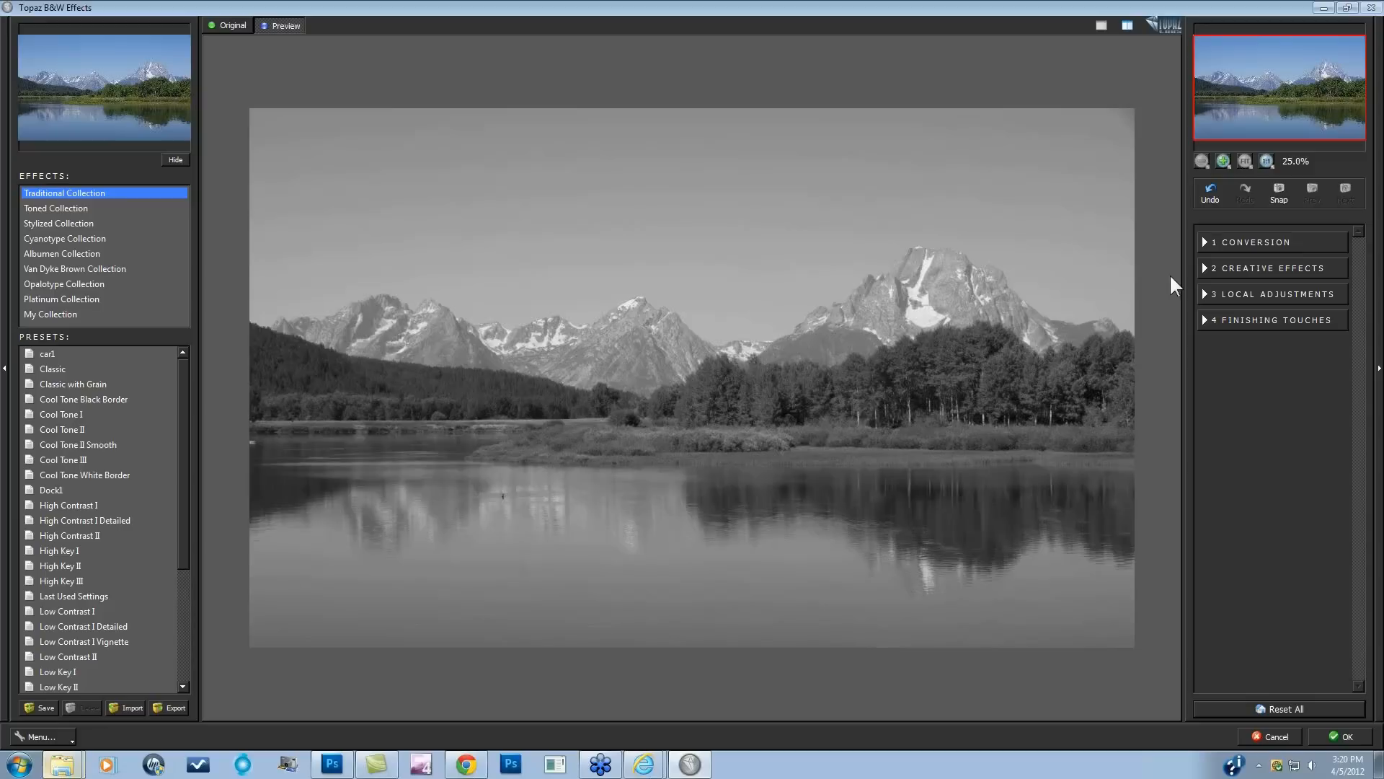
mouse_move(1207, 278)
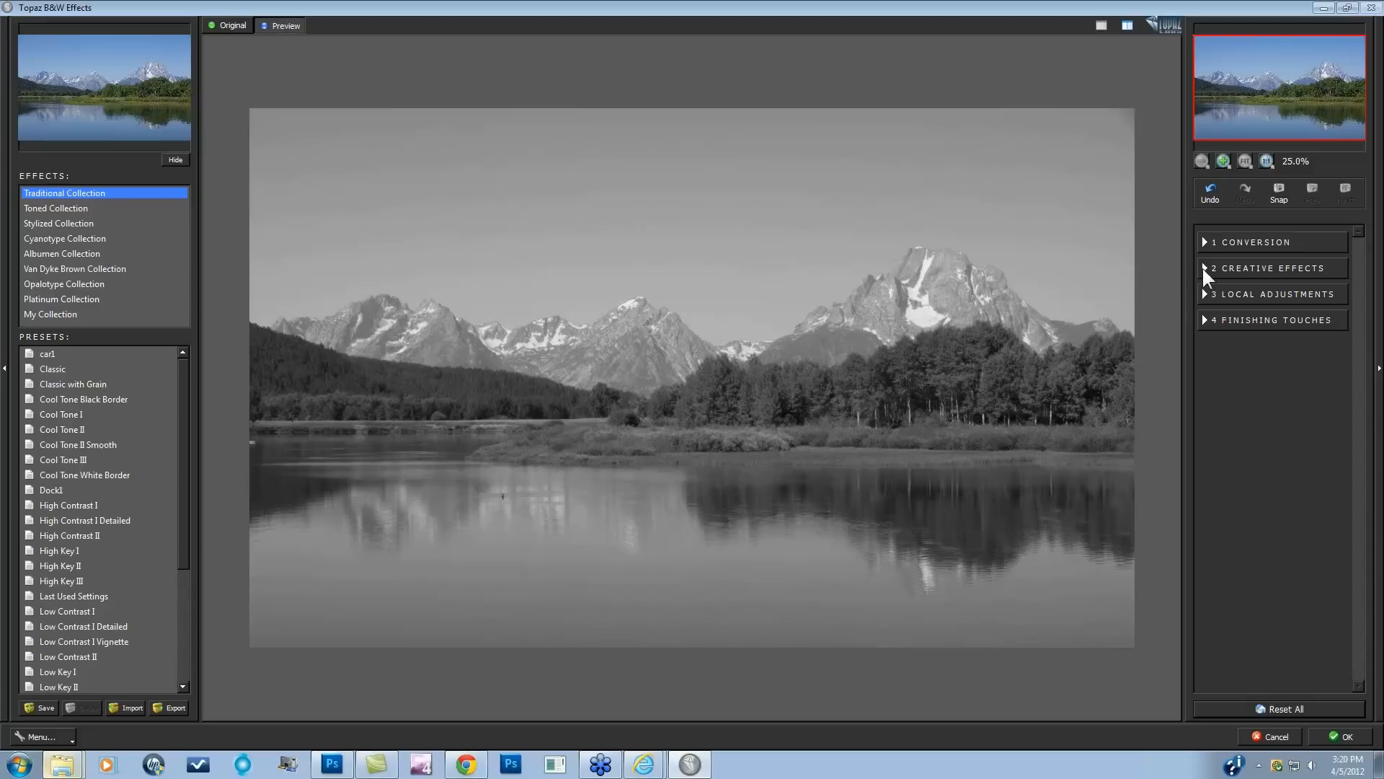
Expand Conversion and preview a higher Detail Boost on the mountain photo.
left_click(1252, 242)
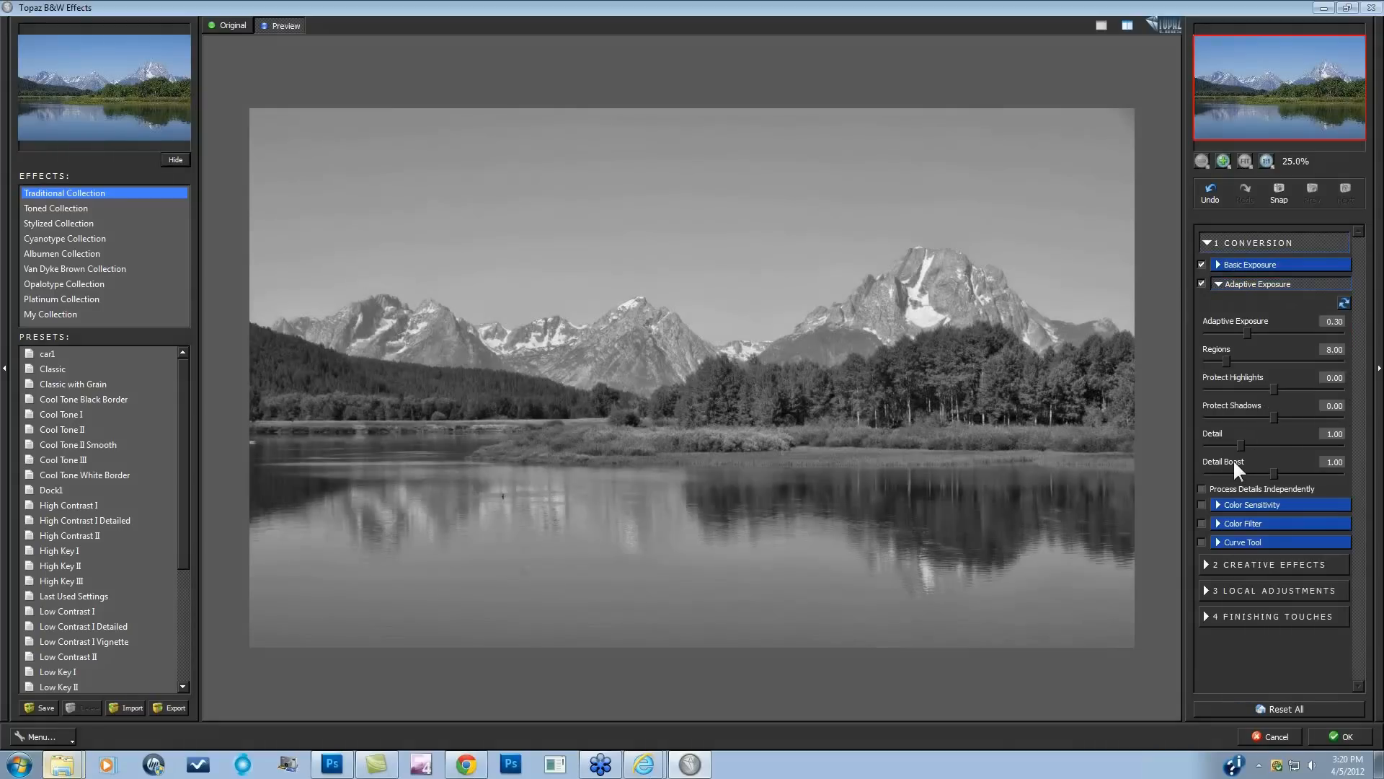
left_click_drag(1285, 472, 1302, 472)
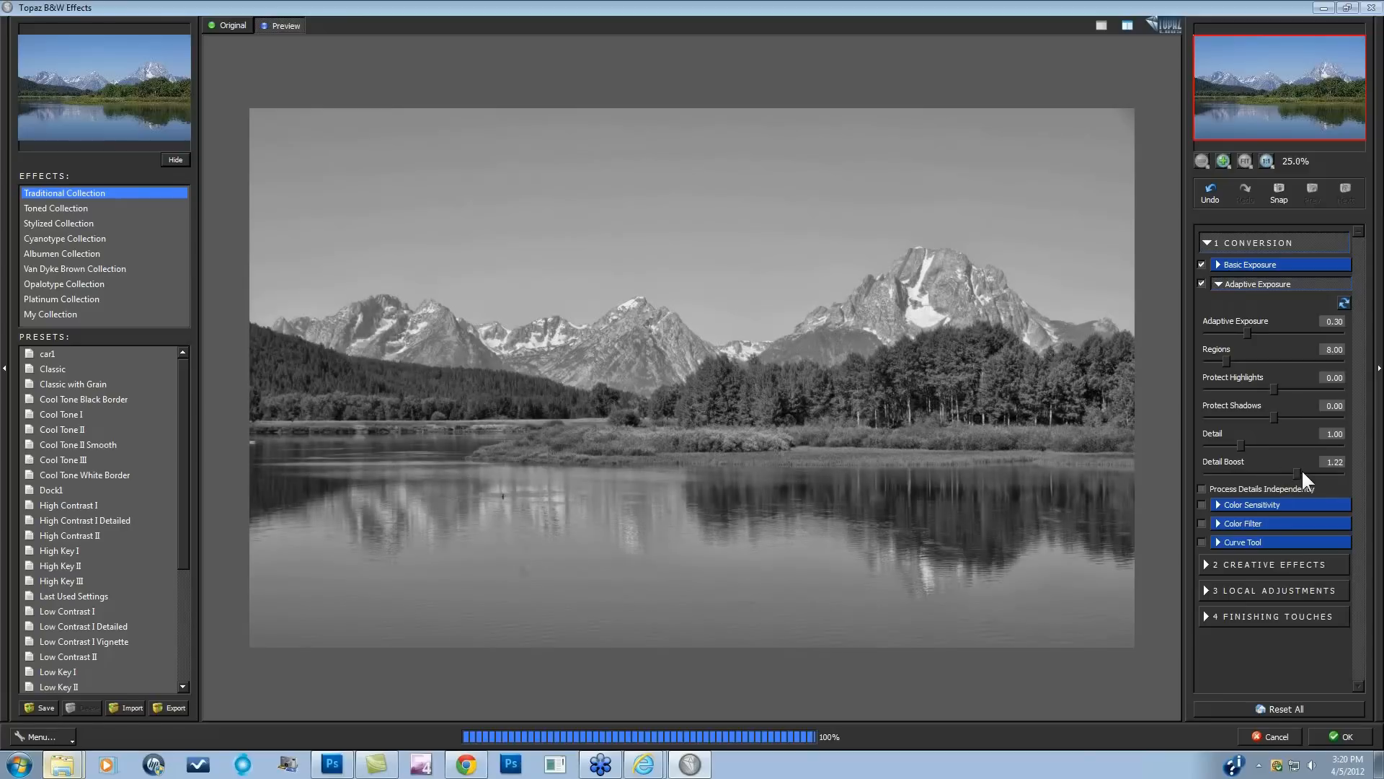
left_click_drag(1302, 472, 1333, 471)
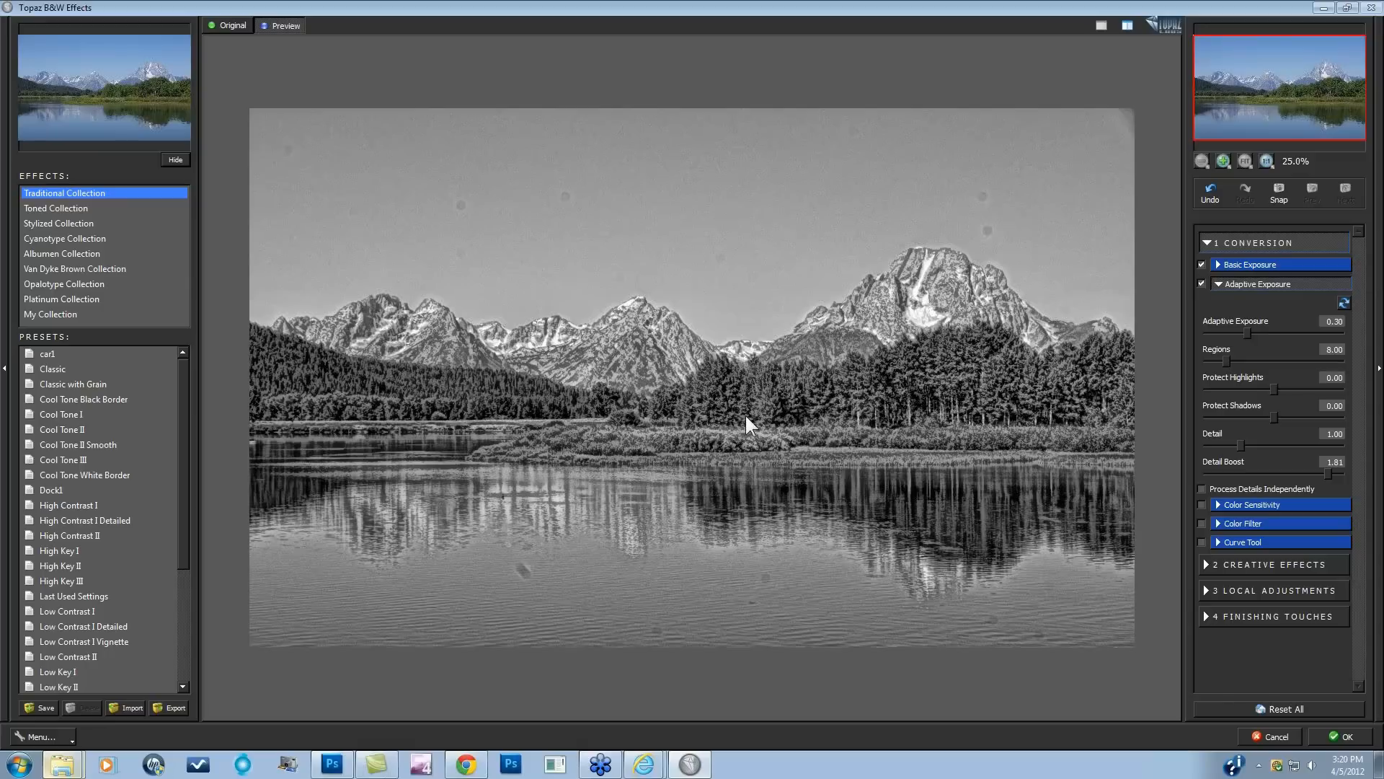
mouse_move(1106, 310)
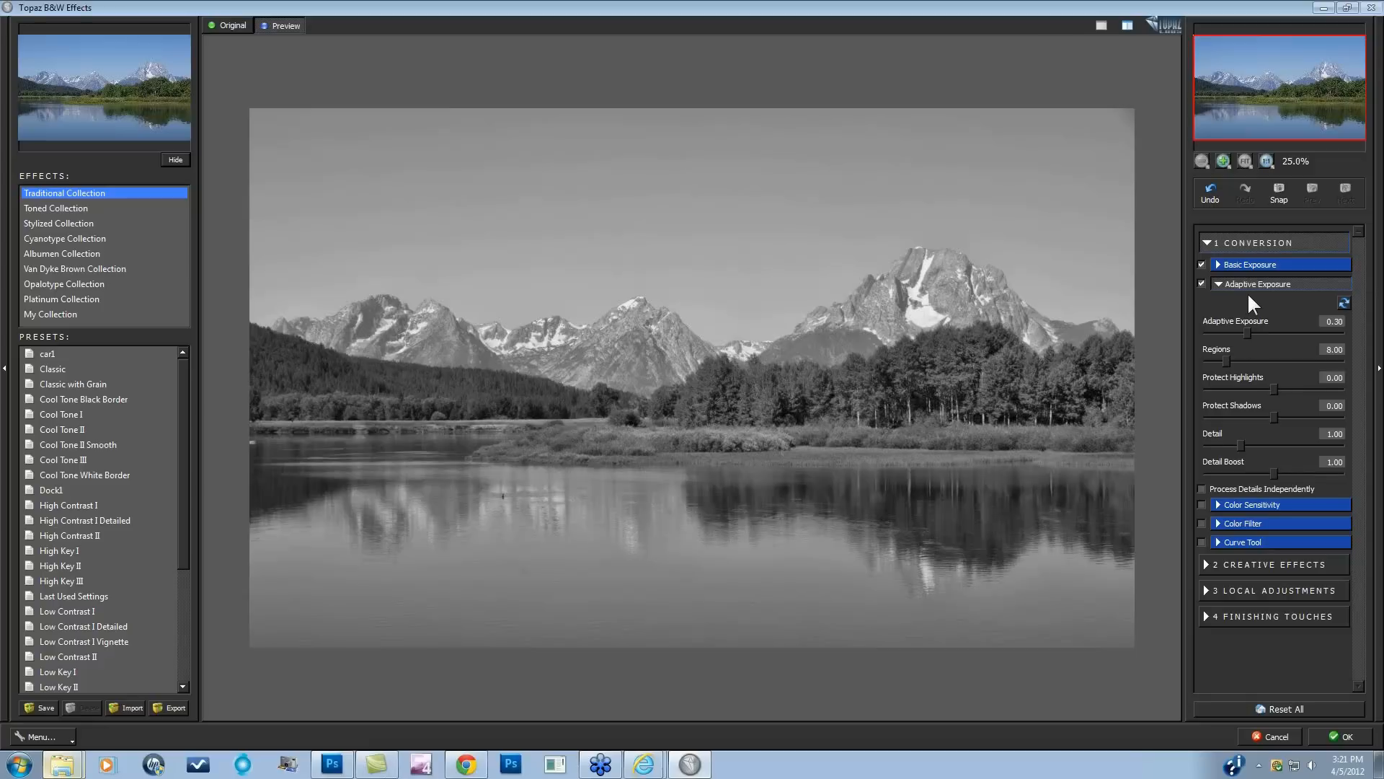
mouse_move(1223, 299)
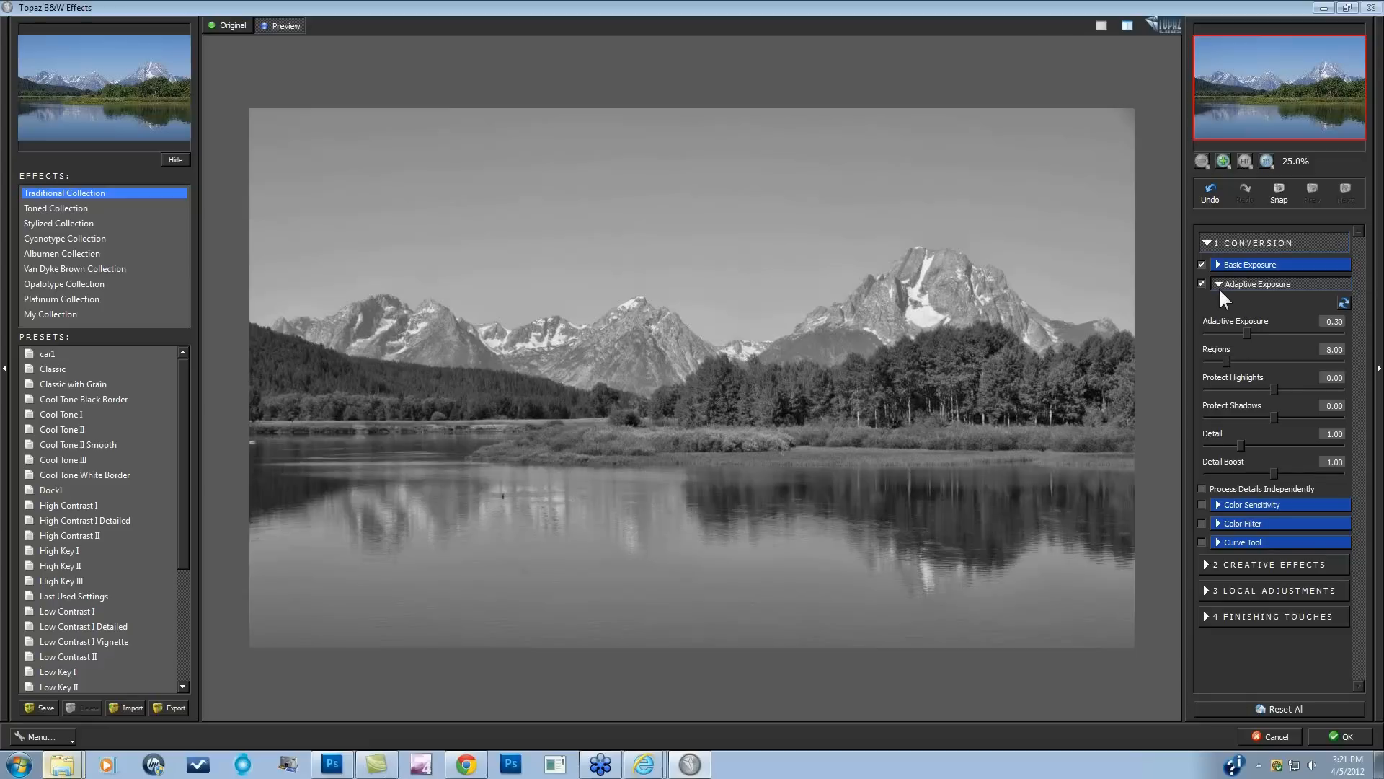
mouse_move(772, 446)
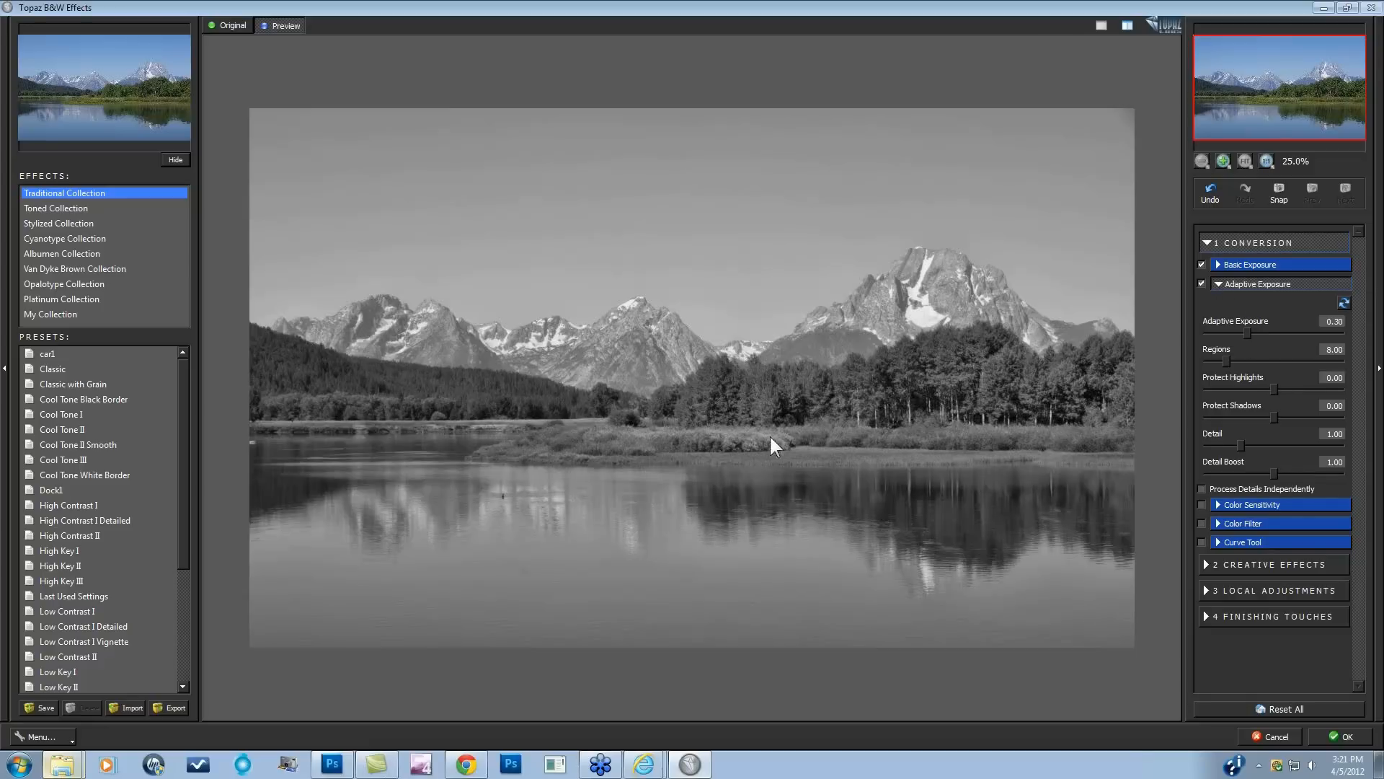
mouse_move(62, 232)
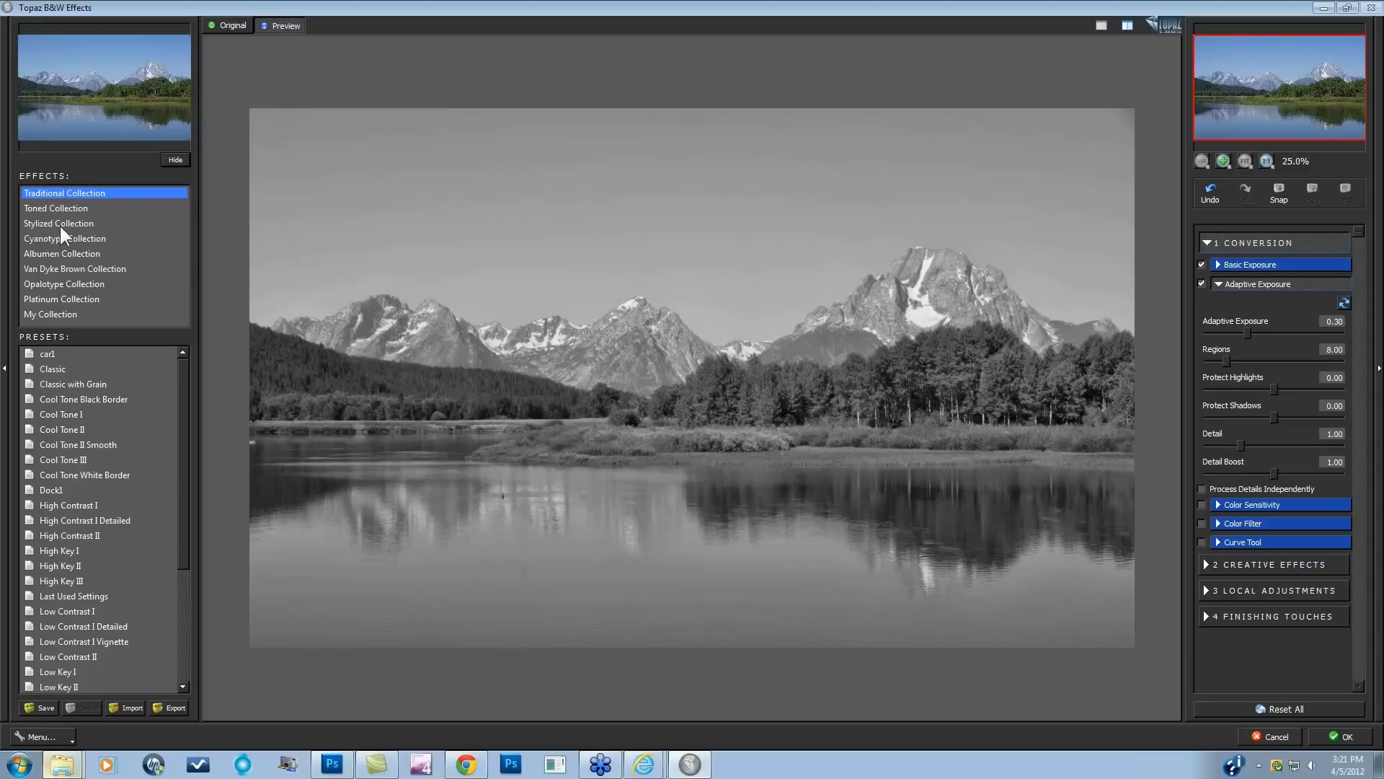
left_click(59, 223)
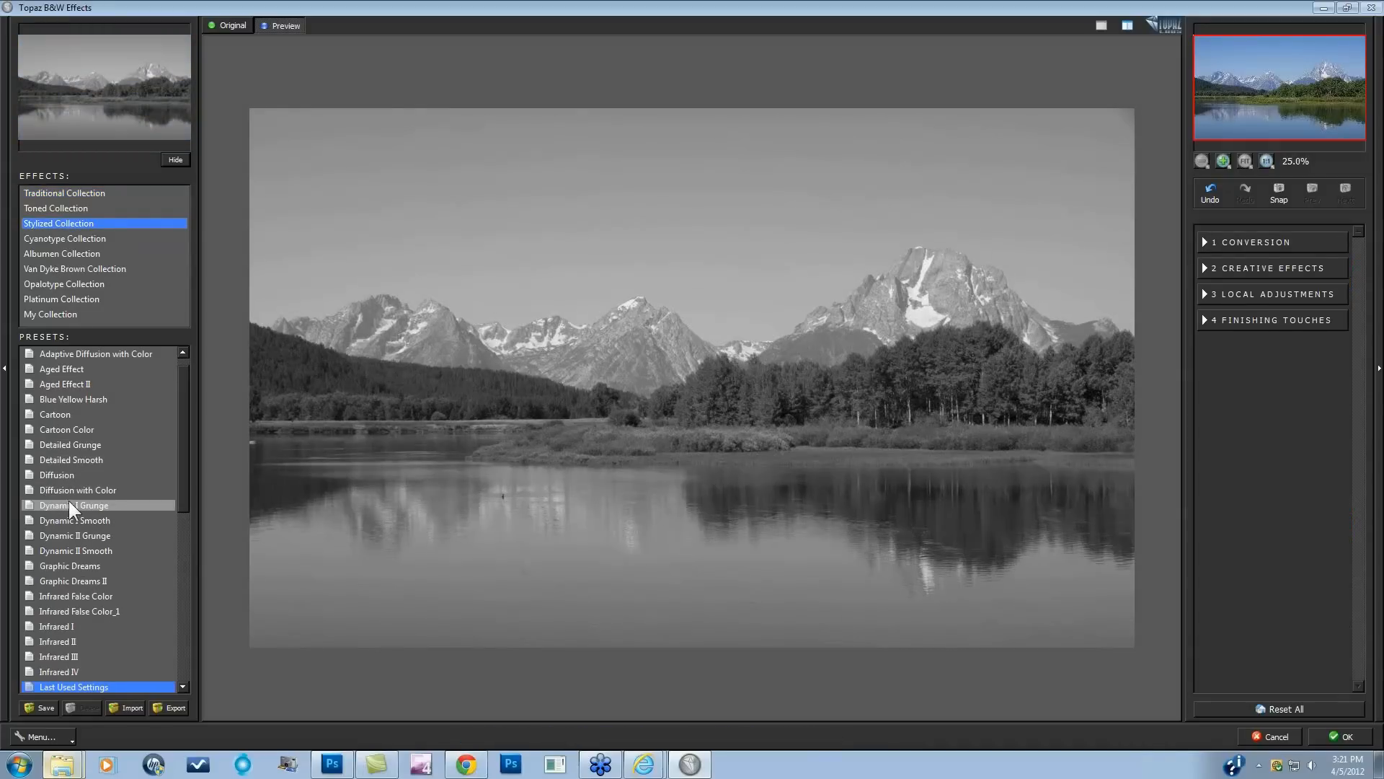
Apply the Dynamic II Grunge preset and reveal its adaptive exposure settings (0.50, Regions 15.00).
left_click(74, 520)
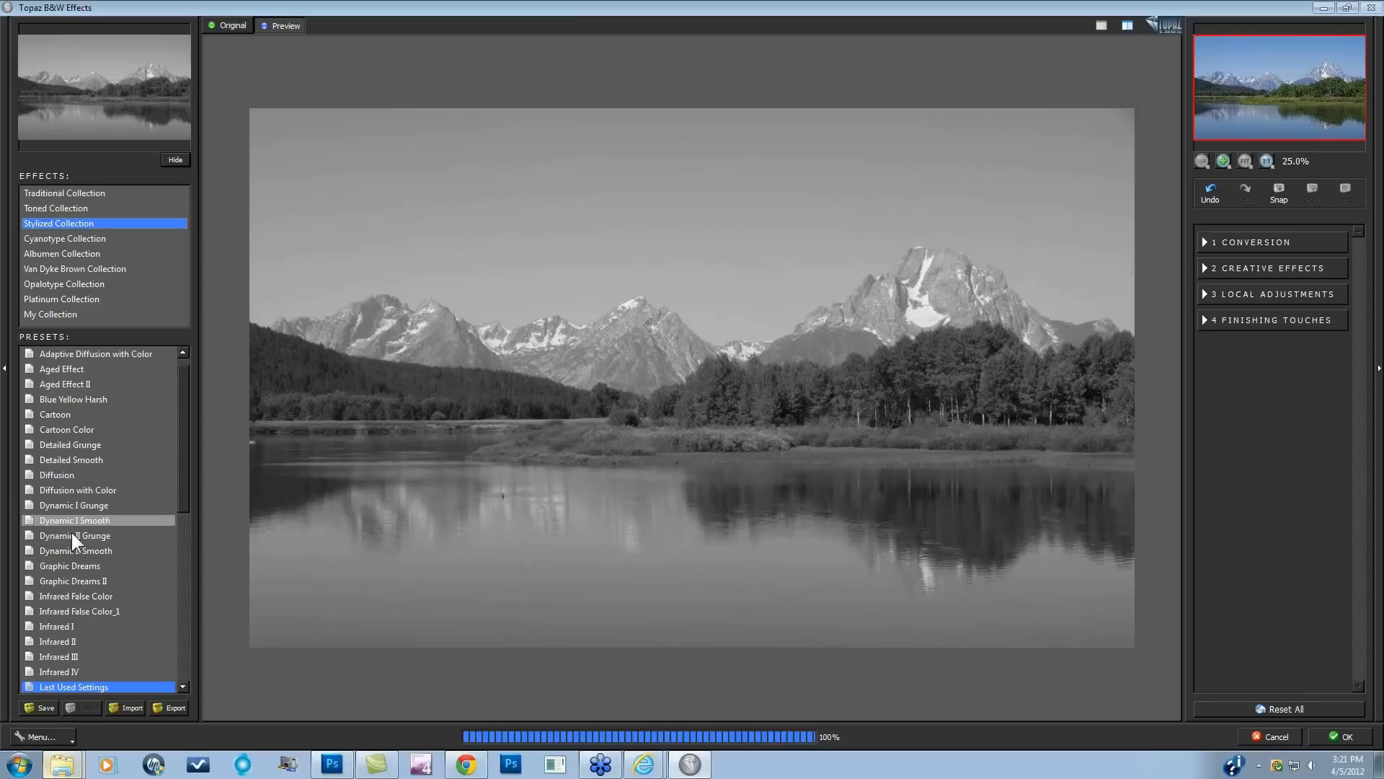
left_click(75, 535)
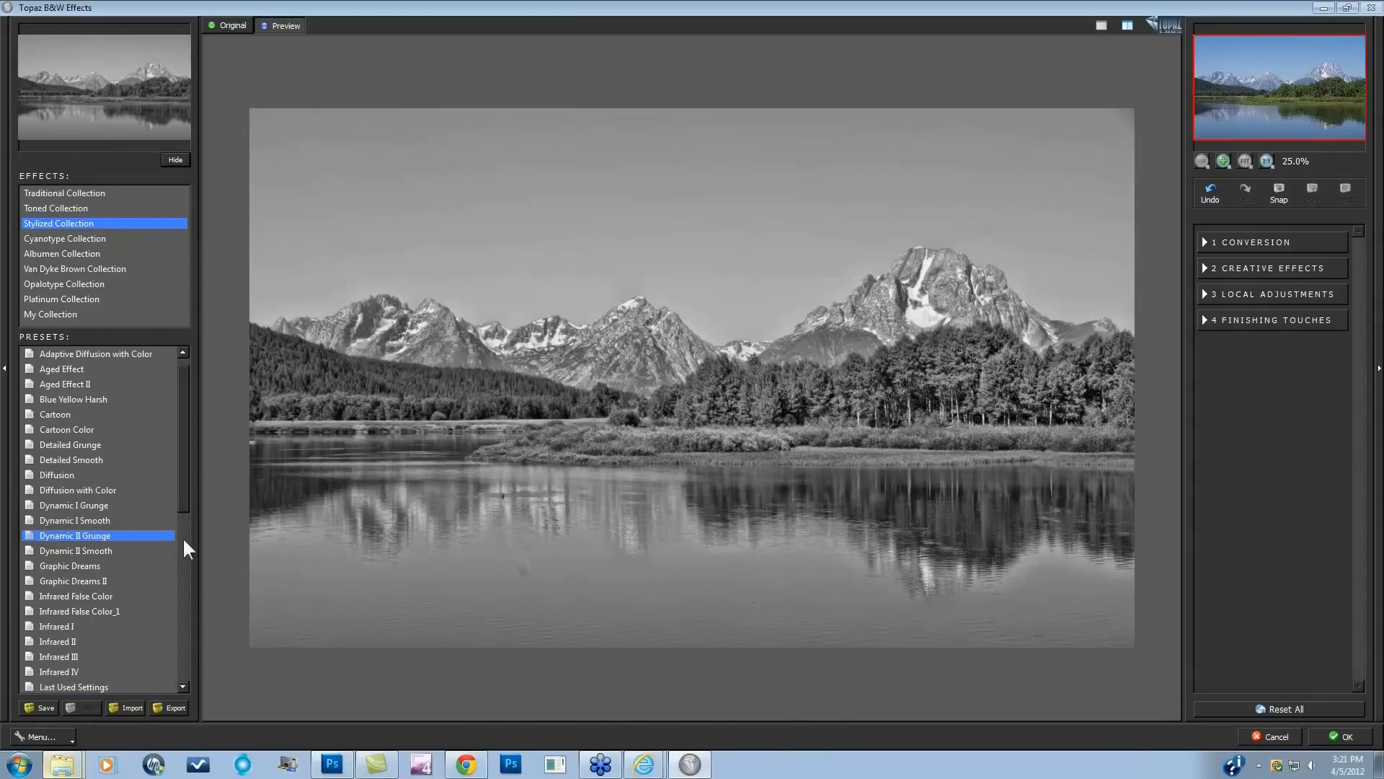
mouse_move(999, 351)
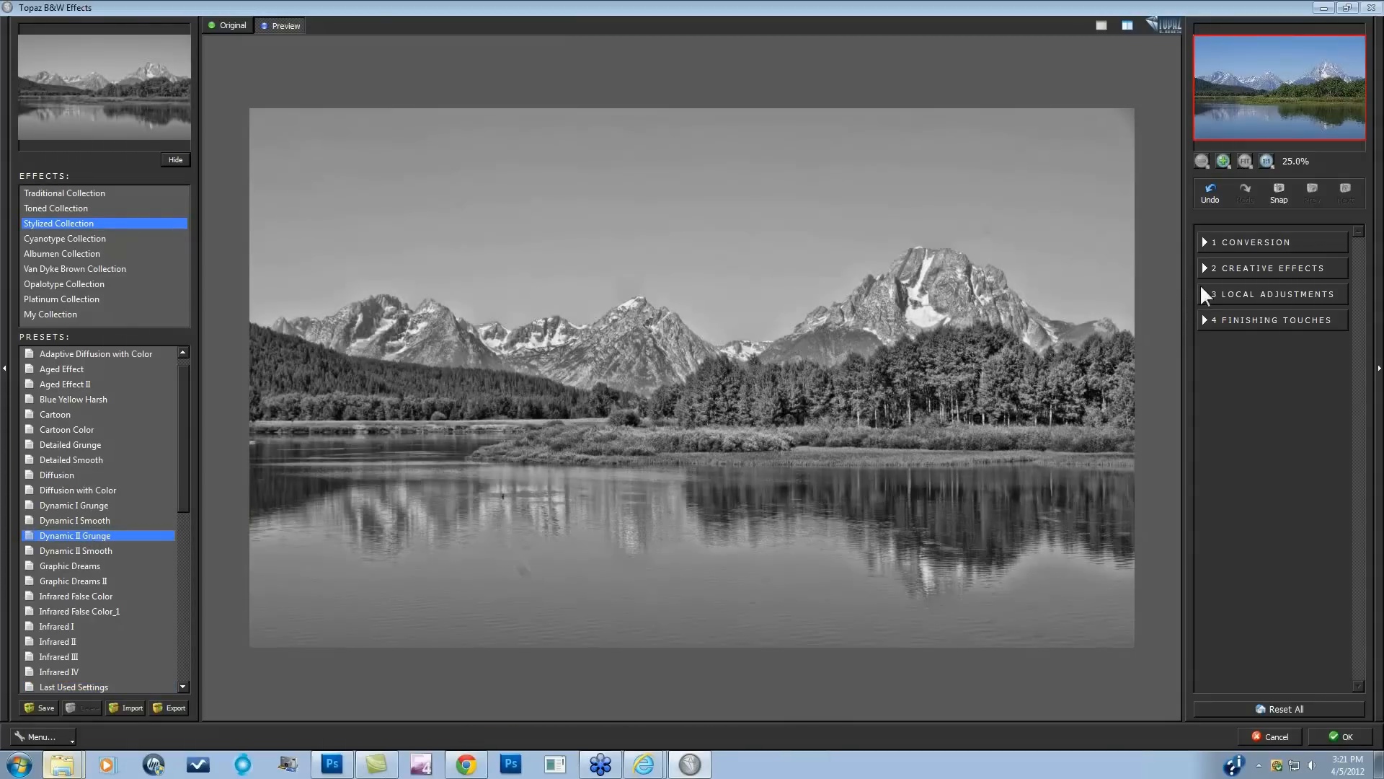
left_click(1251, 242)
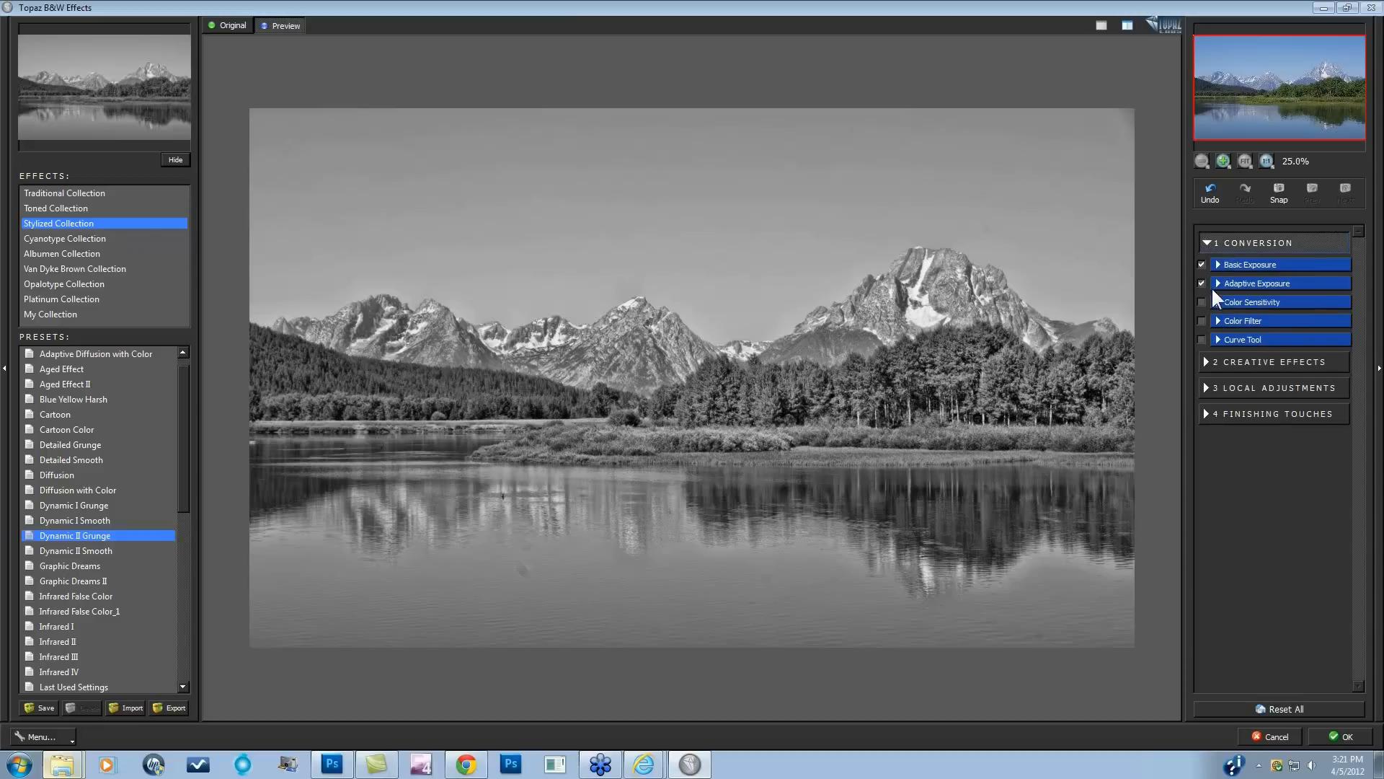
mouse_move(1222, 291)
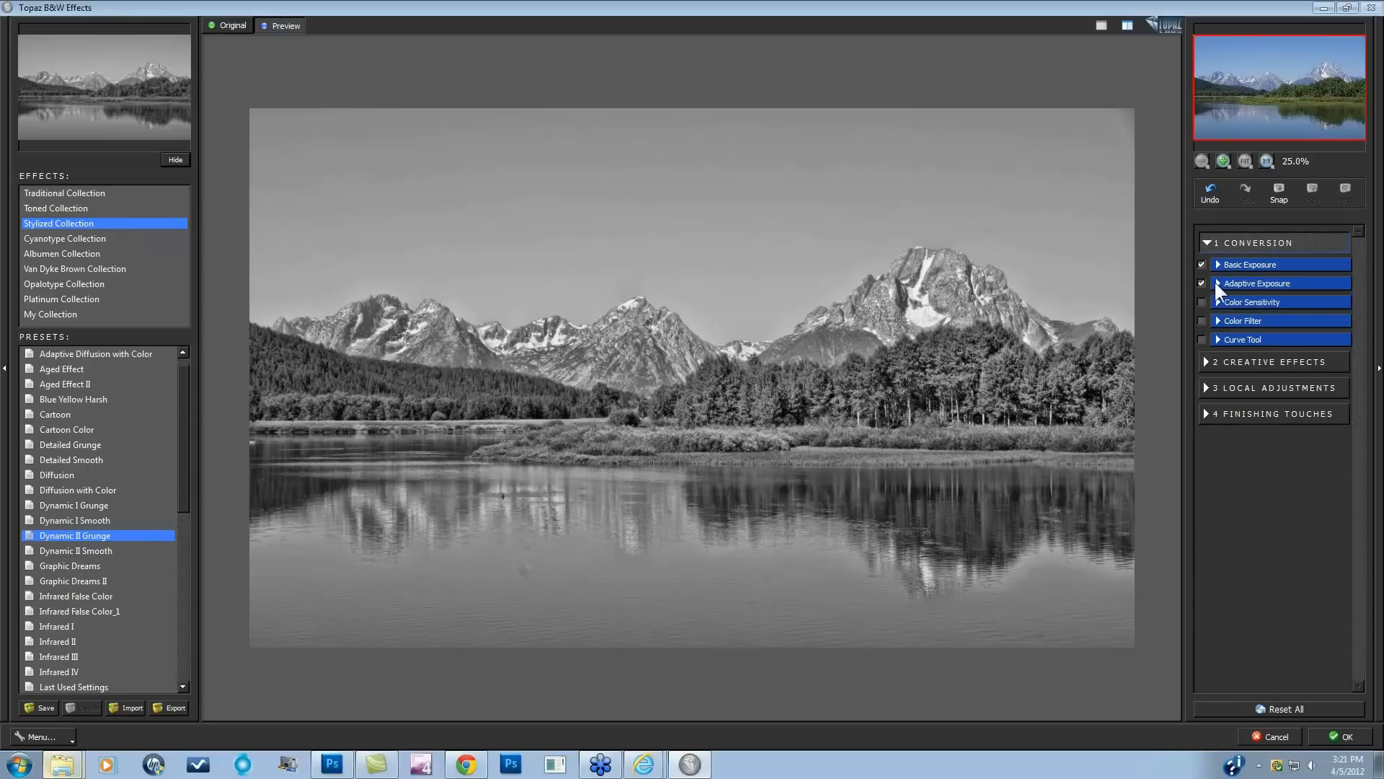
left_click(1255, 283)
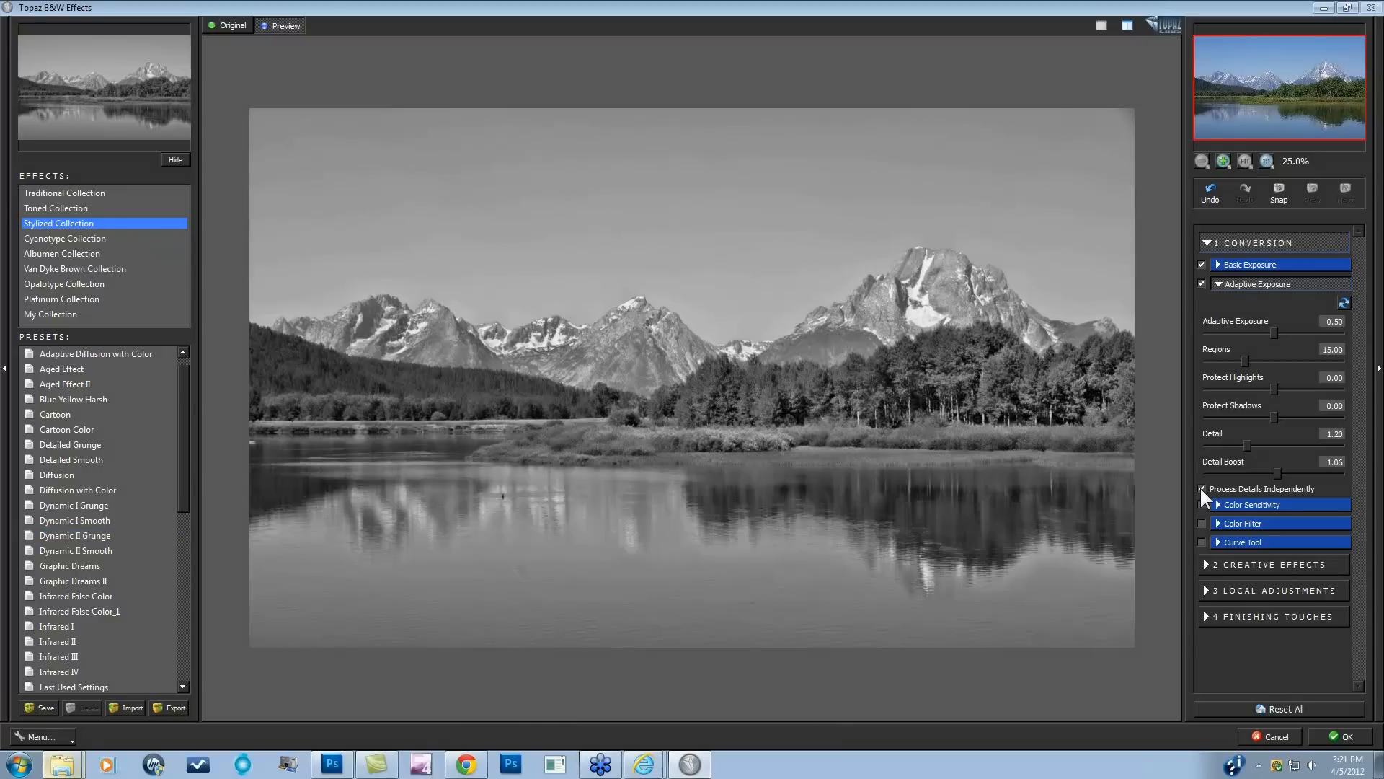
Turn on Process Details Independently under Adaptive Exposure for the mountain grunge look.
left_click(1202, 488)
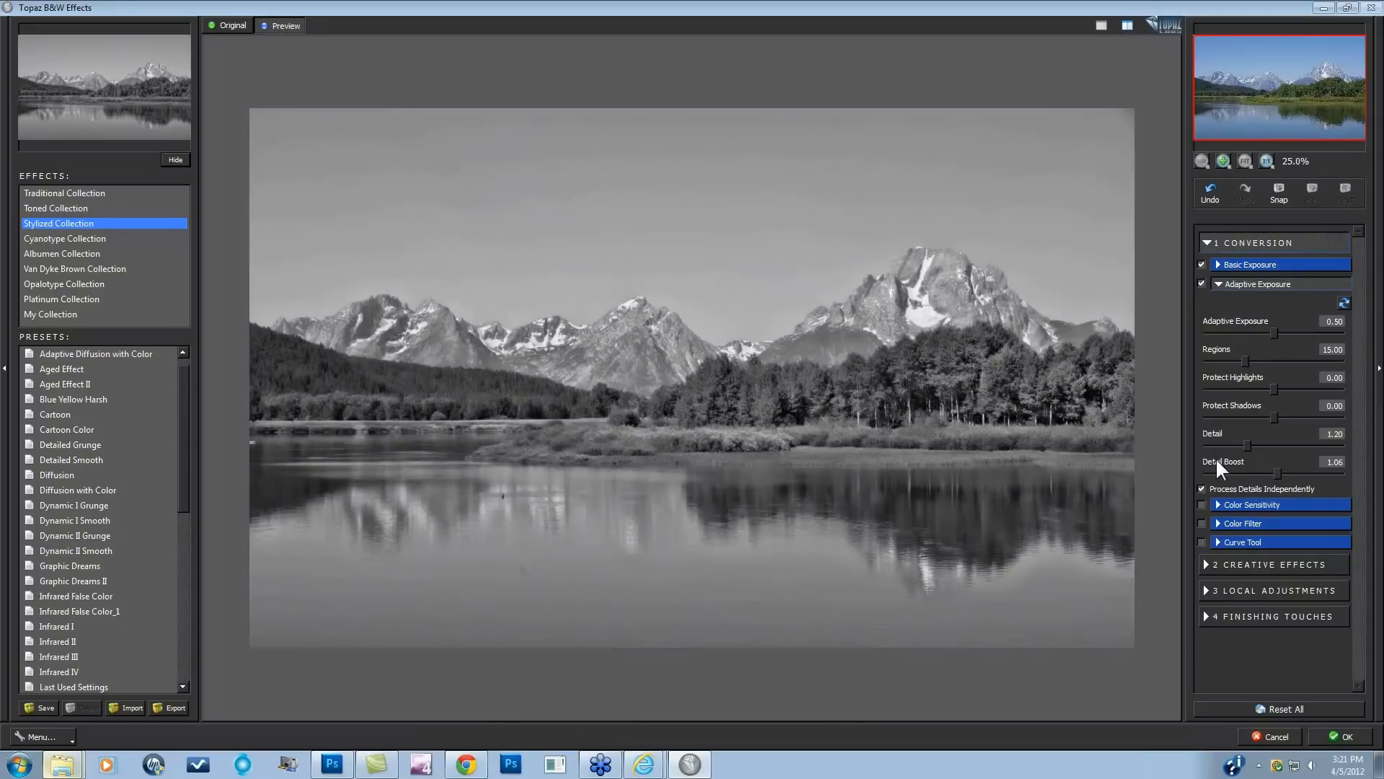
left_click(1203, 489)
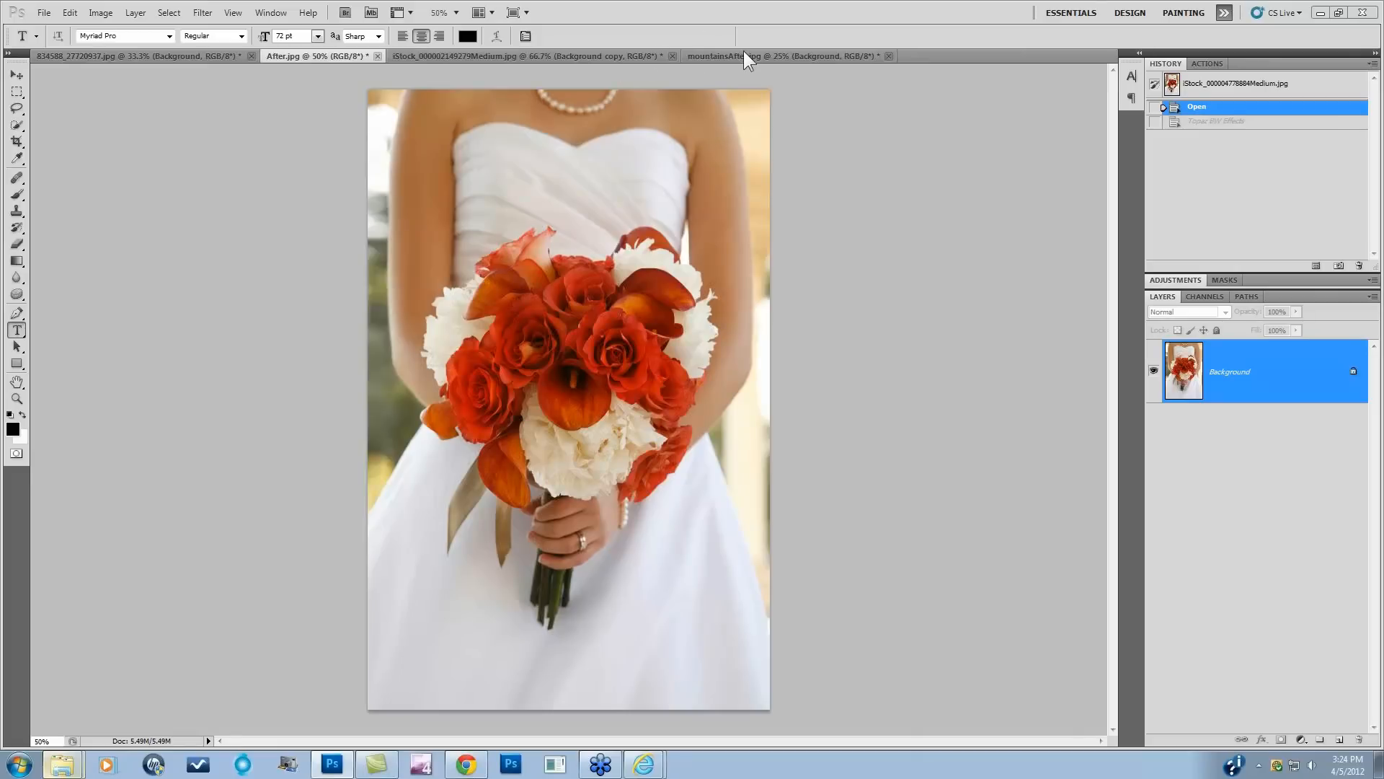
Switch to the barn-with-chairs photo and launch Topaz B&W Effects on it.
left_click(528, 56)
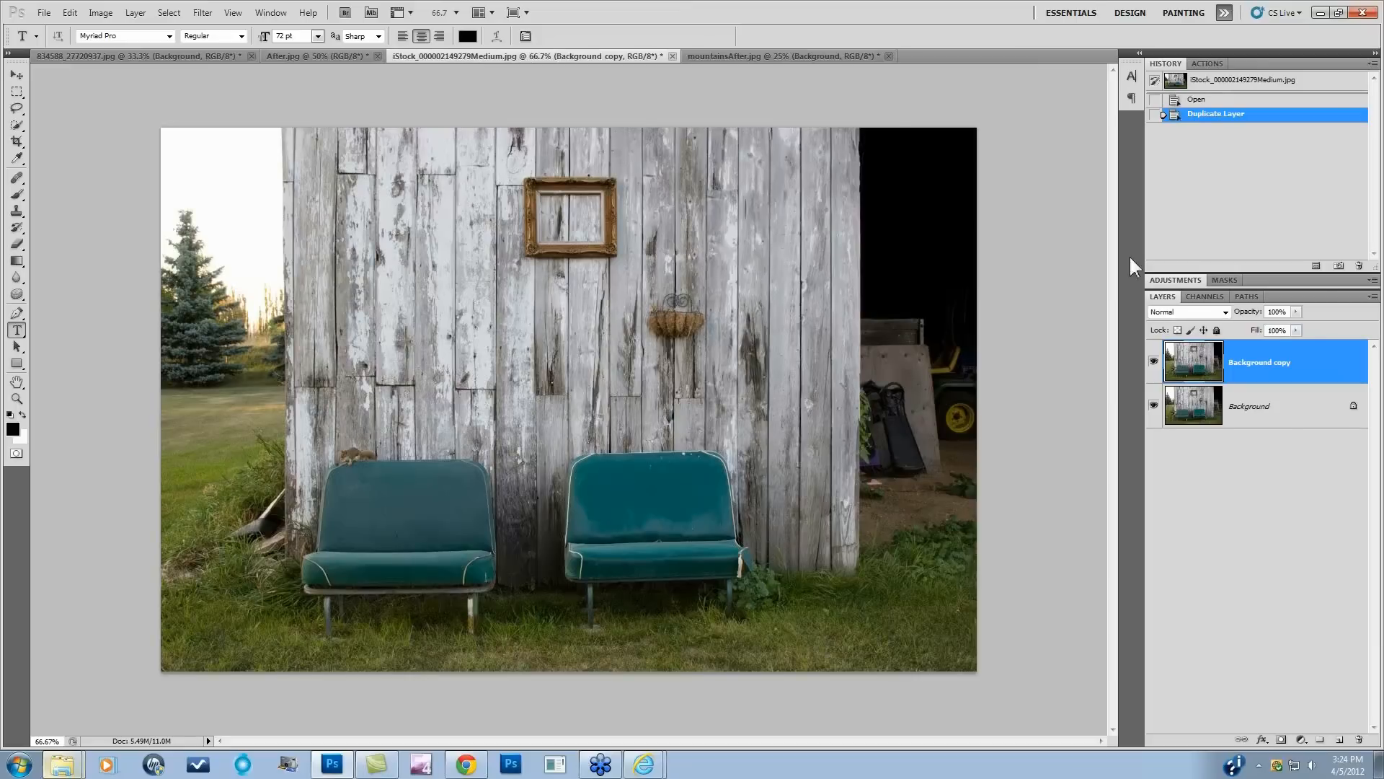
left_click(201, 12)
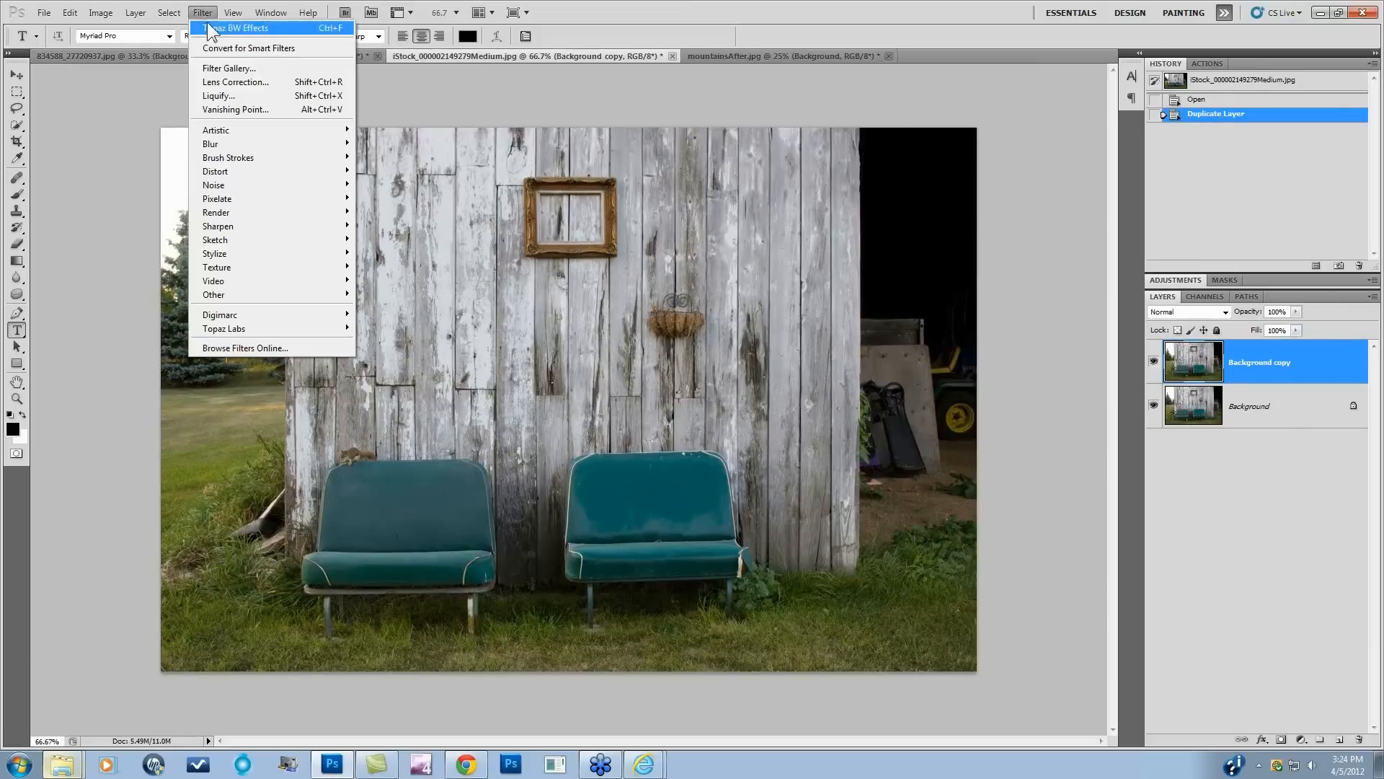
mouse_move(223, 329)
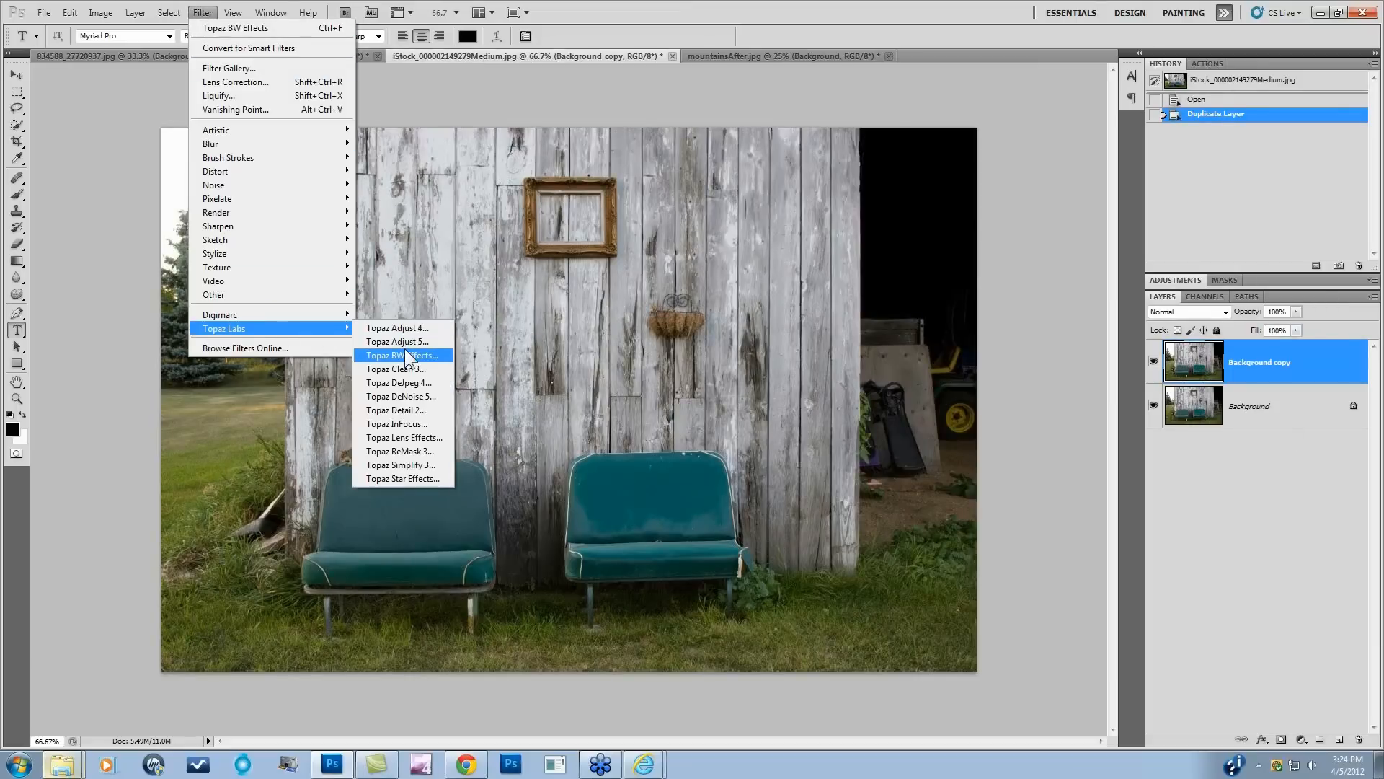
left_click(402, 355)
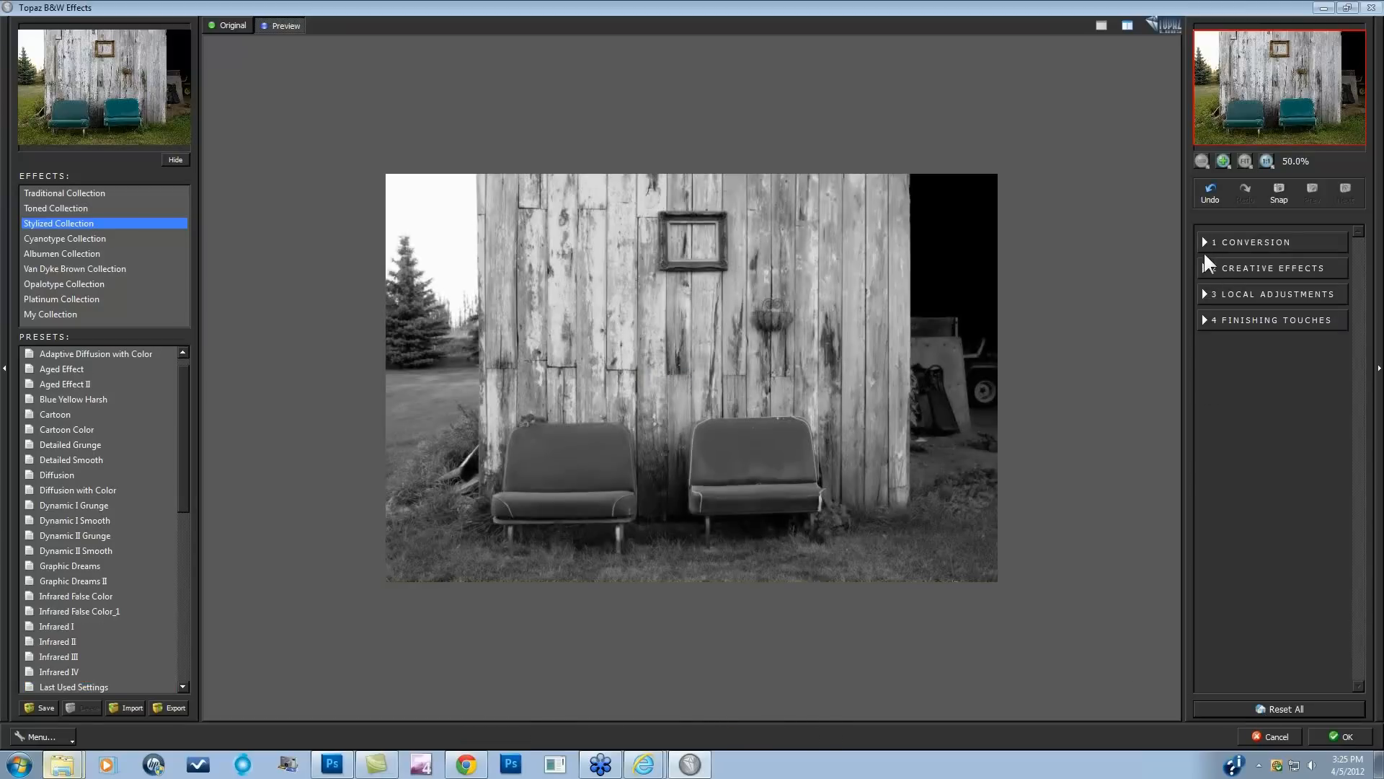
Enable Adaptive Exposure under Conversion at 0.56 and raise Regions to 18.65.
left_click(1249, 242)
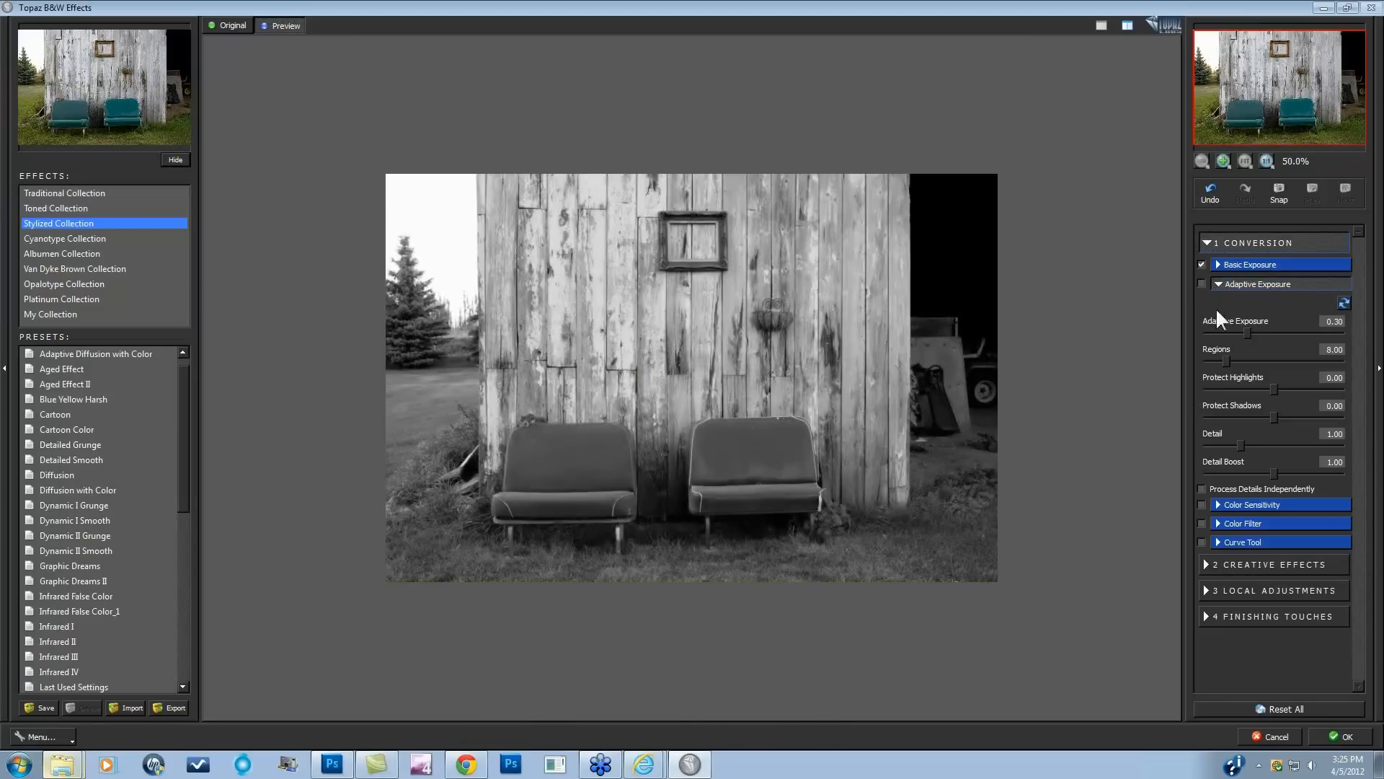
left_click(1202, 283)
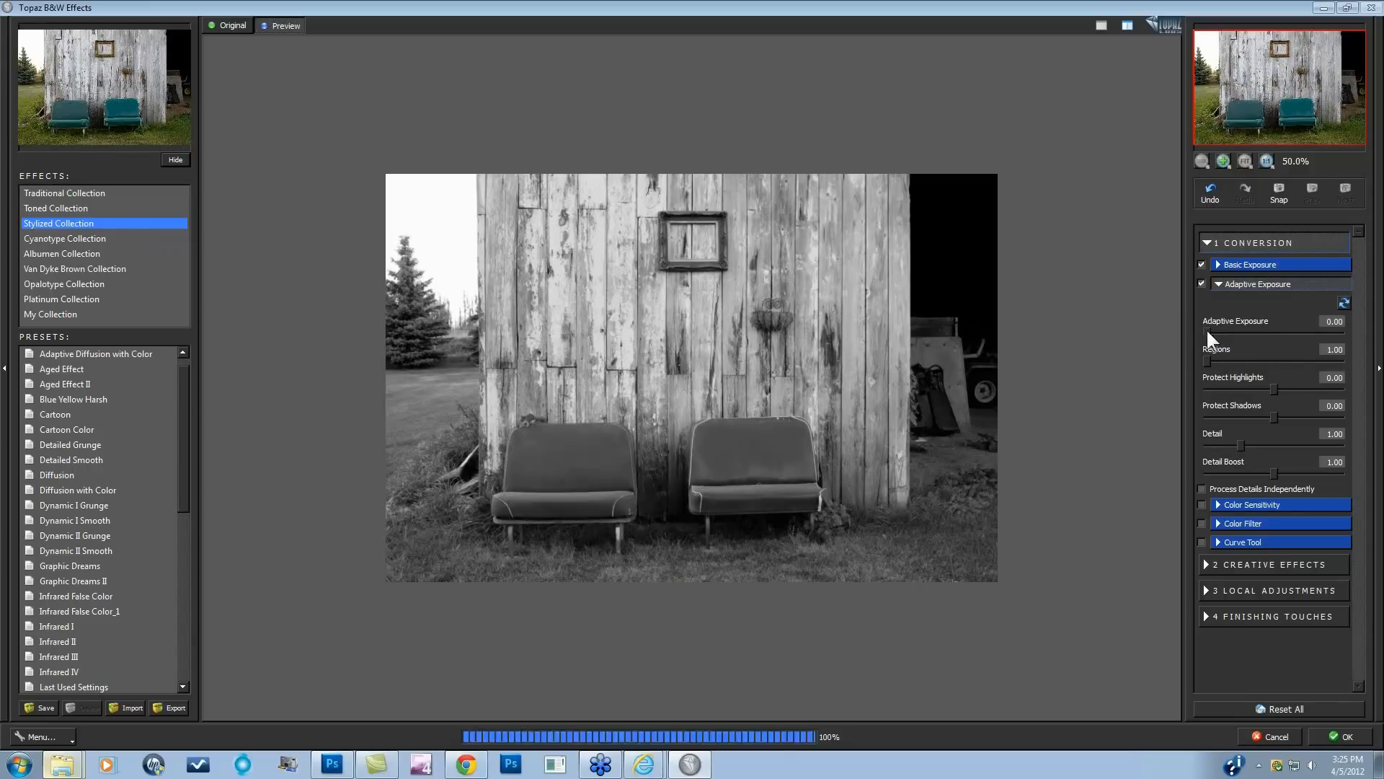
left_click_drag(1210, 334, 1289, 334)
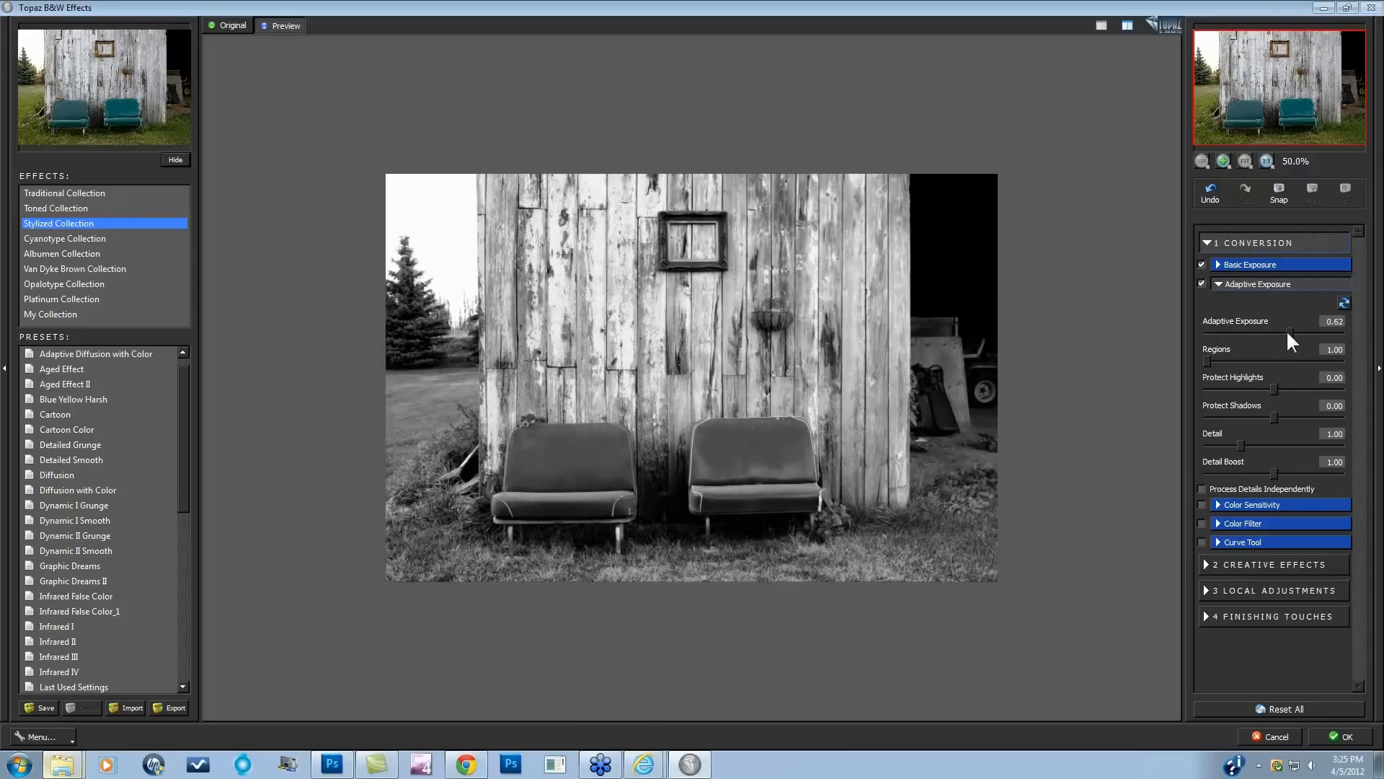
left_click_drag(1293, 340, 1280, 340)
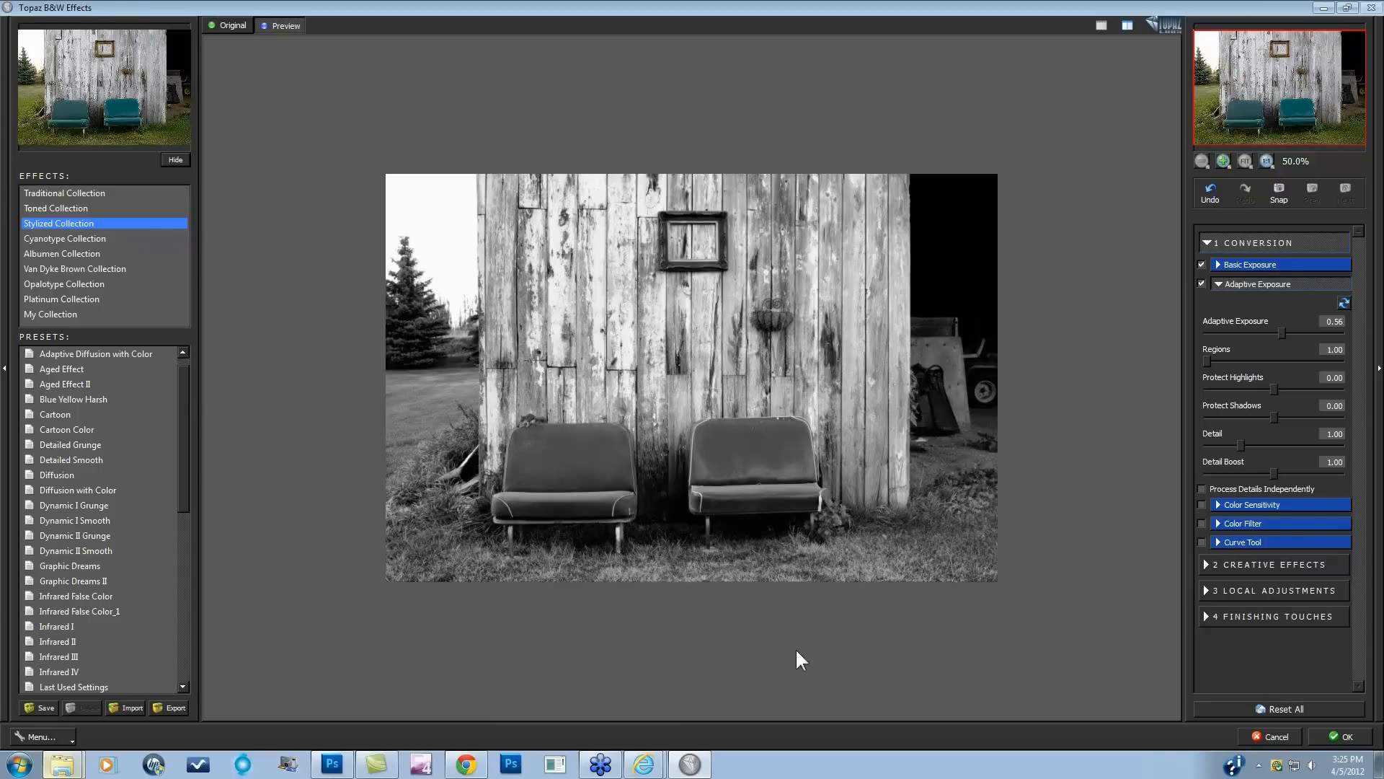
mouse_move(1211, 377)
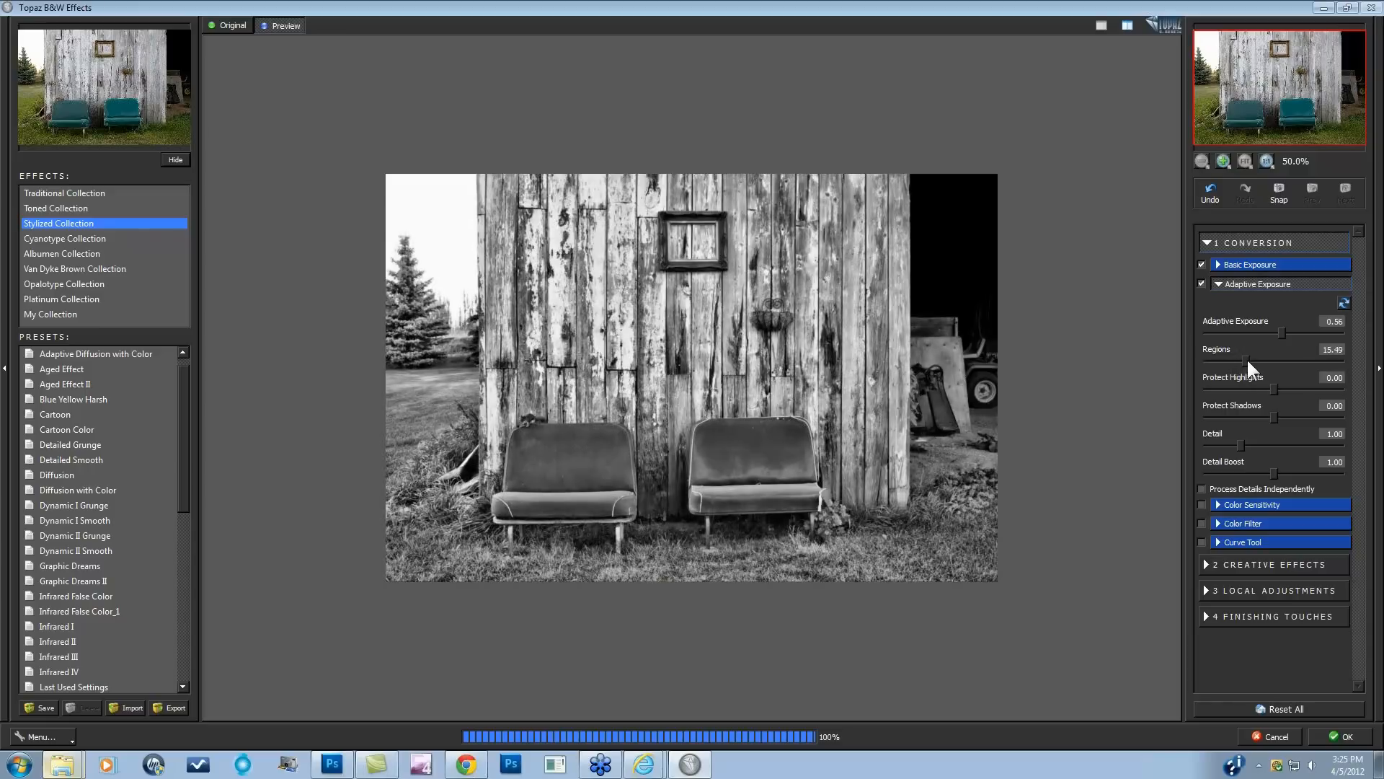
left_click_drag(1245, 361, 1263, 360)
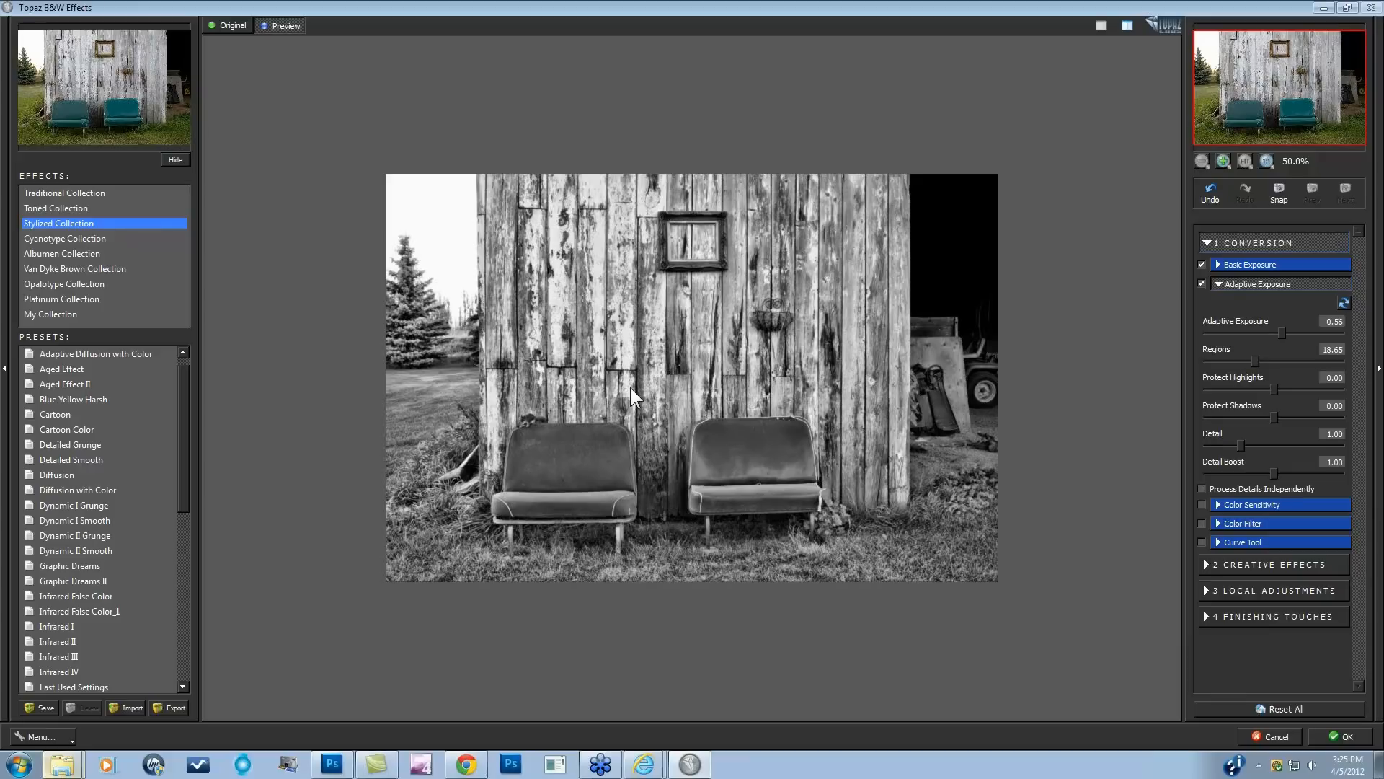
mouse_move(676, 434)
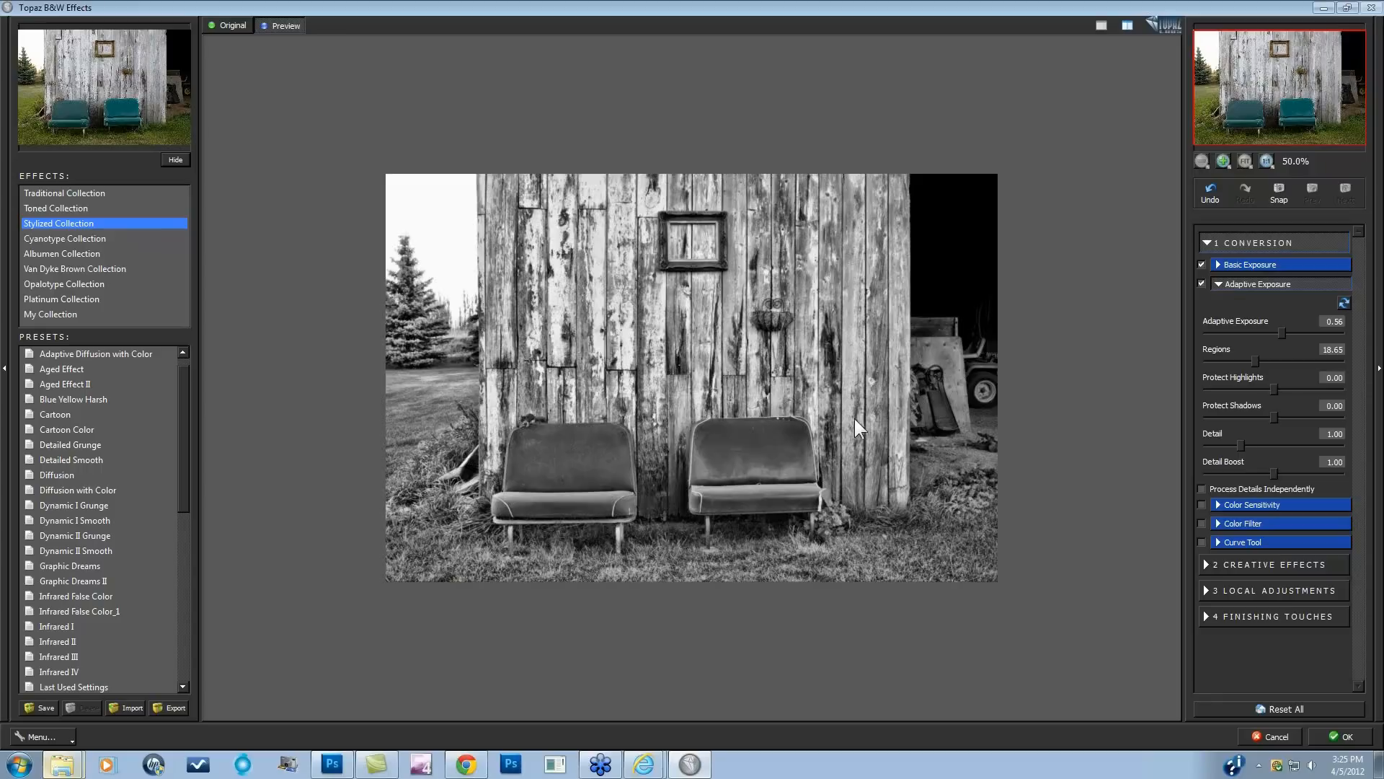
mouse_move(1070, 369)
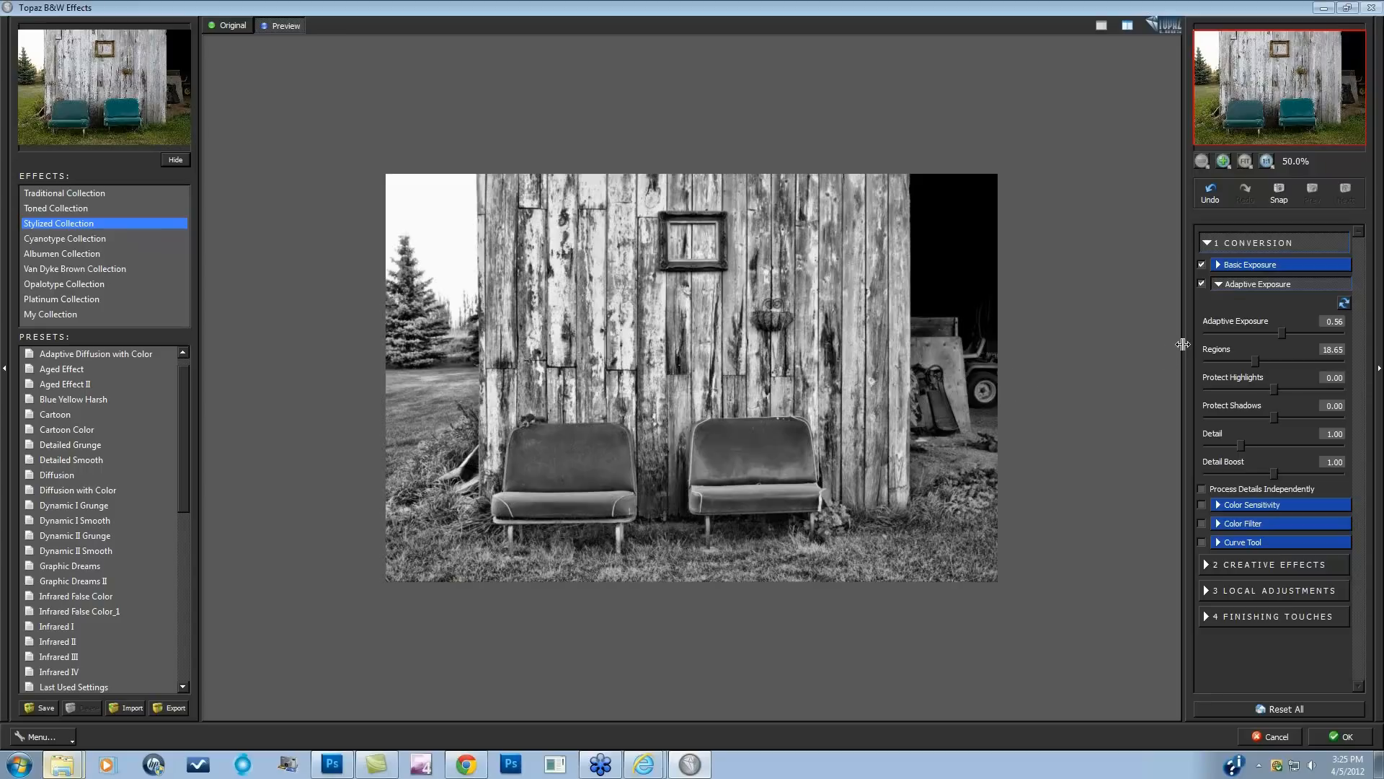
Raise Regions to about 40.5 and Adaptive Exposure to about 0.81.
left_click_drag(1254, 334, 1311, 363)
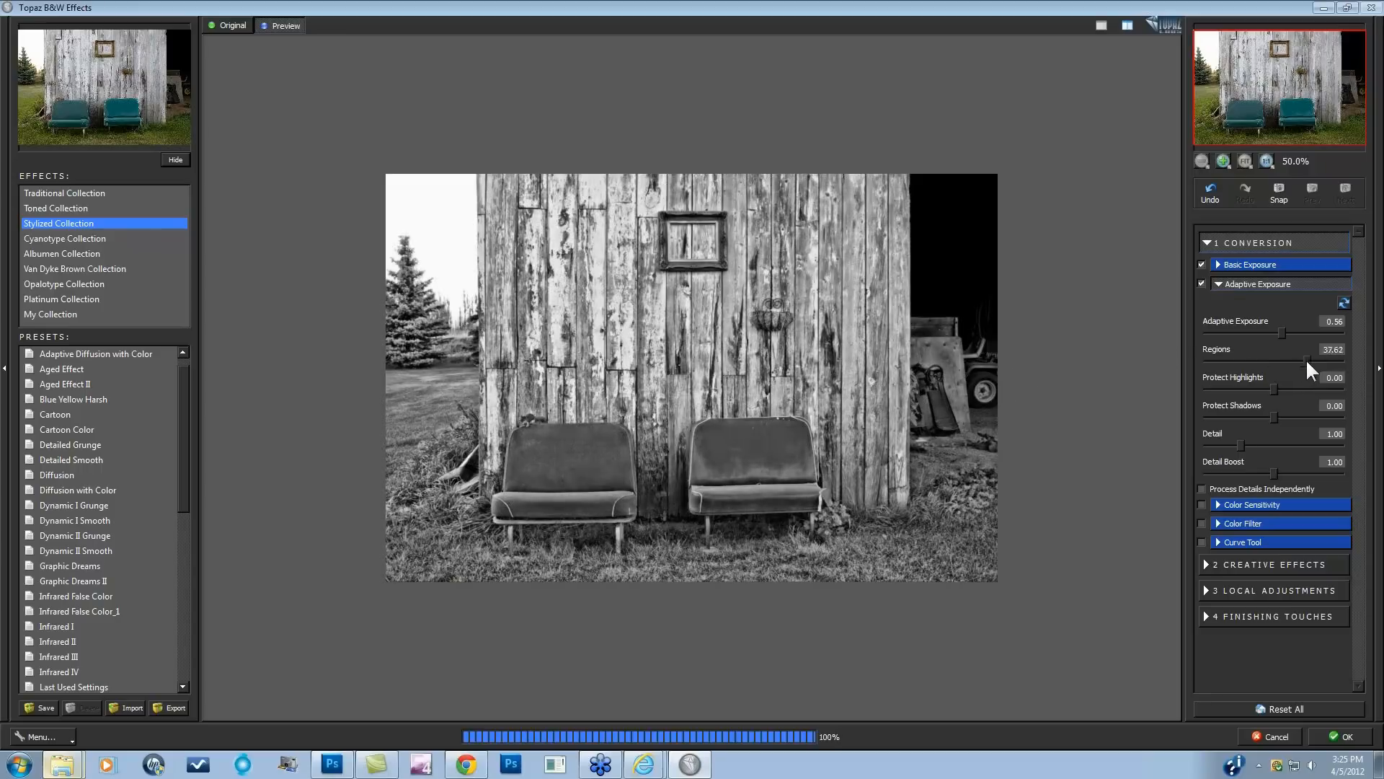
left_click_drag(1315, 334, 1305, 334)
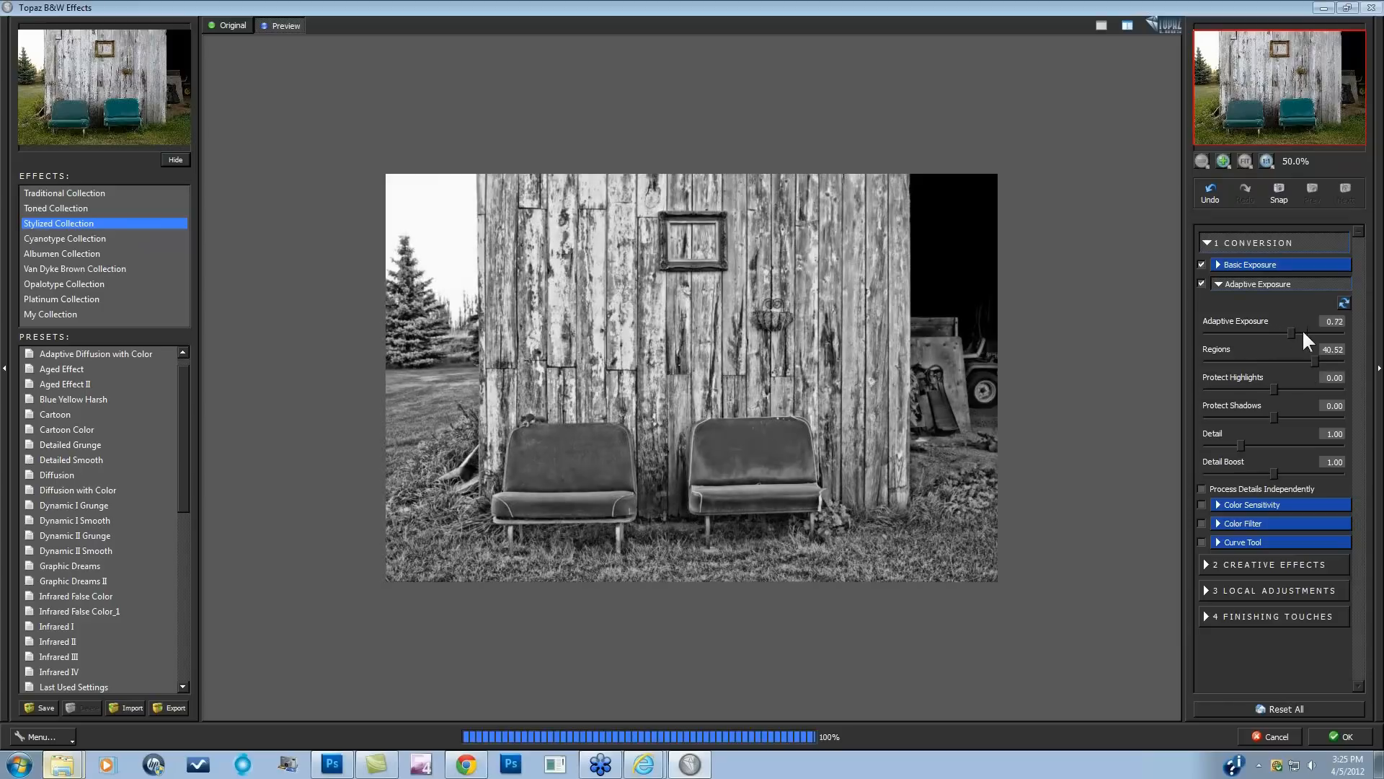
left_click_drag(1298, 334, 1315, 334)
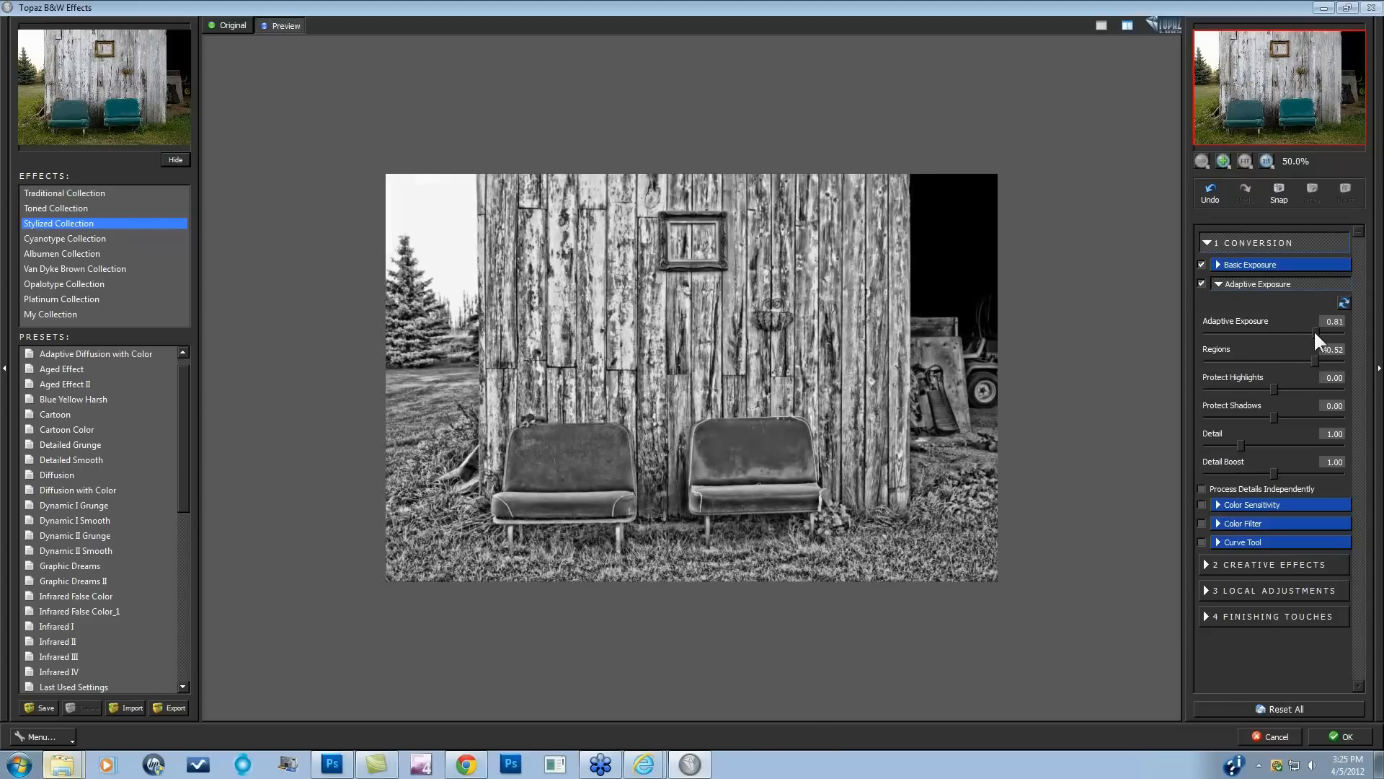
mouse_move(624, 420)
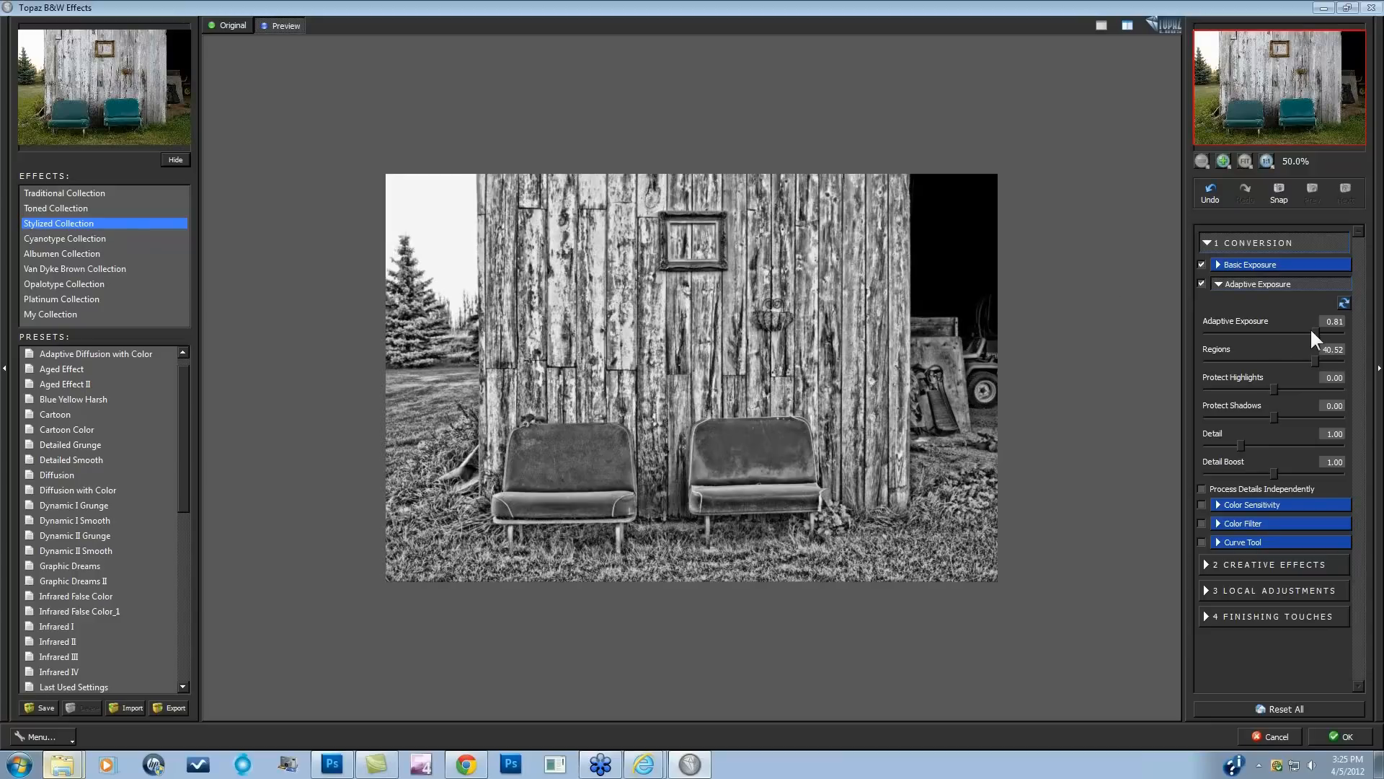
mouse_move(471, 352)
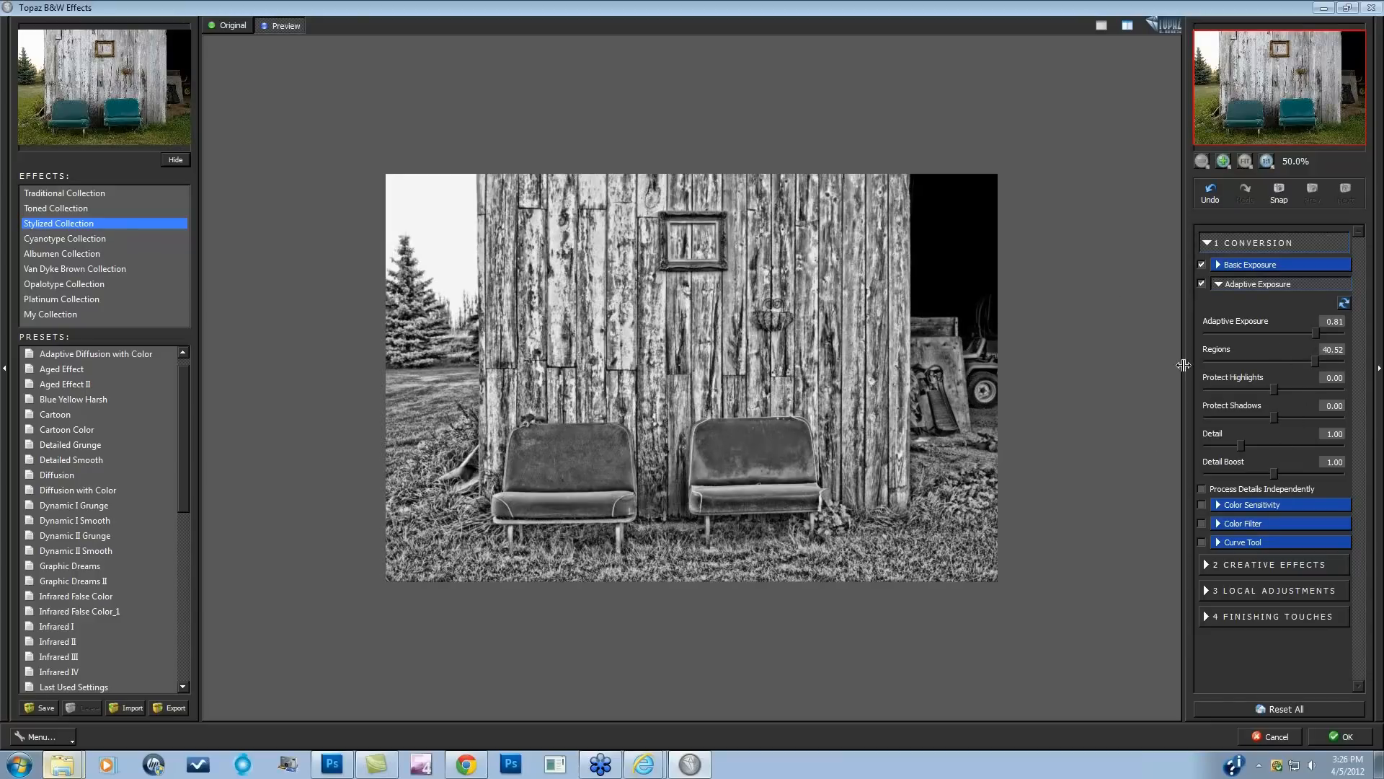
mouse_move(432, 318)
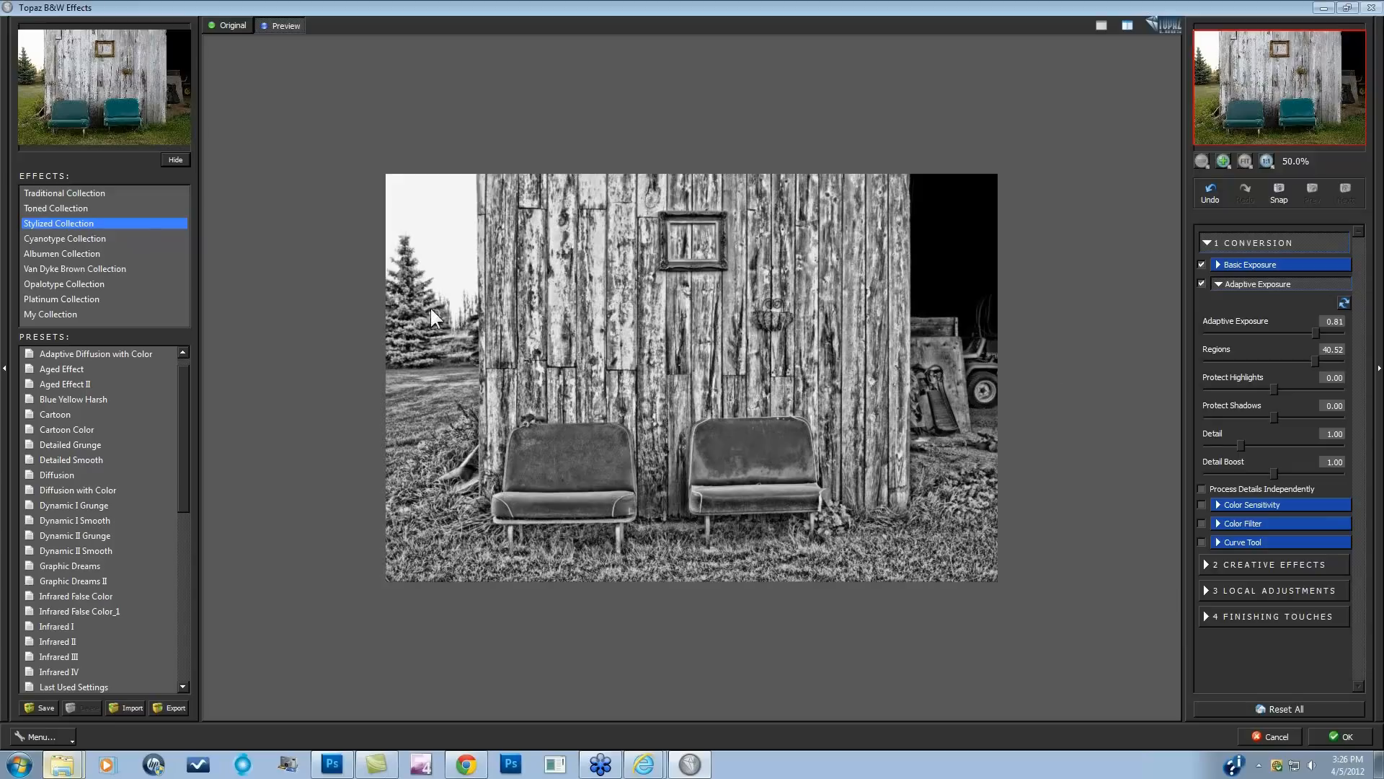
mouse_move(448, 320)
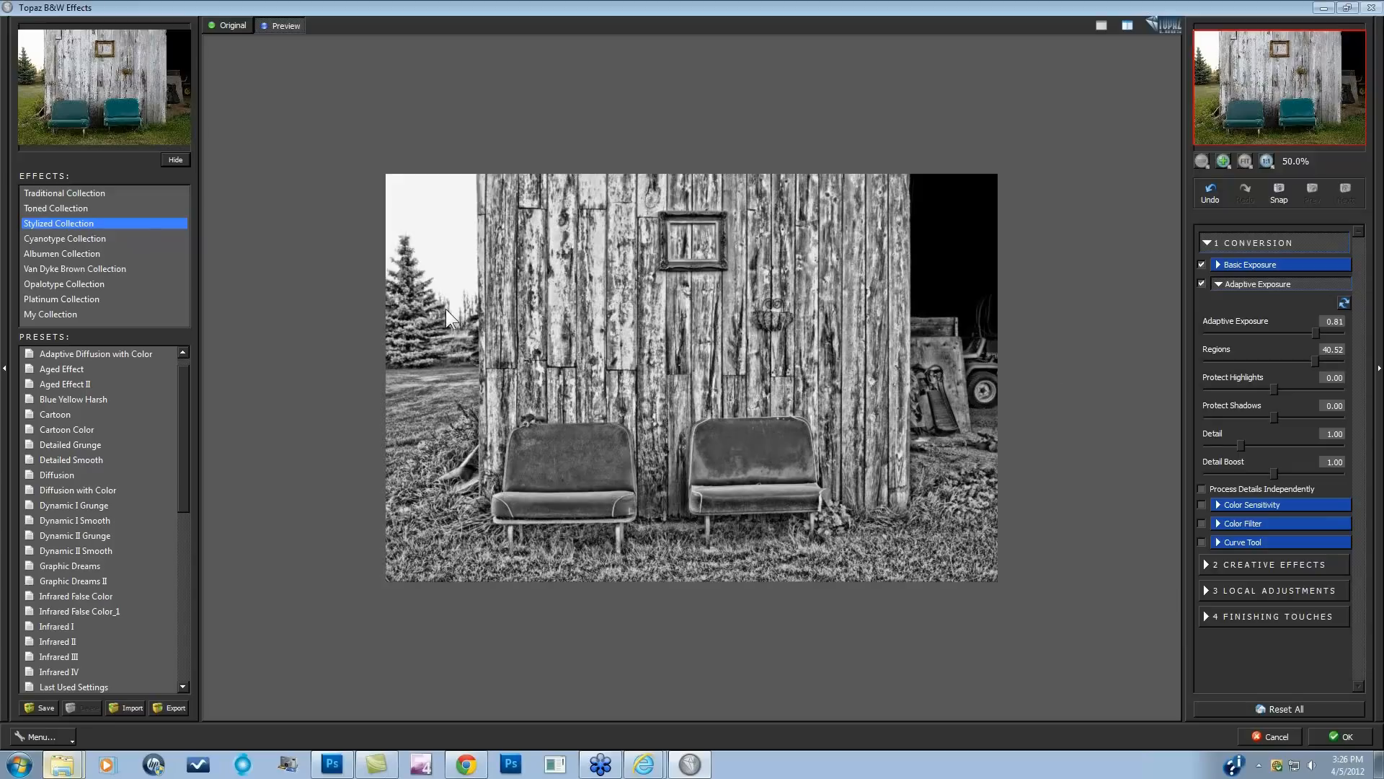
mouse_move(1249, 62)
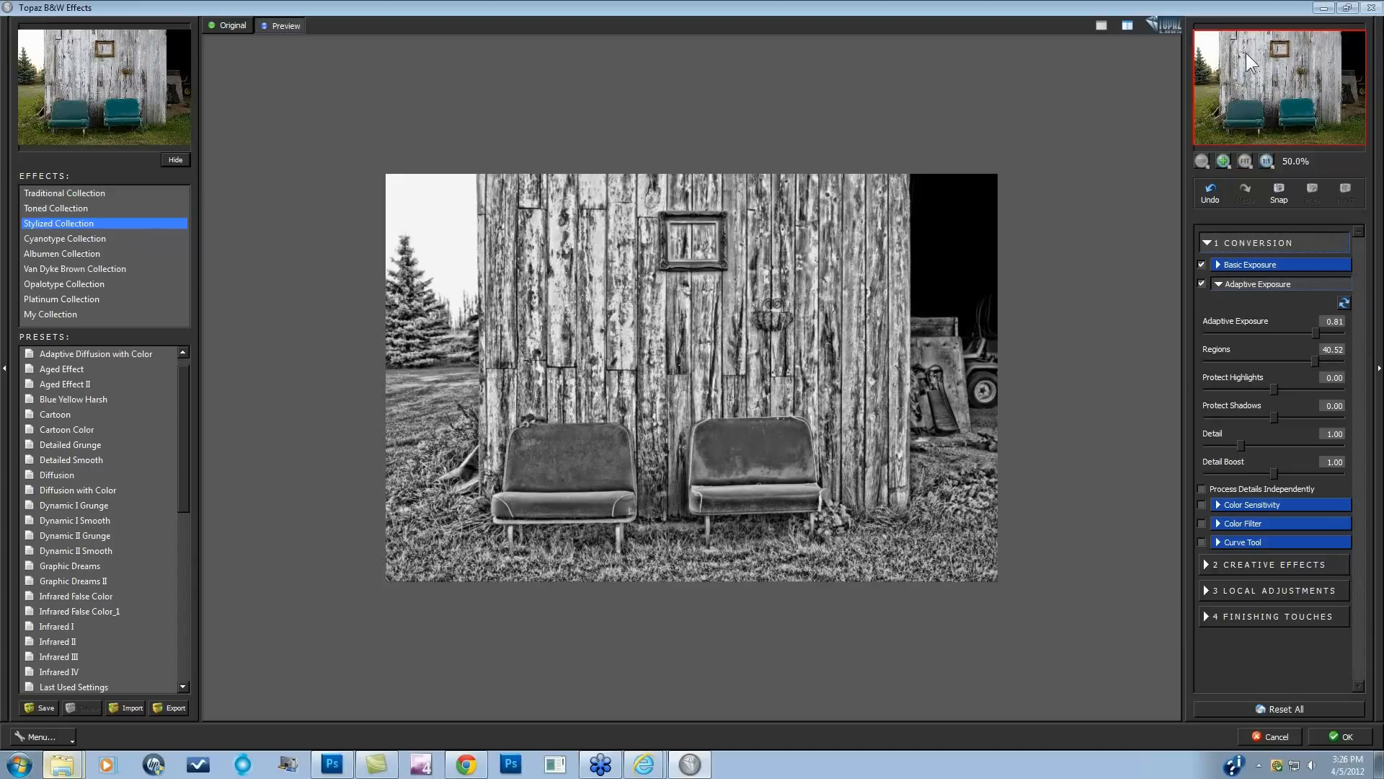
mouse_move(446, 373)
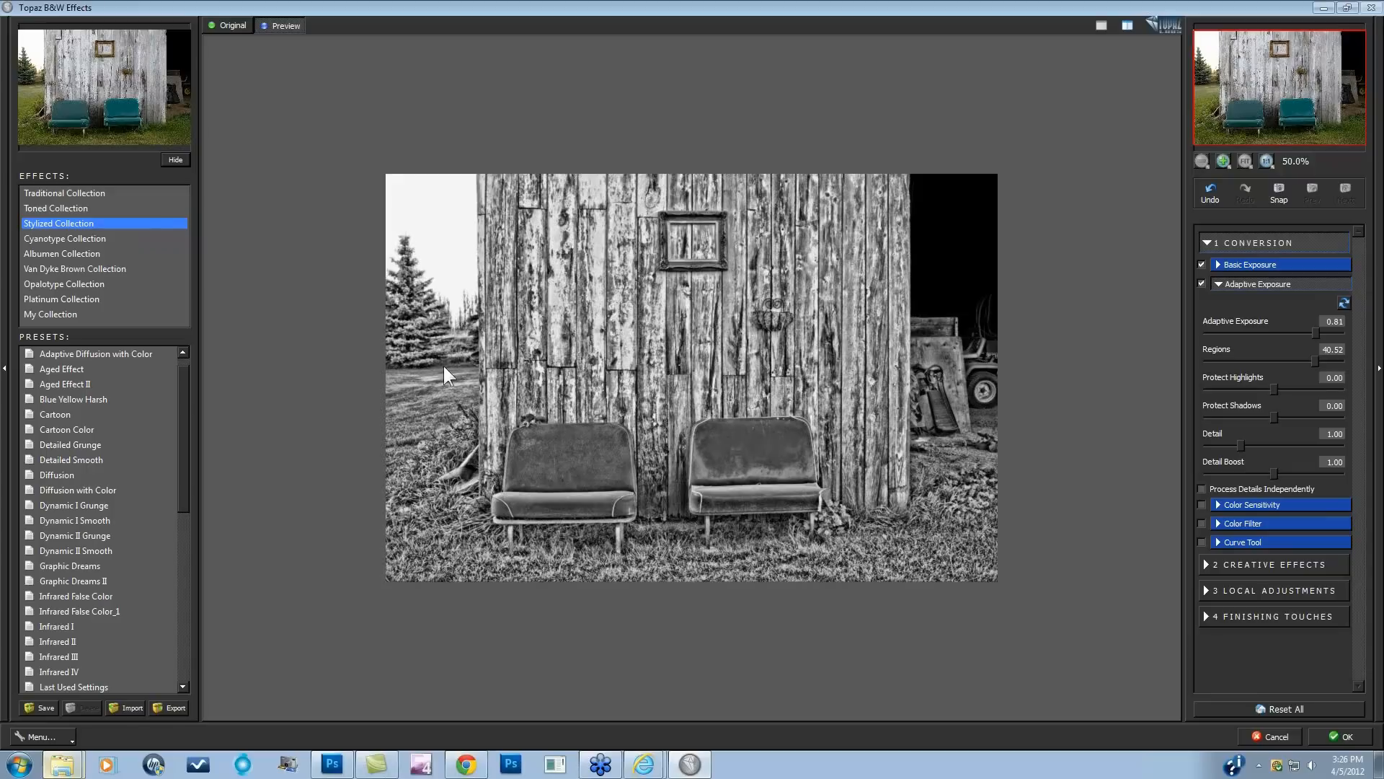
mouse_move(835, 337)
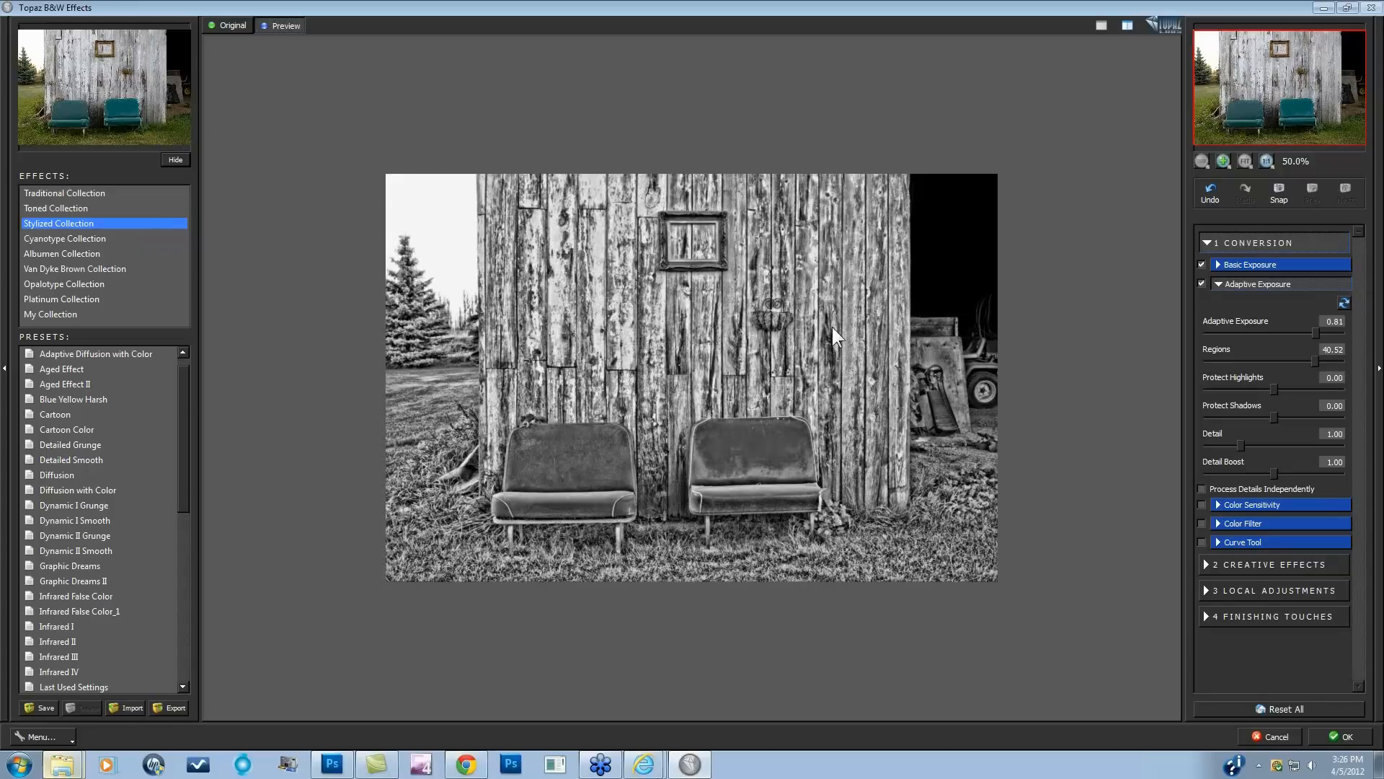
mouse_move(1165, 393)
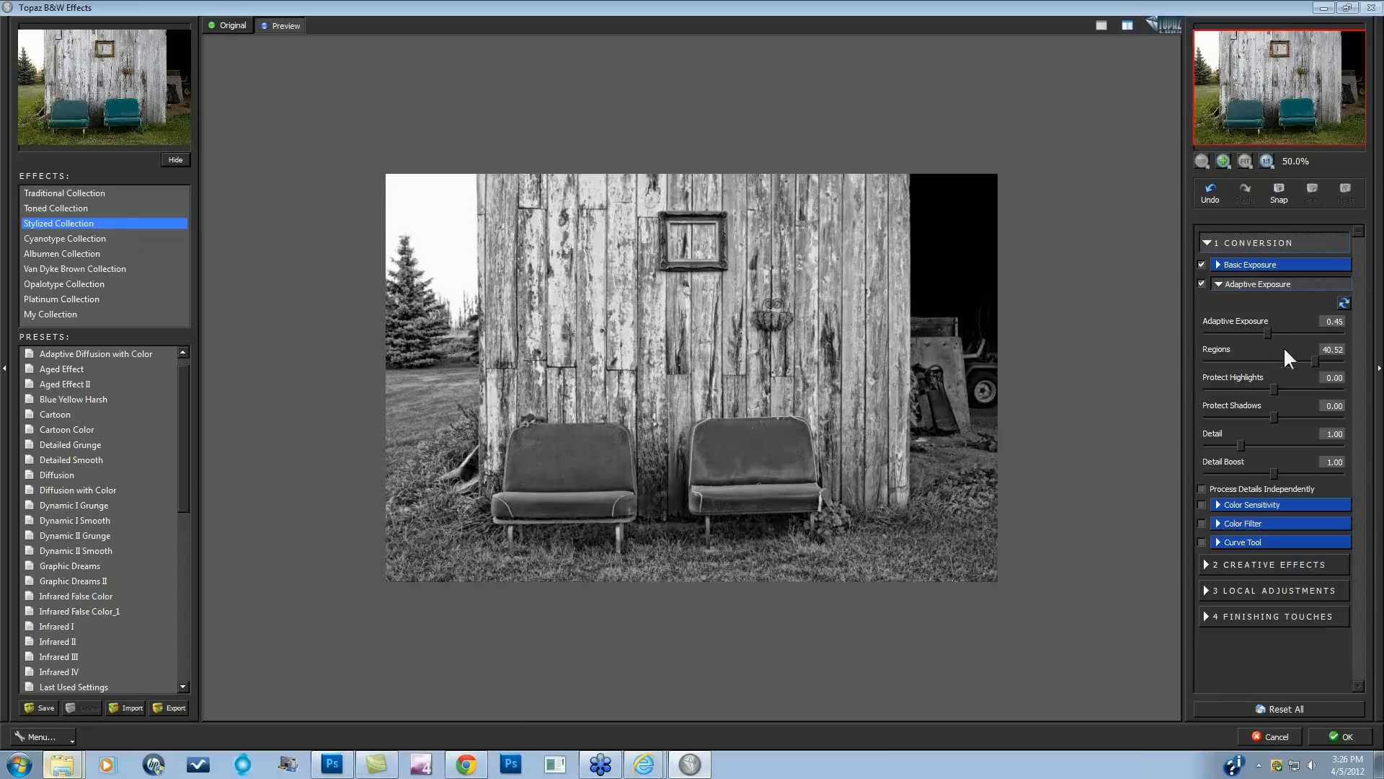
Try softer values, then settle on Adaptive Exposure 0.67 with Regions 23.39.
left_click_drag(1293, 358, 1269, 357)
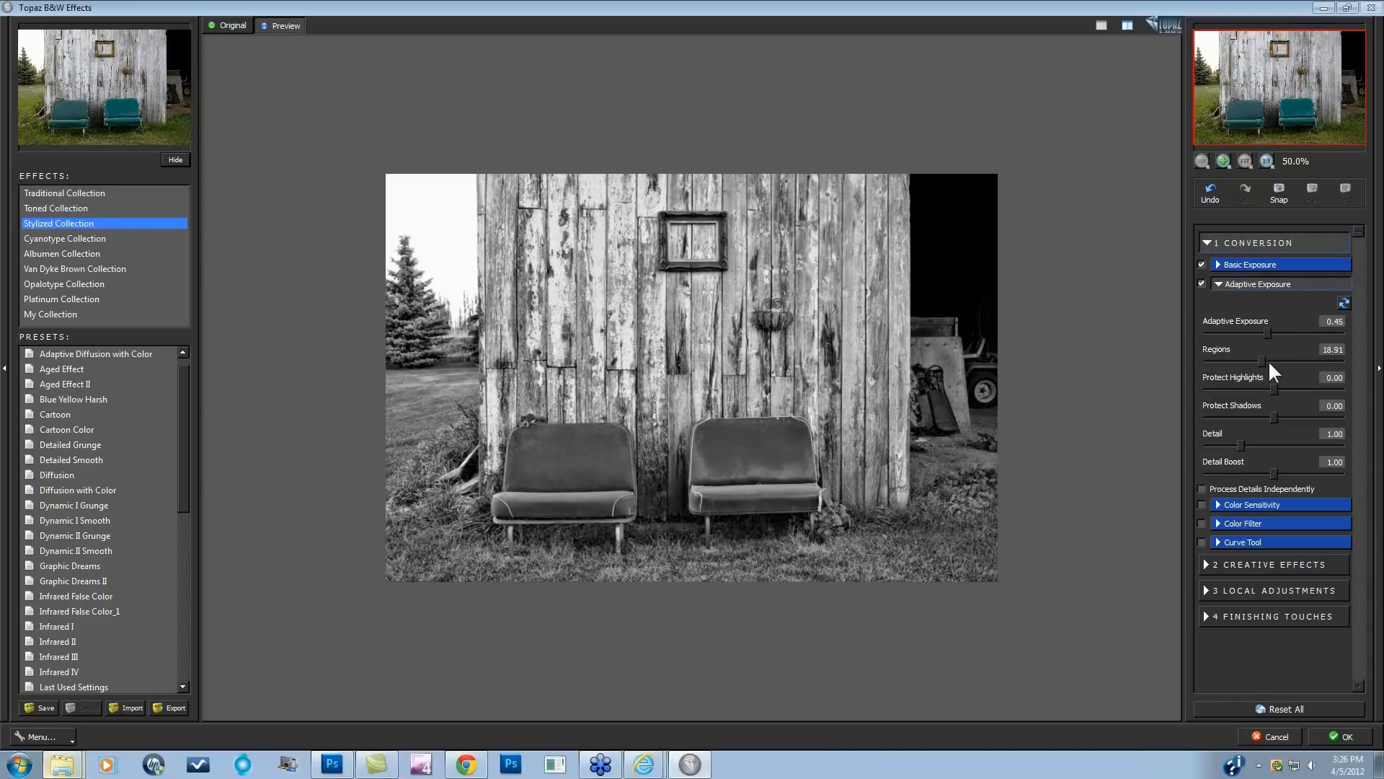
left_click_drag(1269, 359, 1297, 359)
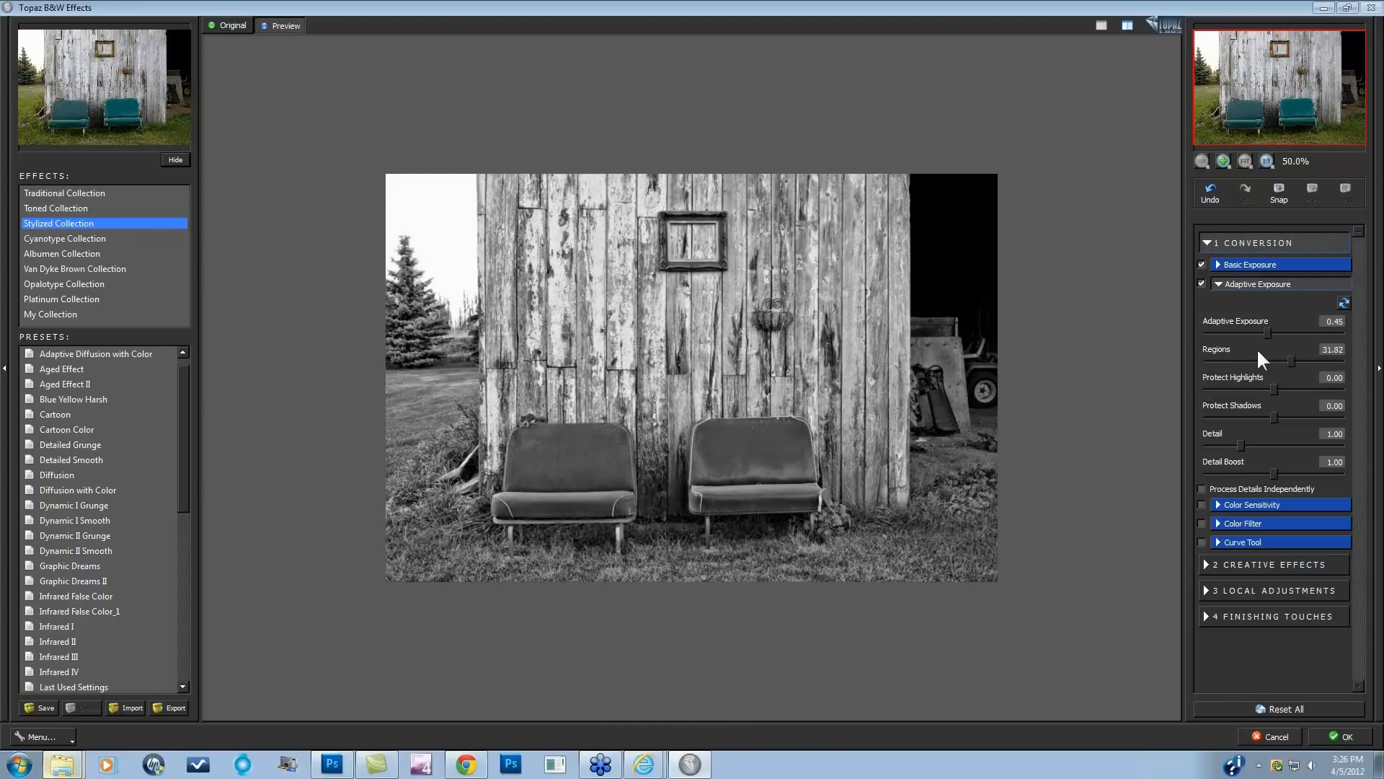
left_click_drag(1271, 334, 1250, 334)
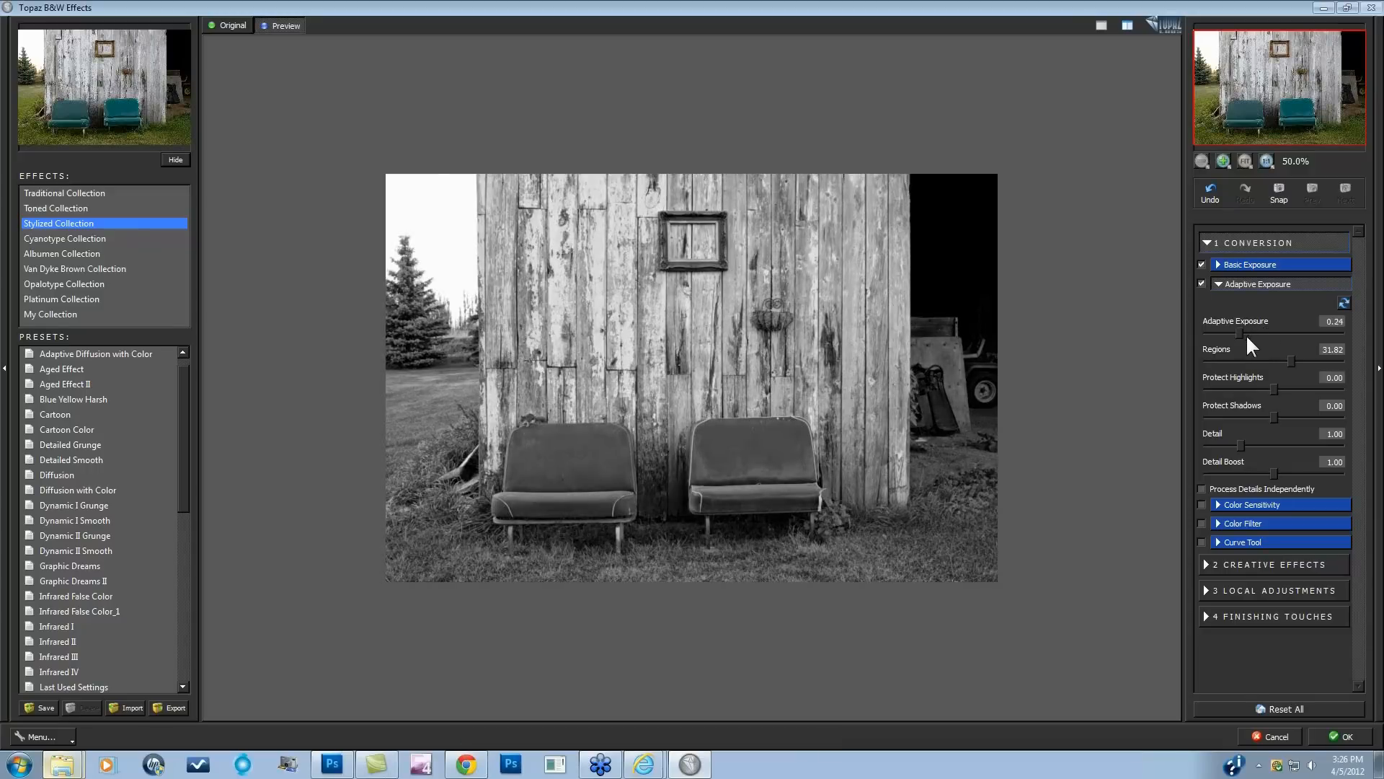
left_click_drag(1245, 334, 1271, 334)
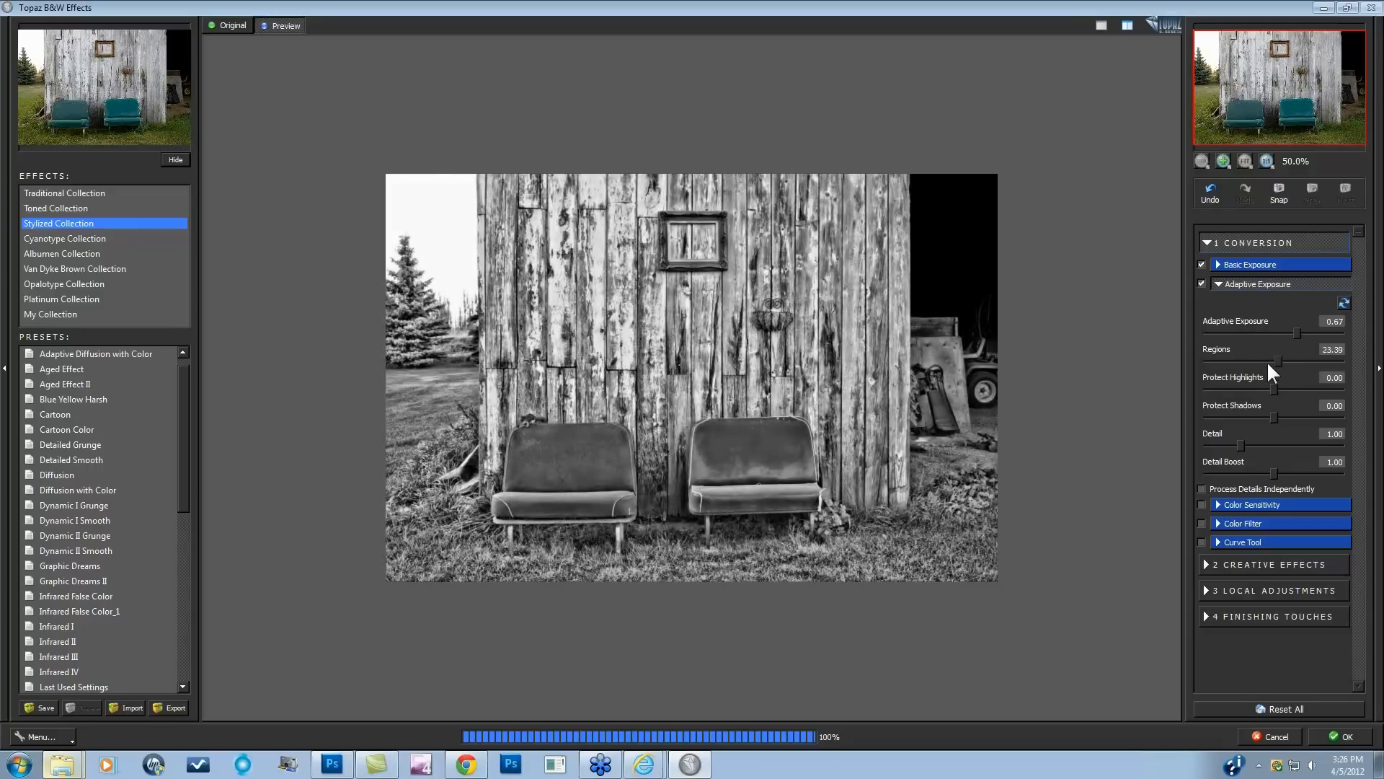